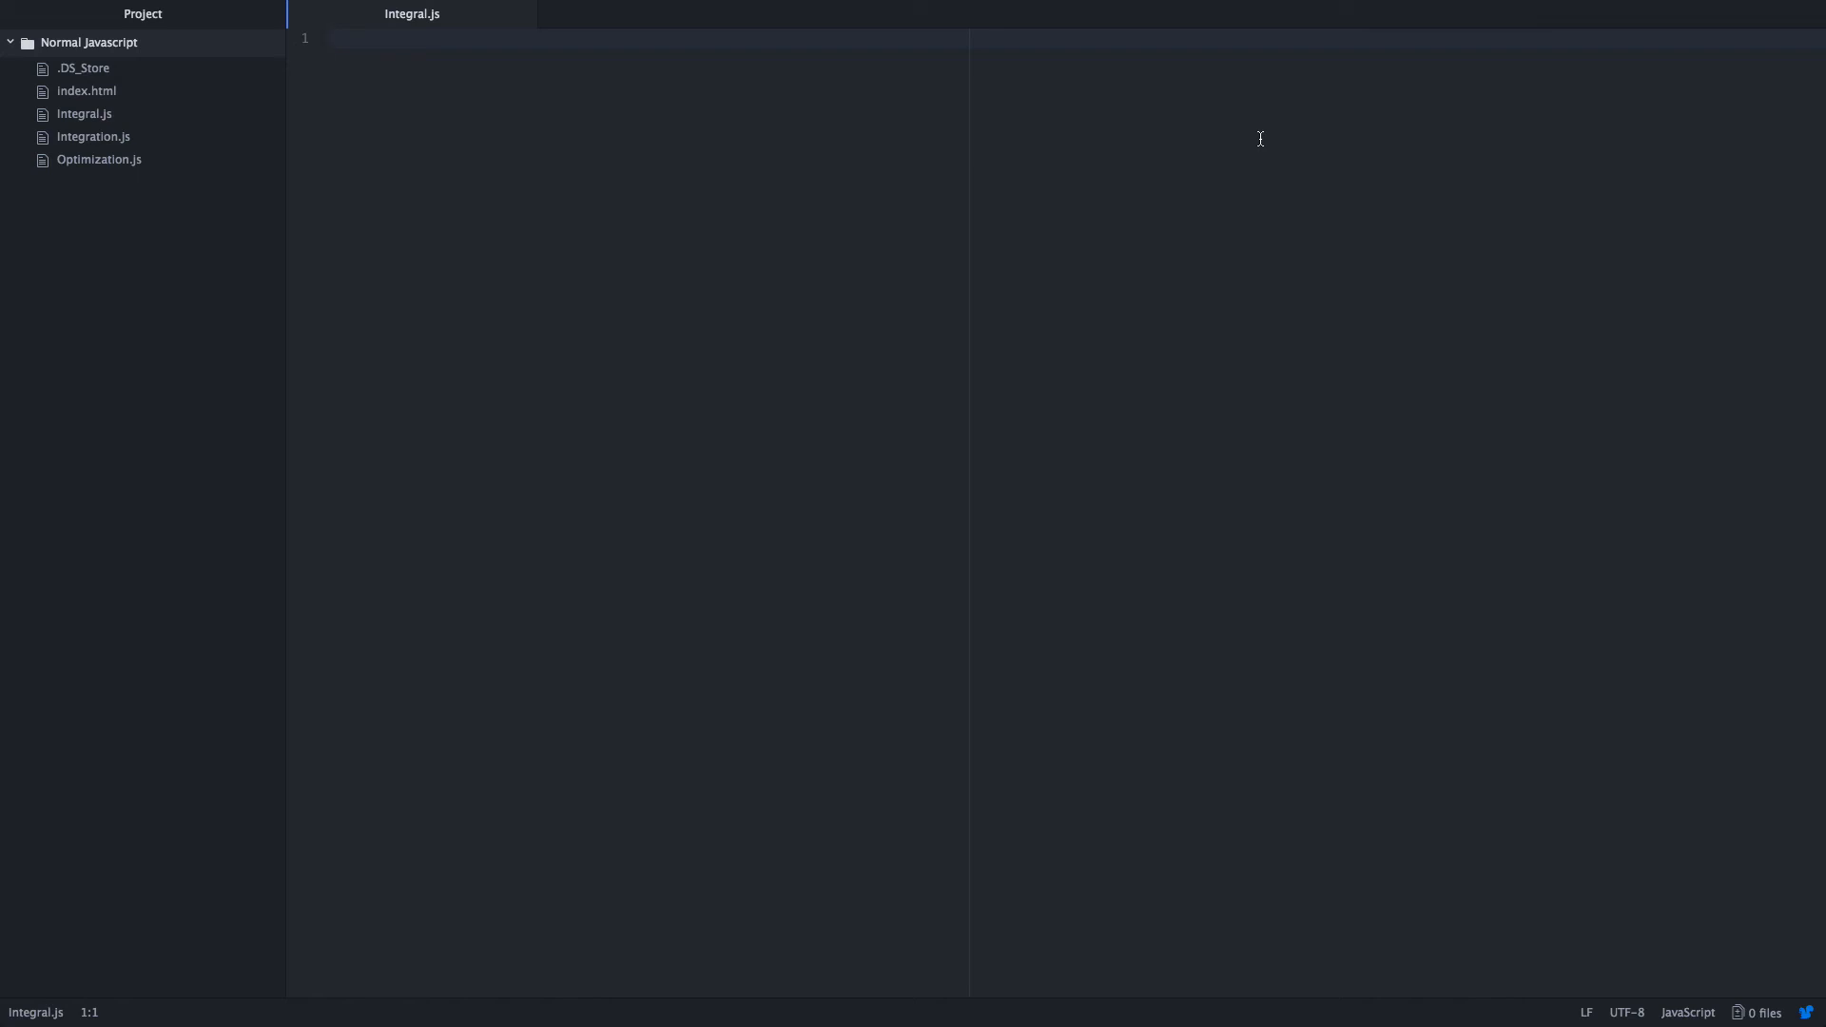
Write integral(f) returning an inner function of a and b.
left_click(330, 38)
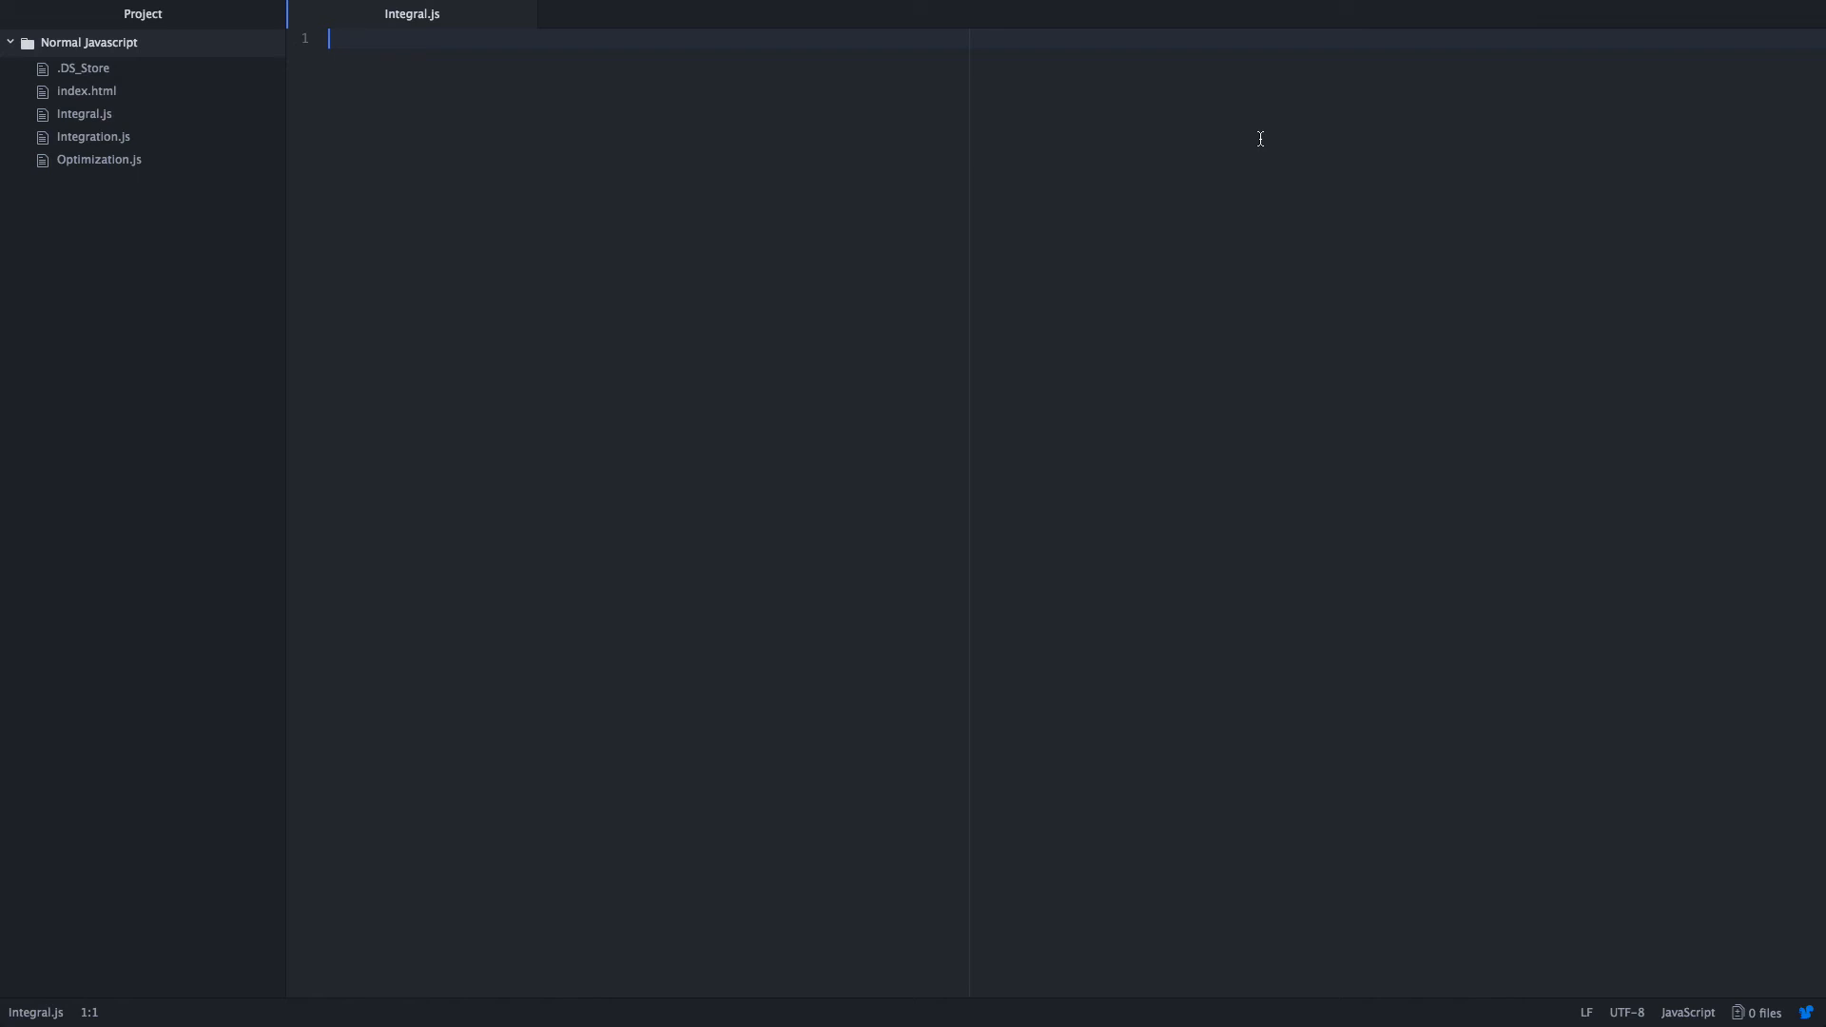
type("function")
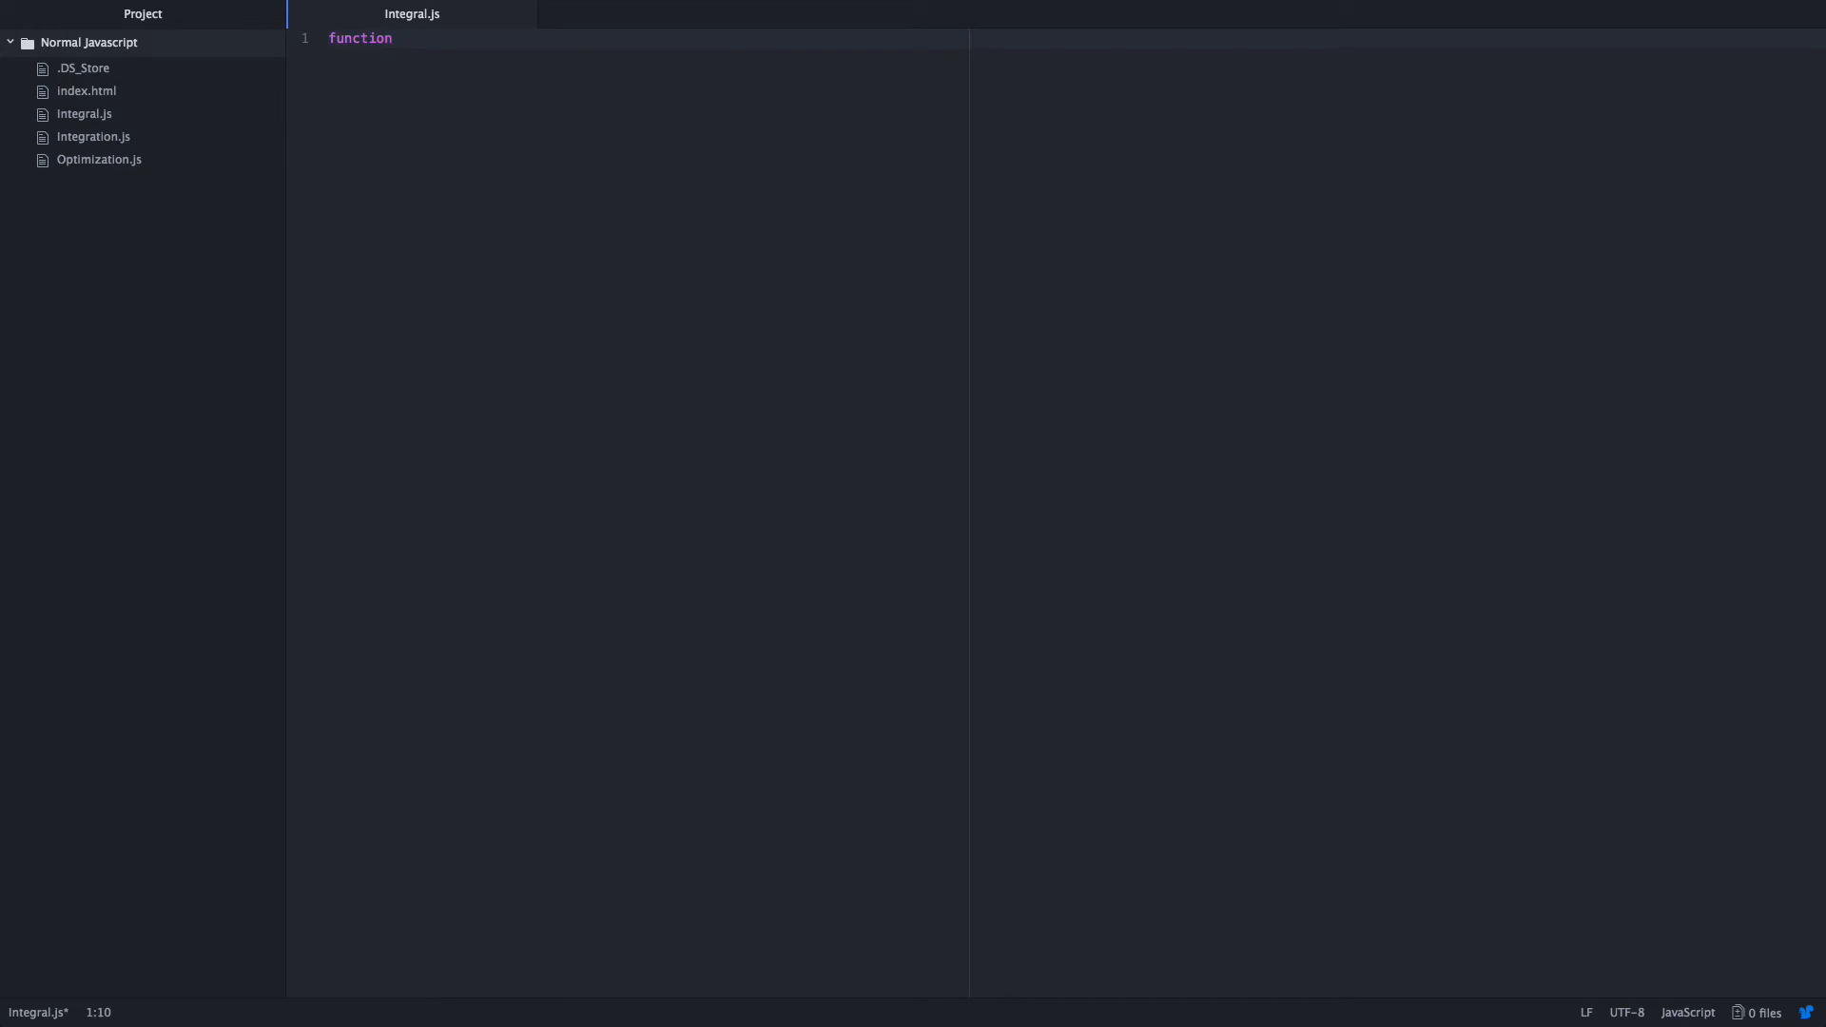
type("integral()")
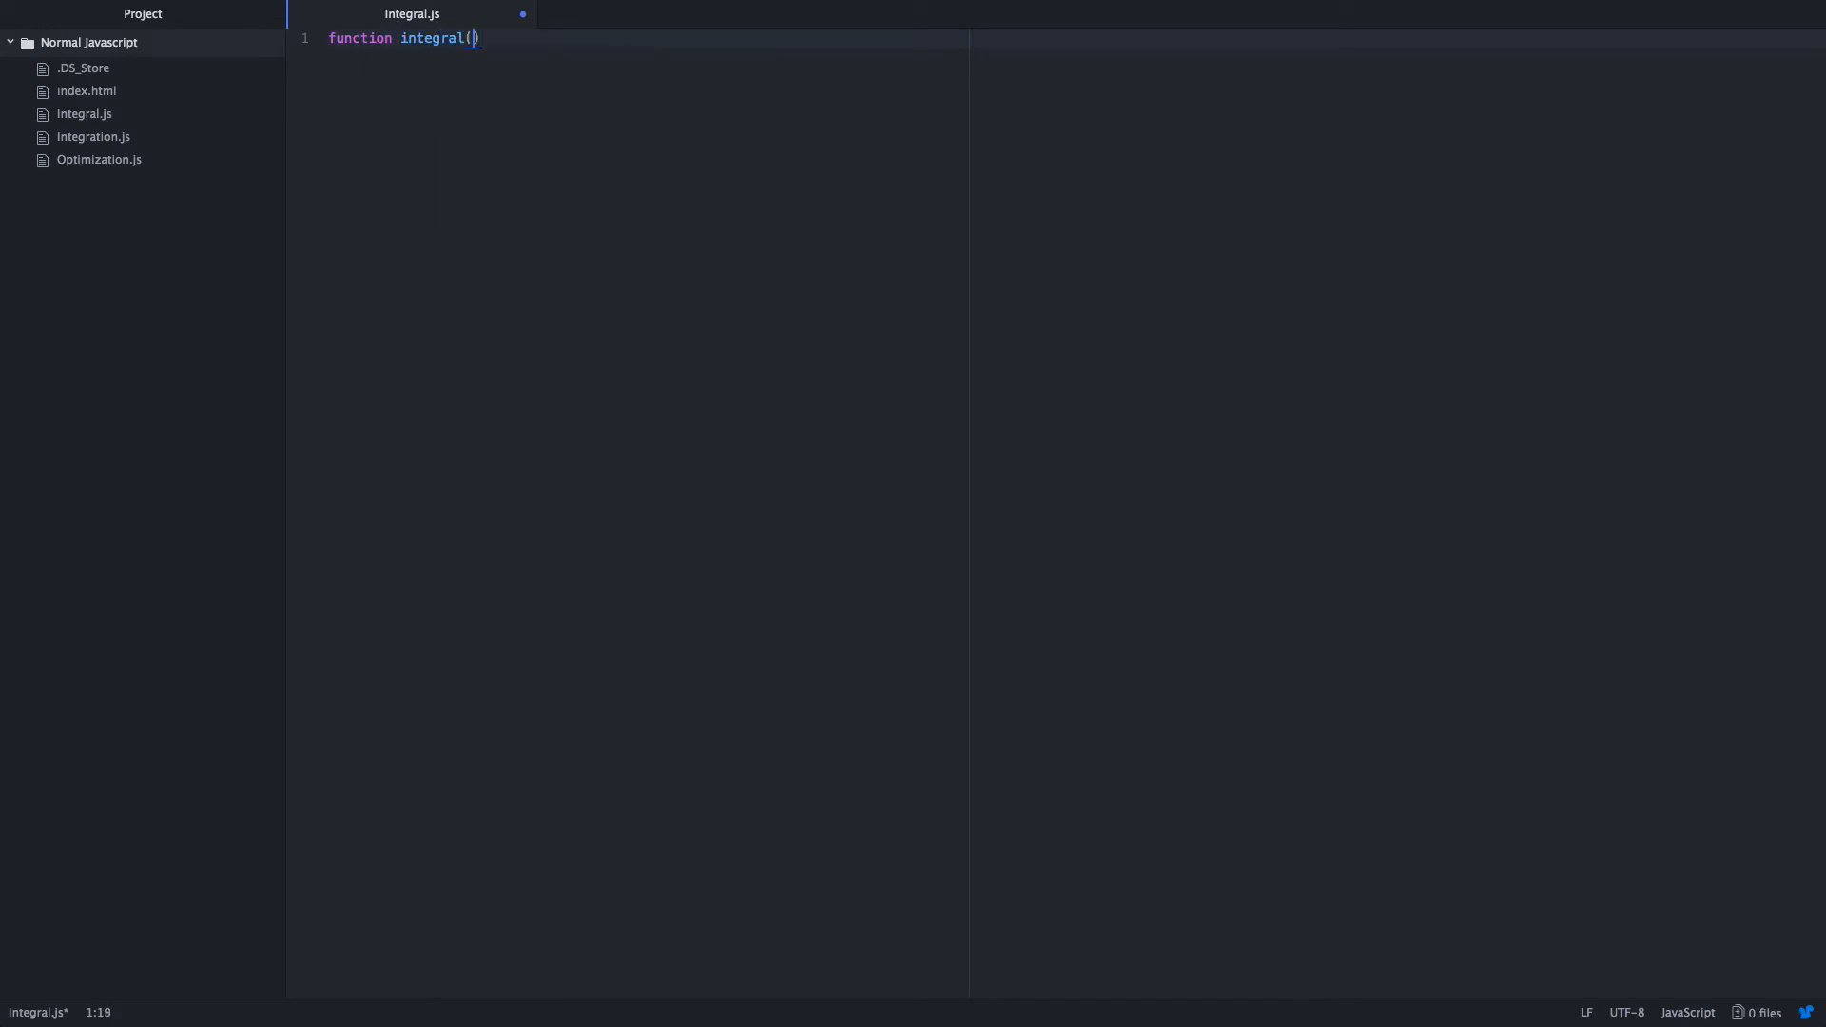
type("f) {")
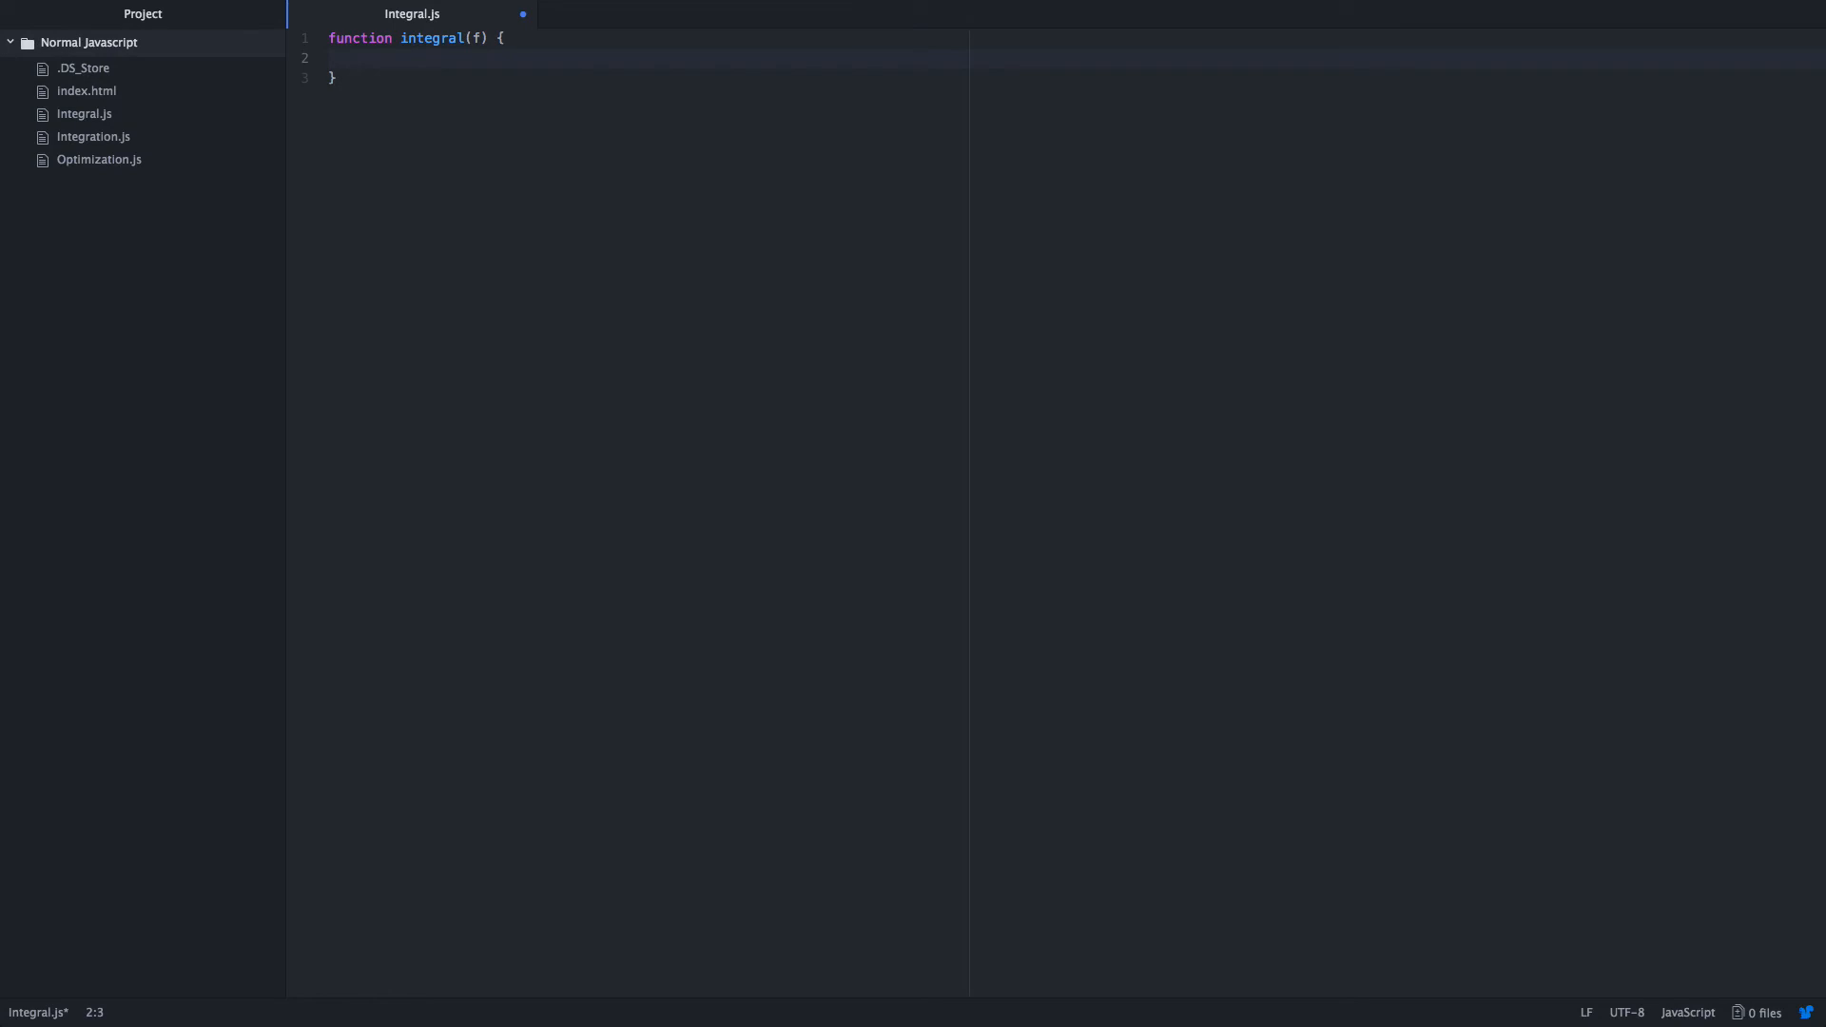
type("return")
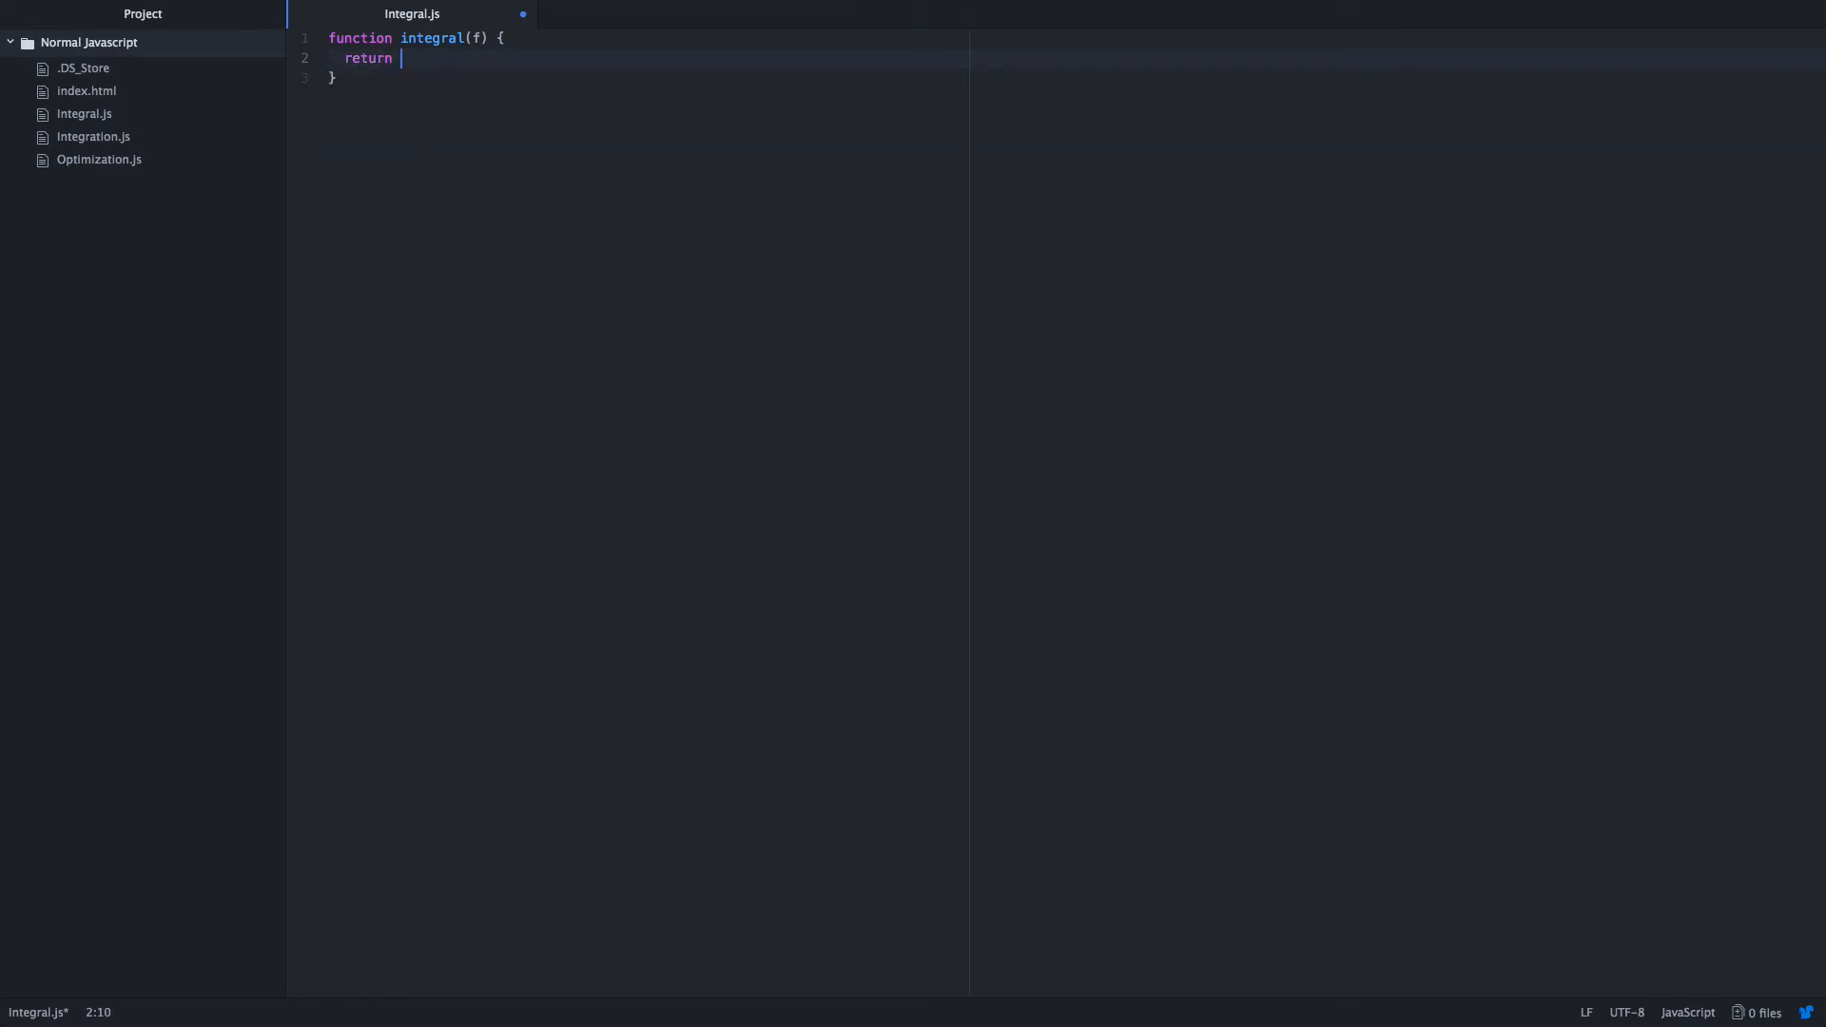
type("function()")
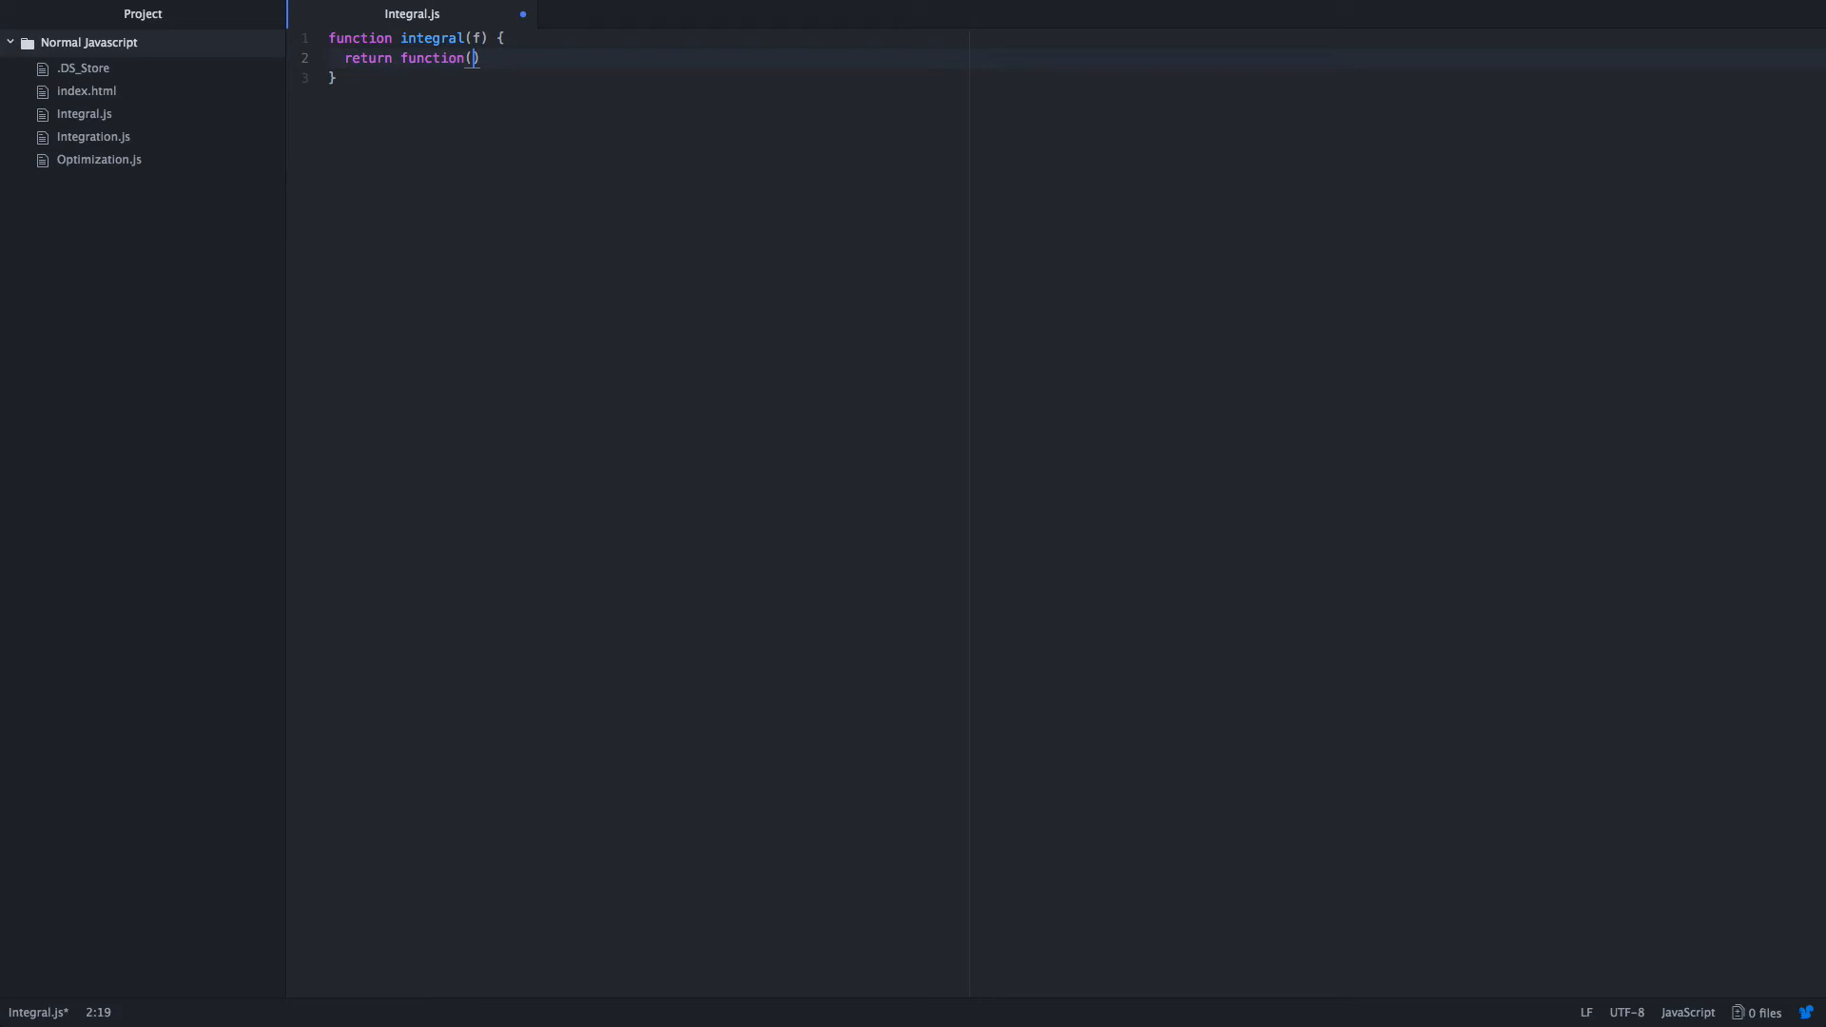
type("a")
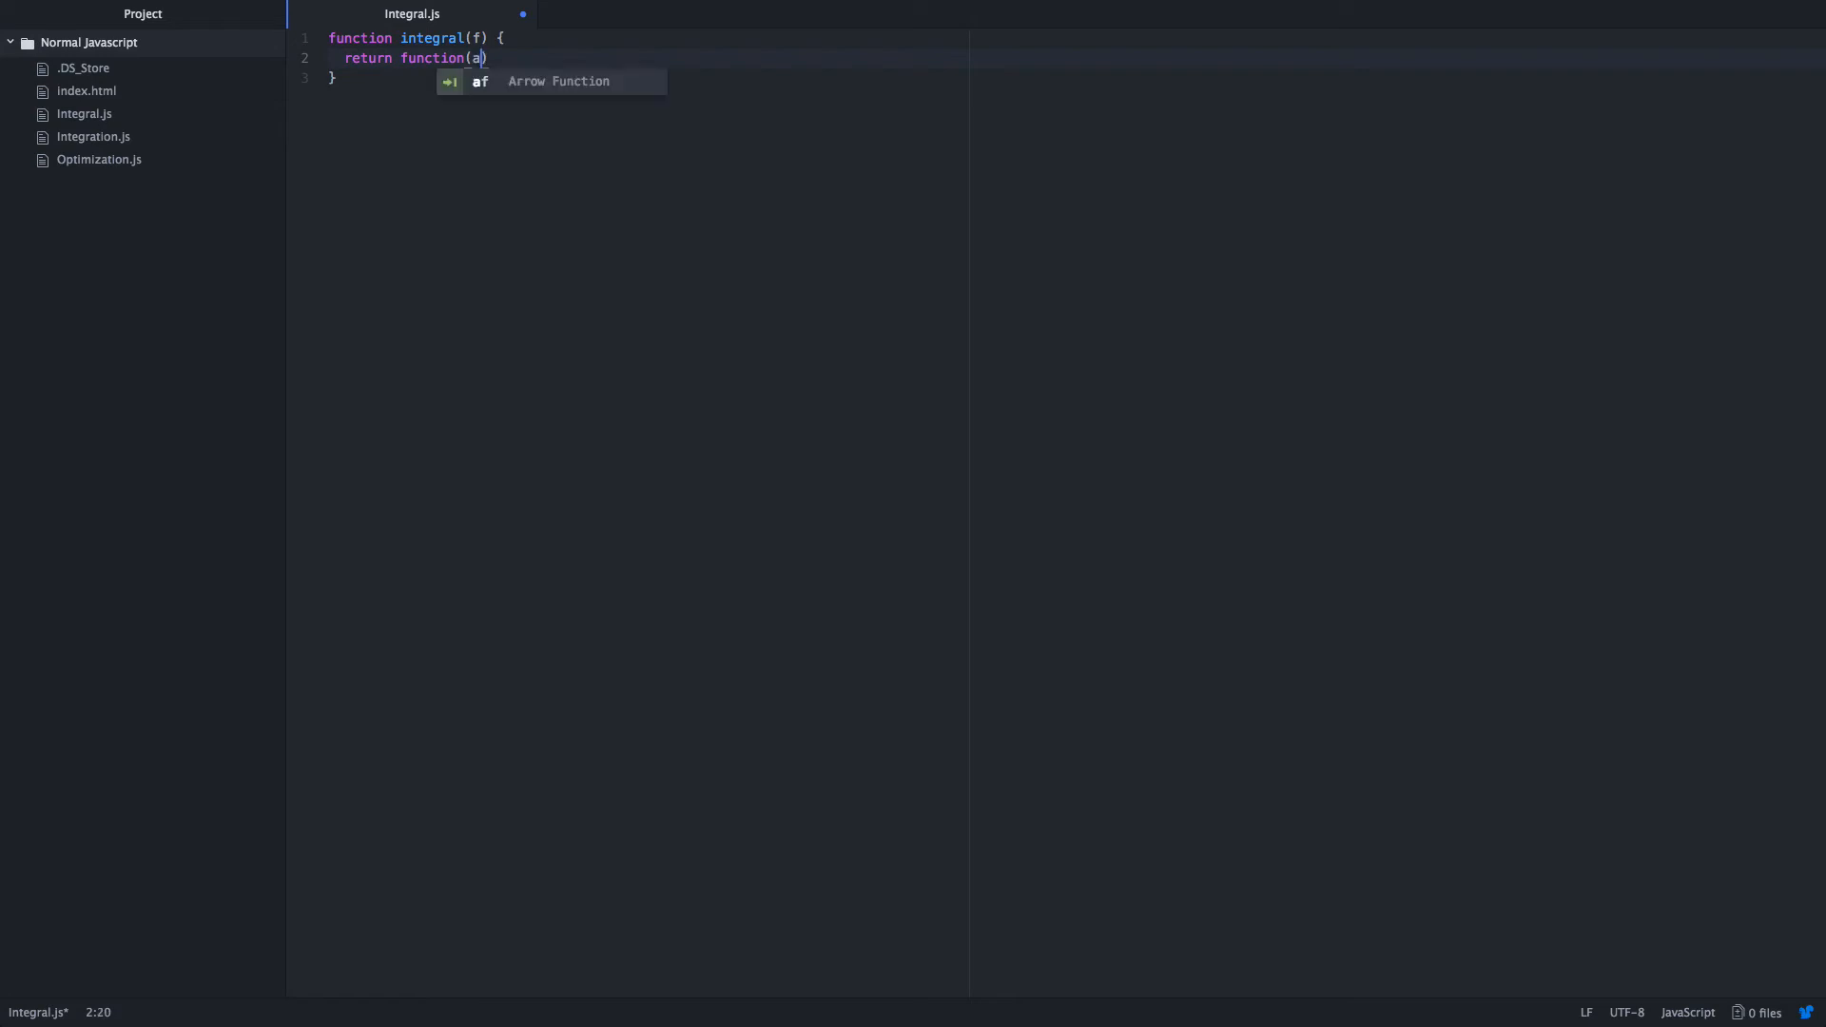
type(", b) {")
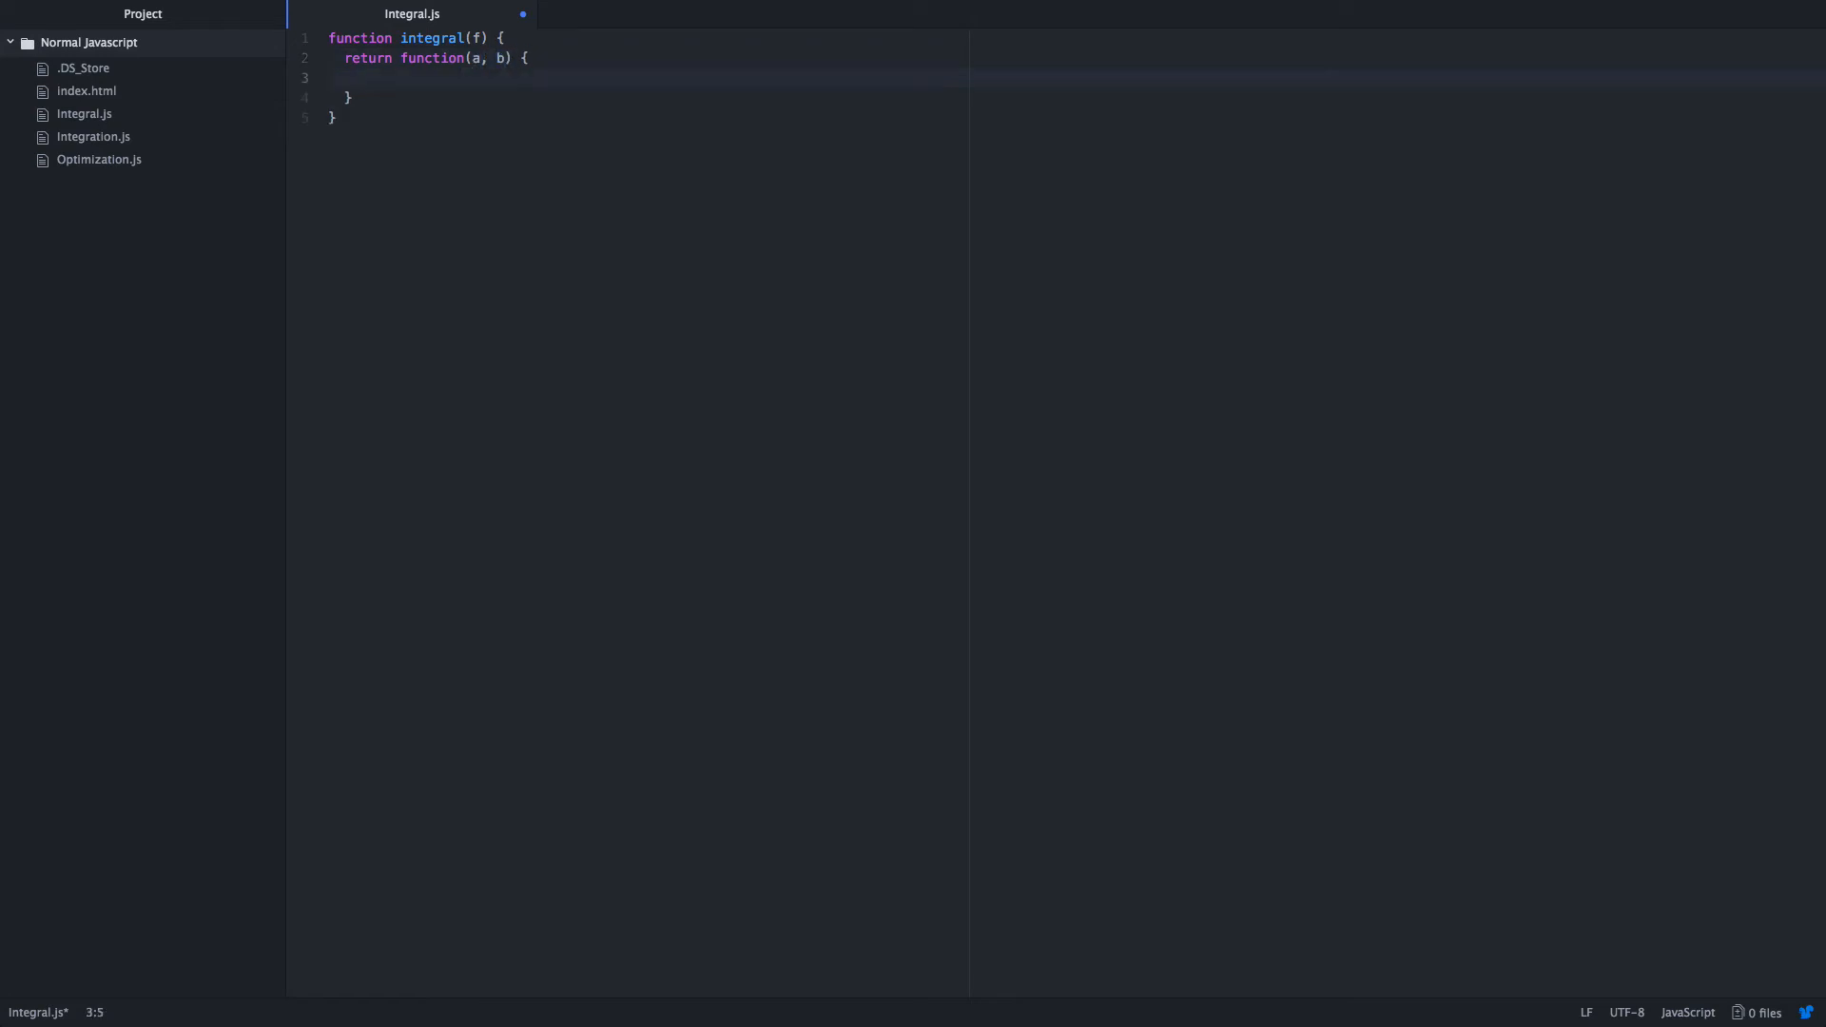
Declare let sum = 0 and let deltaX = 0.00001 in the inner function.
type("let")
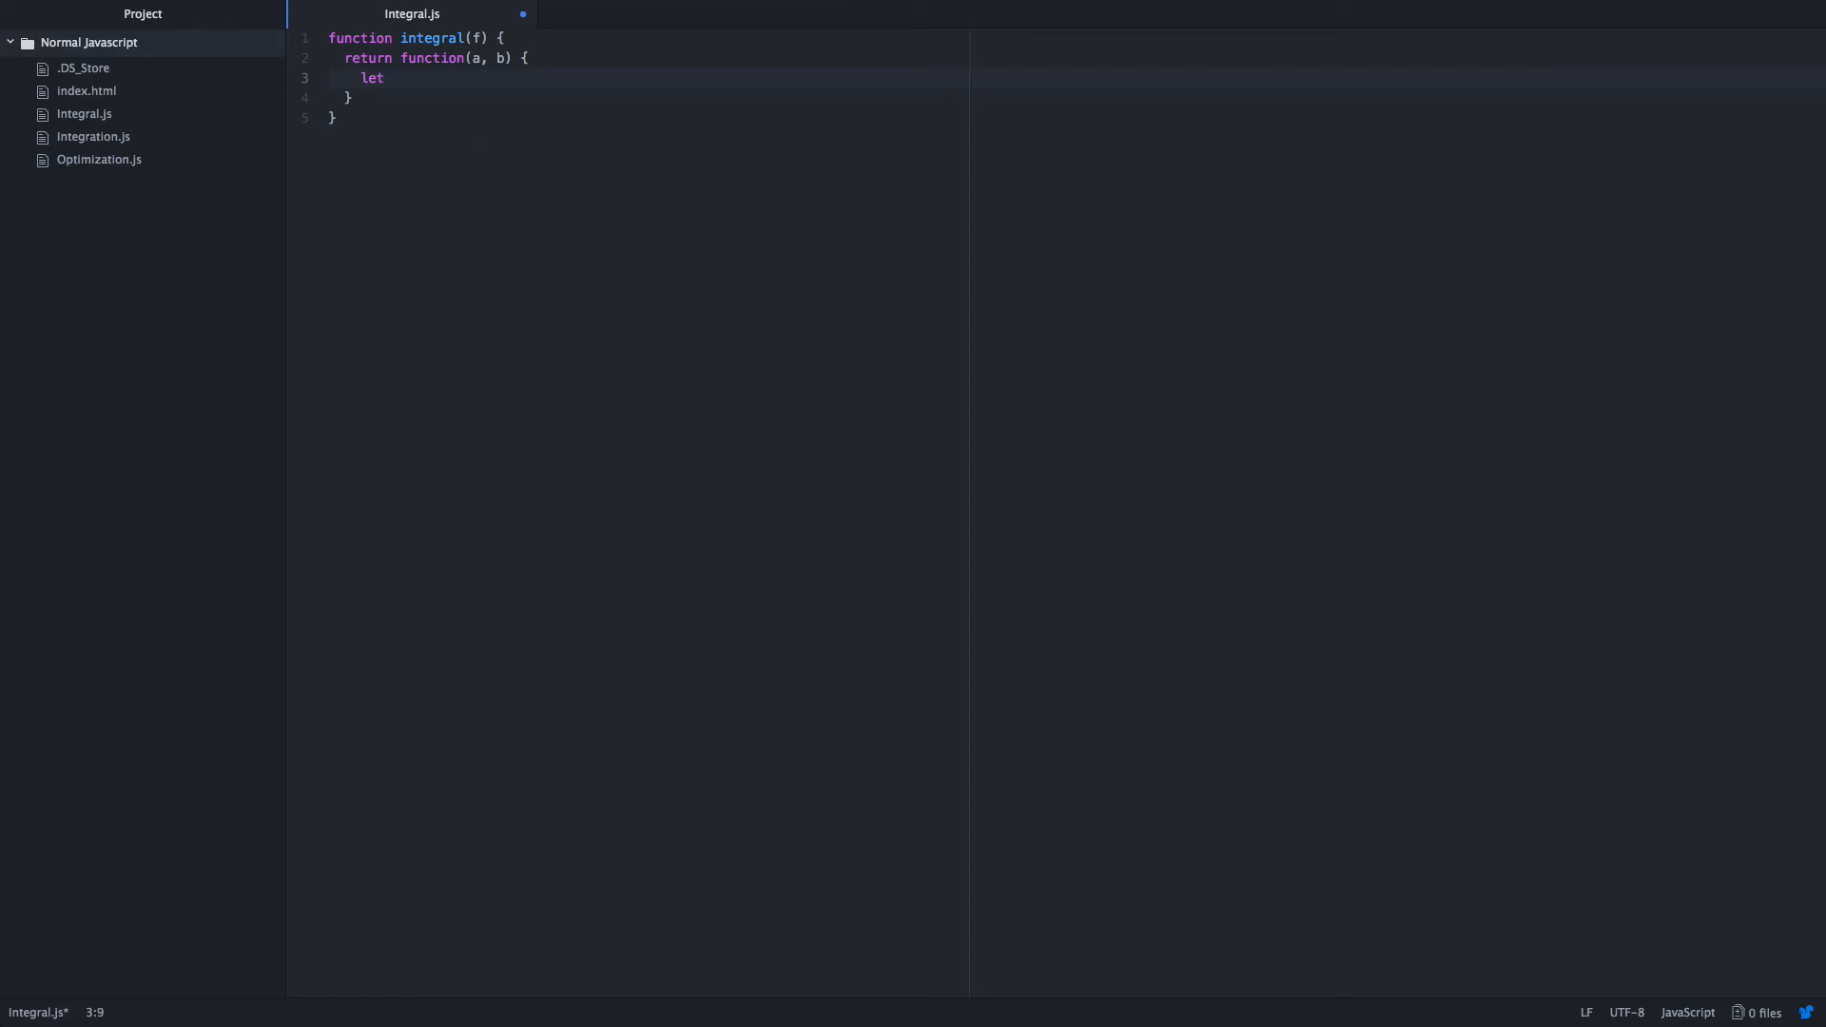
type("sum = 0;")
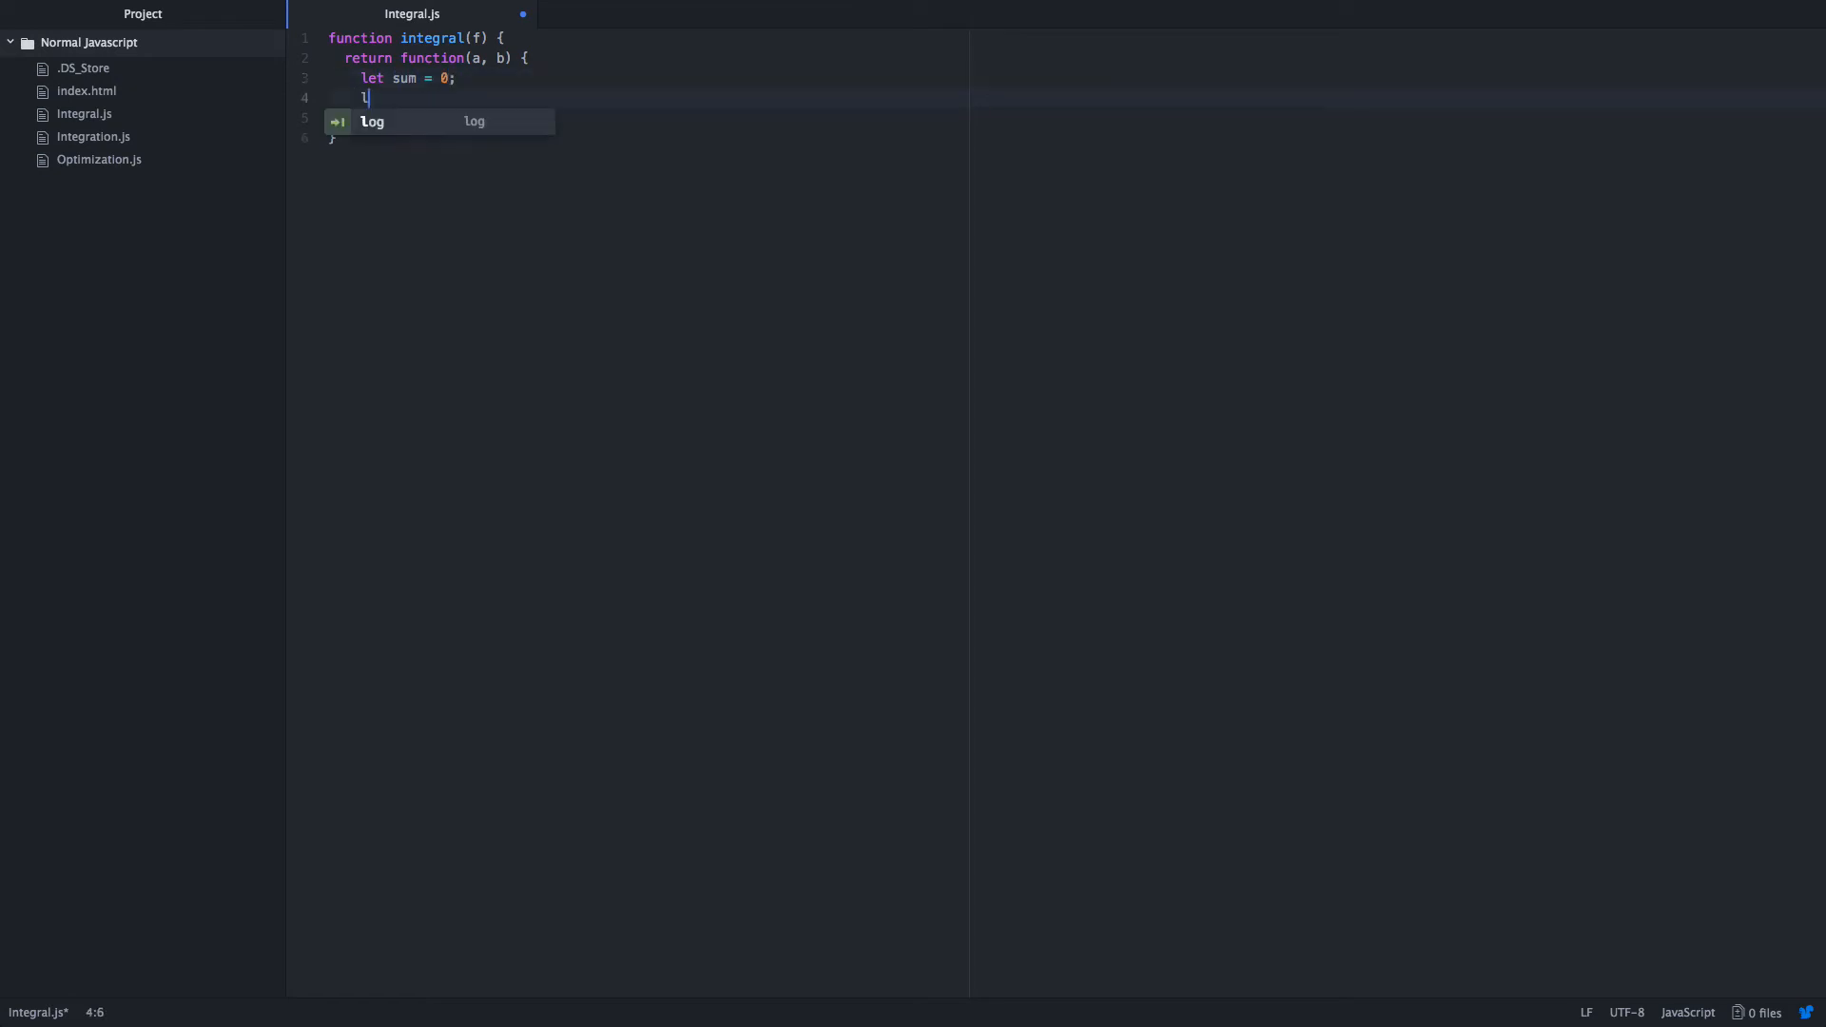
type("et delt")
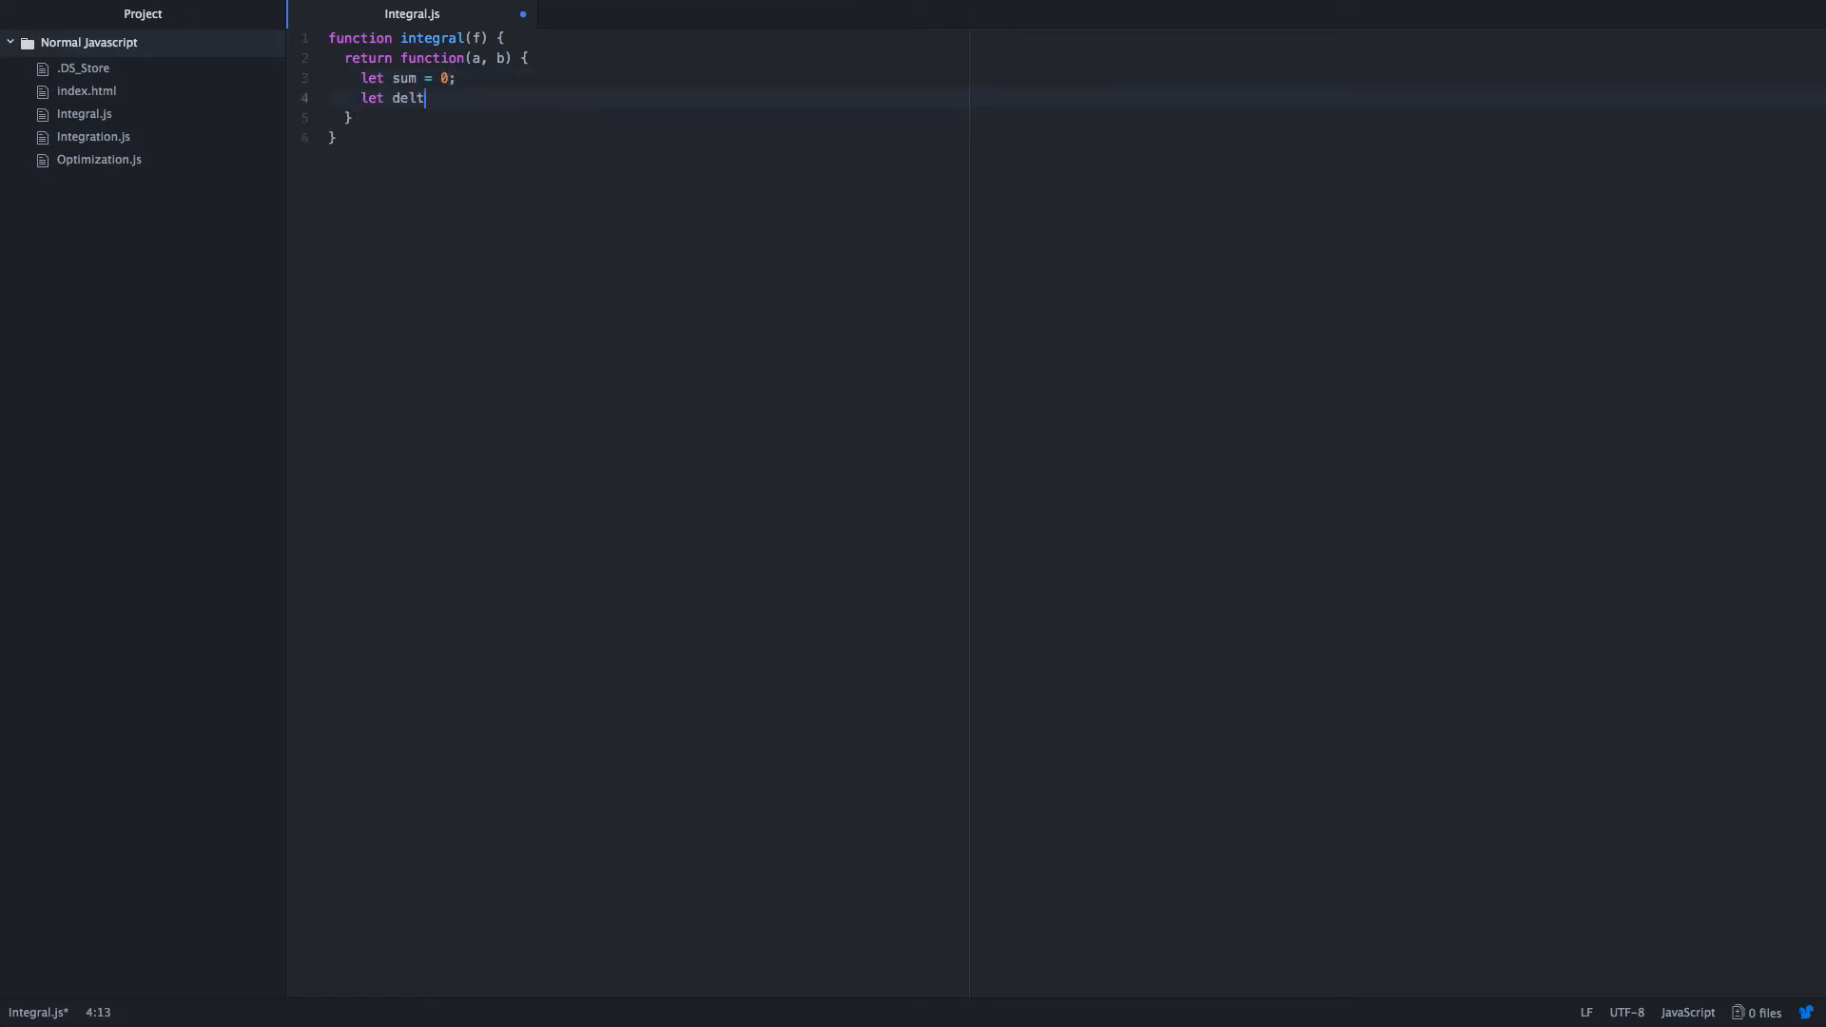
type("aX = 0")
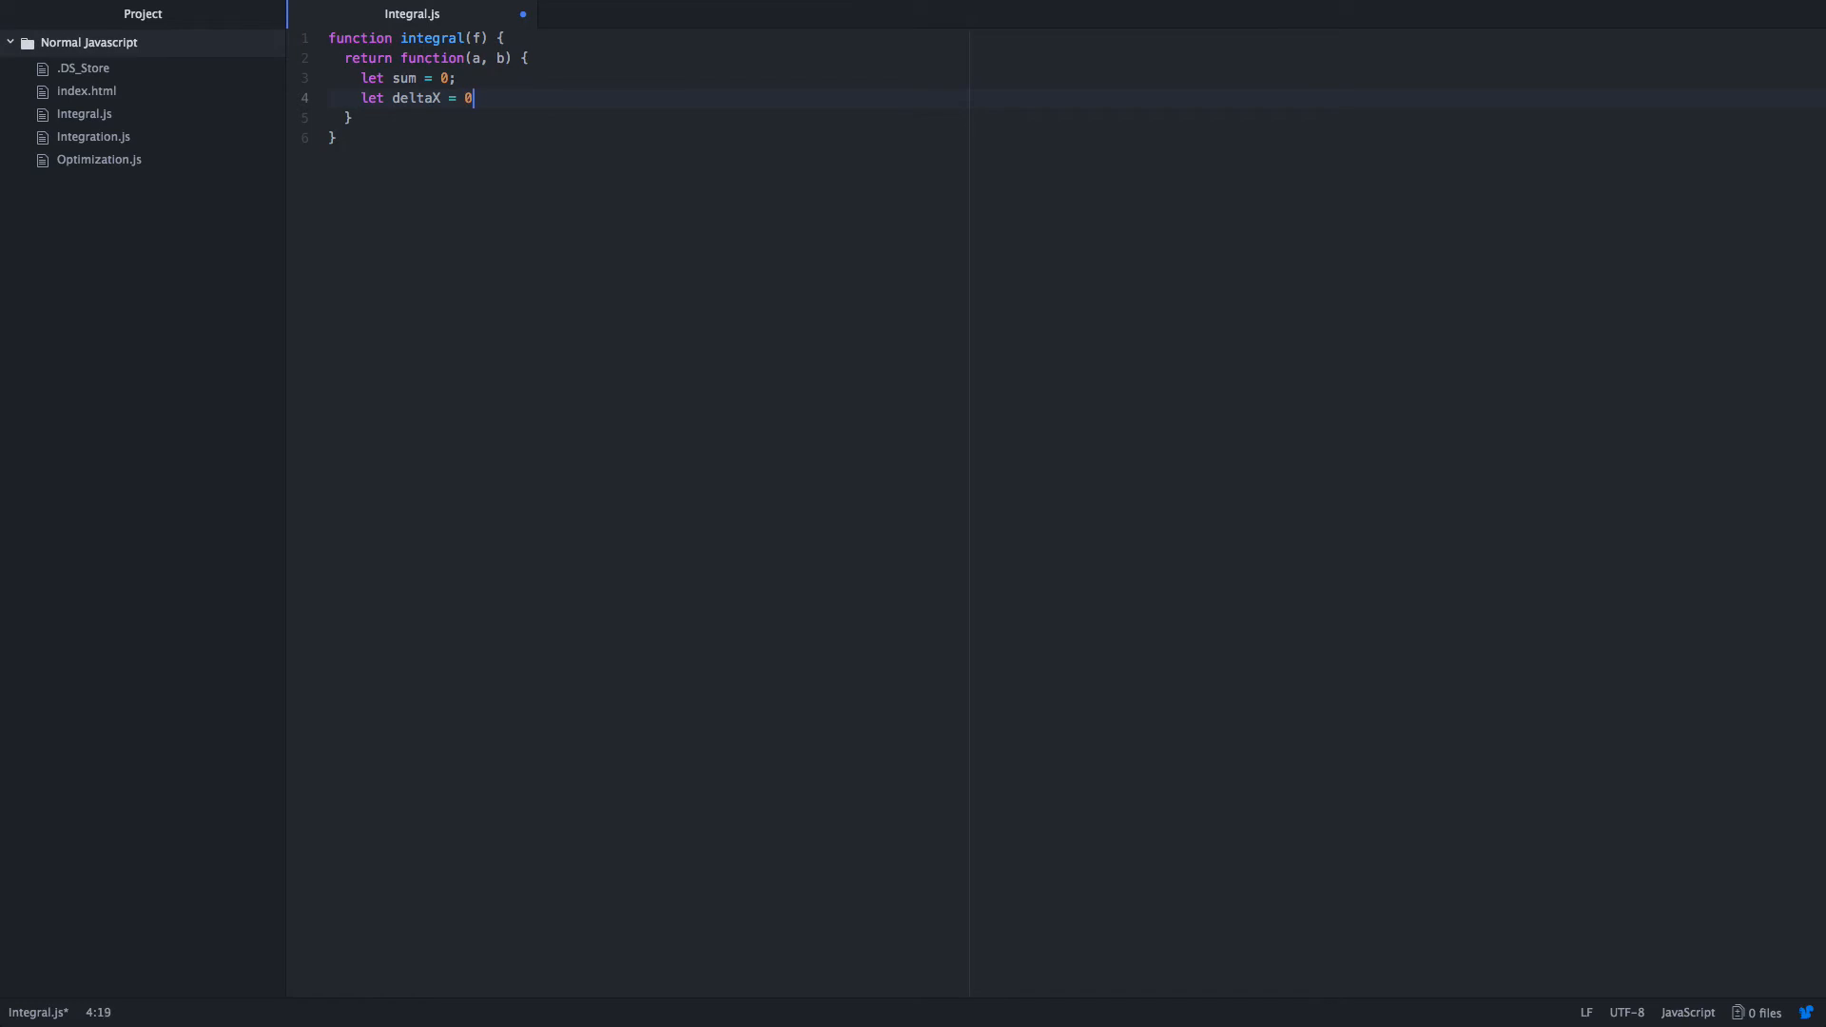
type(".00001")
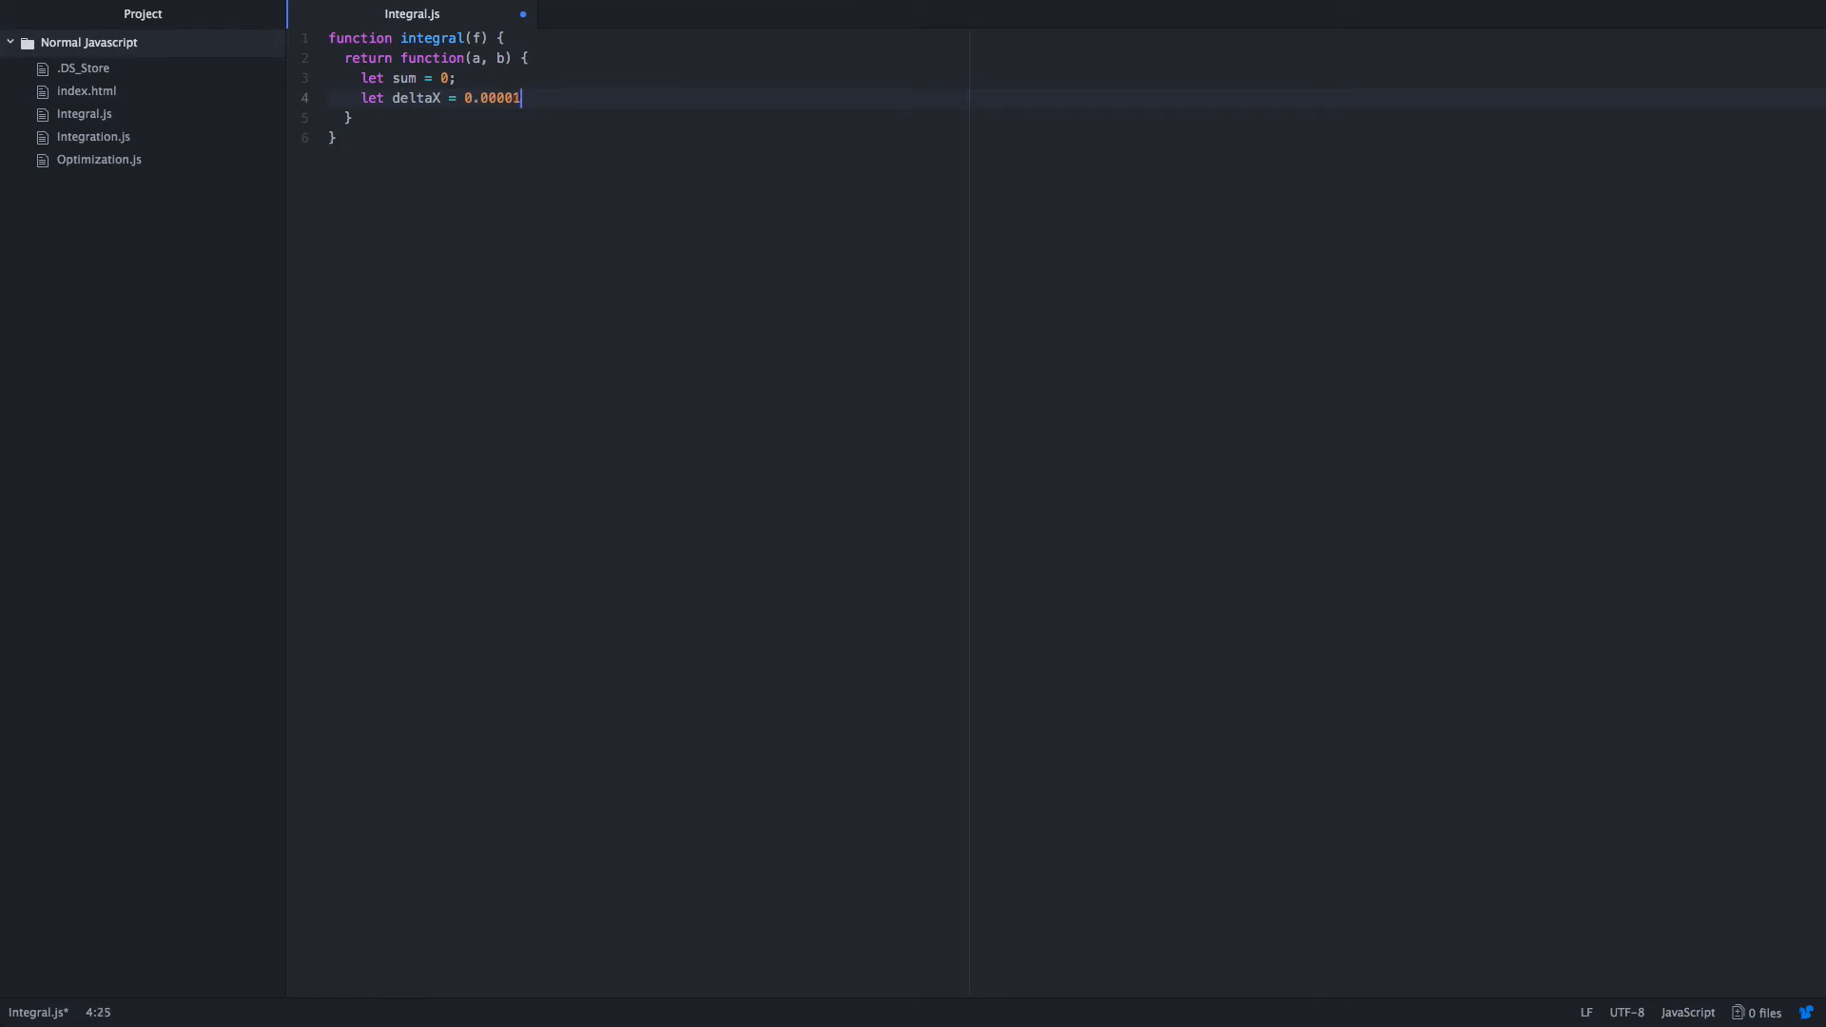
Add an empty for loop with i from 0 while i < (b - a) / deltaX.
key("enter")
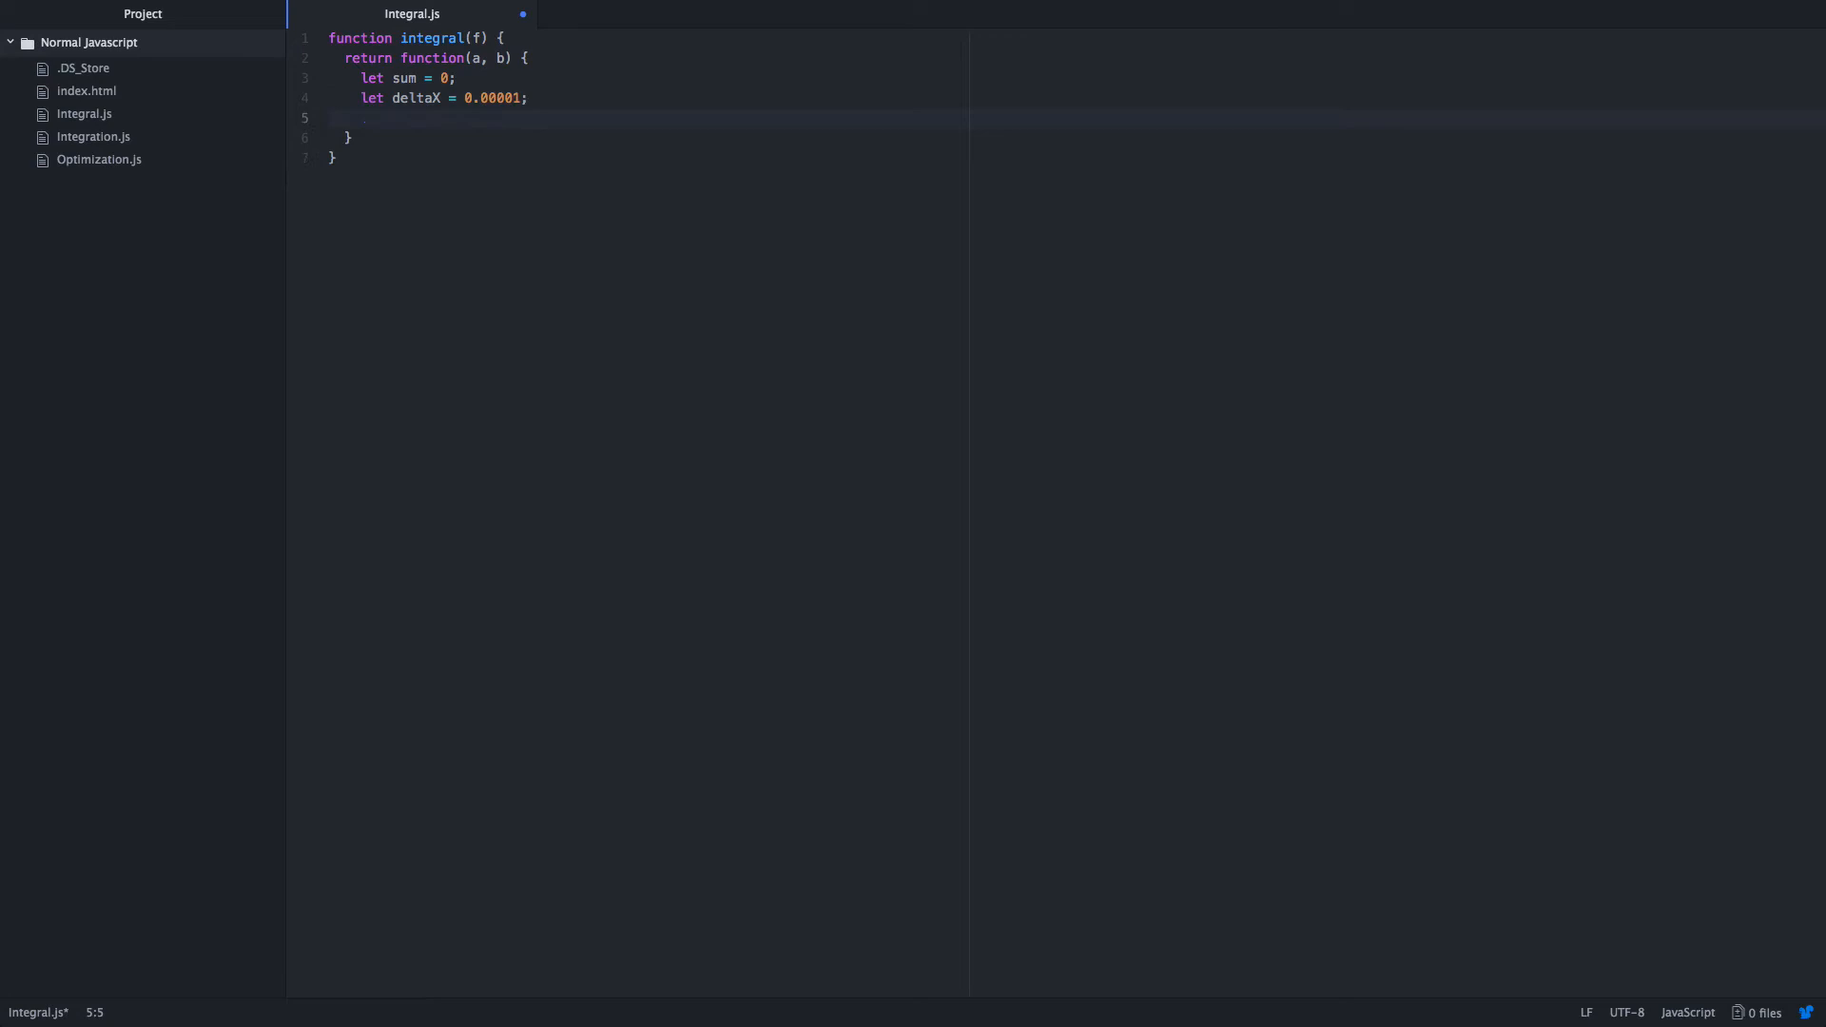
key("enter")
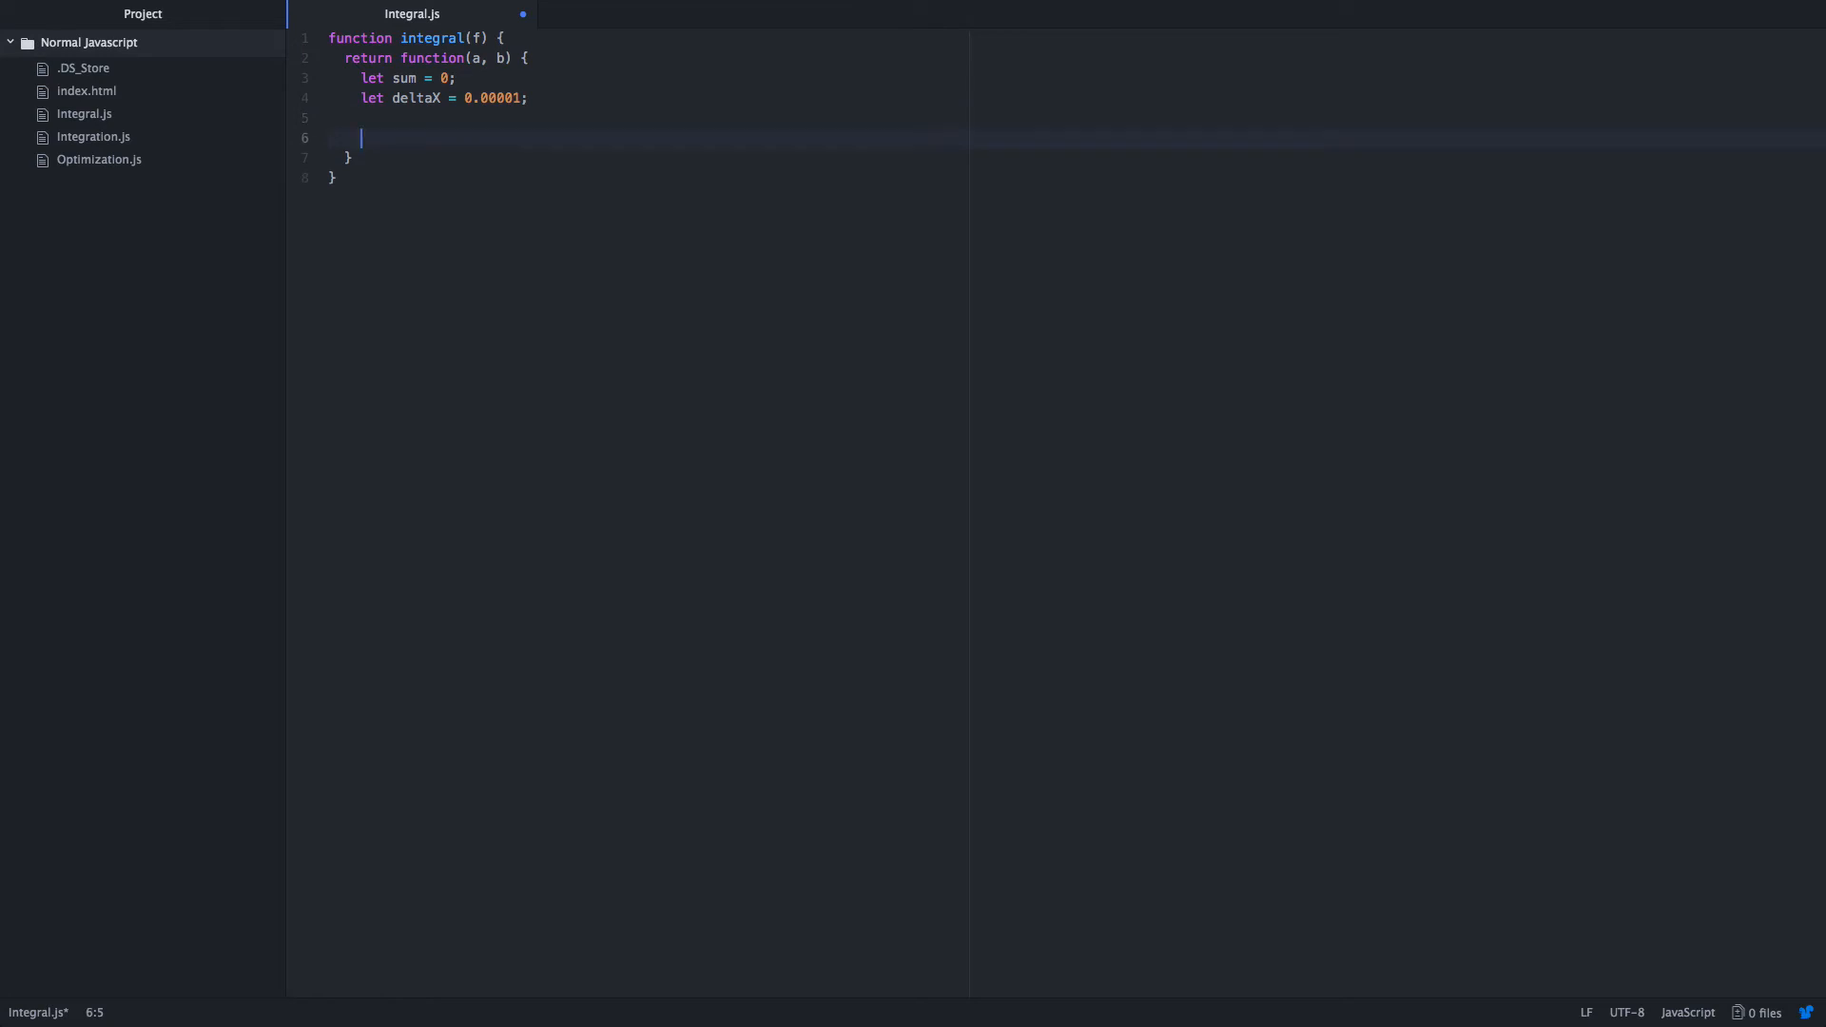
type("for (")
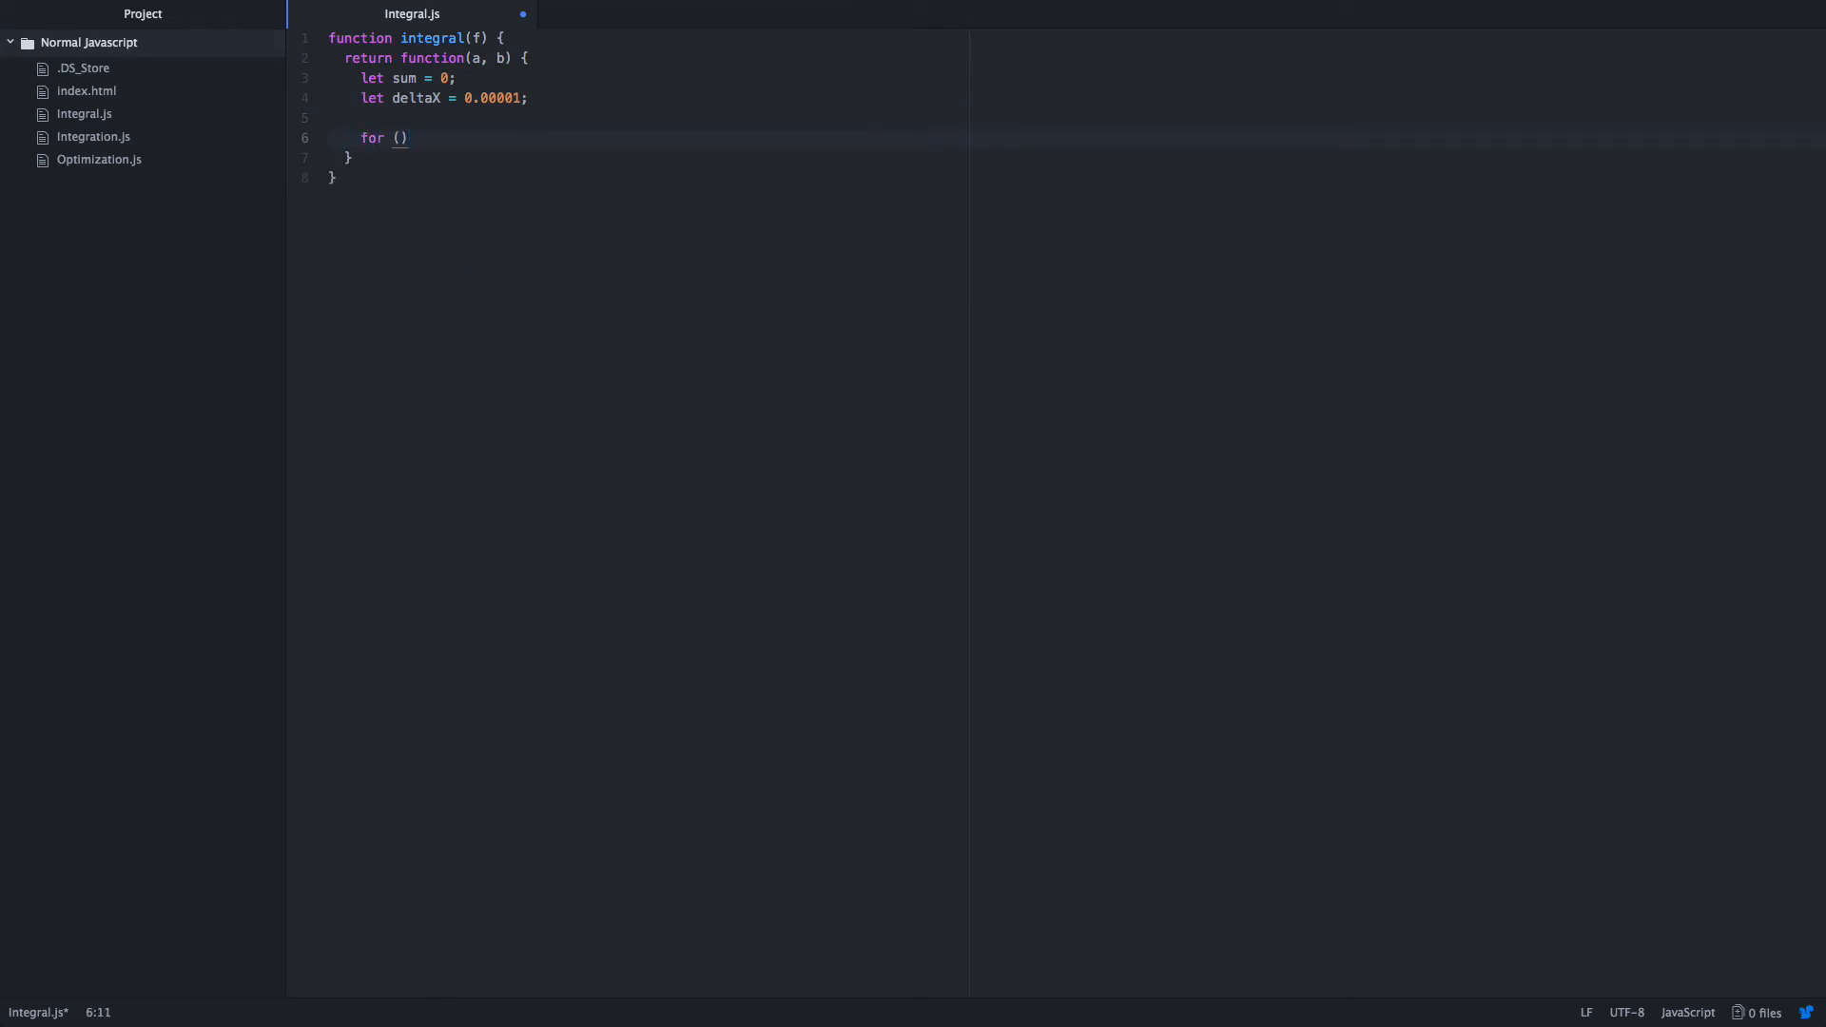
type("i =")
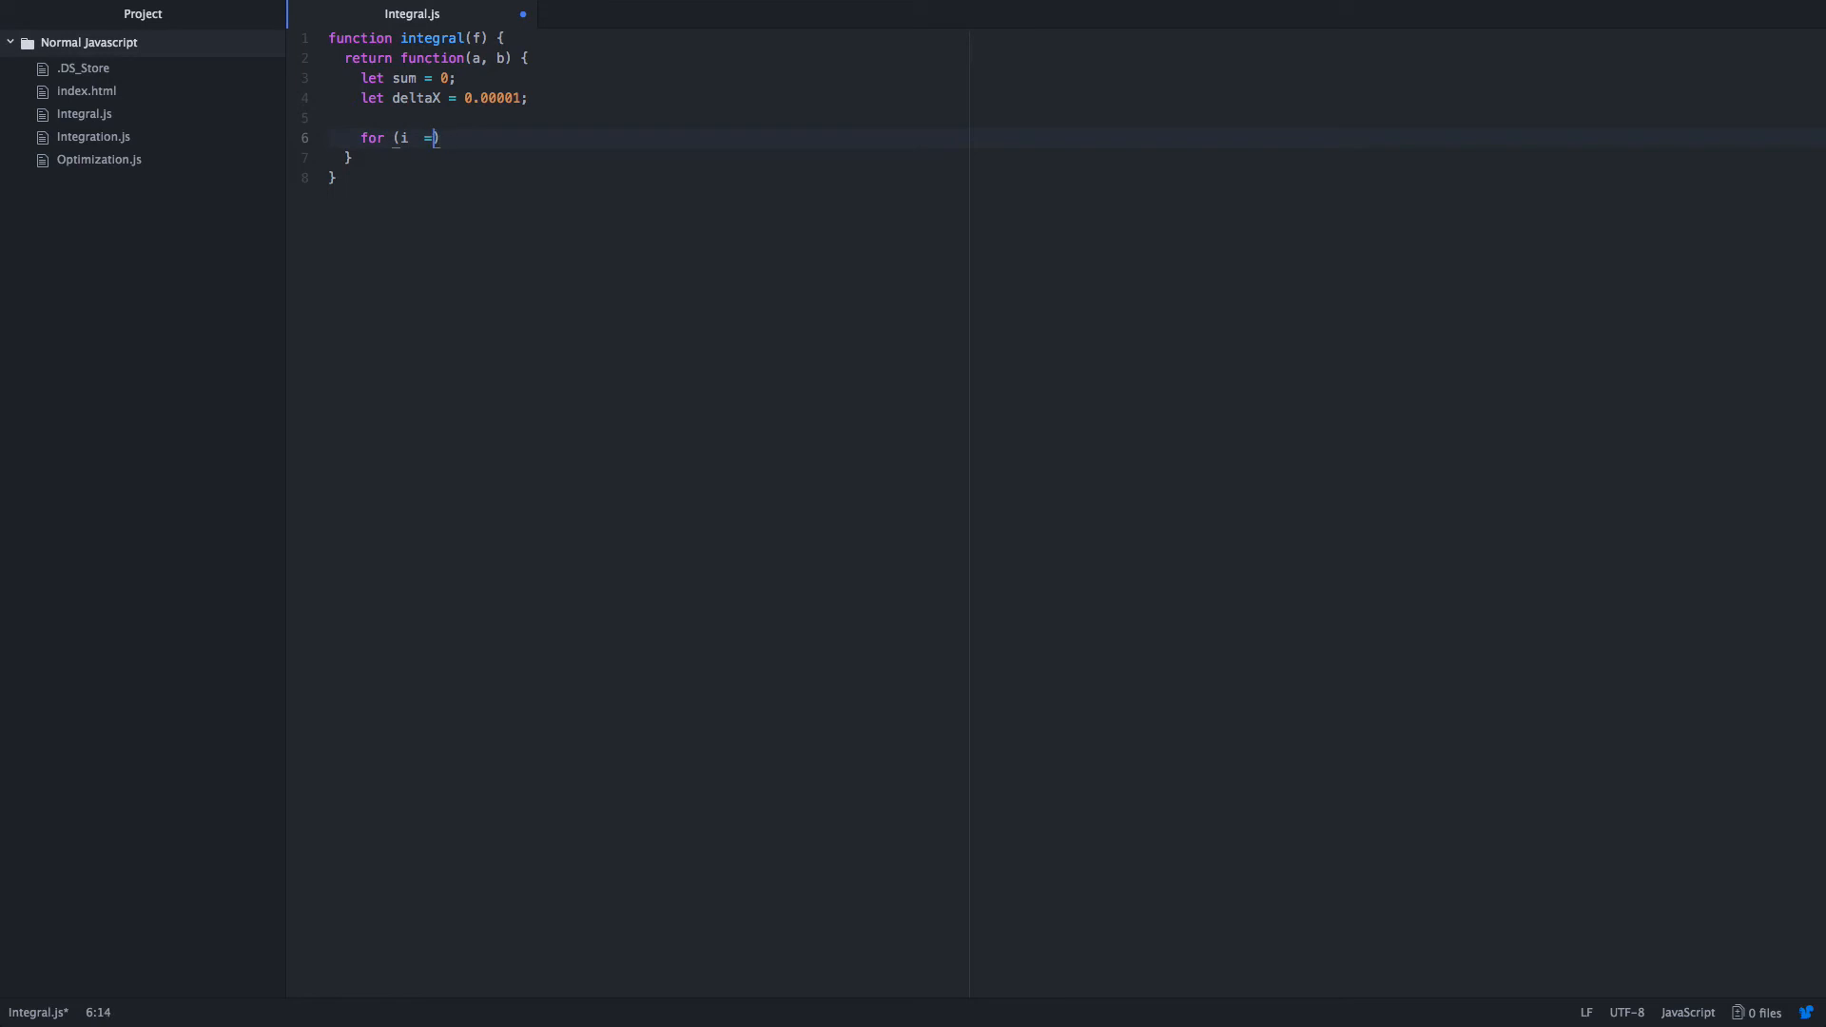
type("0")
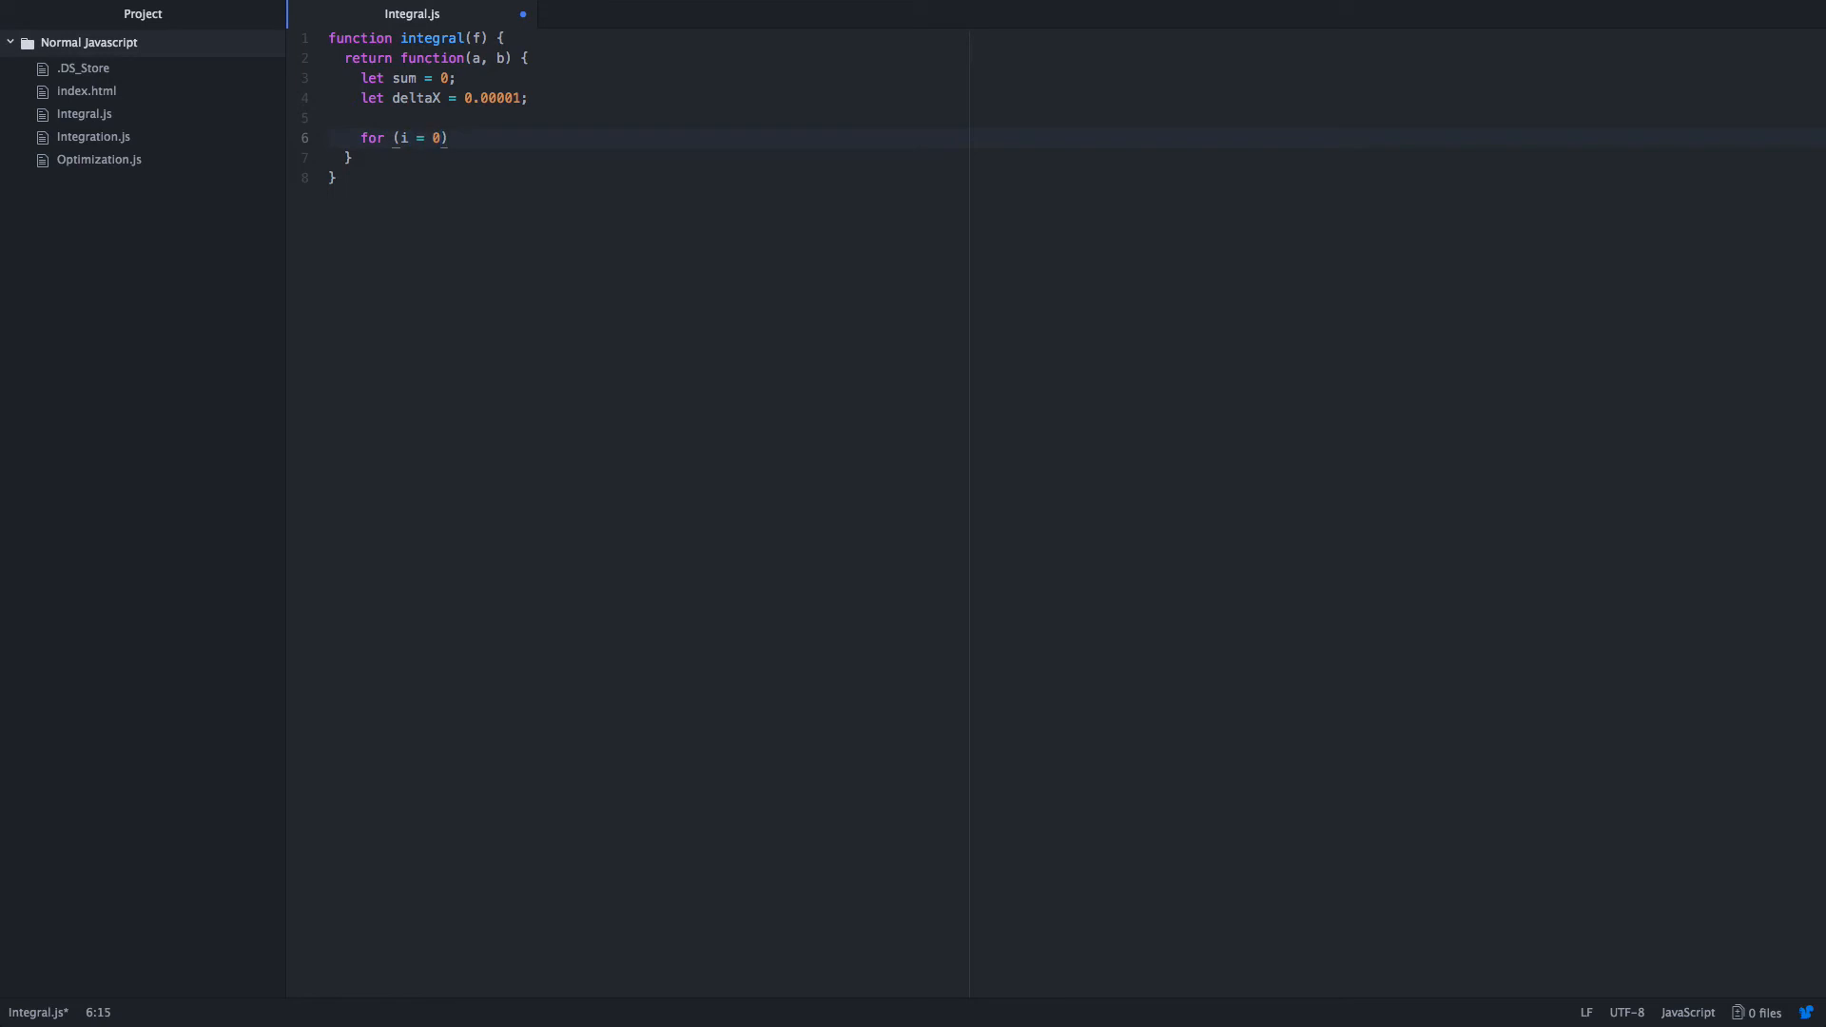
type("; i <")
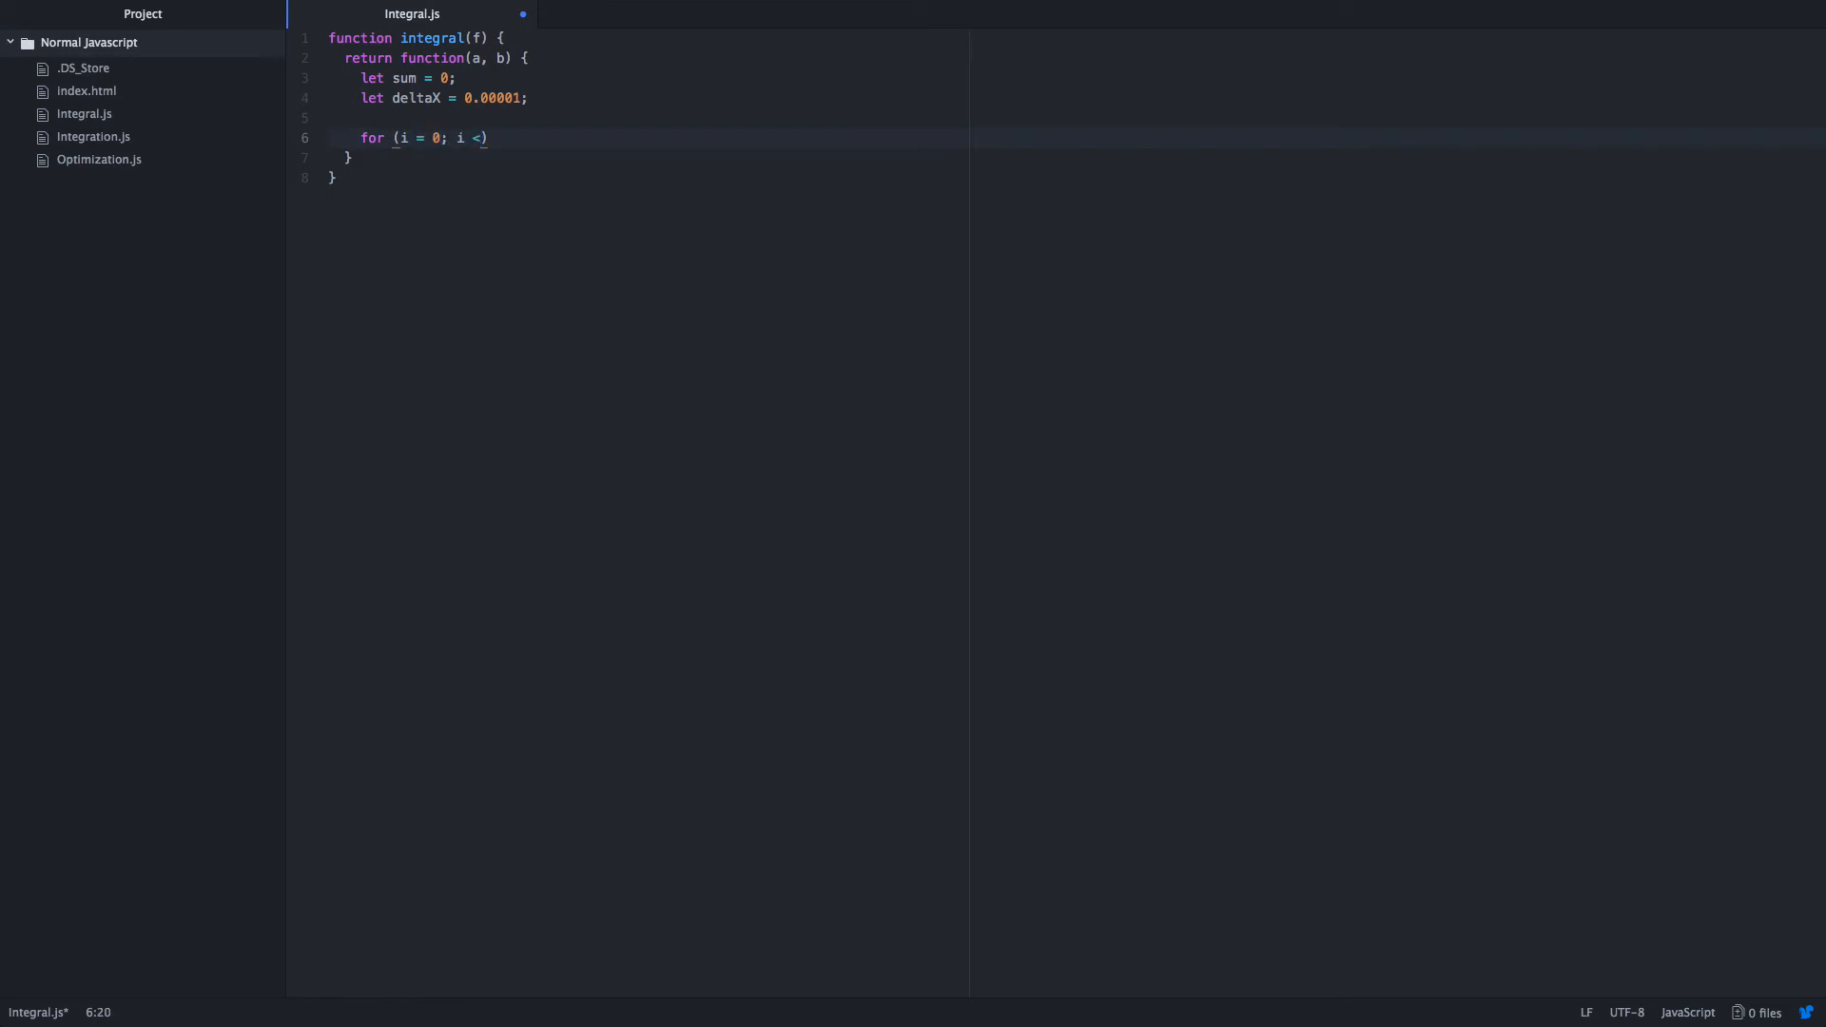
type("(b - a)")
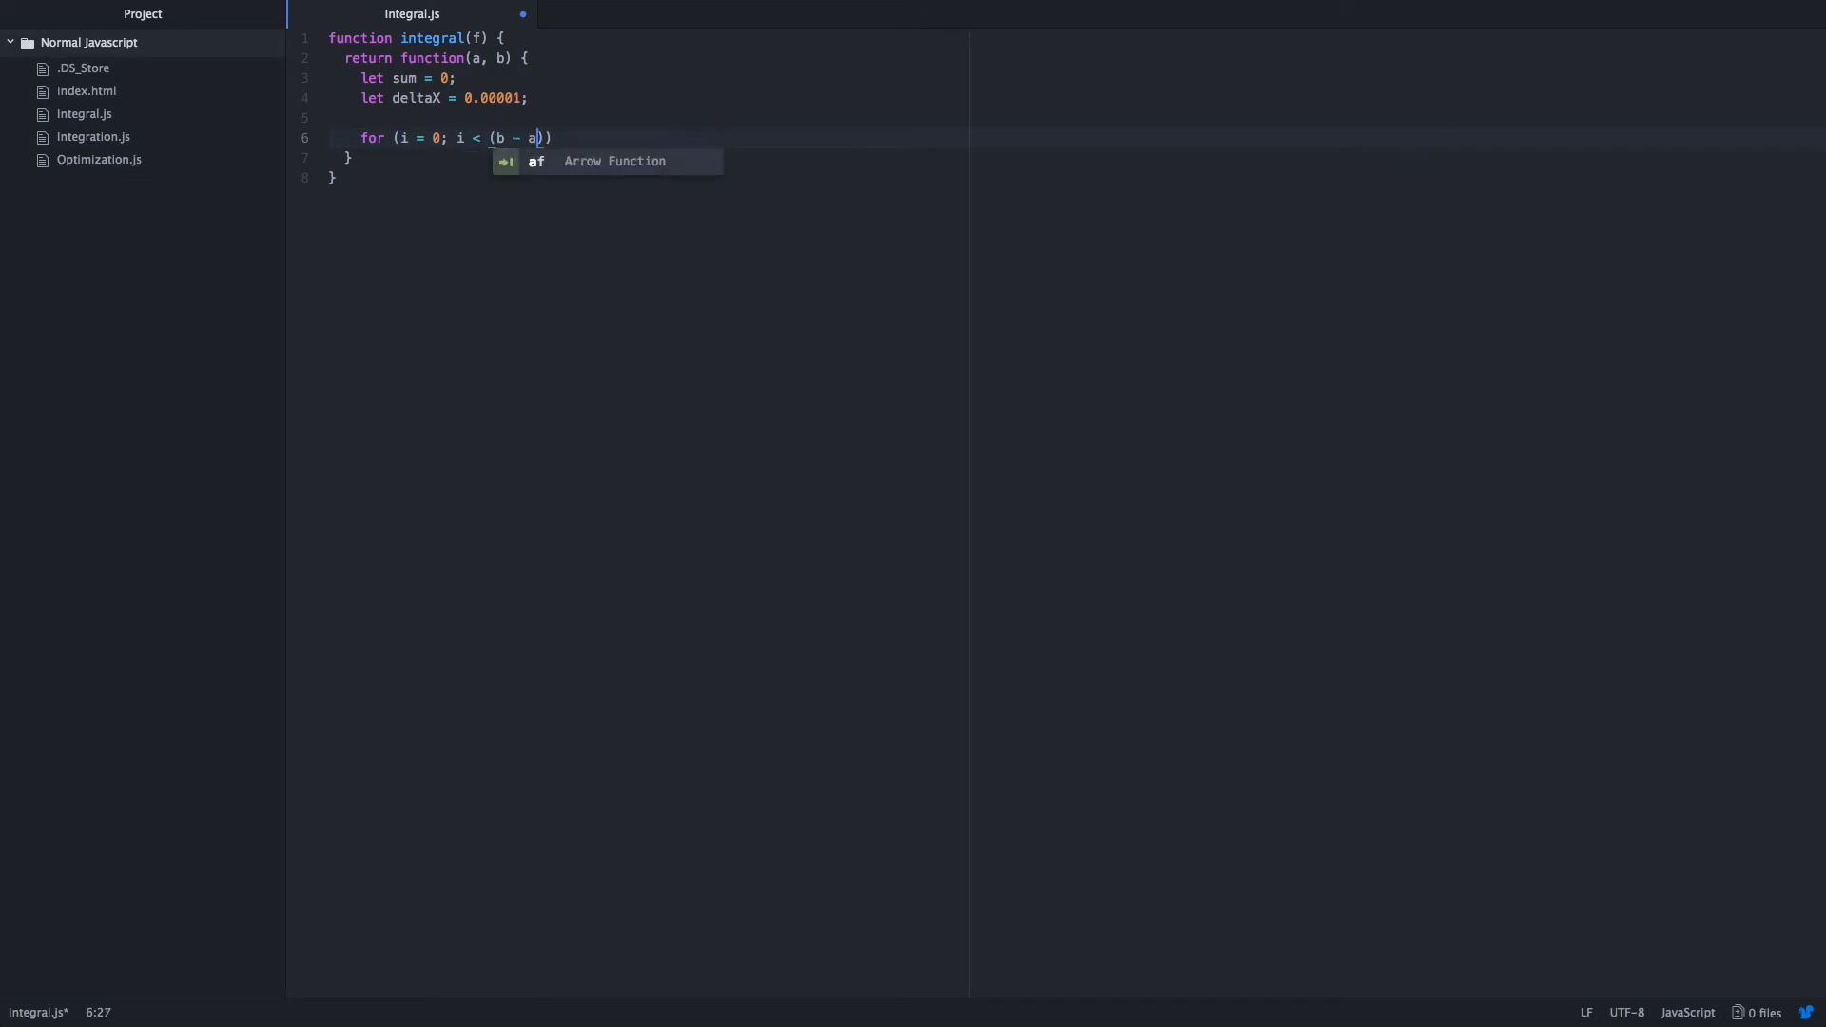
type("/ del")
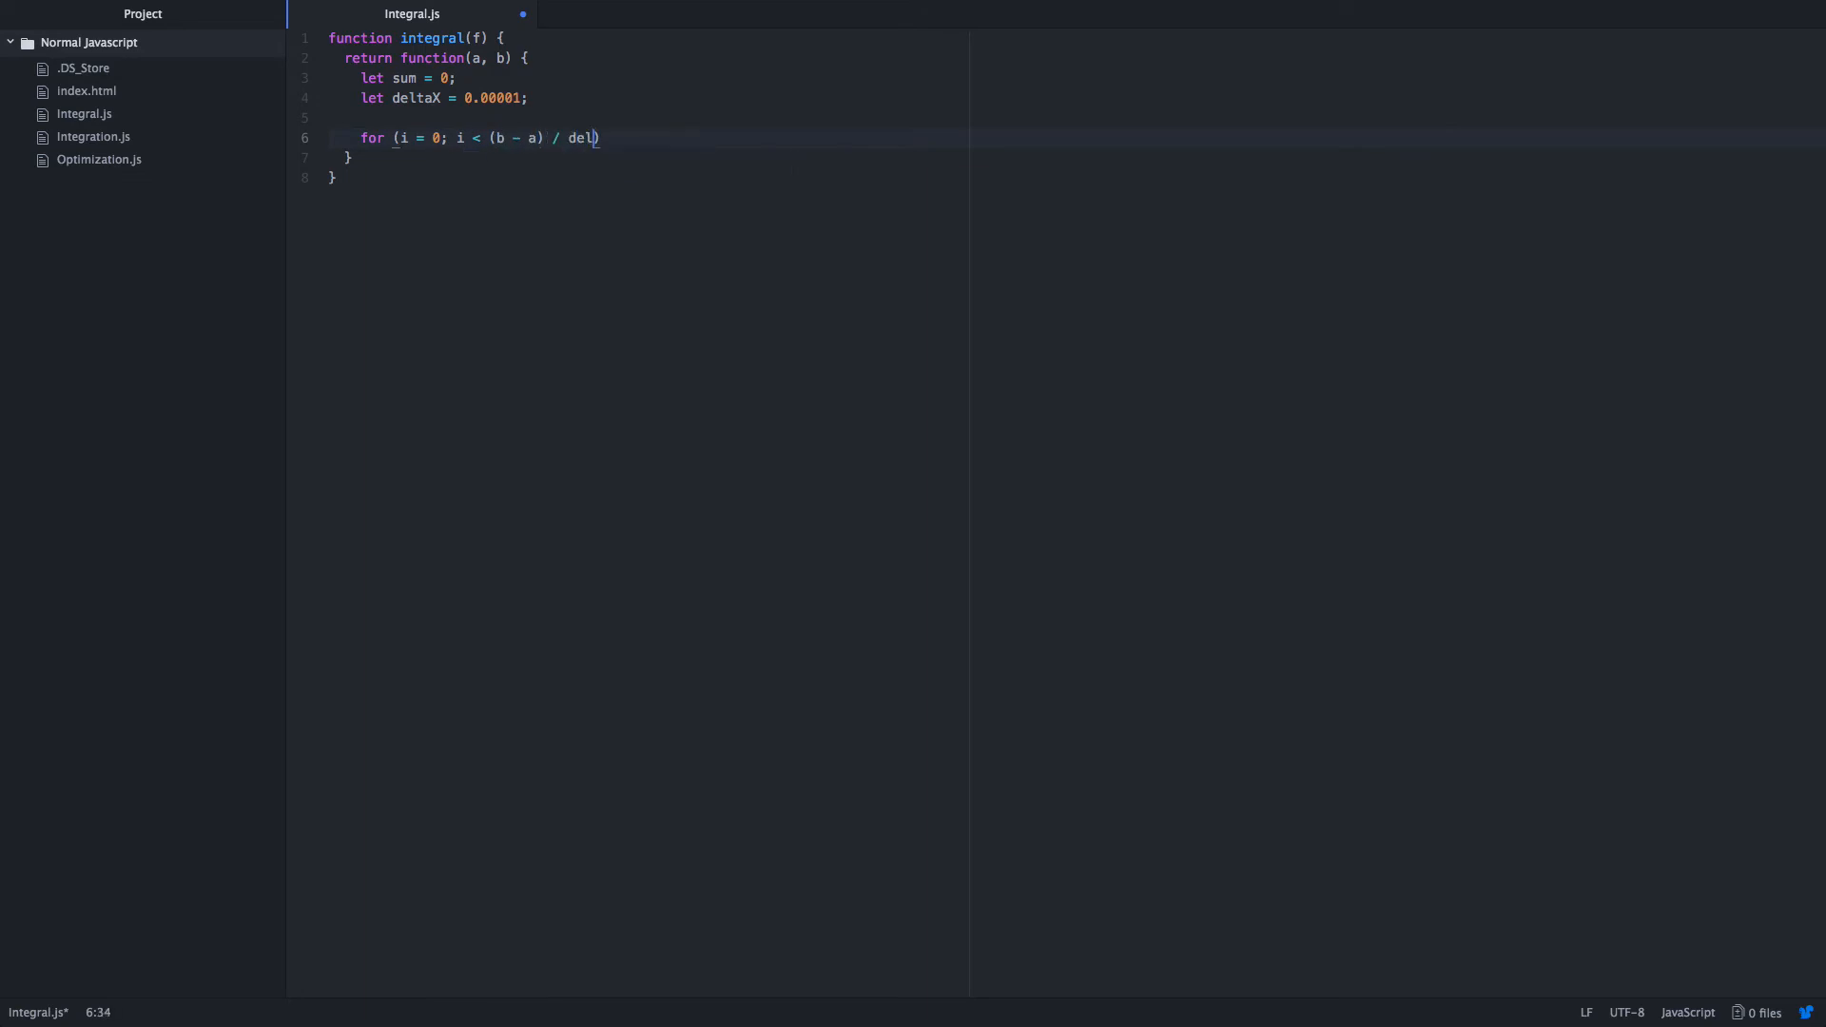
type("taX)")
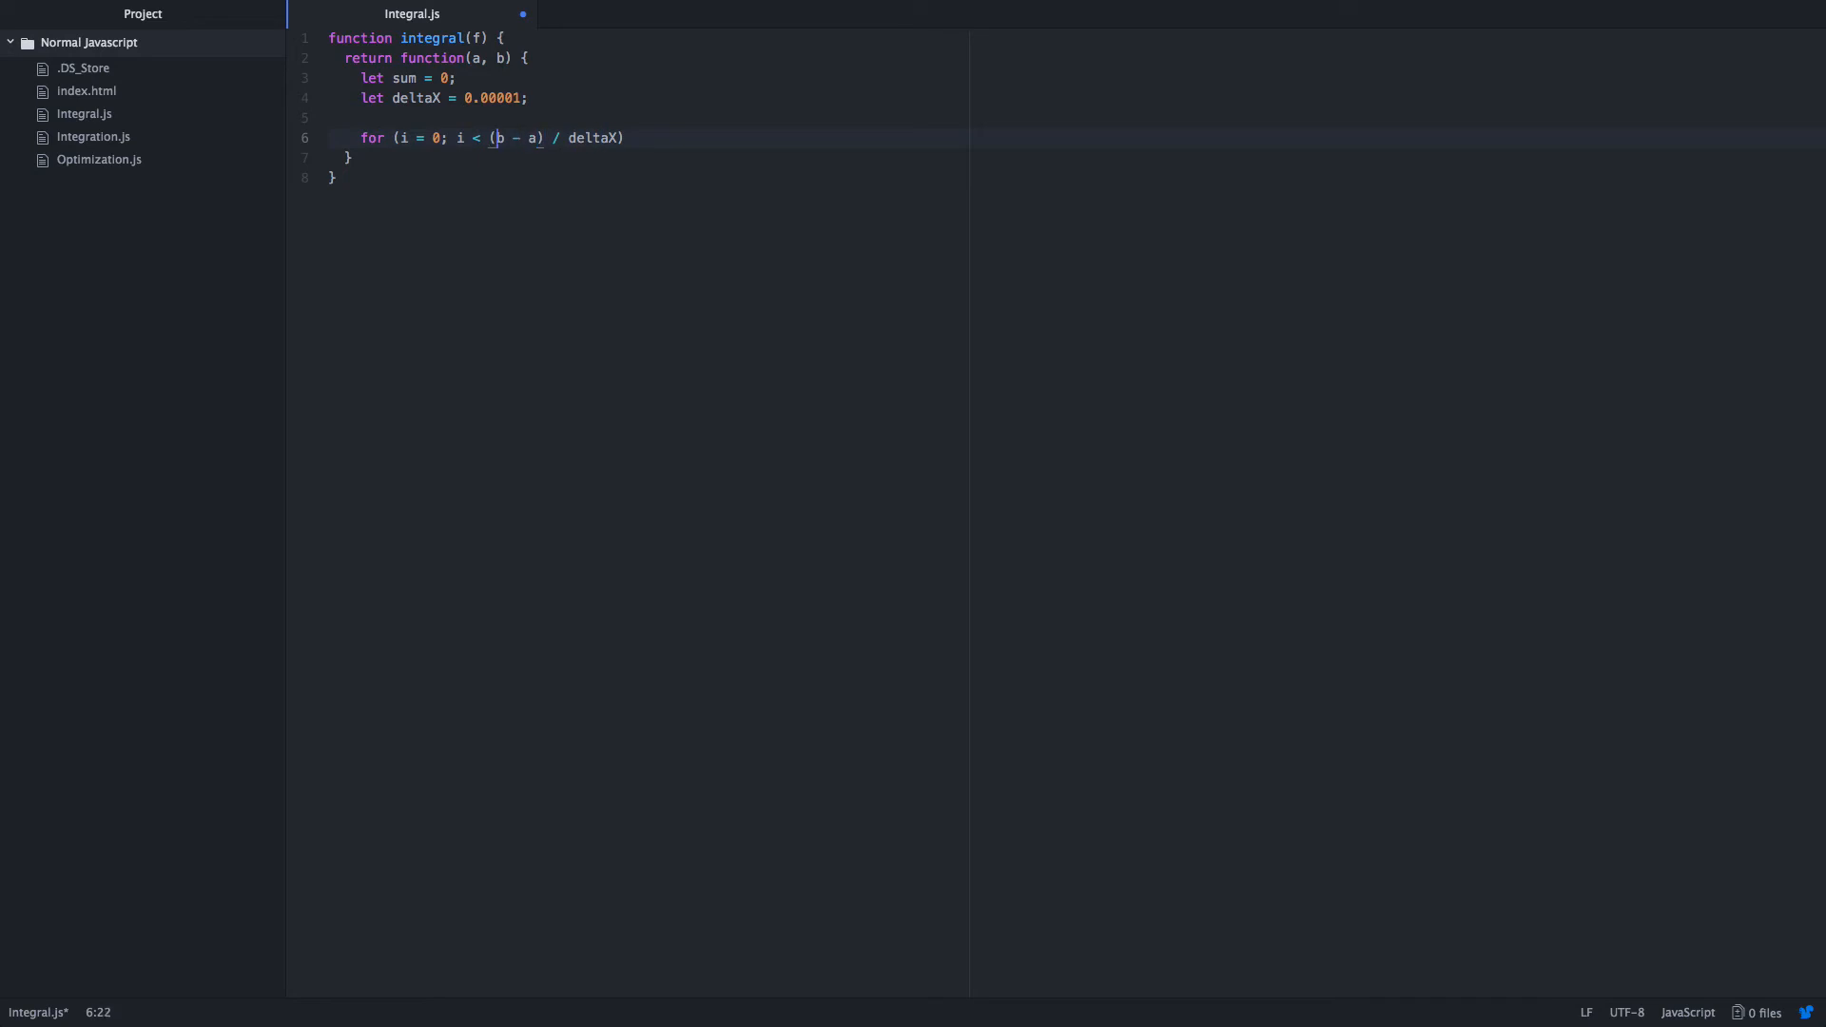
type("=")
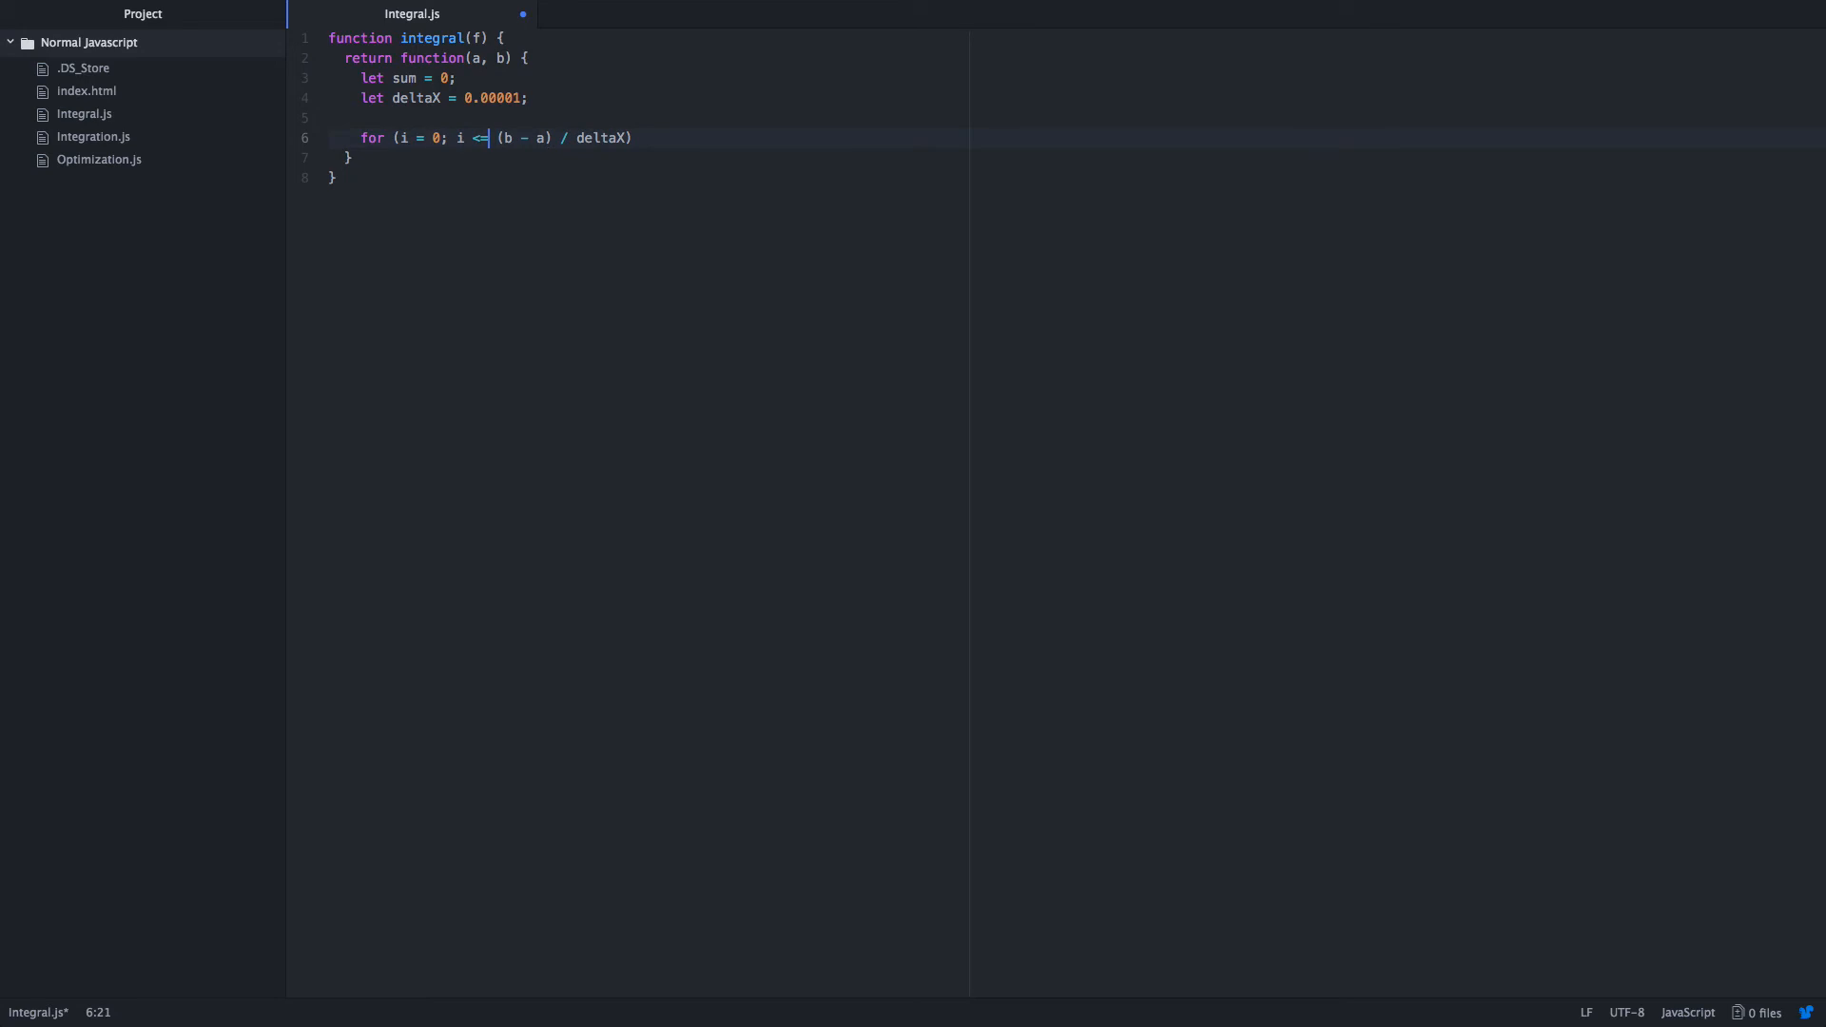
key("Backspace")
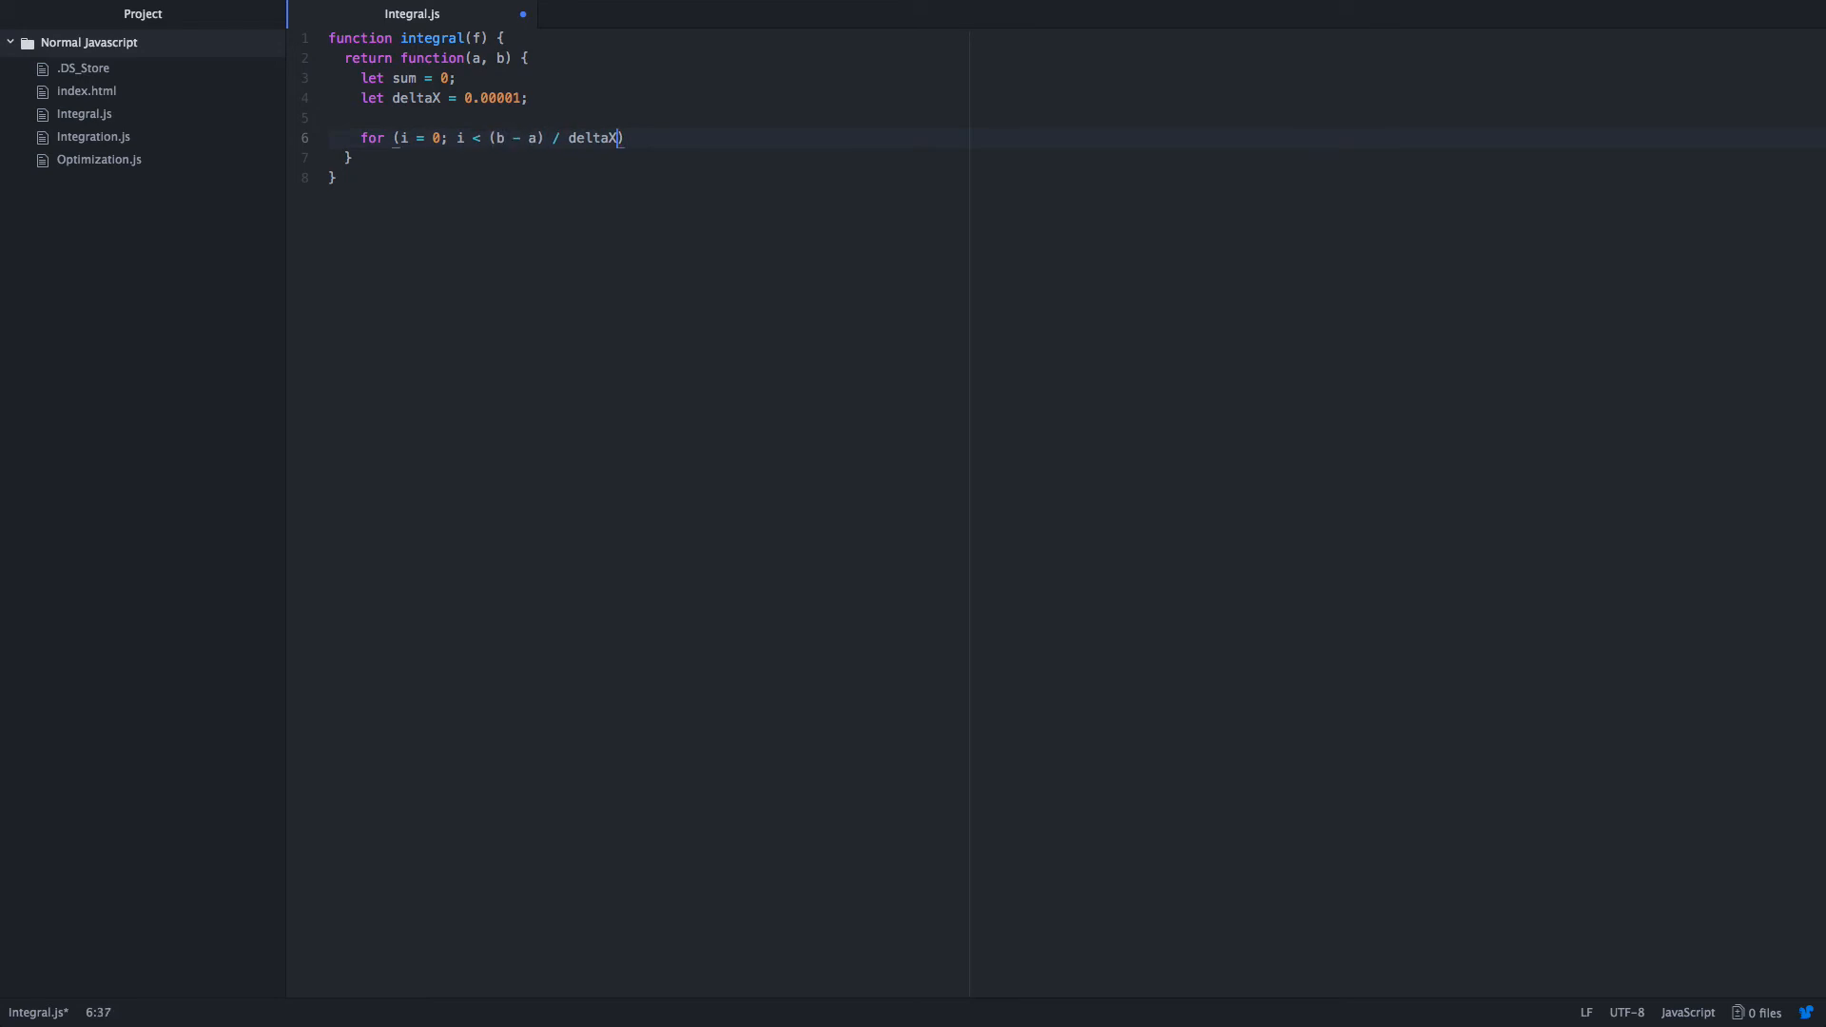
type("; i ++")
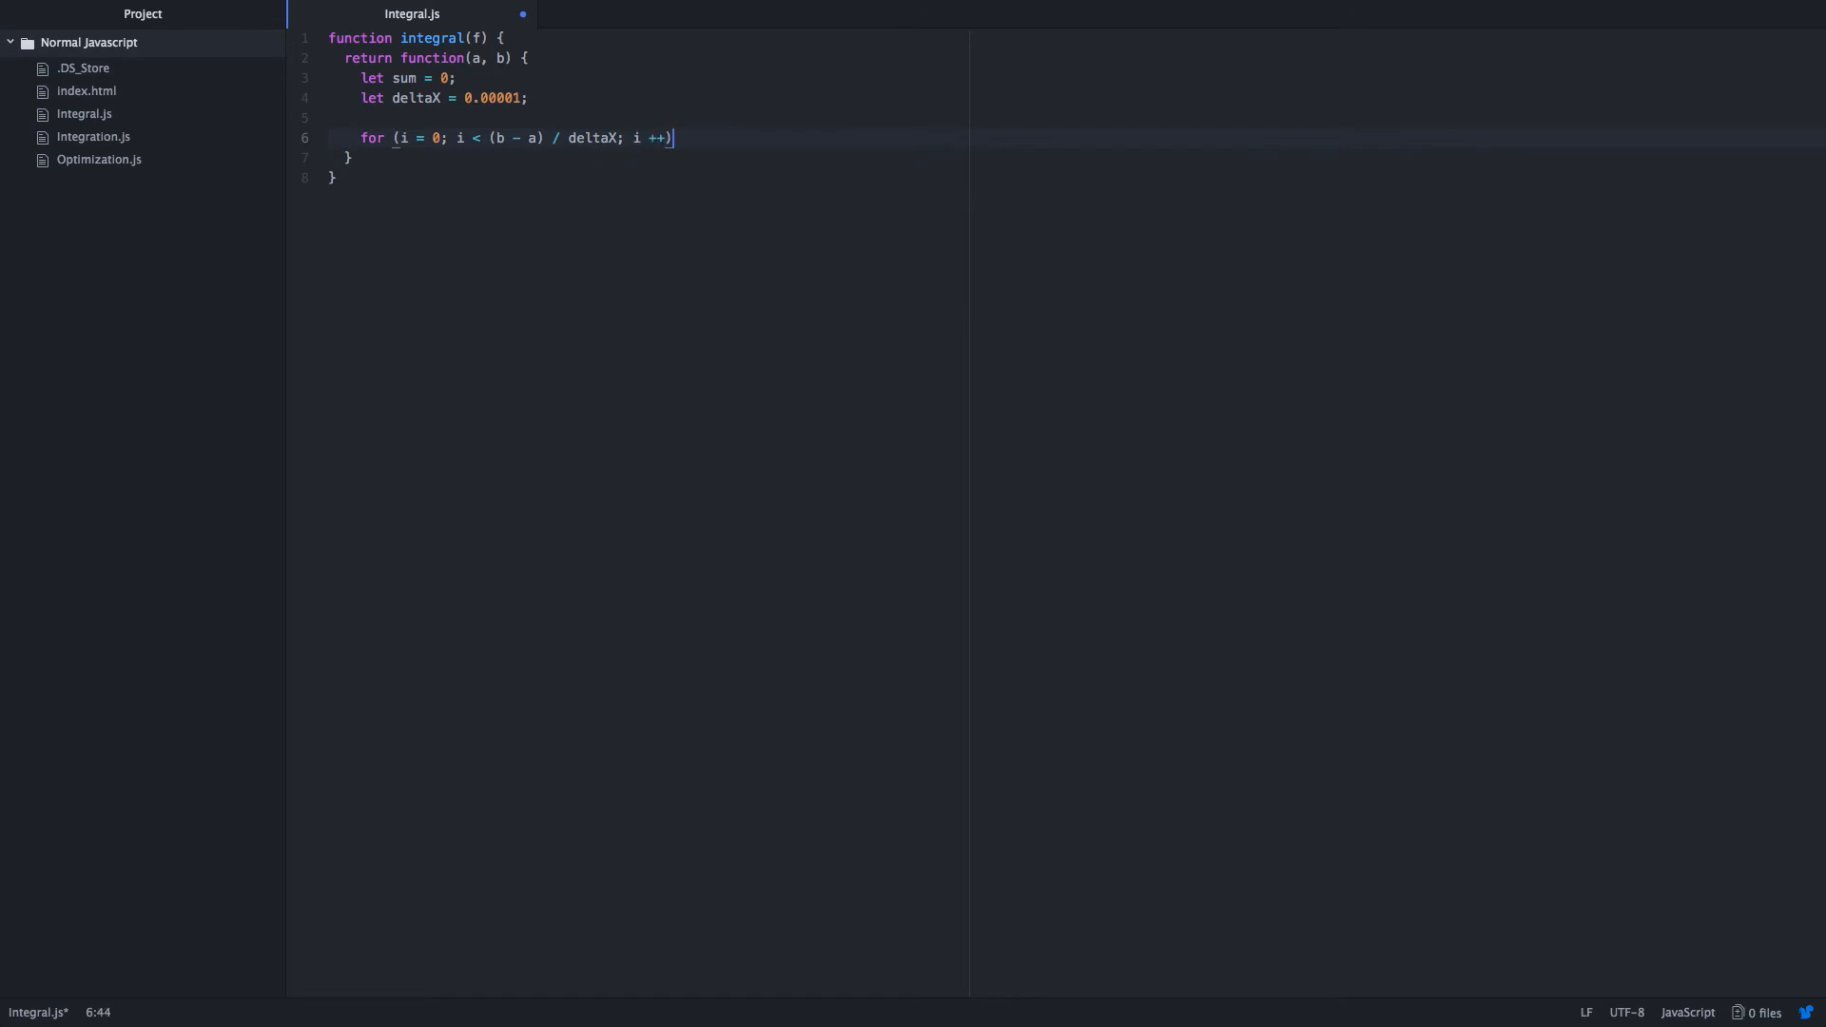
type("{")
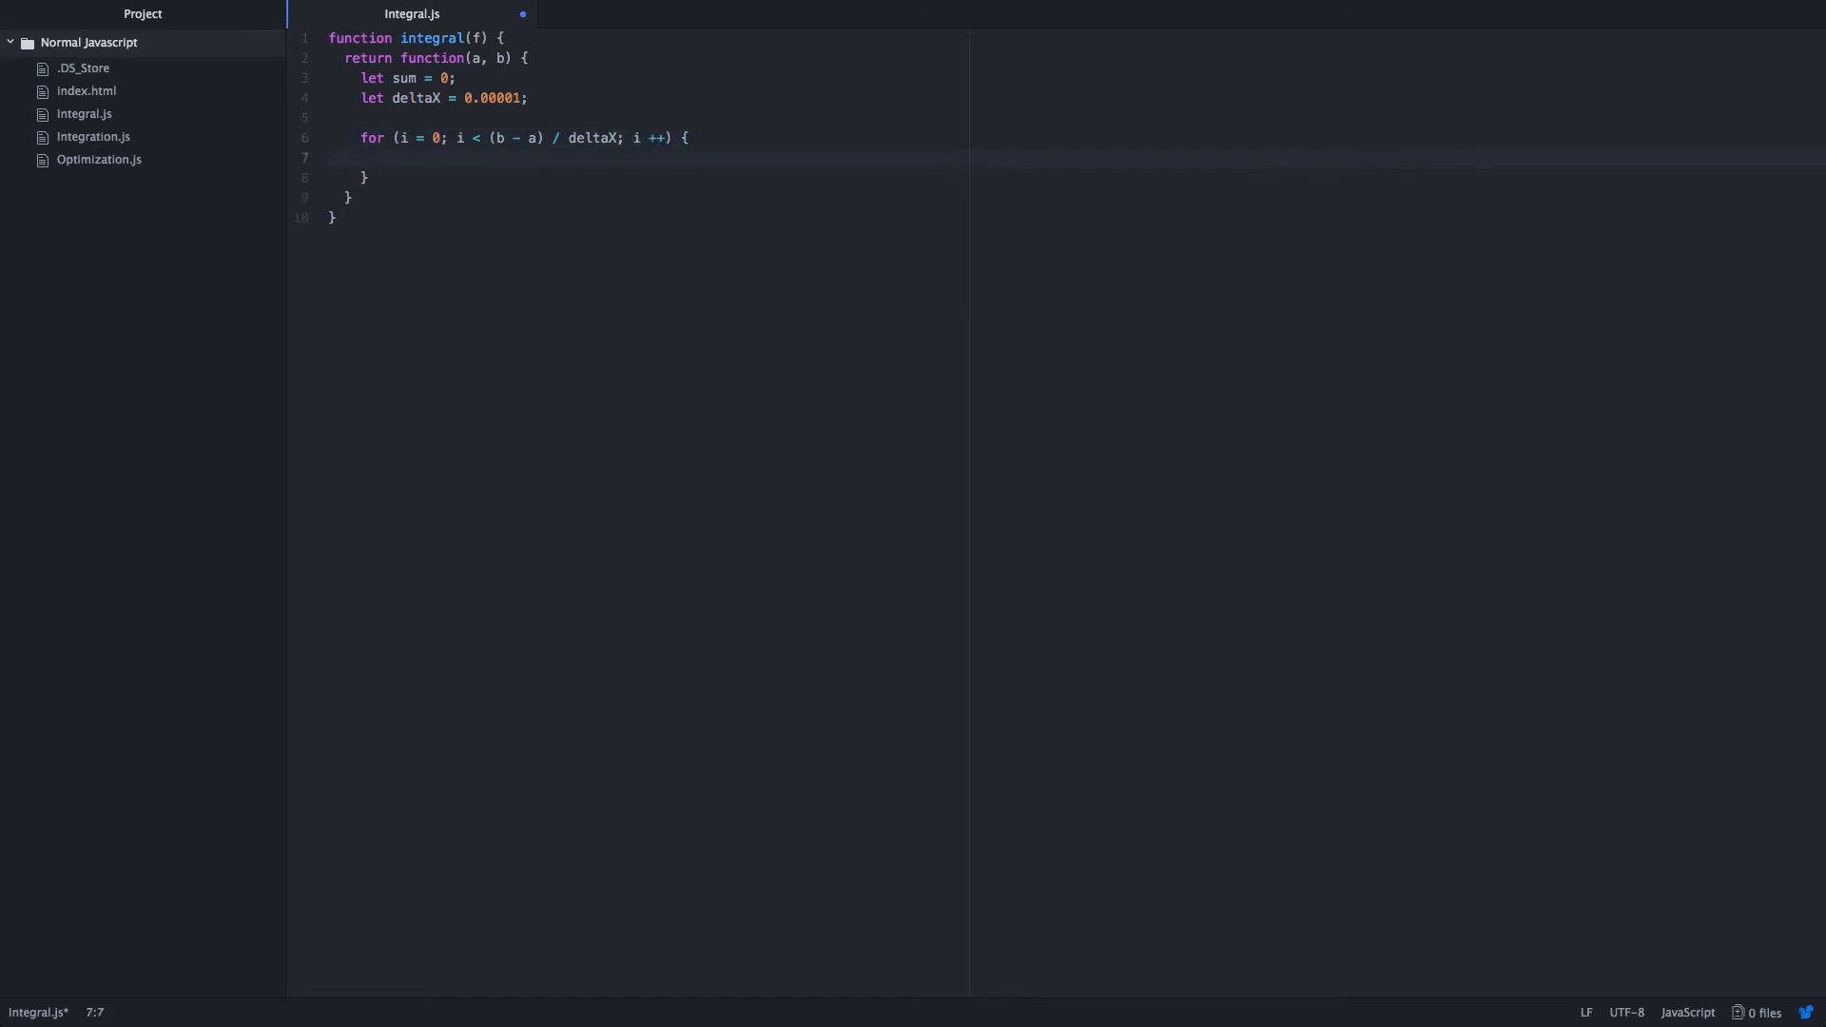
Make the loop body add f(a + i * deltaX) * deltaX to sum.
type("sum +")
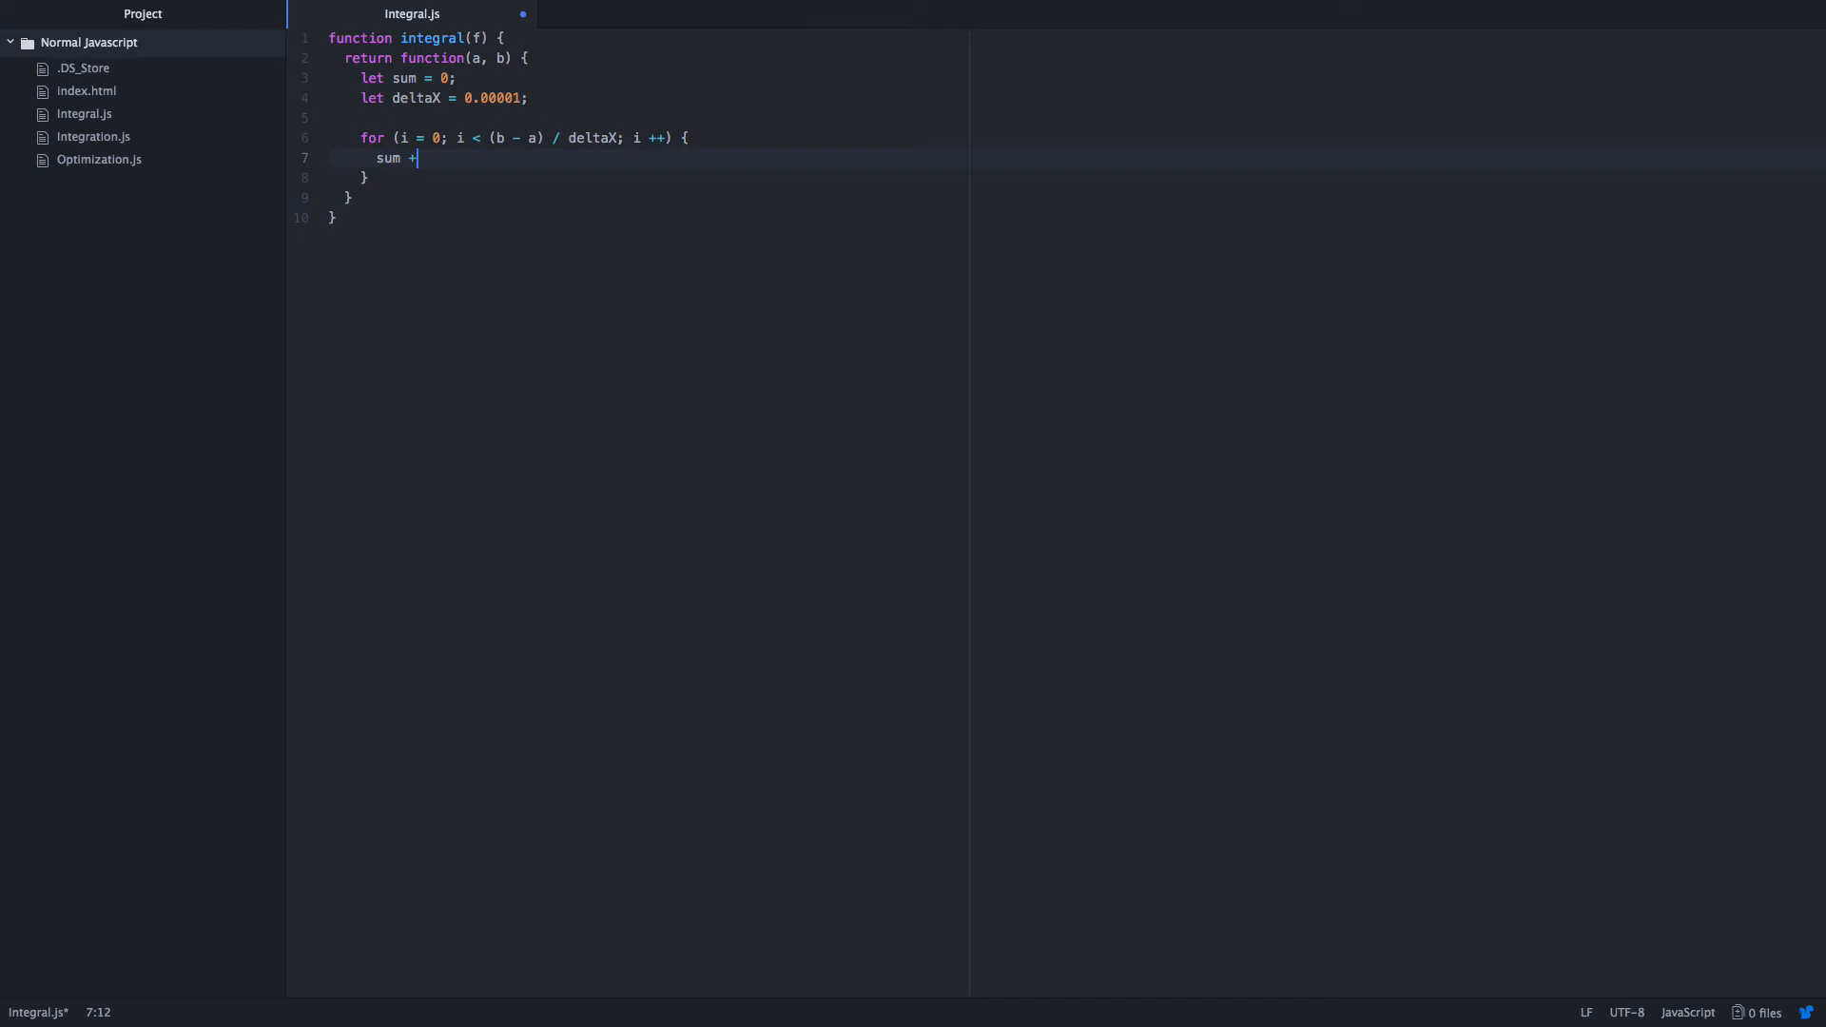
type("=")
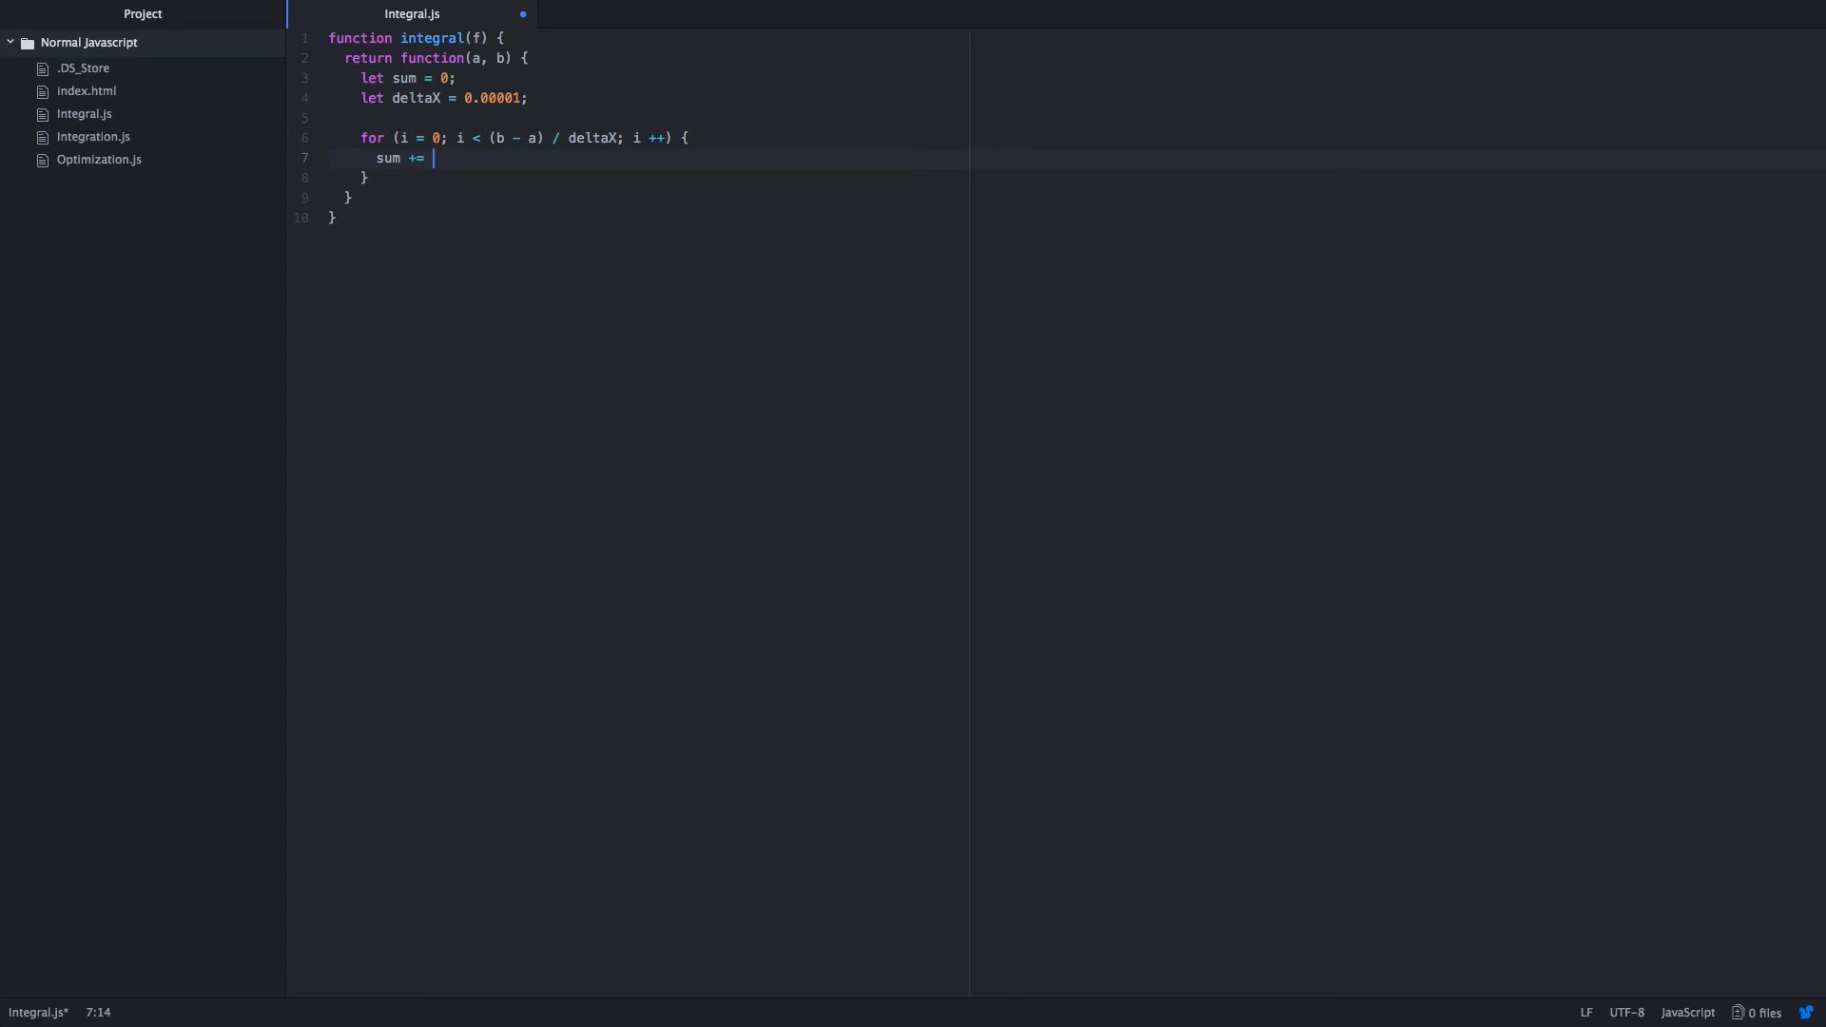
type("f(a")
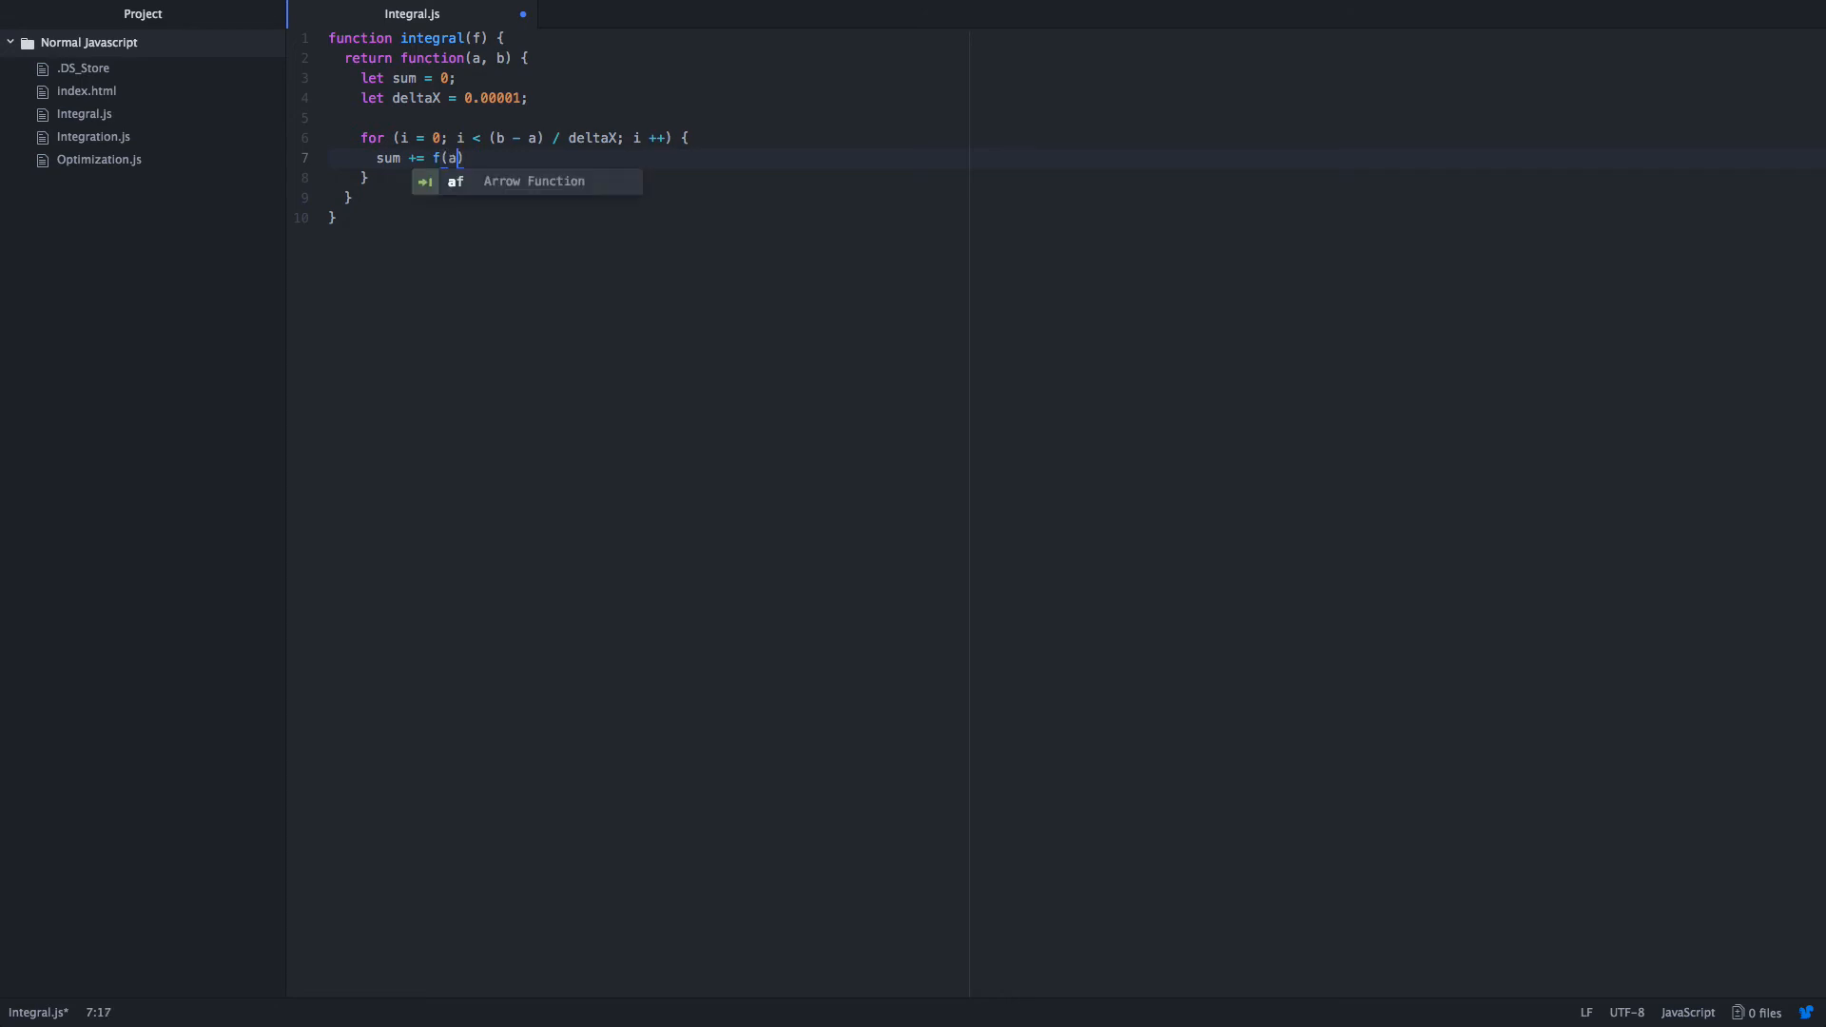
type("+ i")
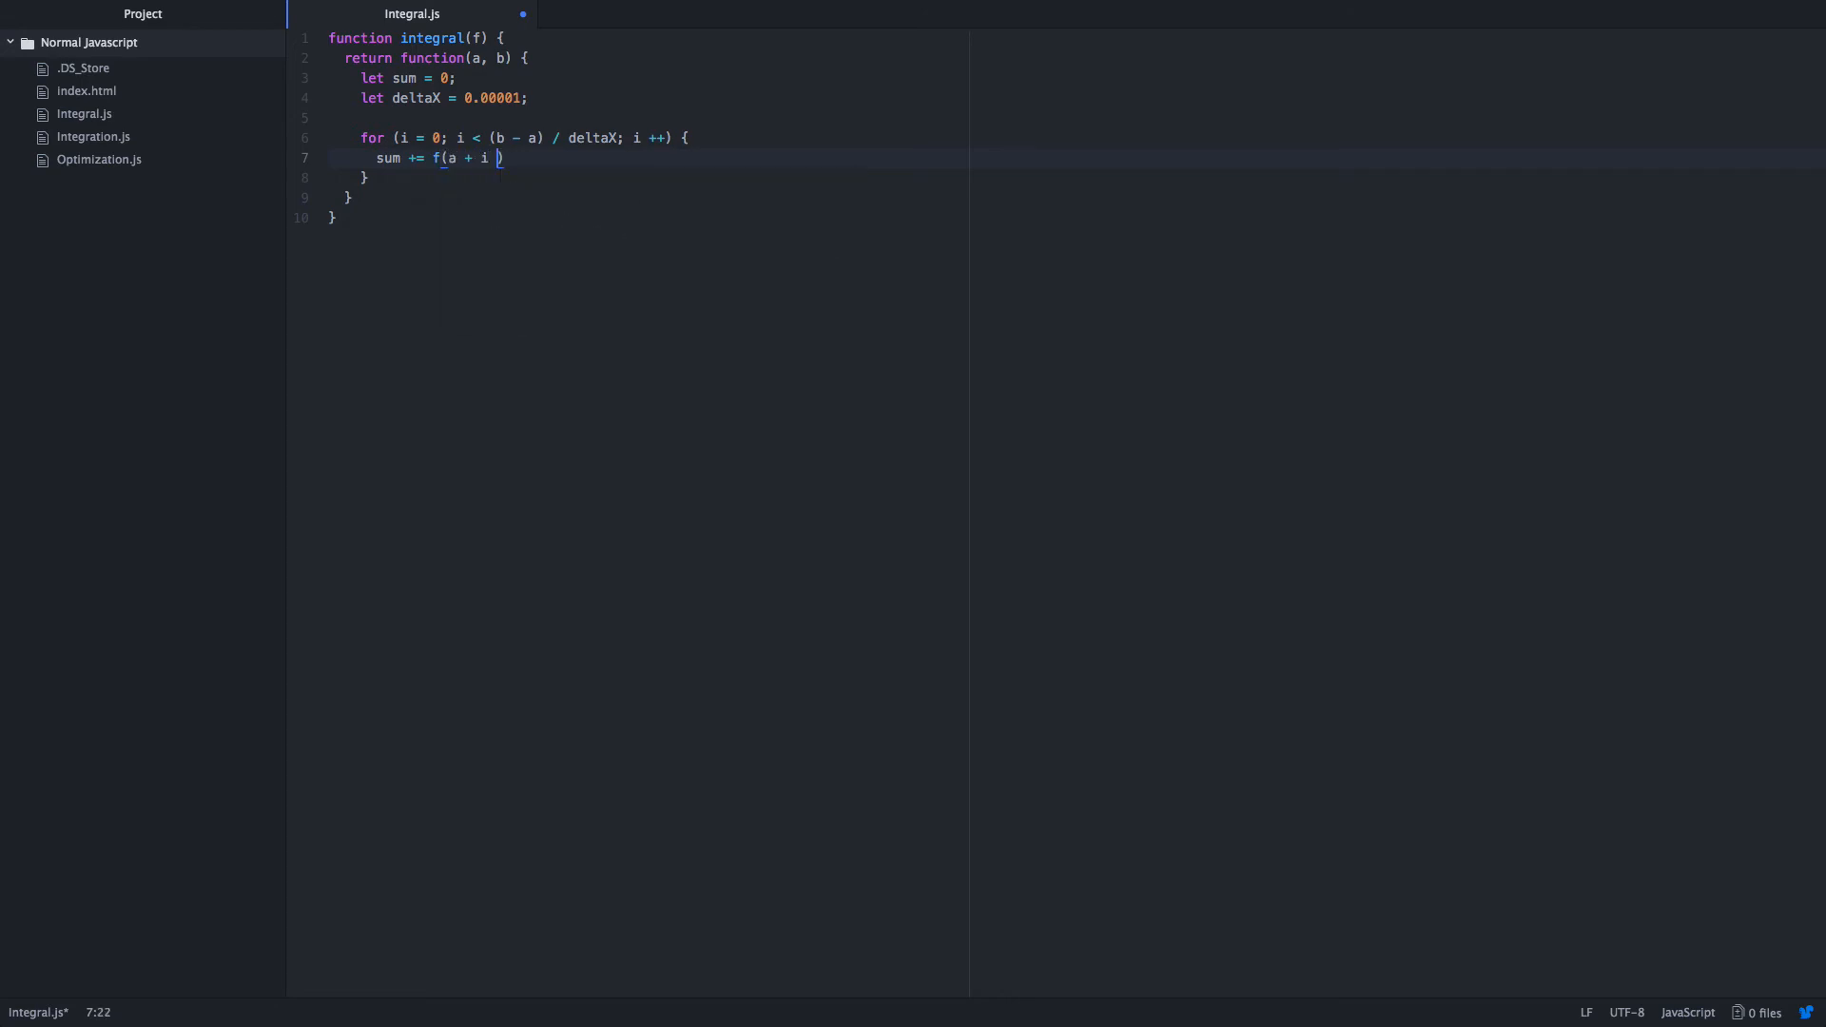
type("* delta")
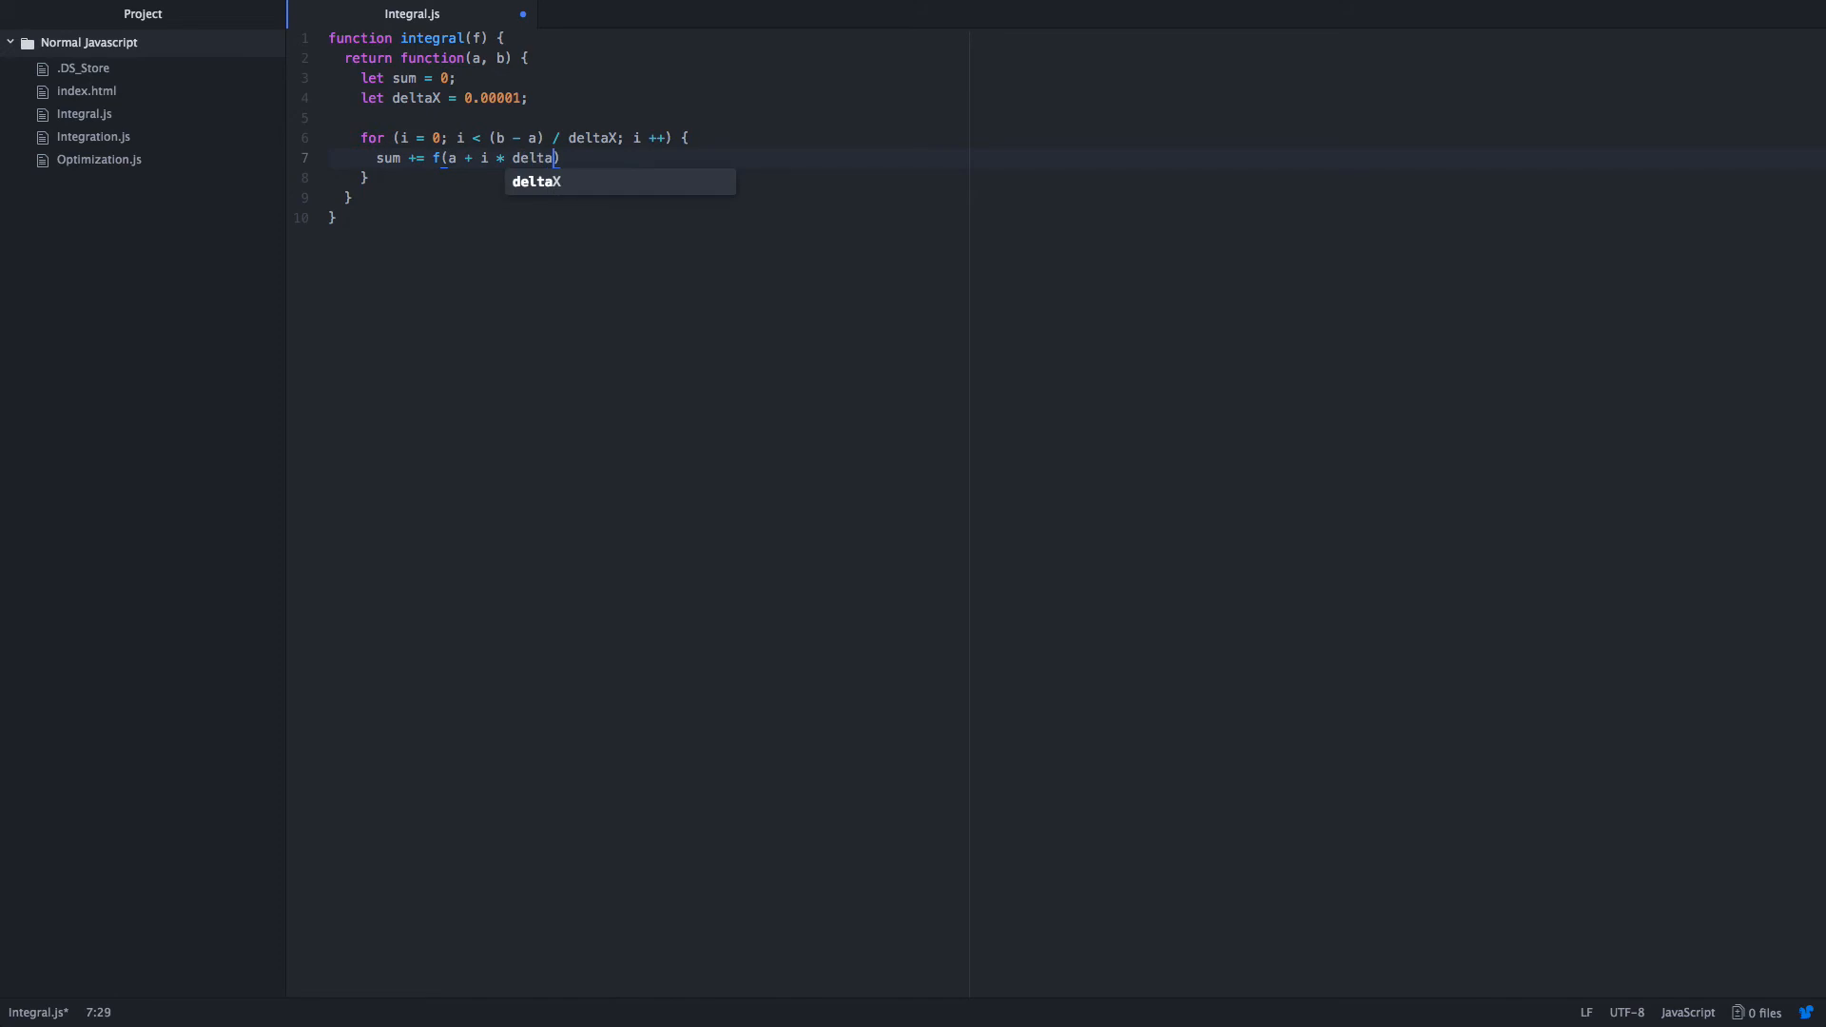
type("X) *")
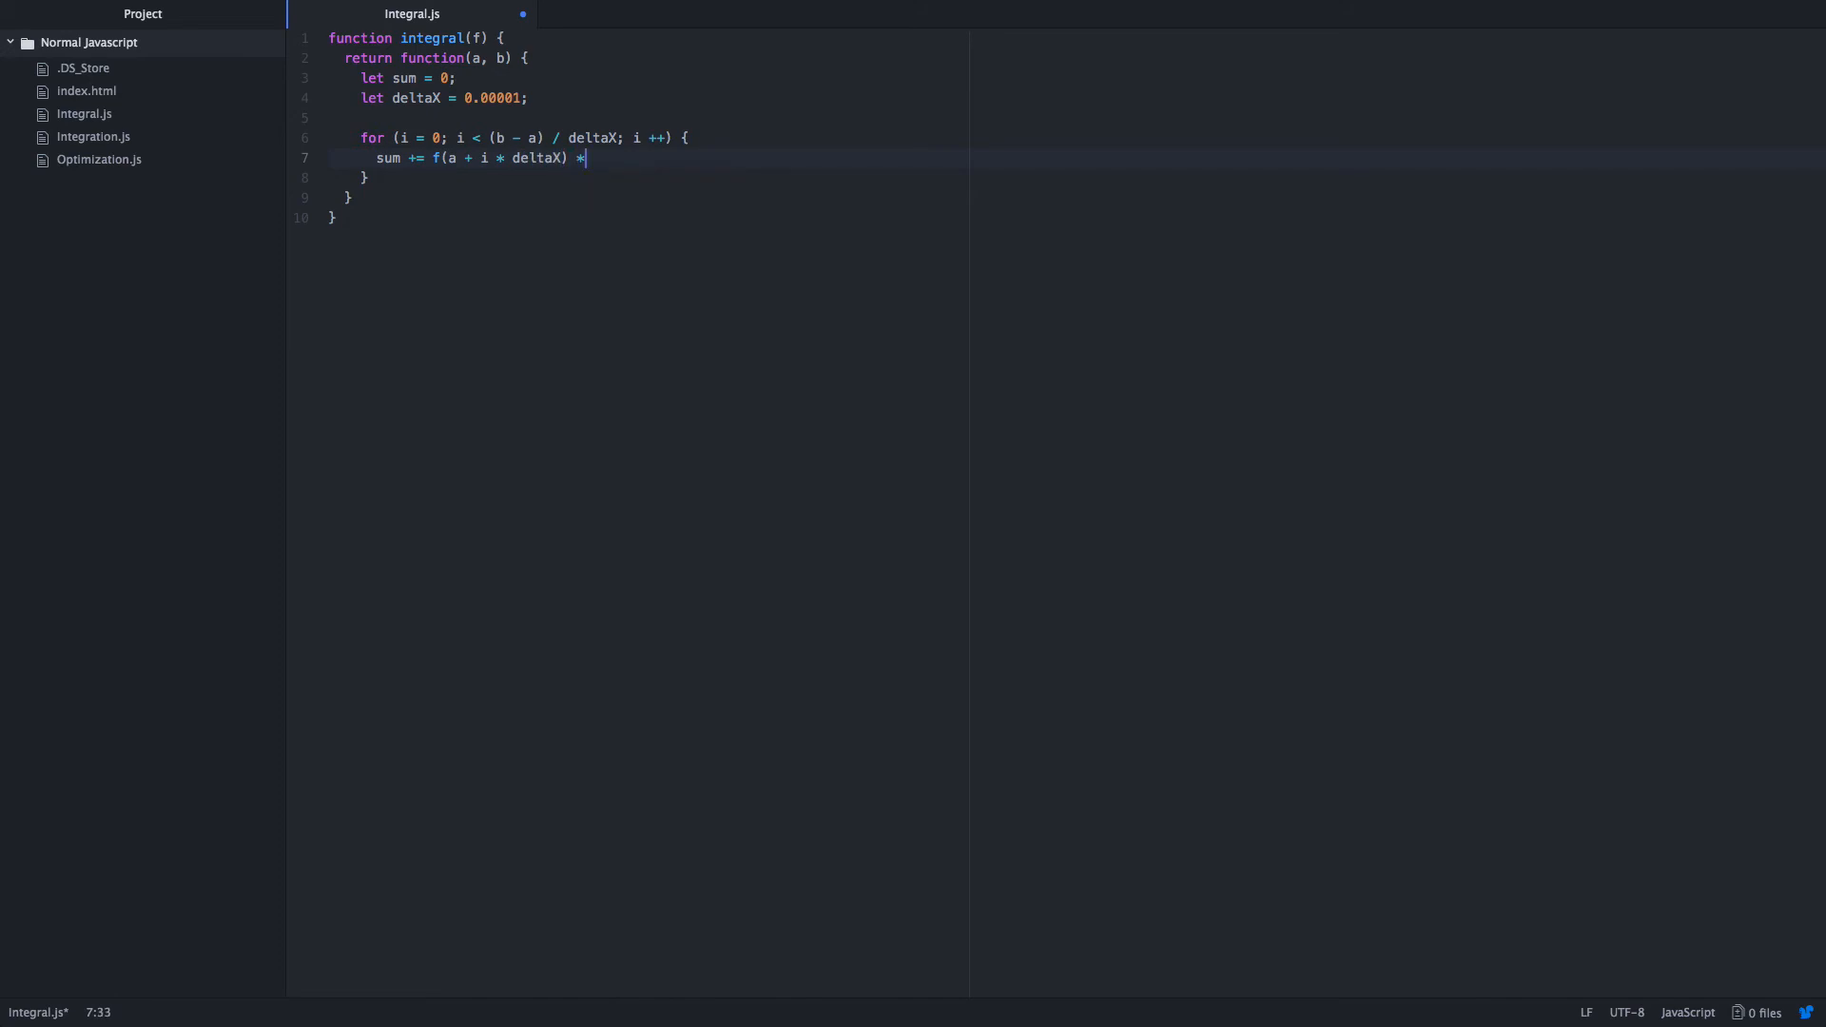
type("deltaX;")
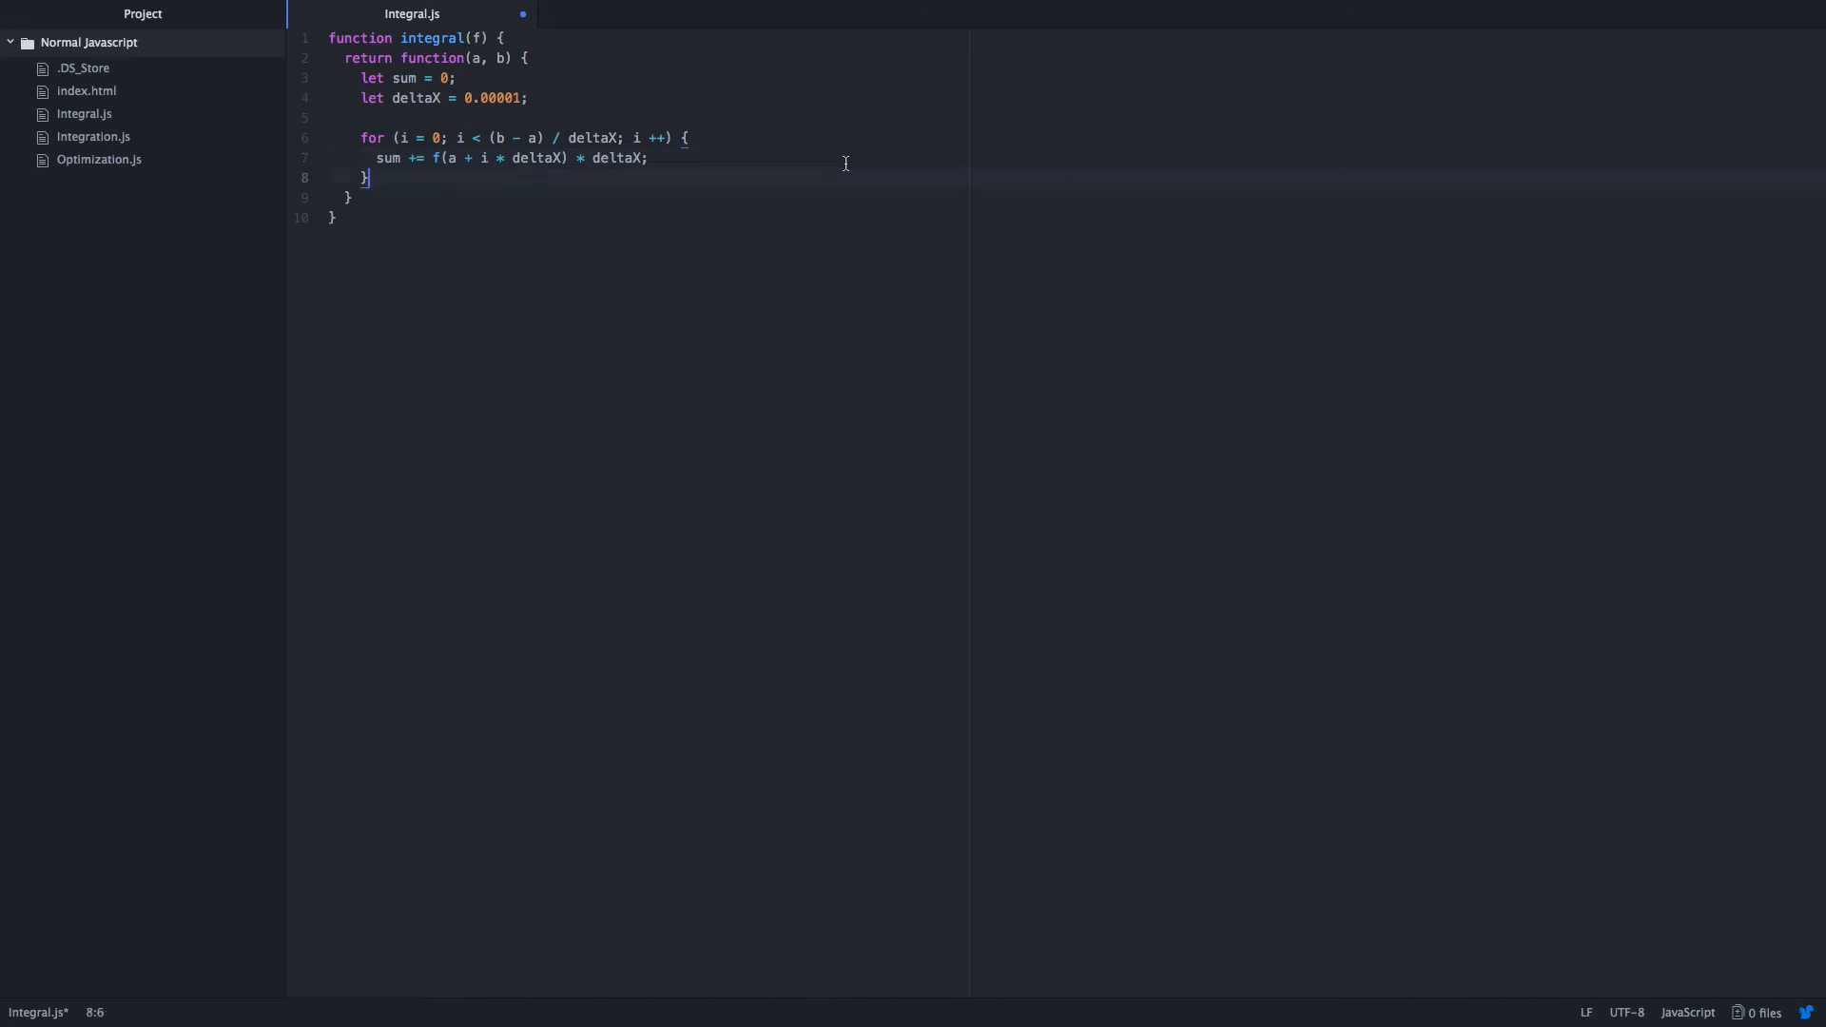
Return sum after the loop.
type("return s")
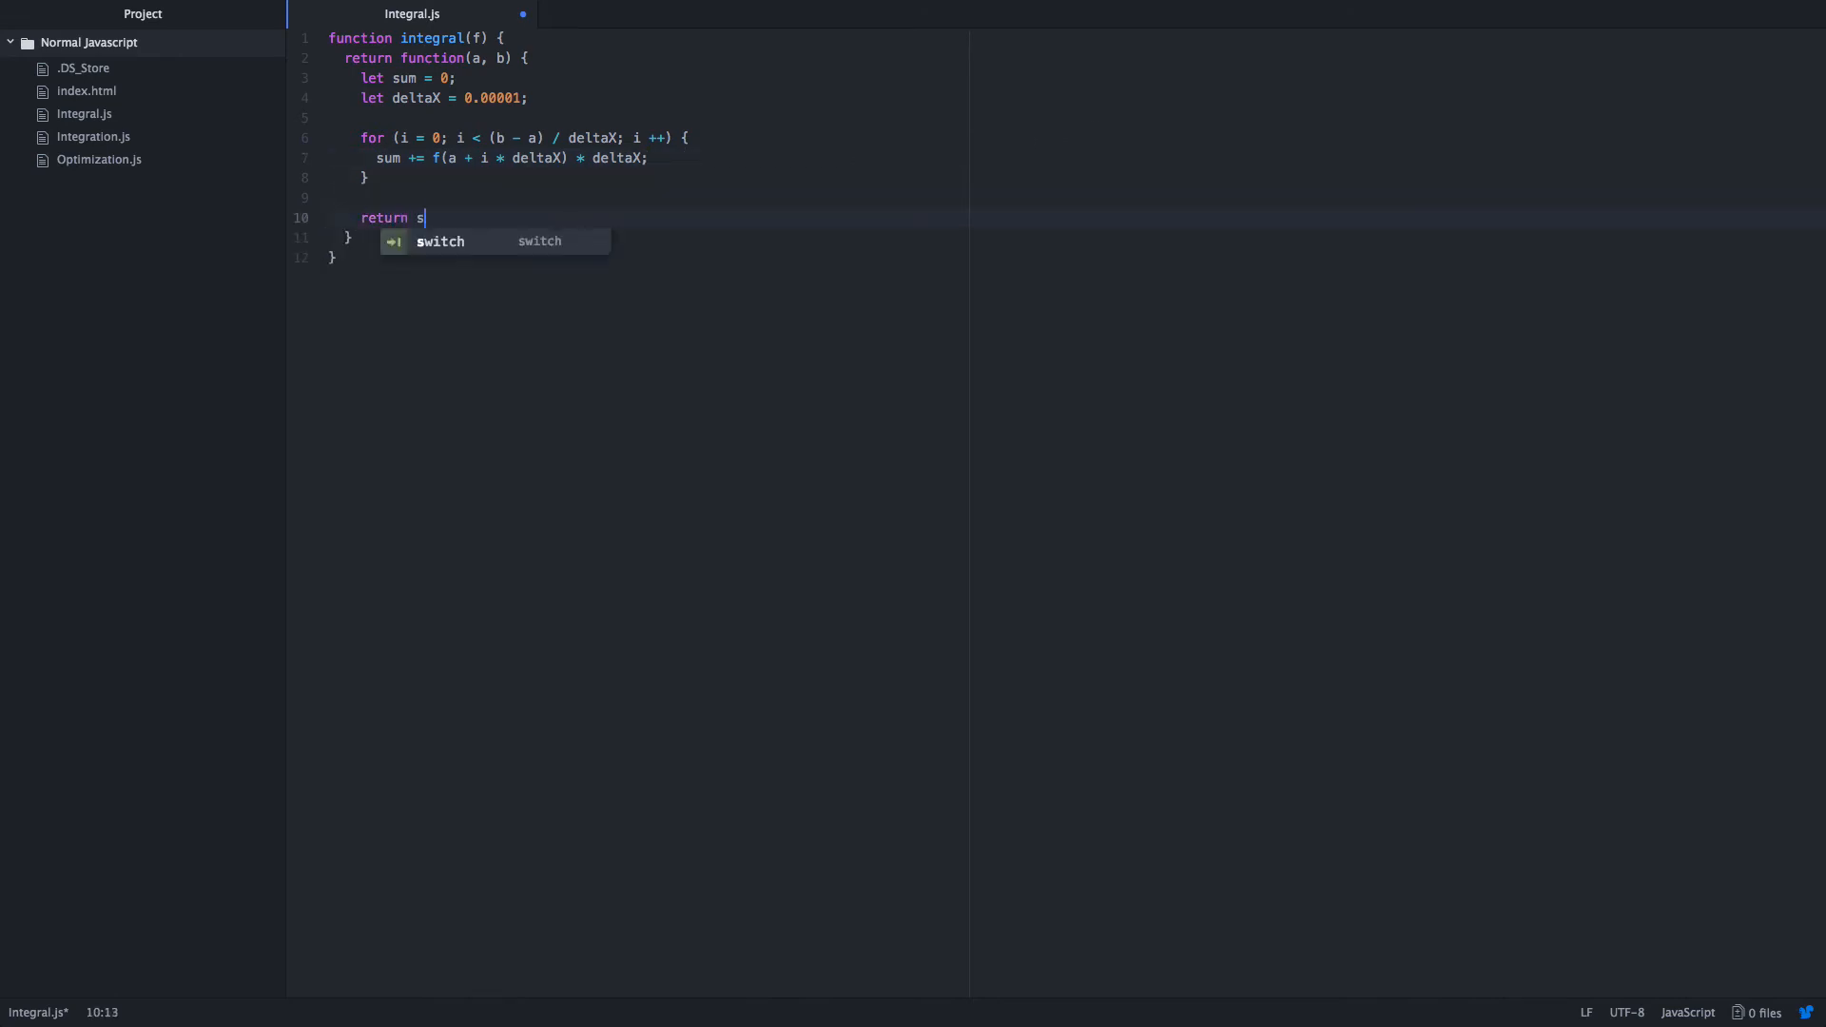
type("um;")
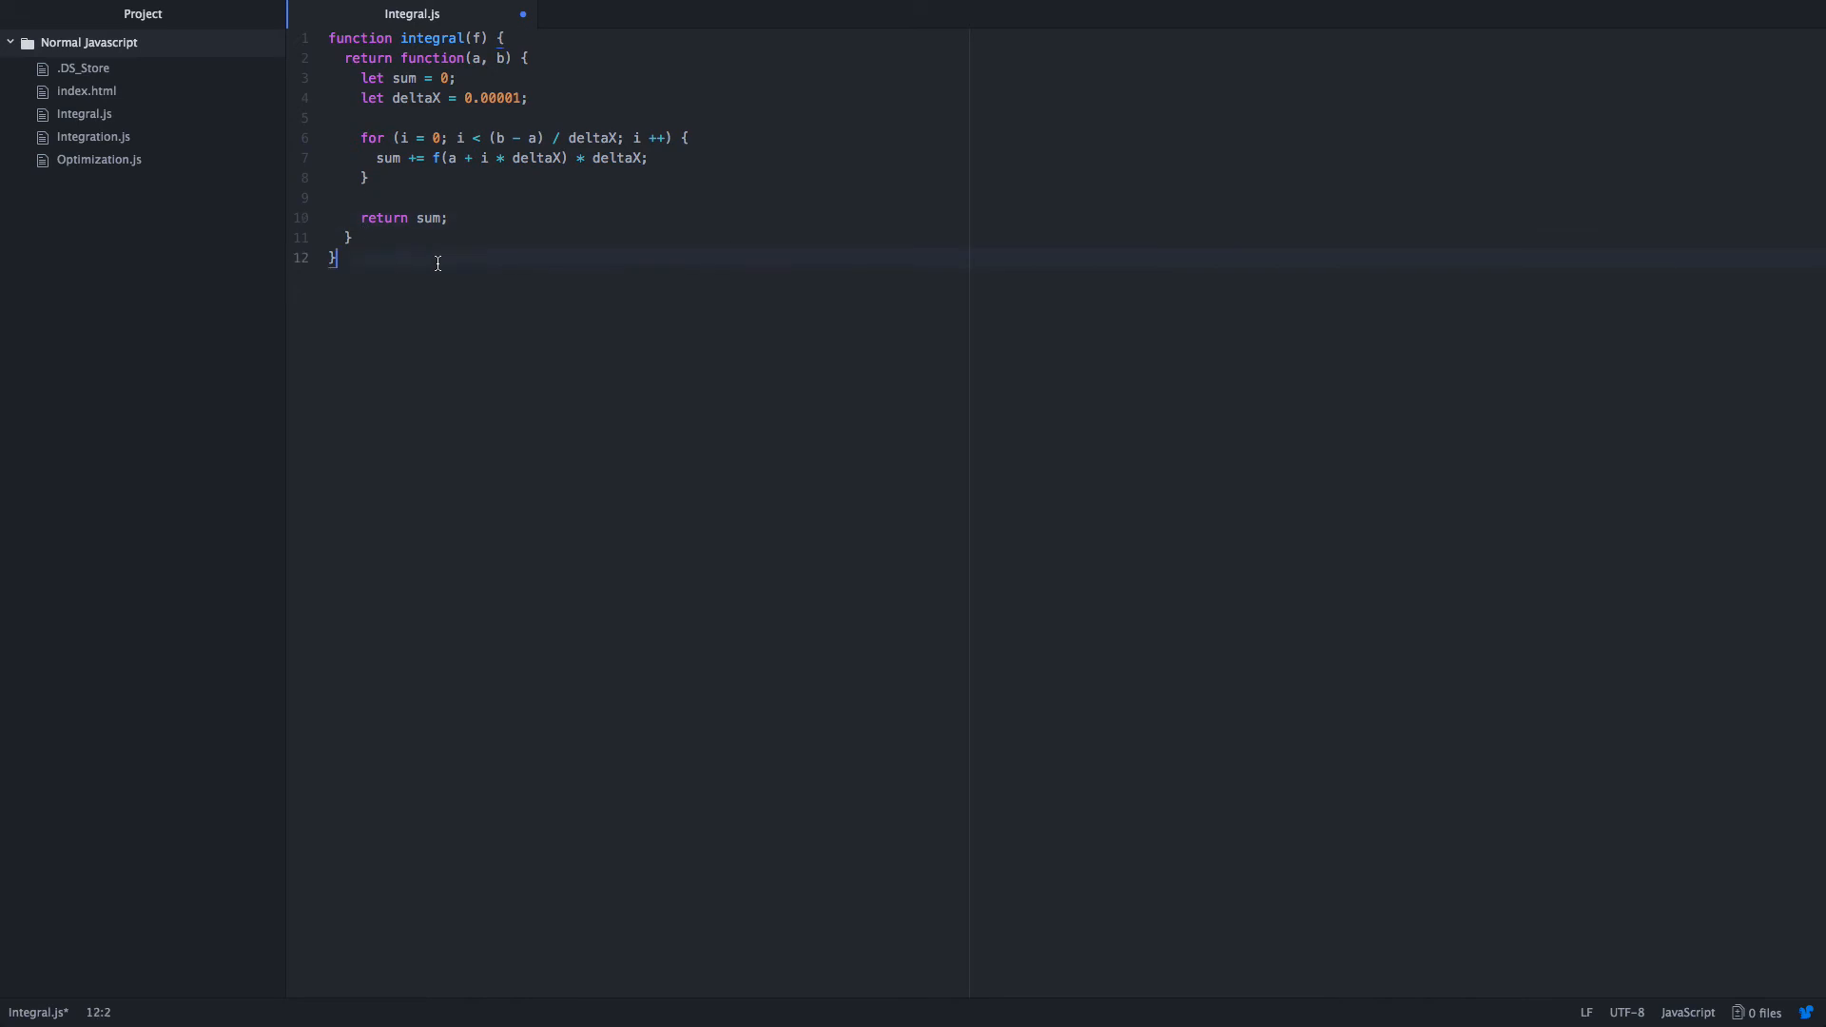
type("defin")
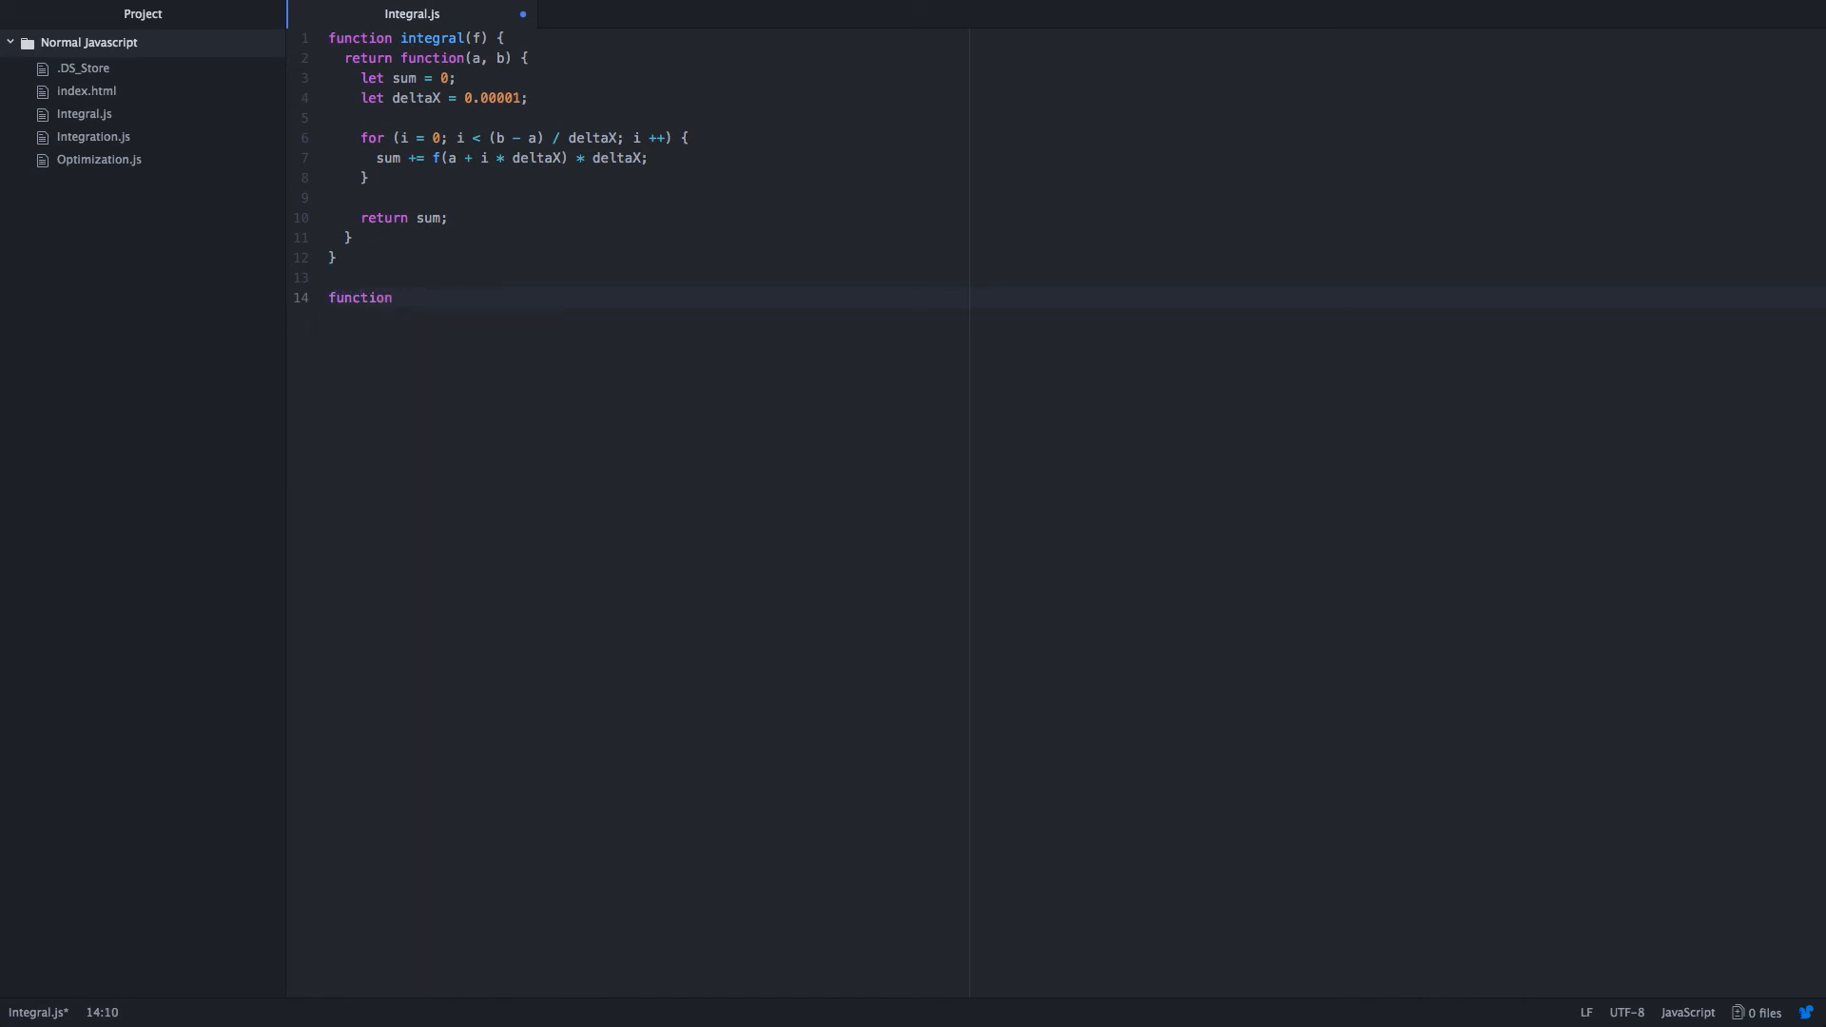
Write the sum(series) function header, fixing the misspelled parameter name.
type("sum()")
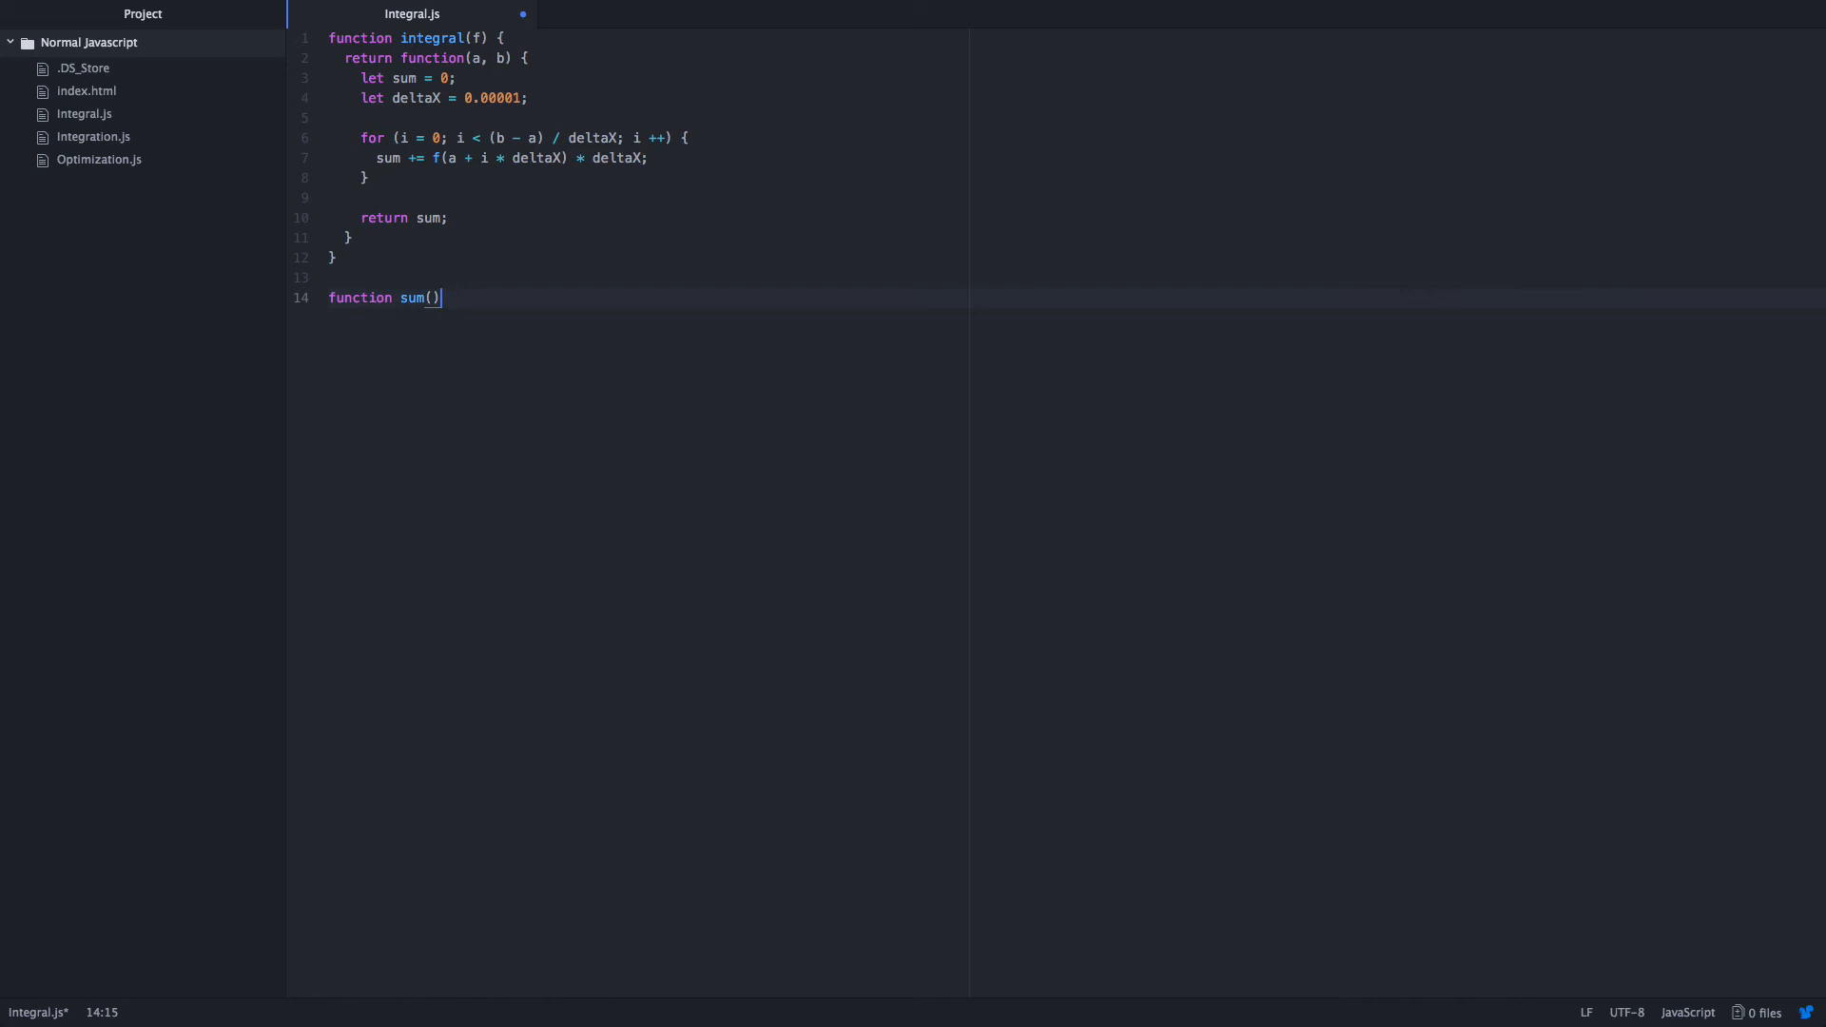
type("se")
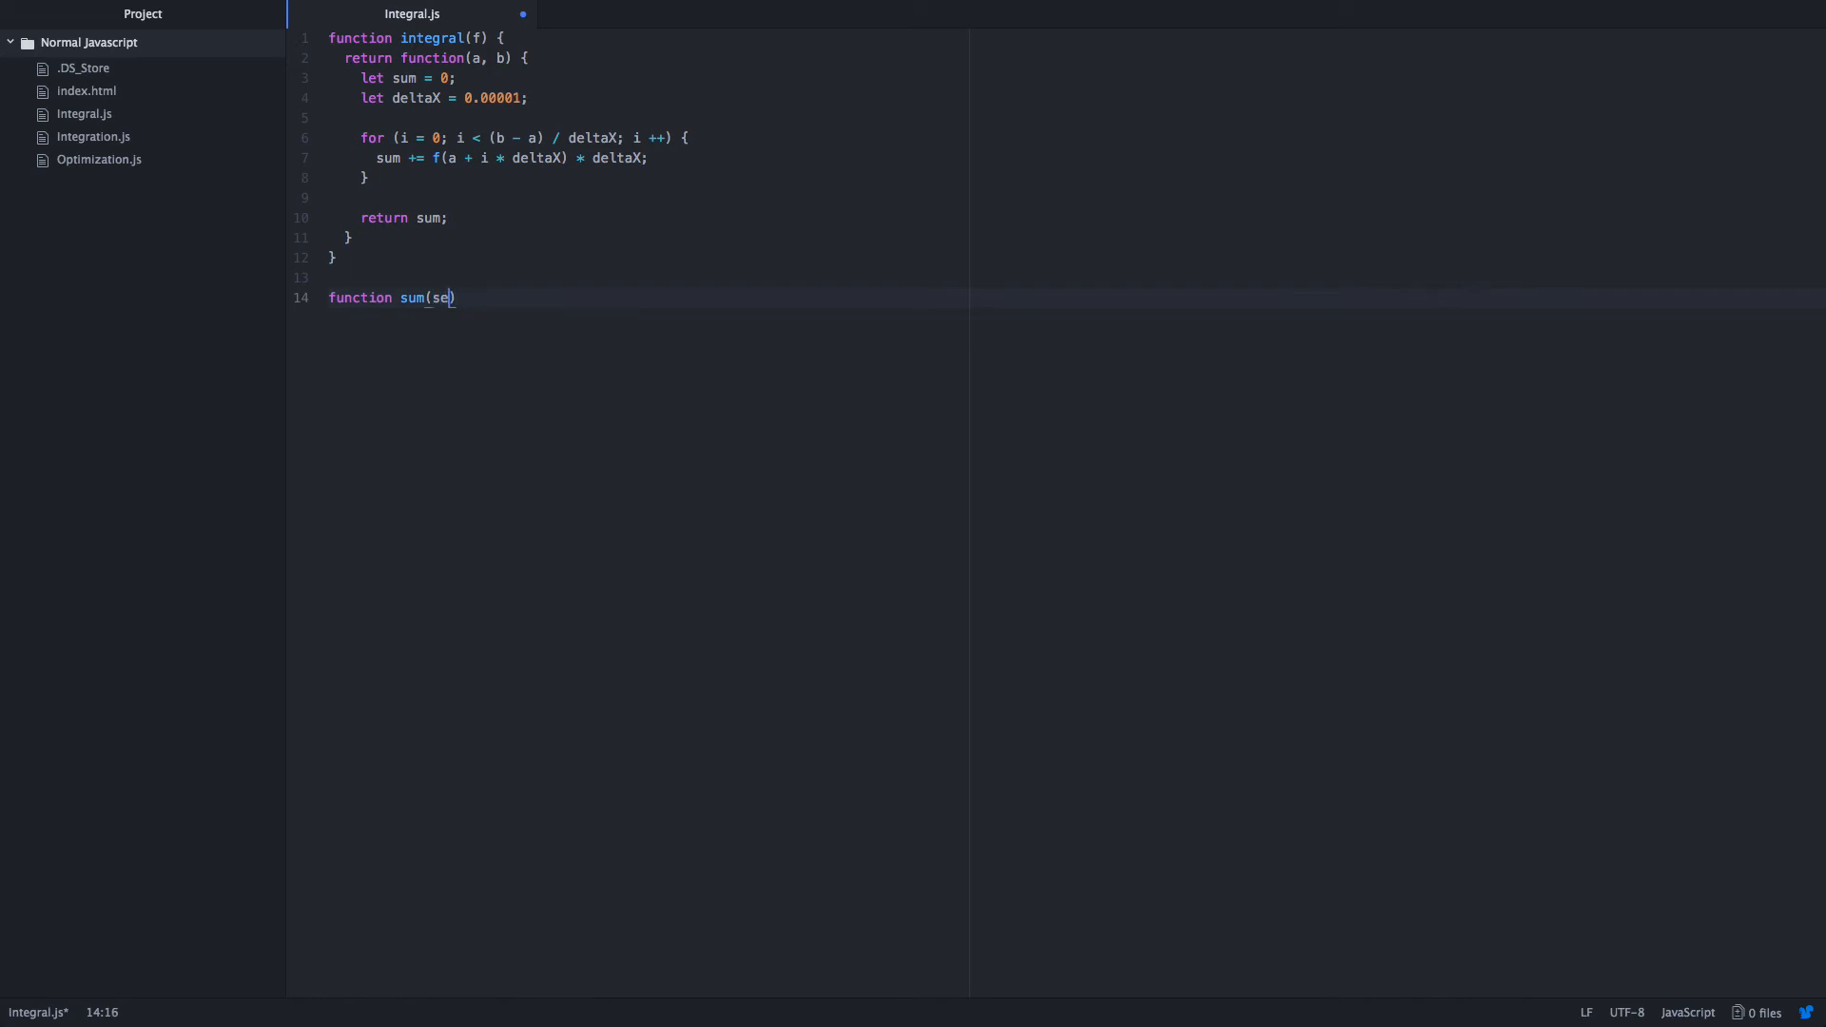
key("BackSpace")
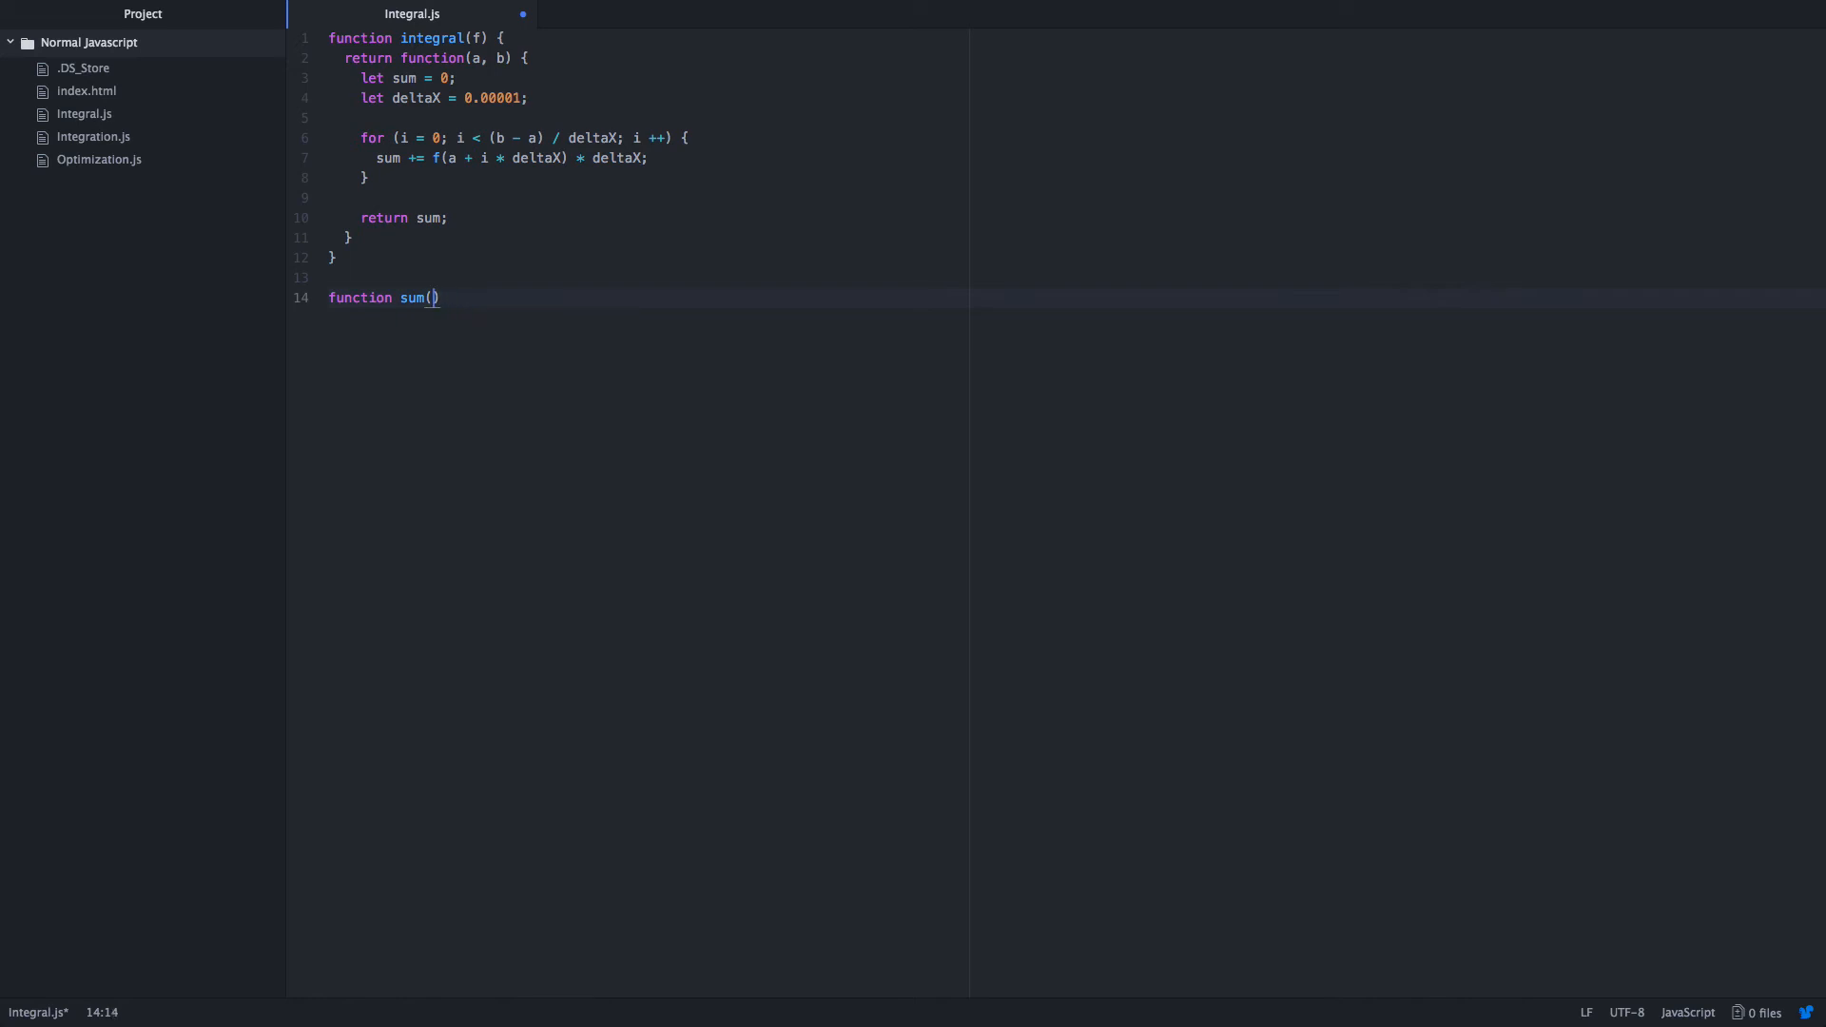
type("sereie")
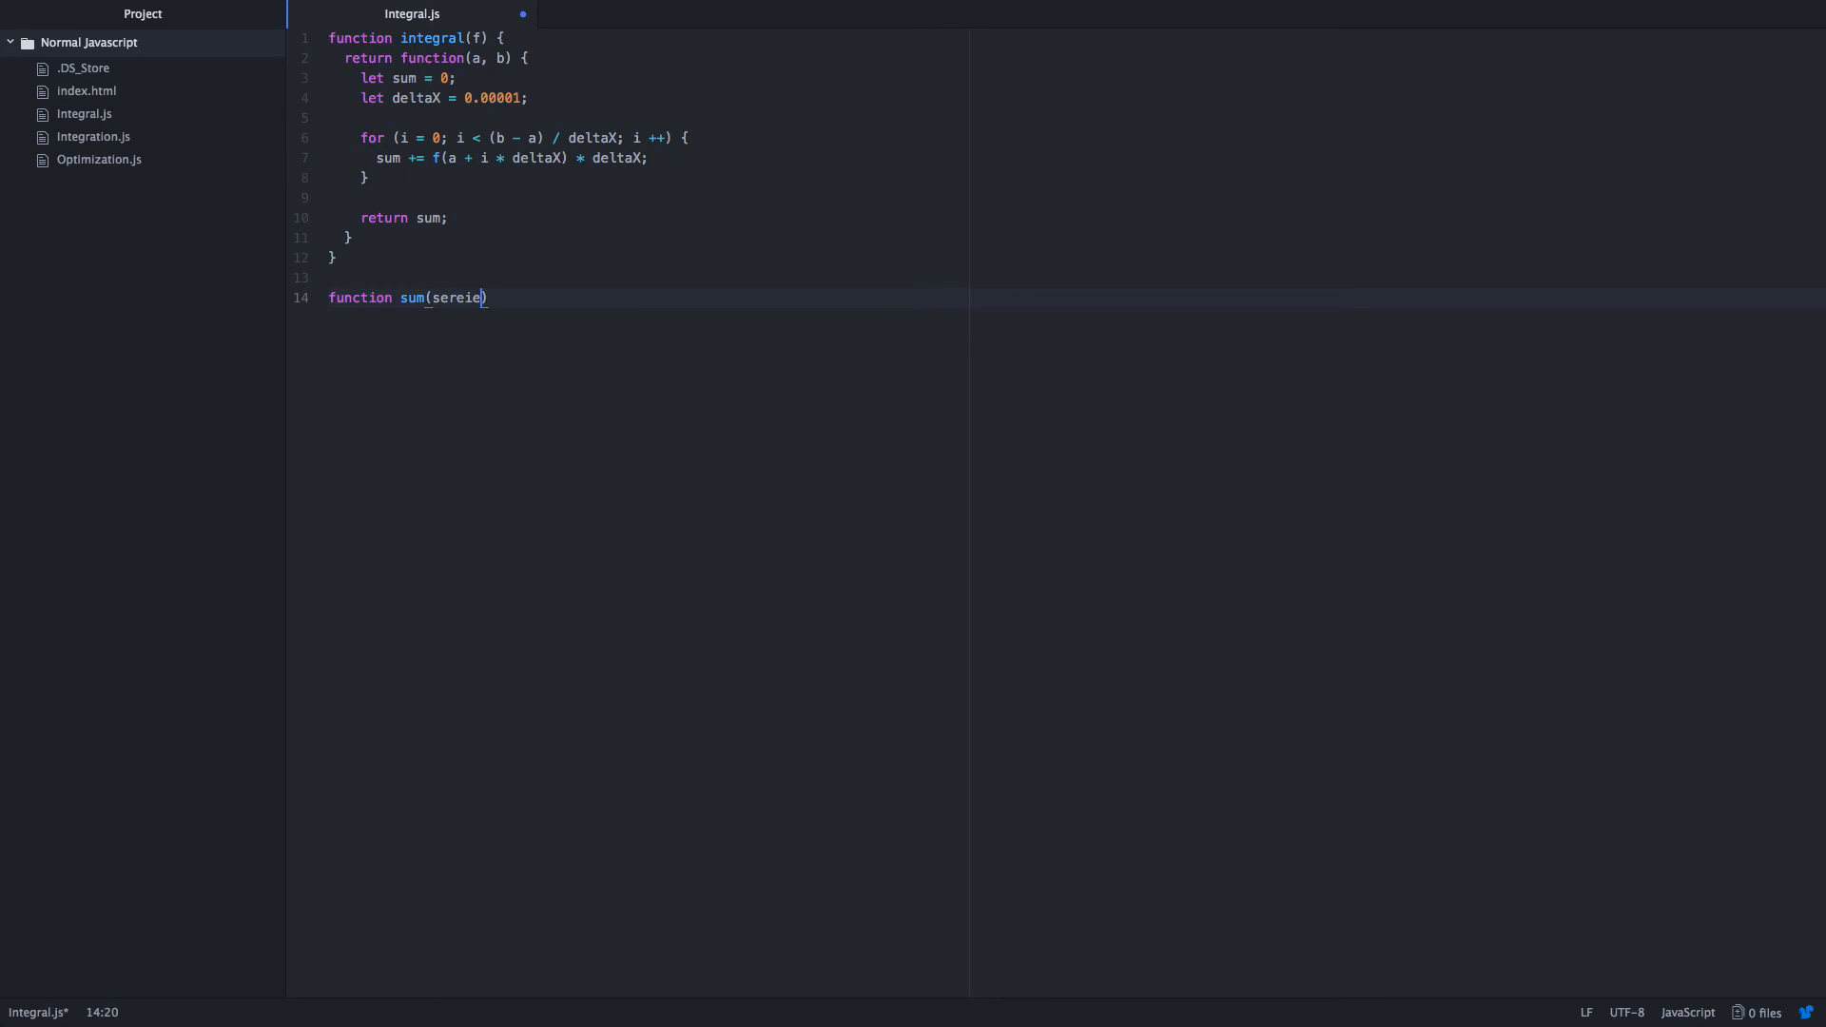
key("Backspace")
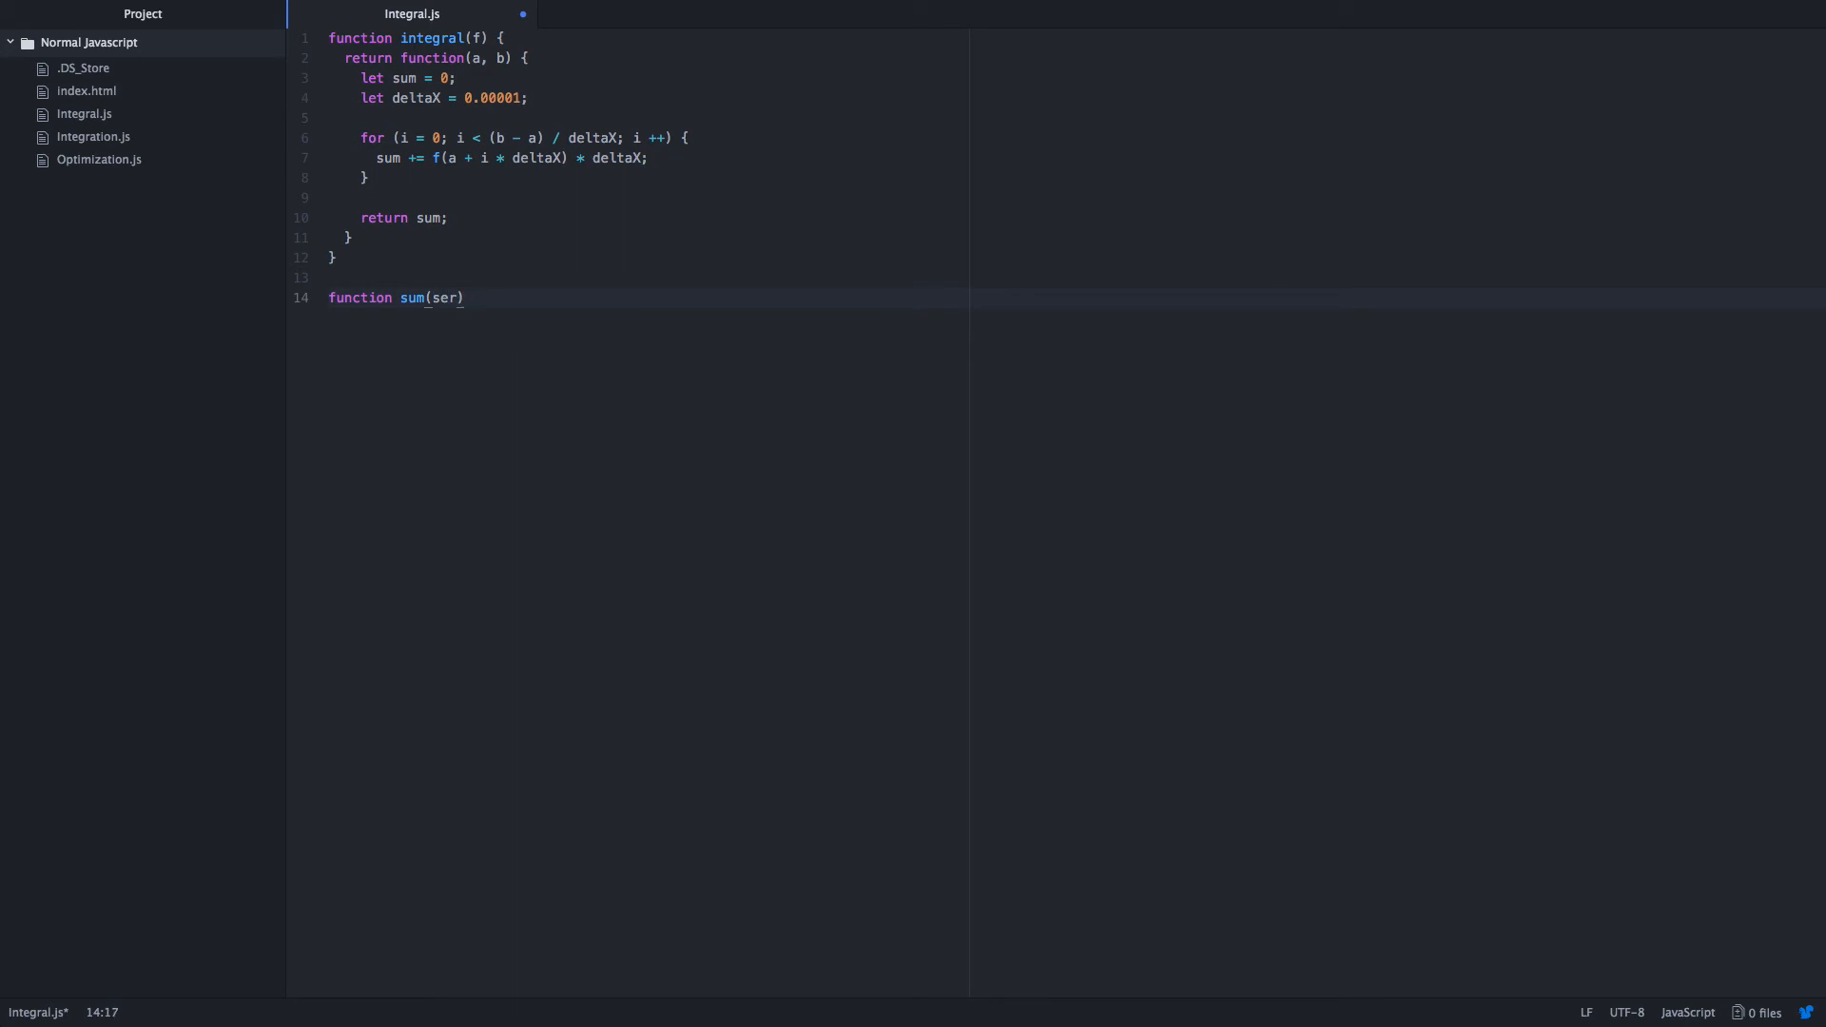
type("ies) {")
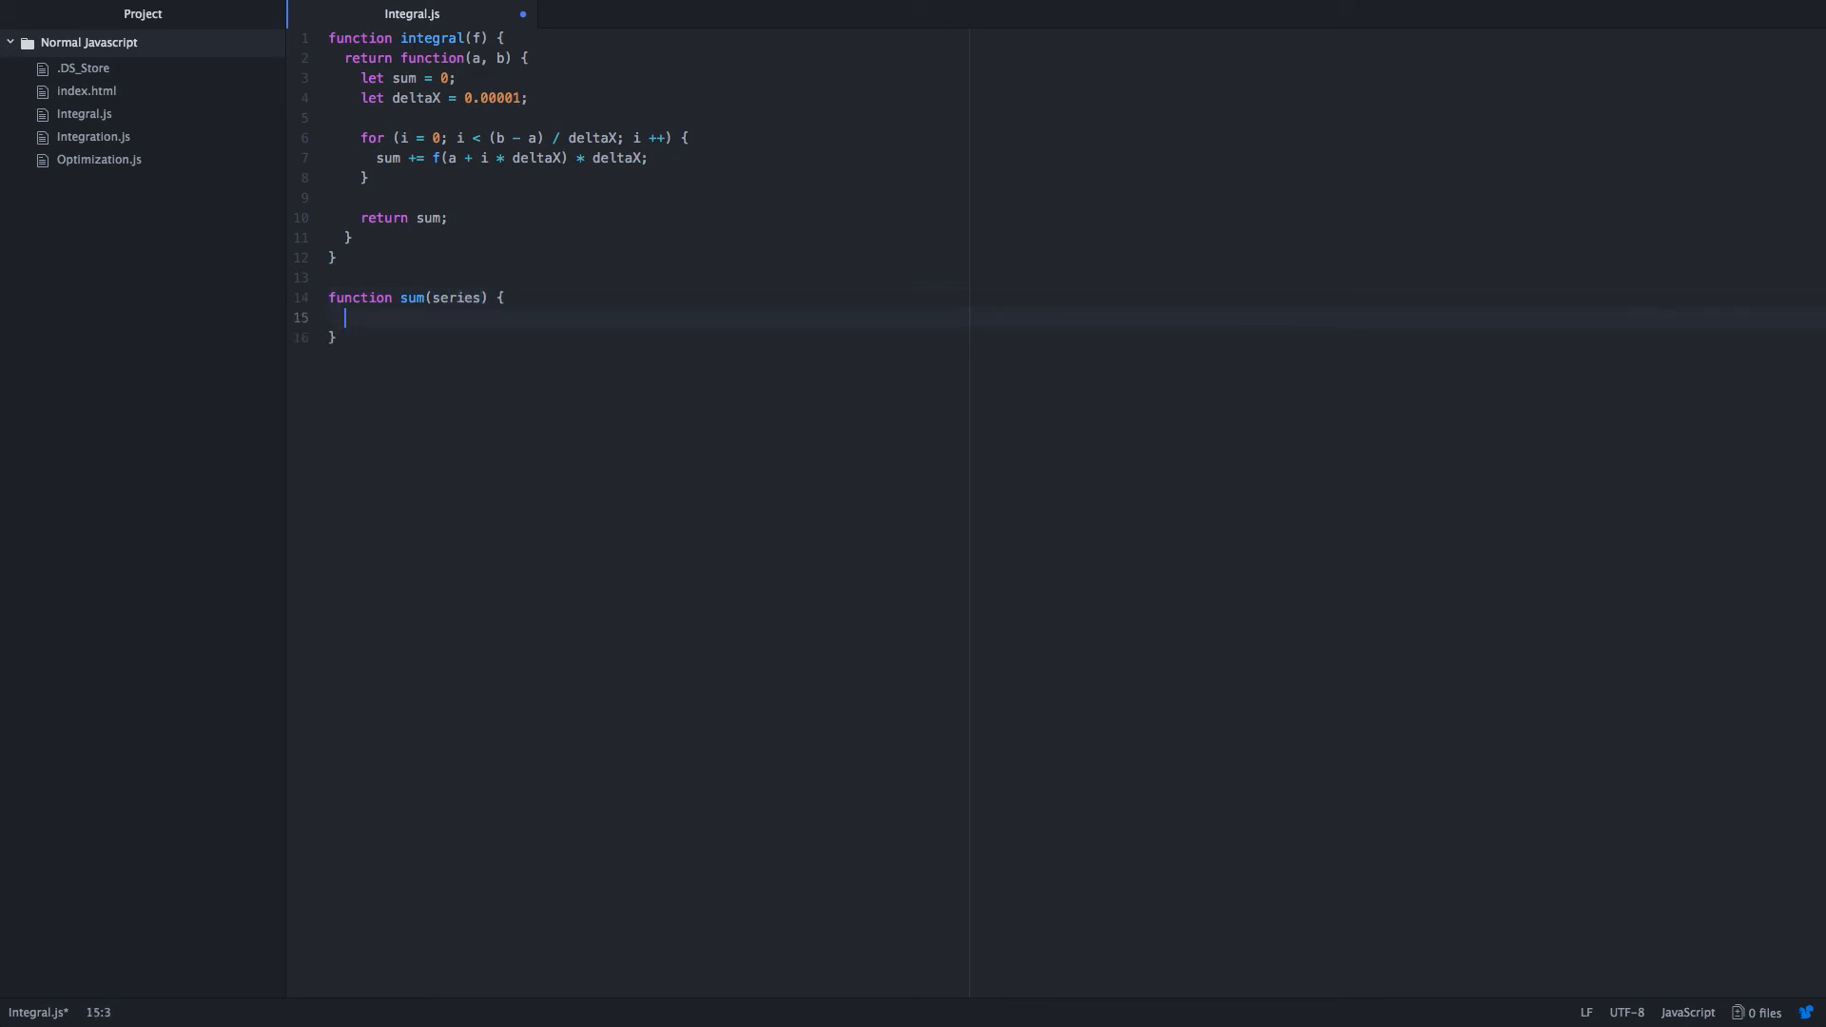
Add a for loop using let i that runs up to series.length.
type("for (i = )")
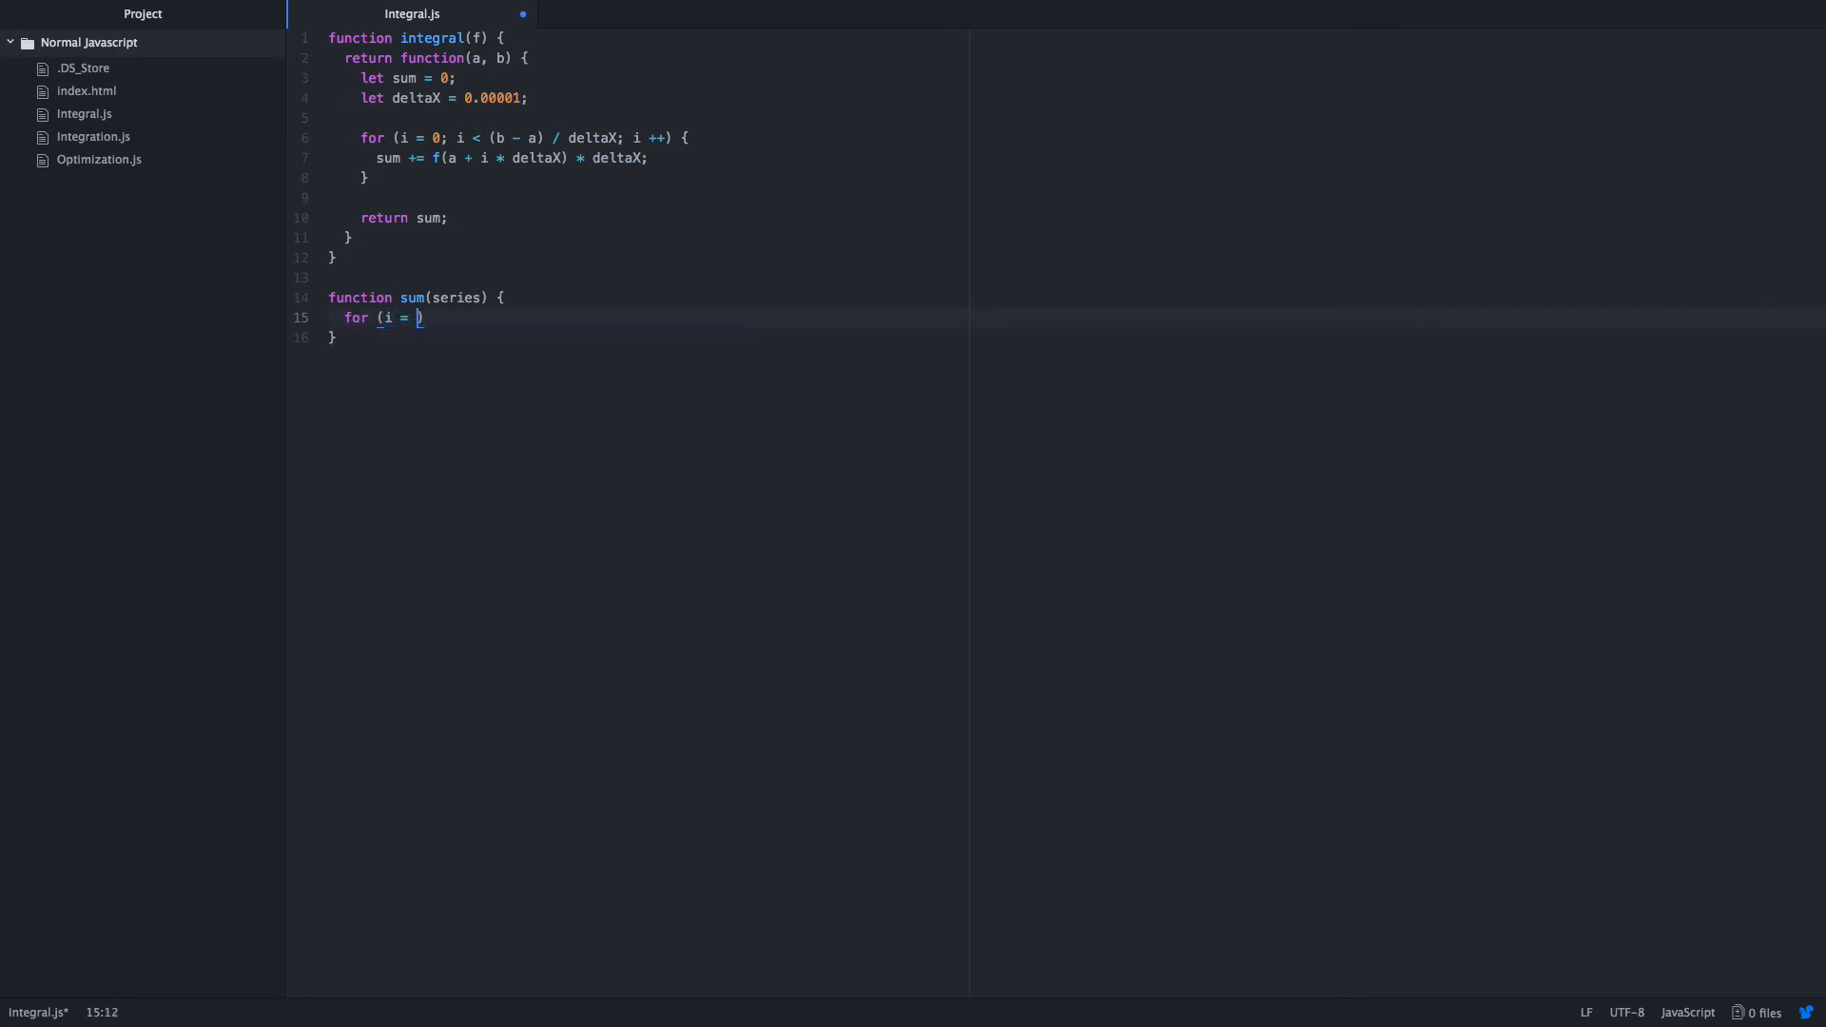
key("Backspace")
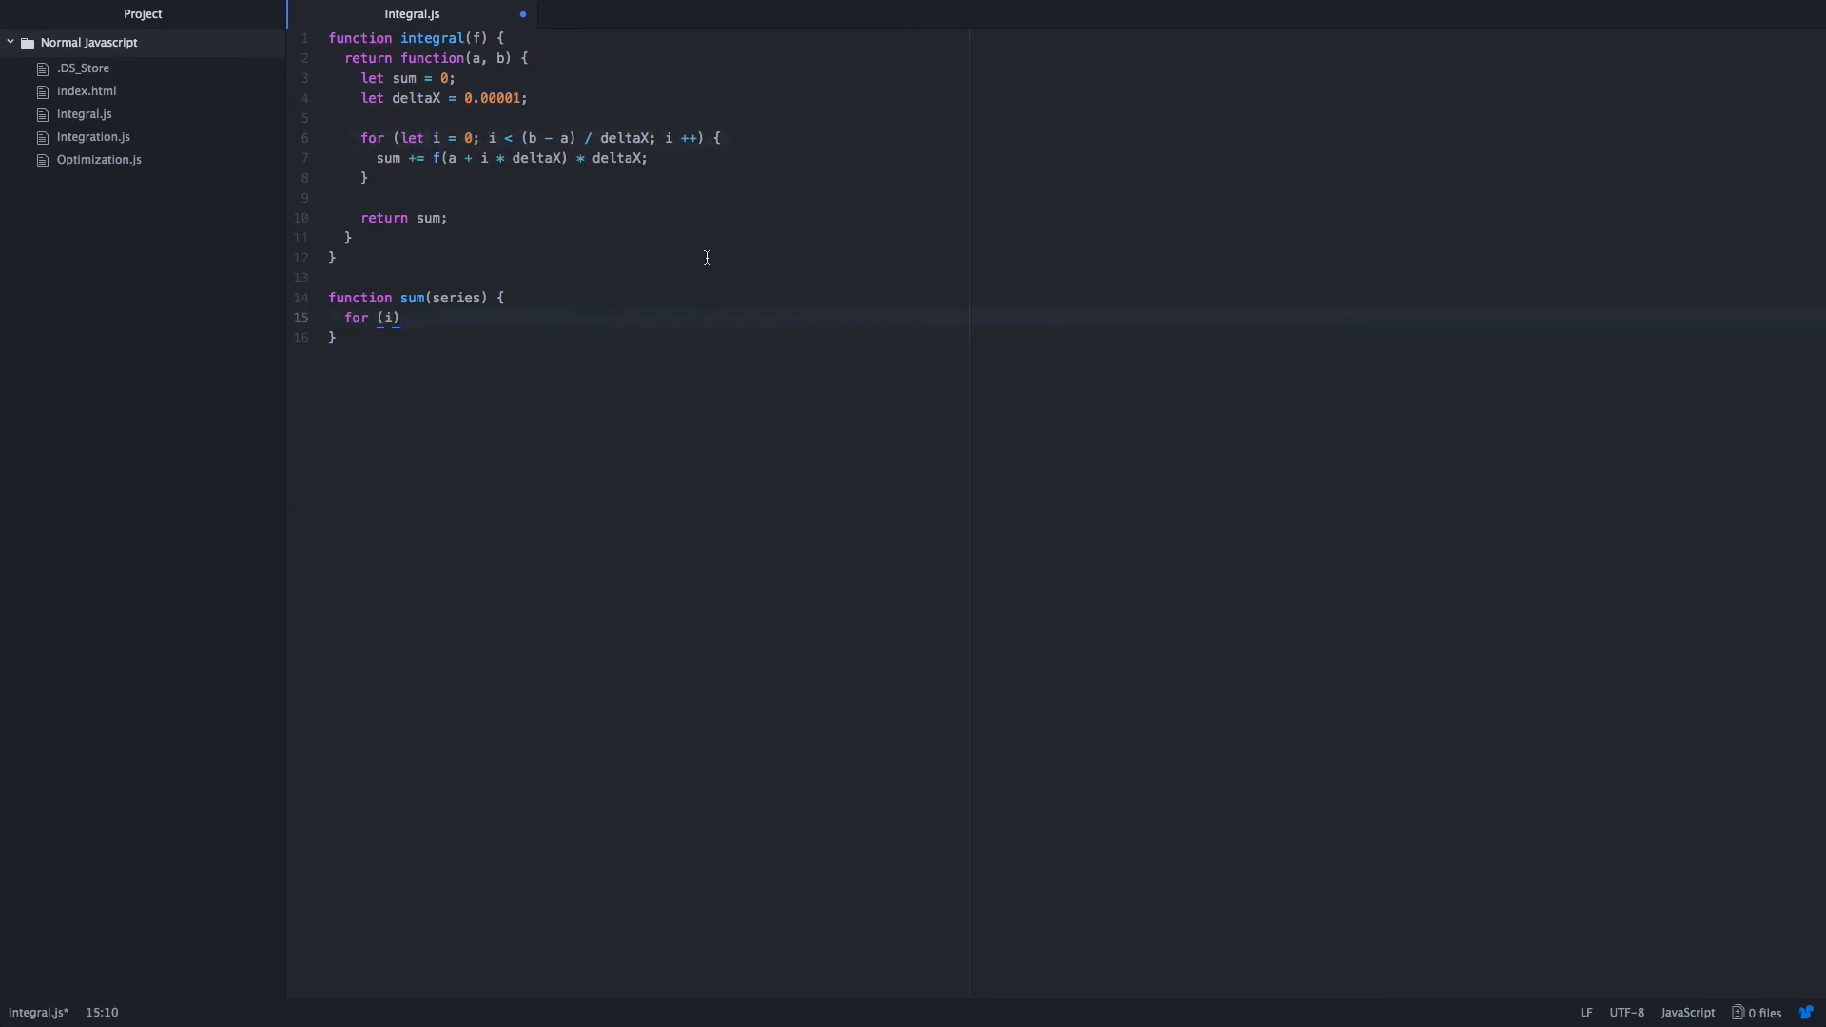
type("let i = 0; i")
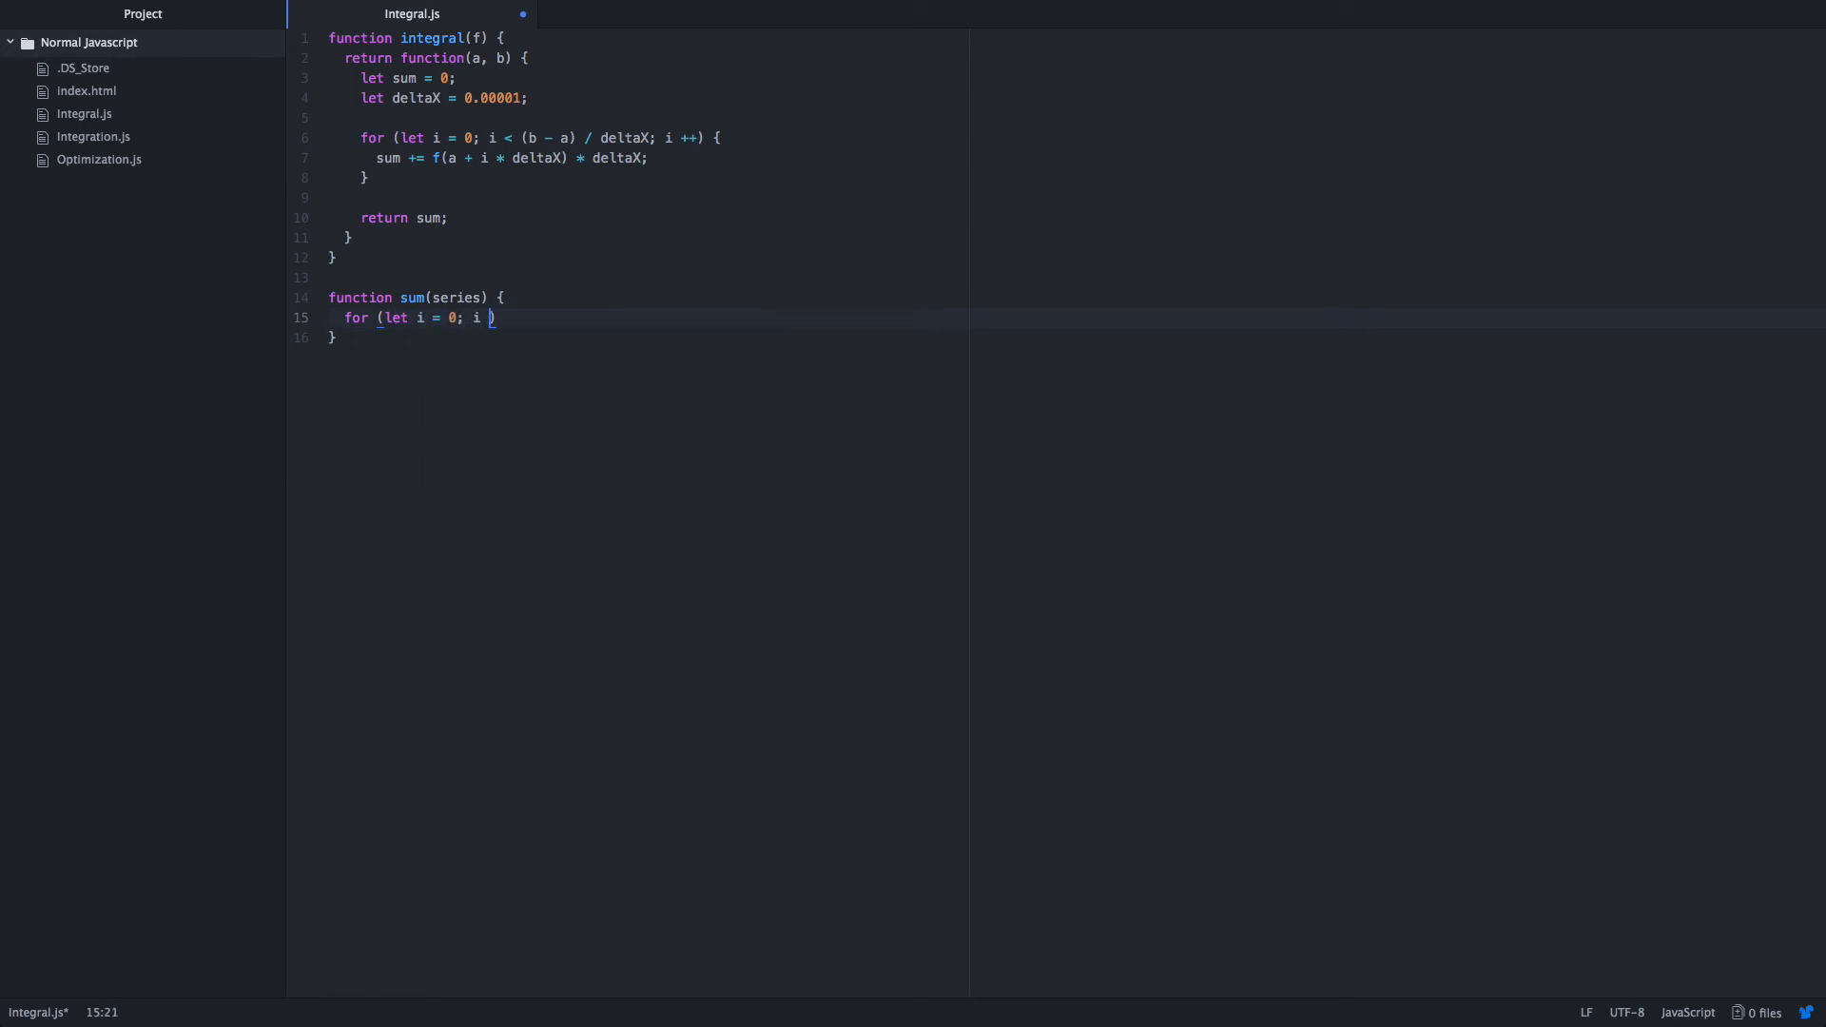
type("<")
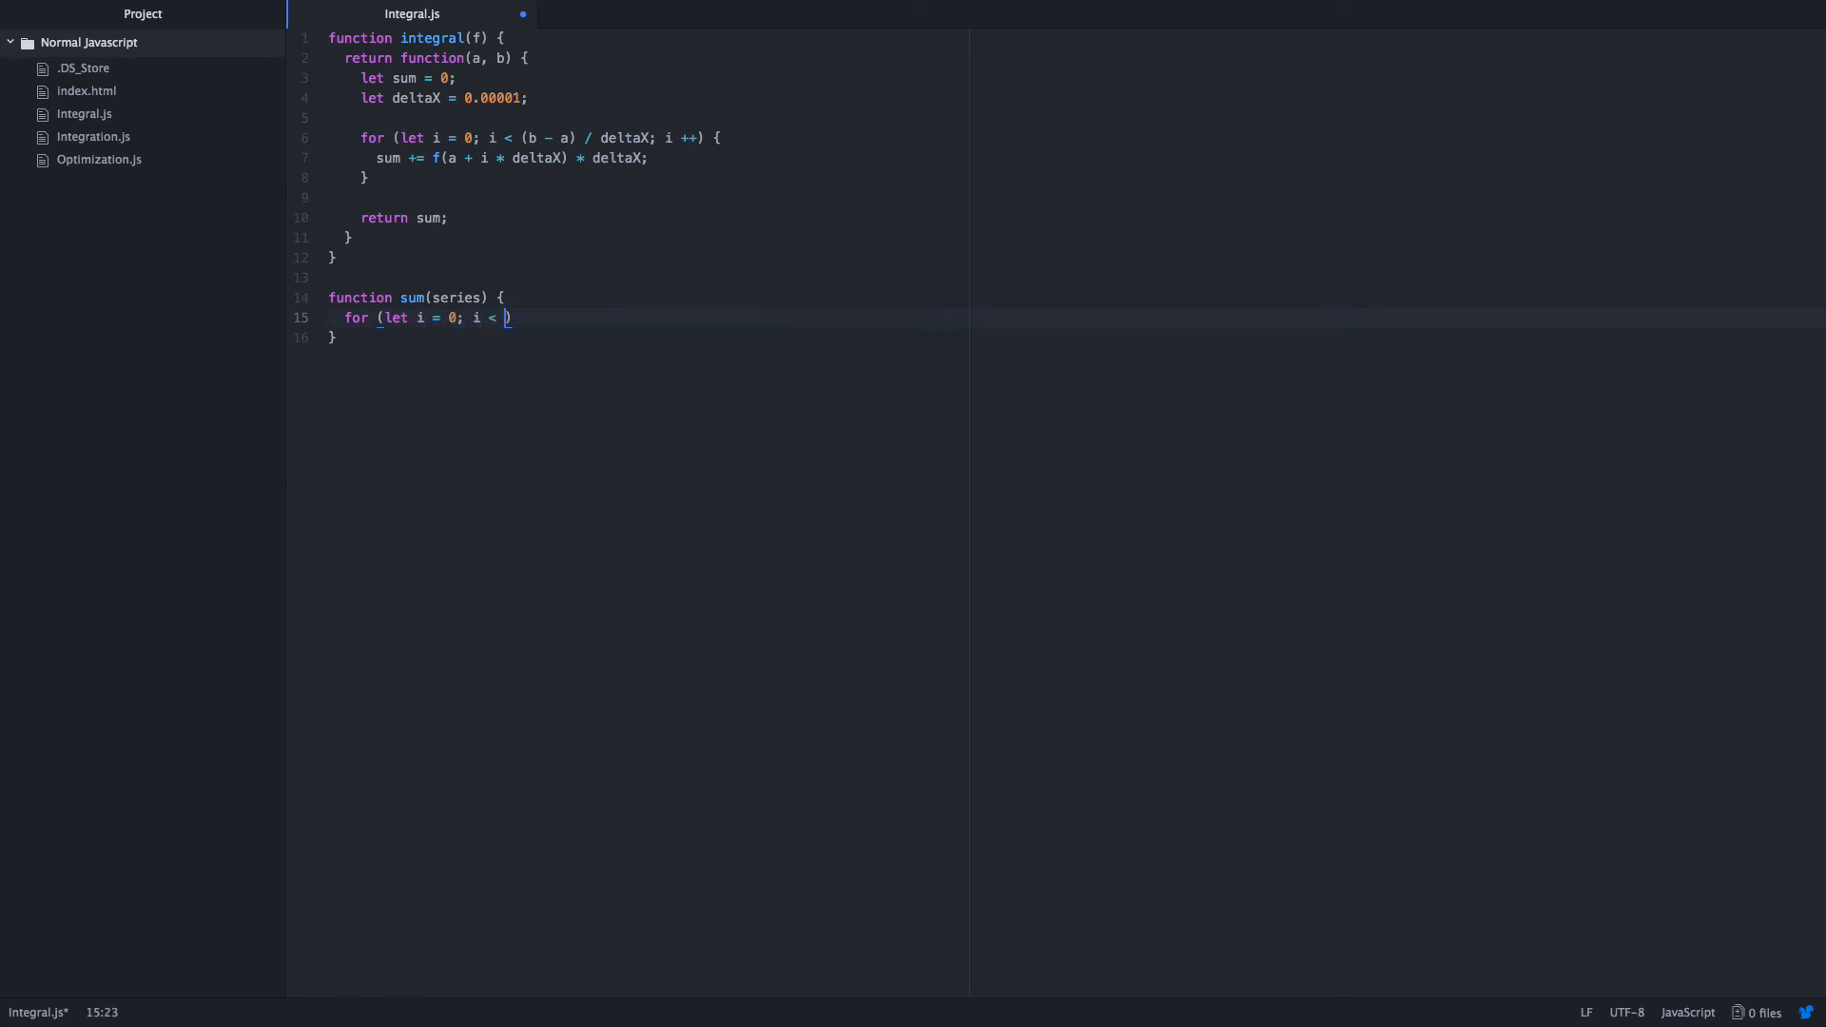
type("series.length; i ++")
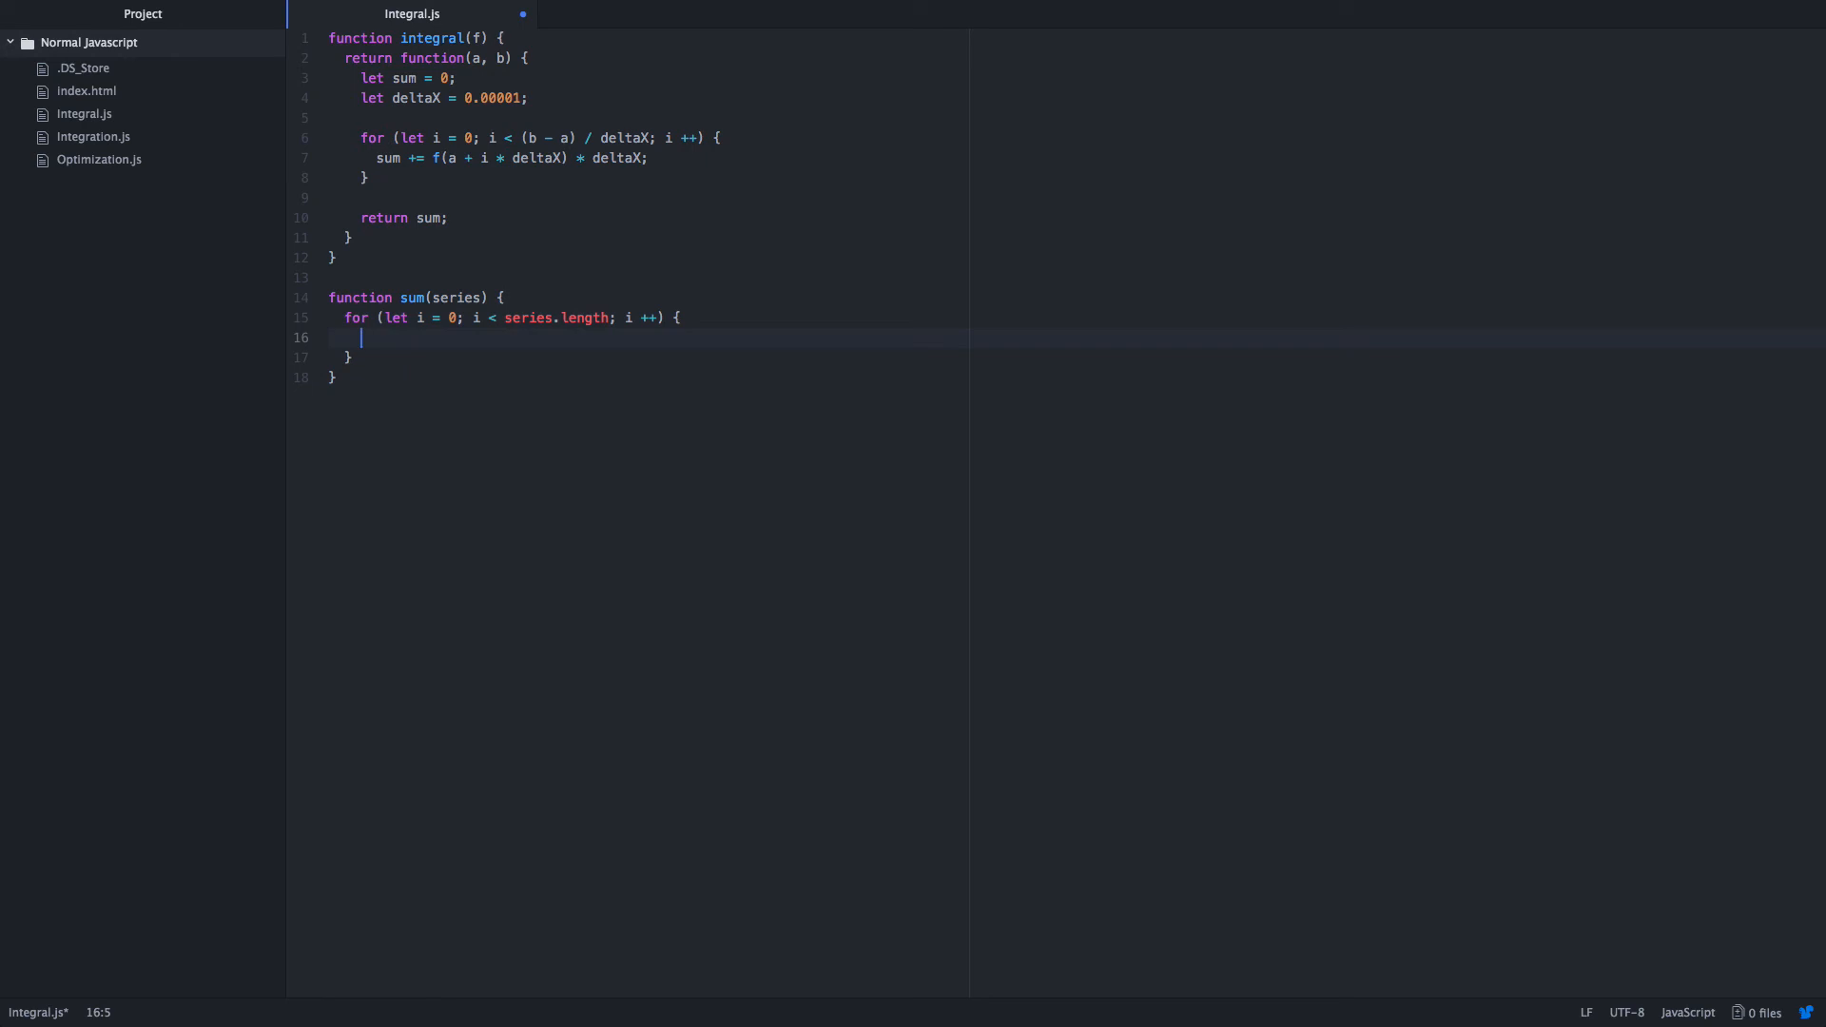
mouse_move(468, 386)
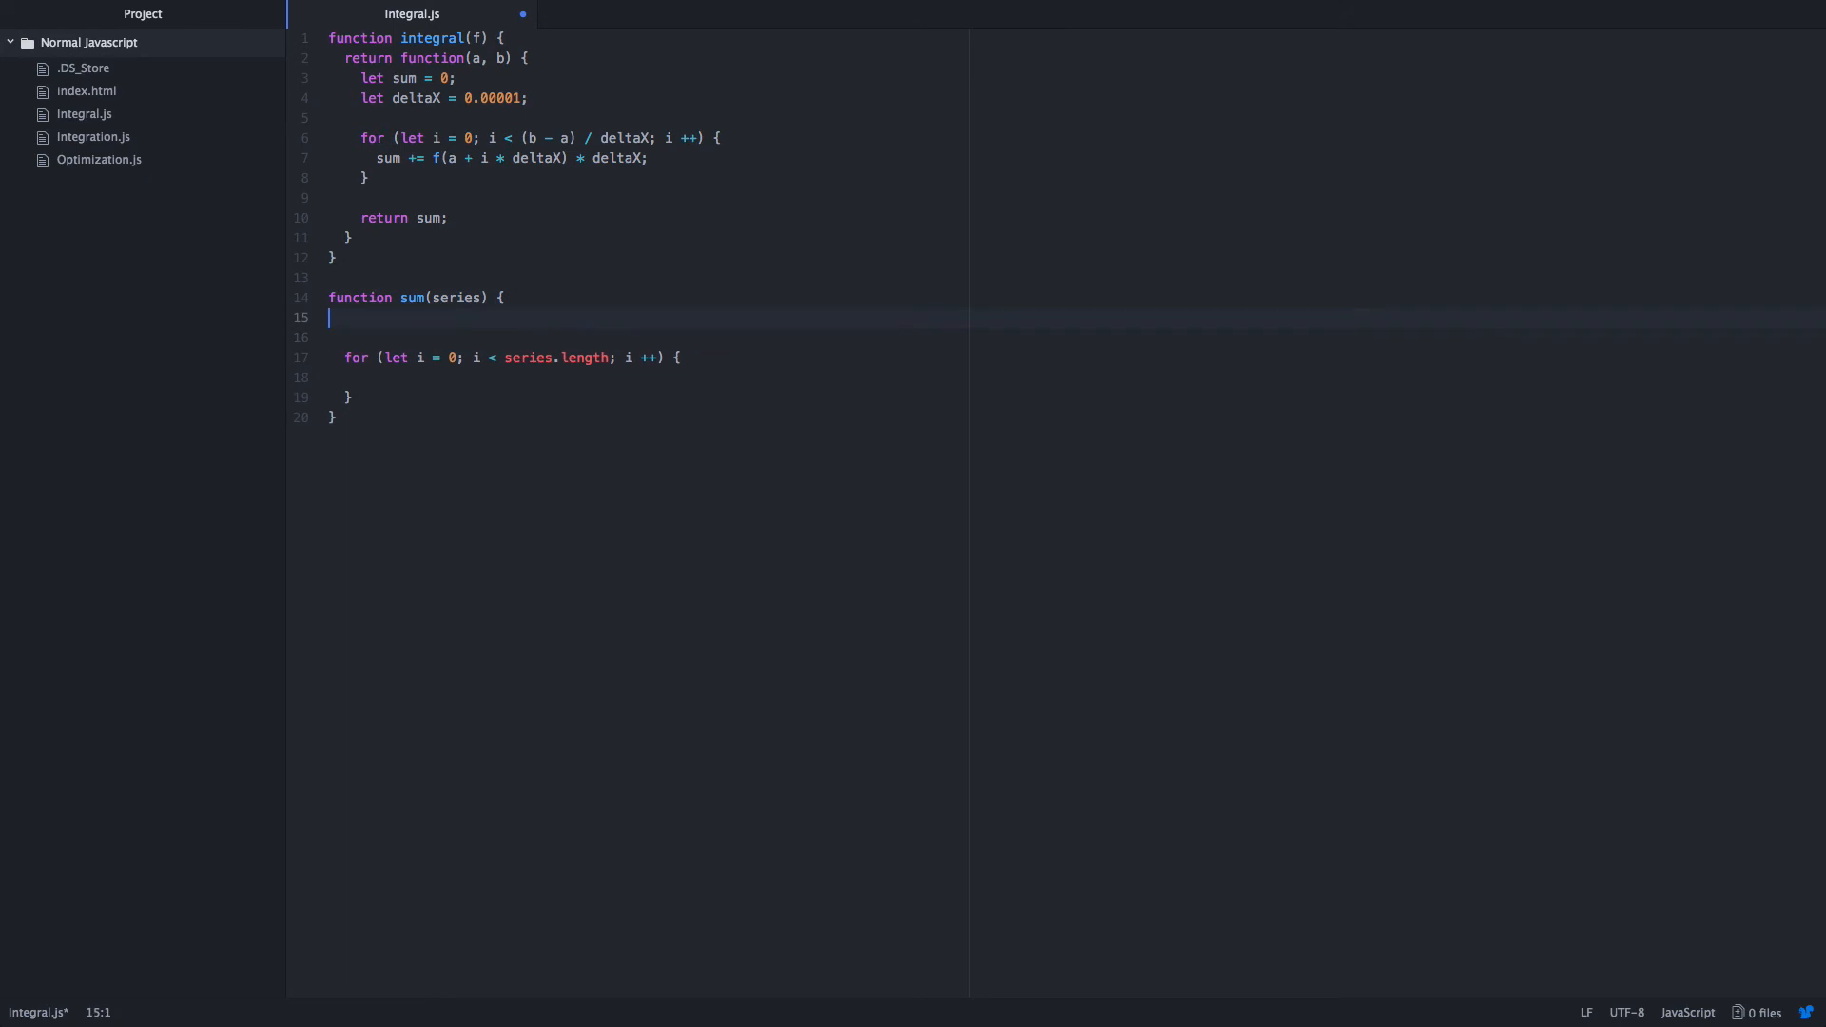
Initialize sum to 0, add series[i] each iteration, and return sum.
type("let")
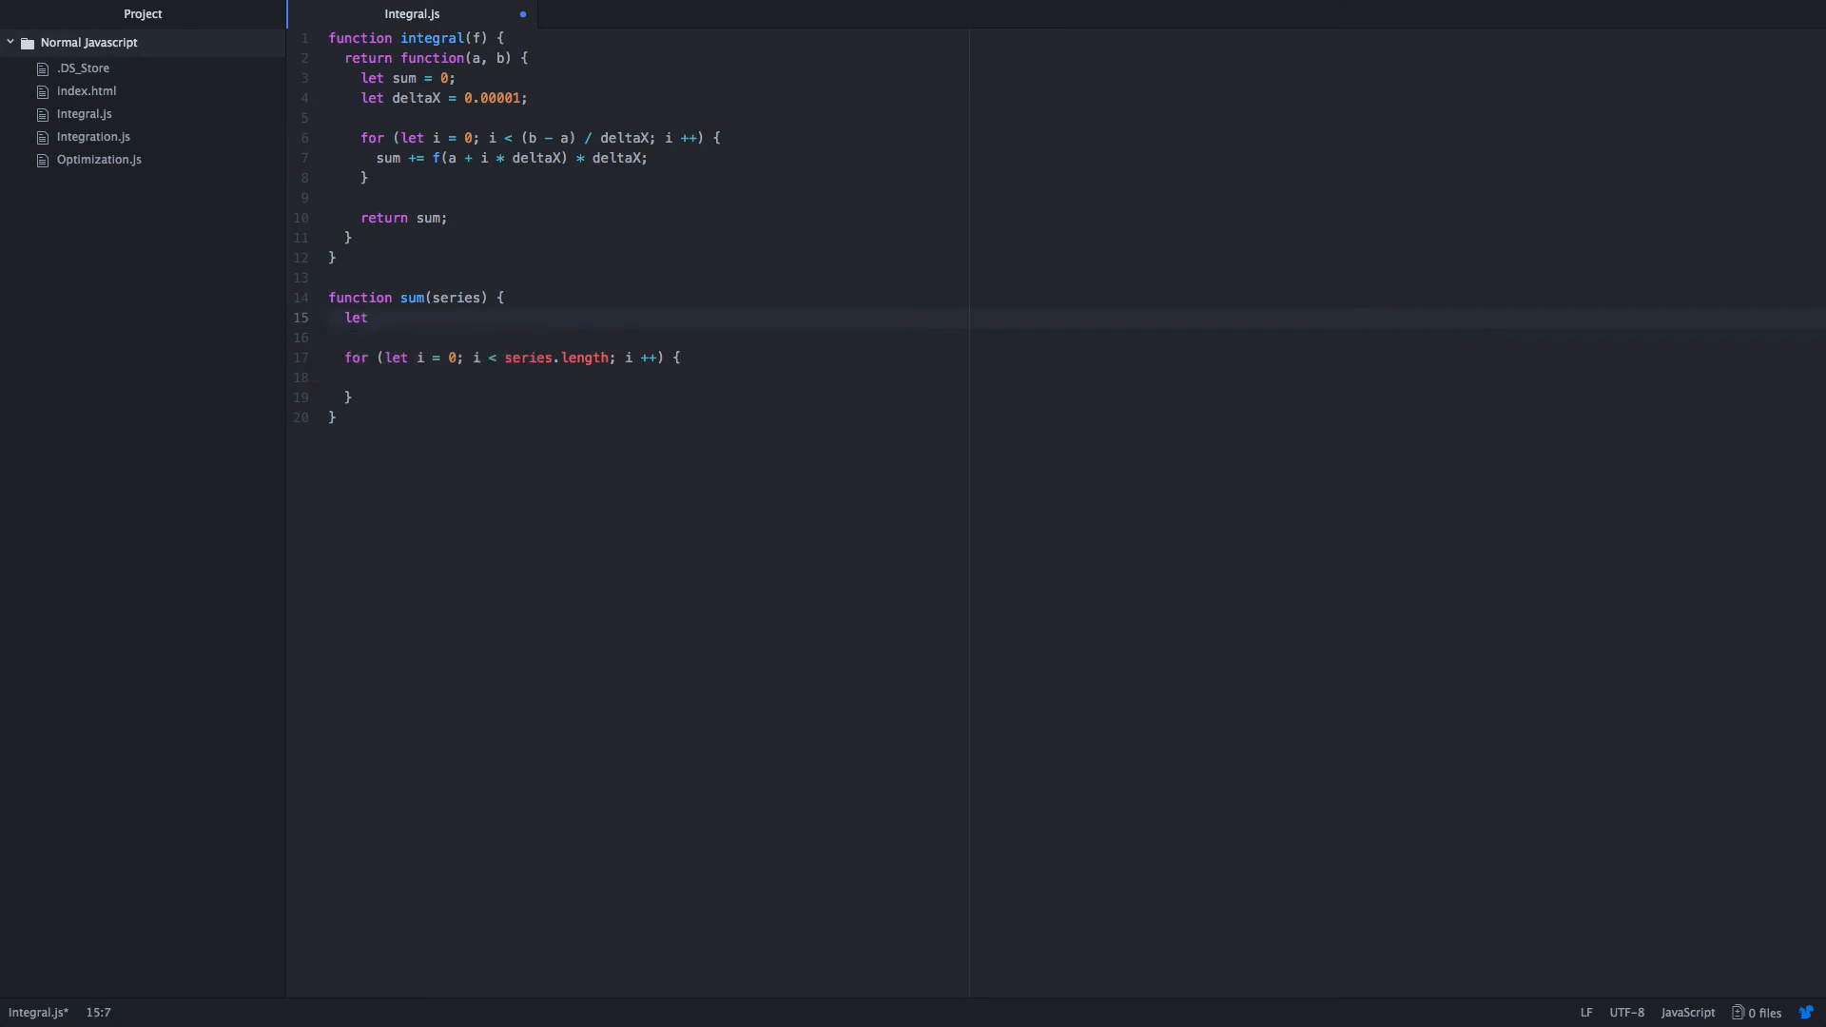
type("sum = 0;")
left_click(648, 377)
type("sum +=")
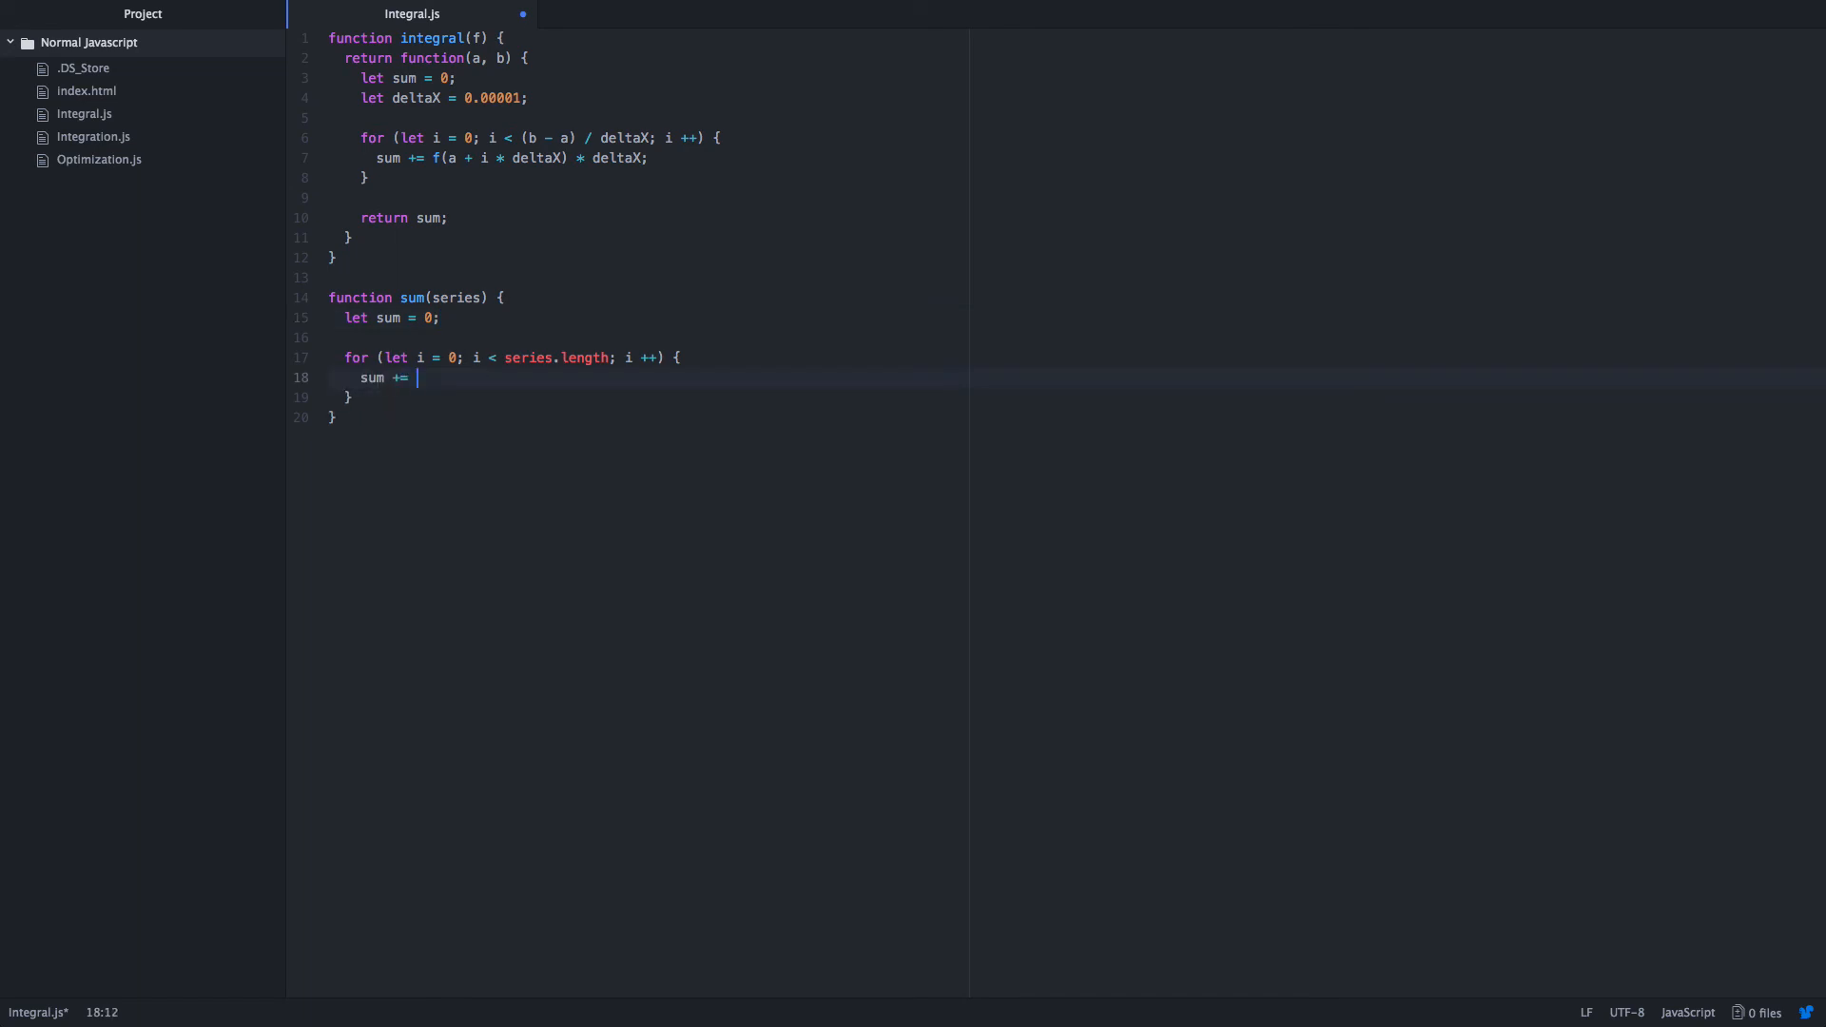
type("series")
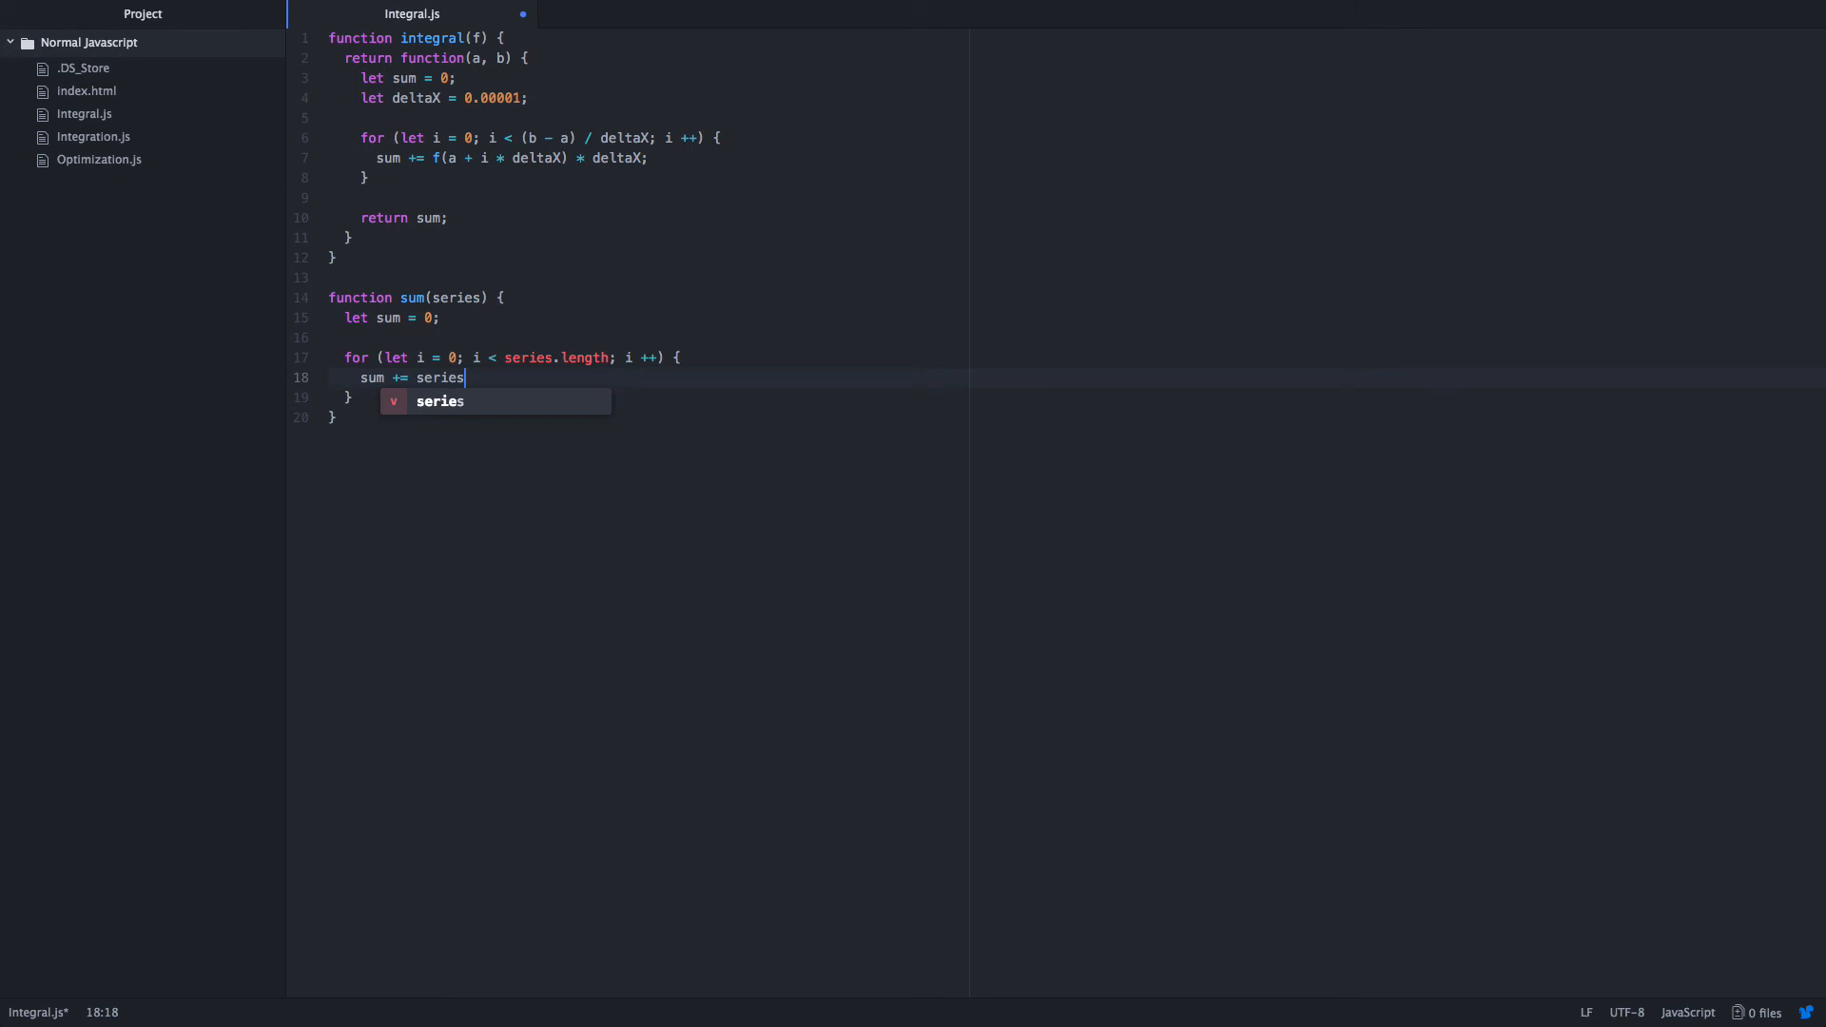
type("[i];")
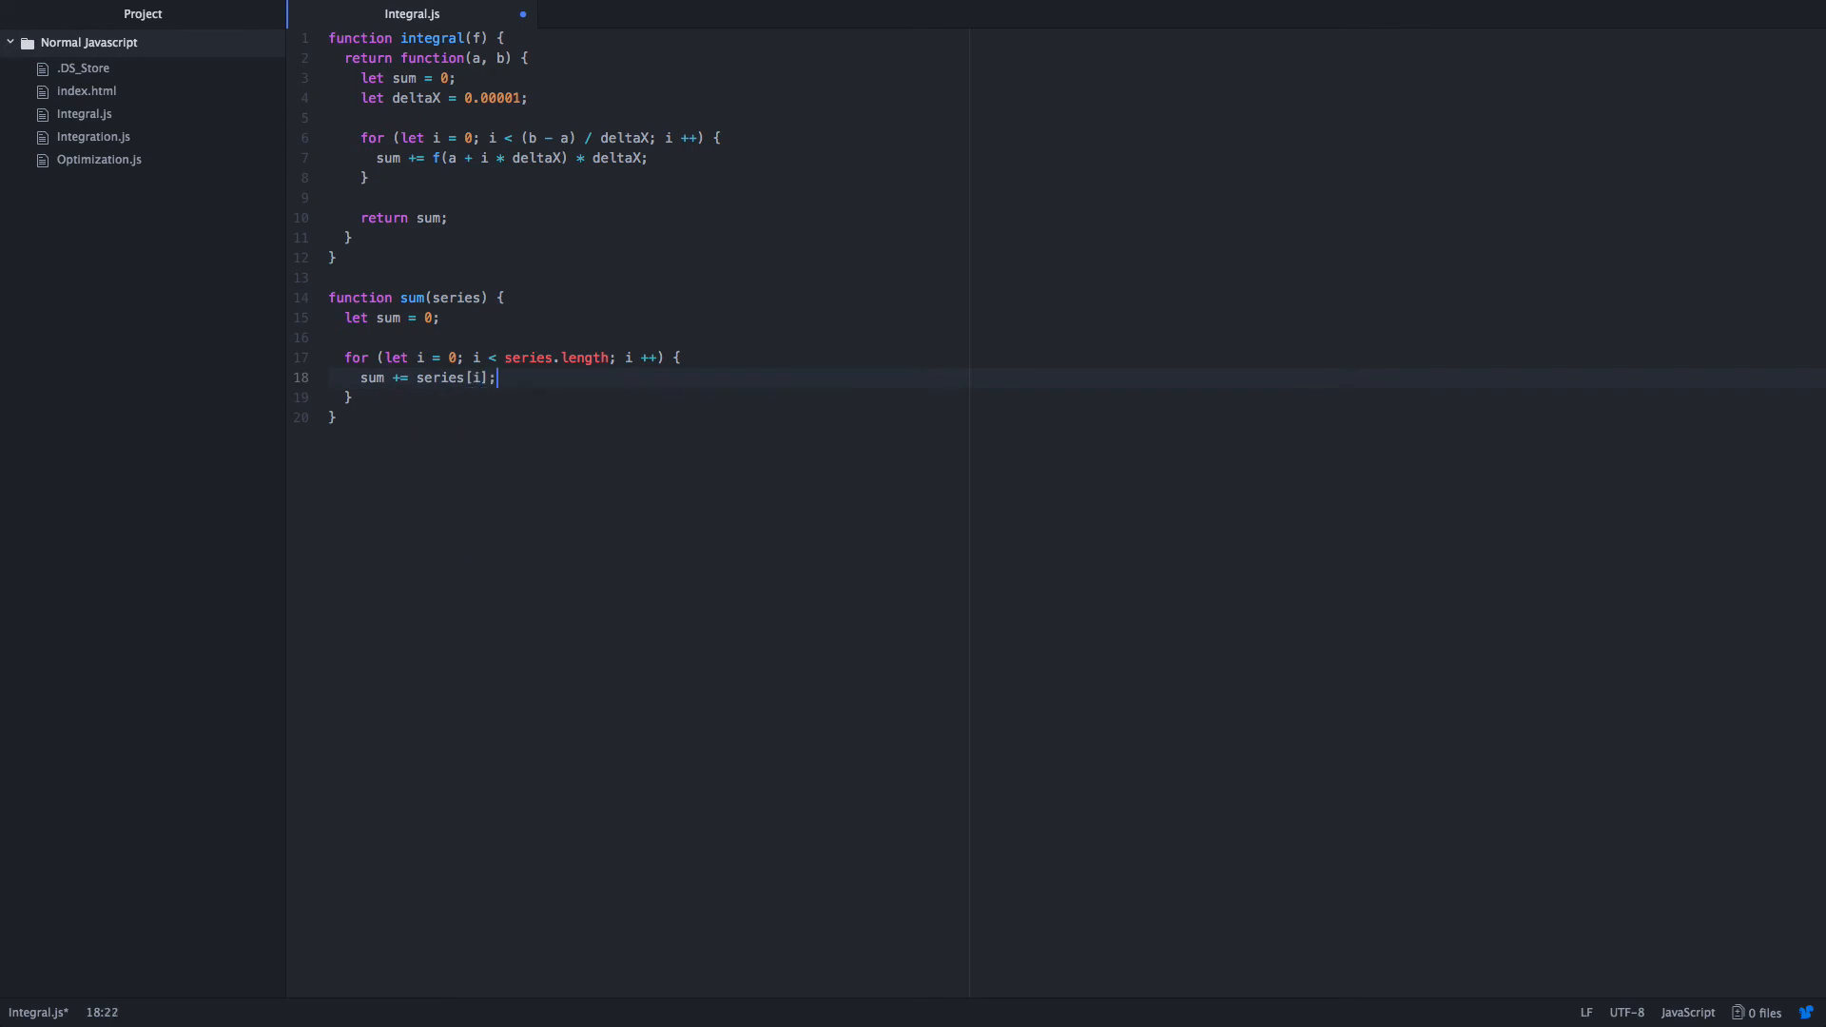
type("return sum;")
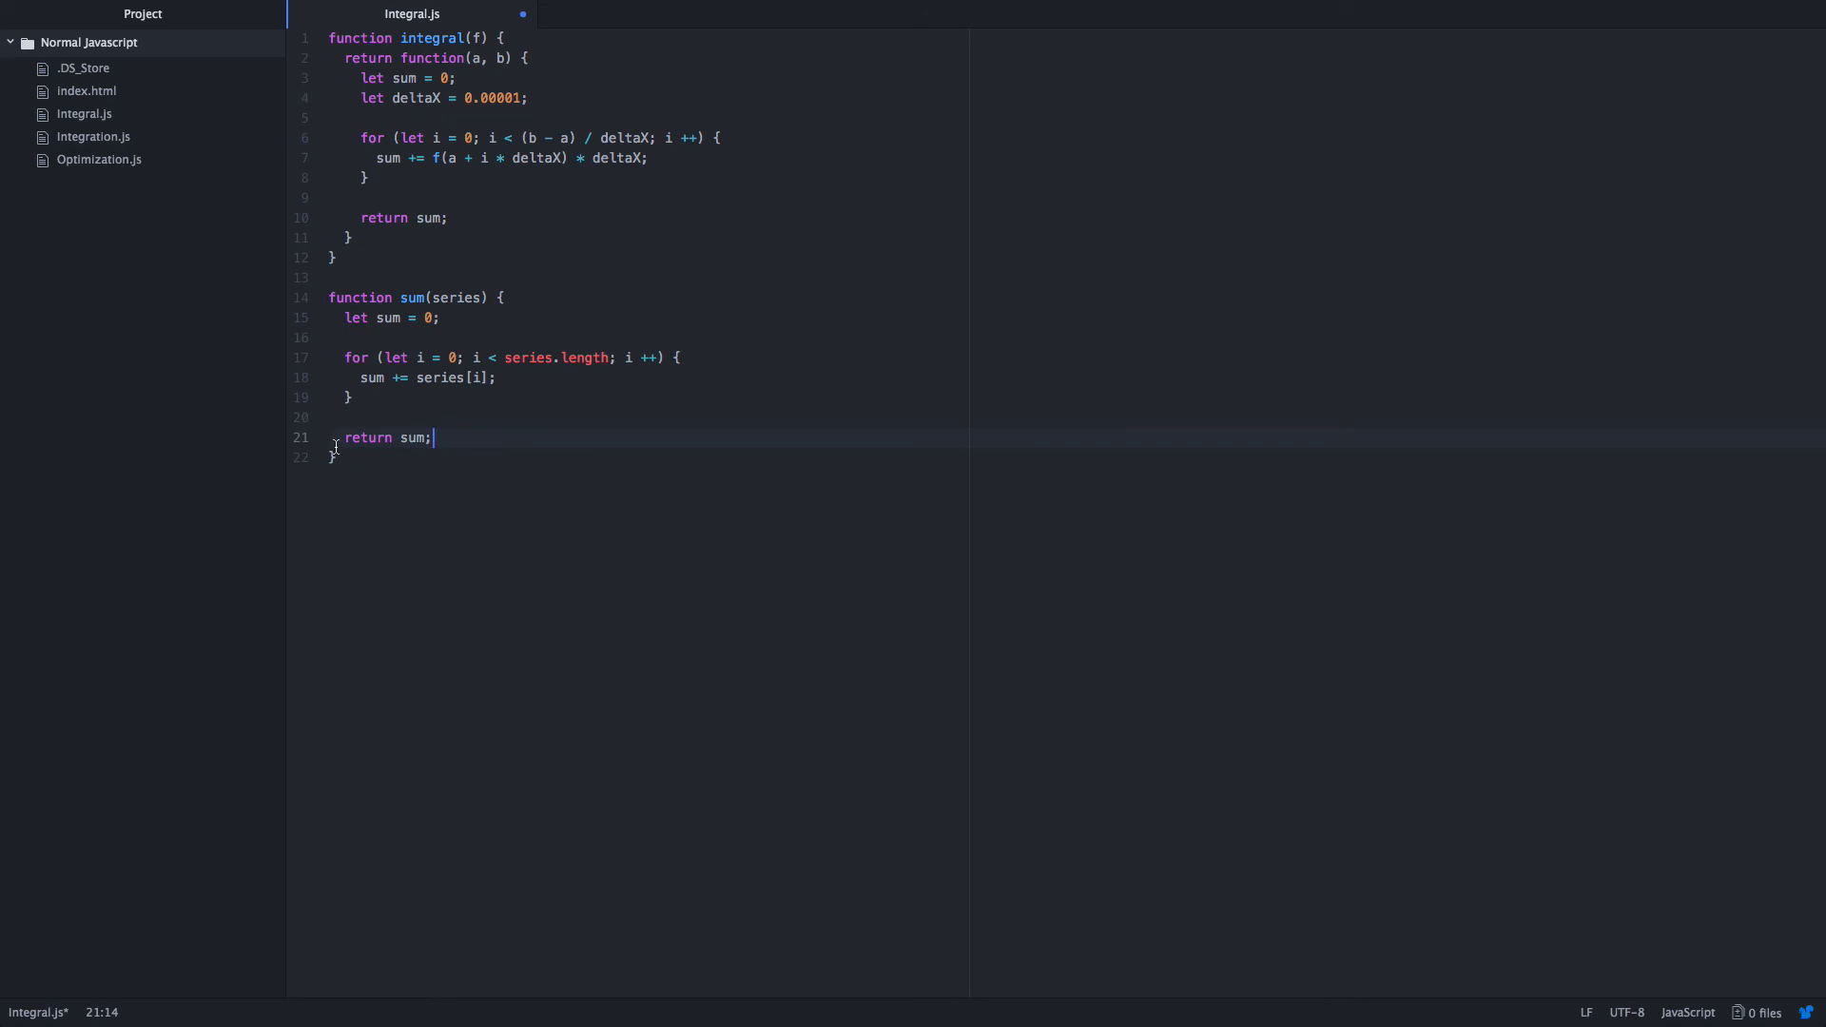
Define power(x) returning Math.pow(x, x) and clear the stray trailing text.
key("enter")
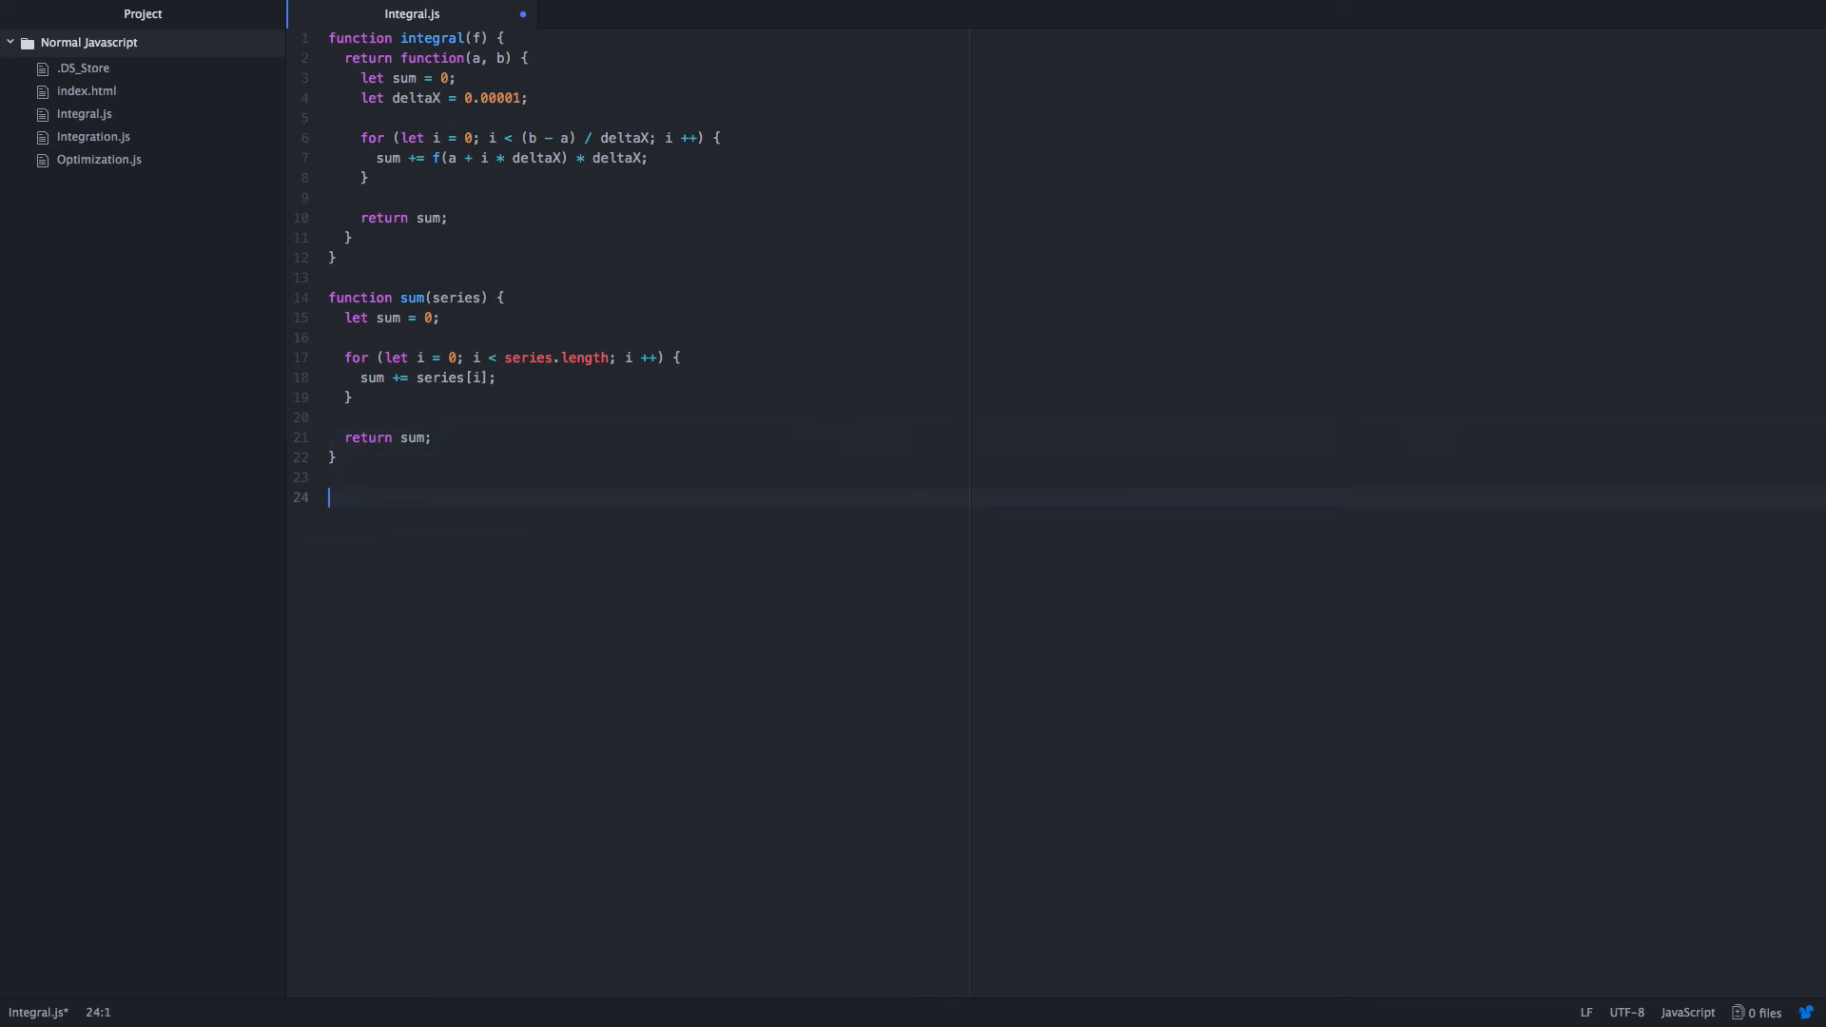
type("function")
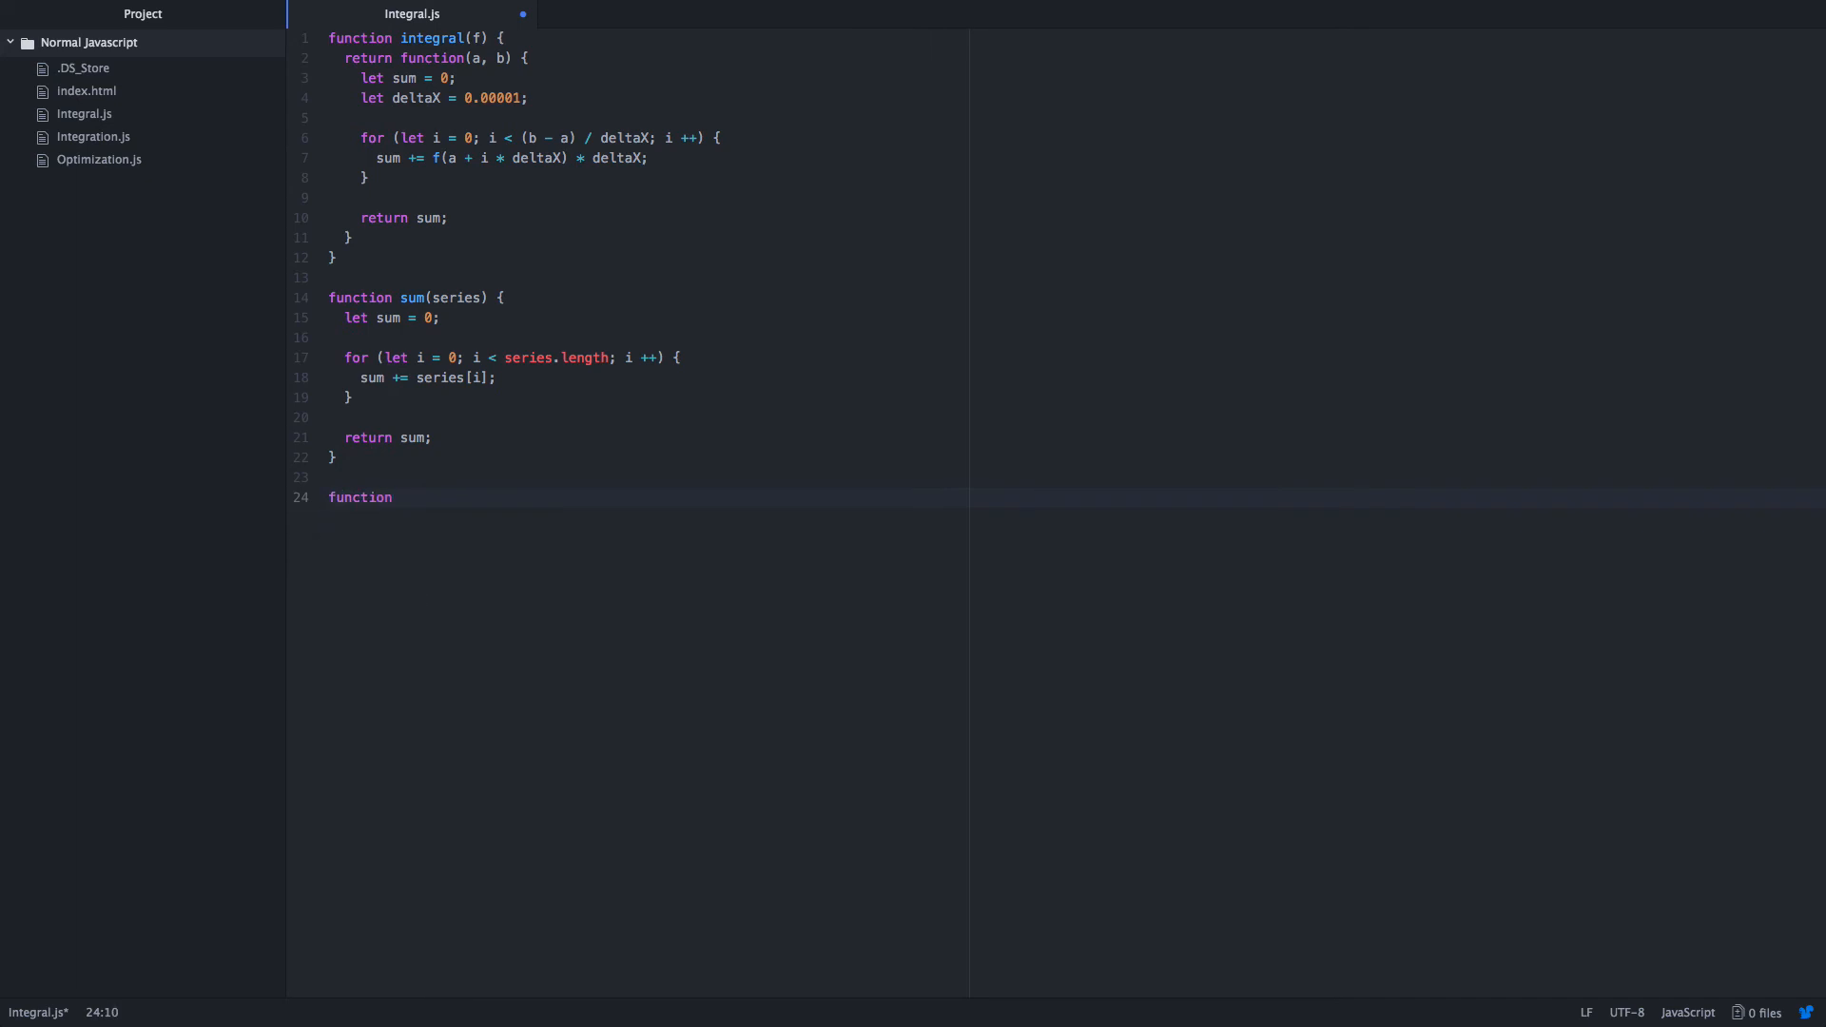
type("pow()")
type("M")
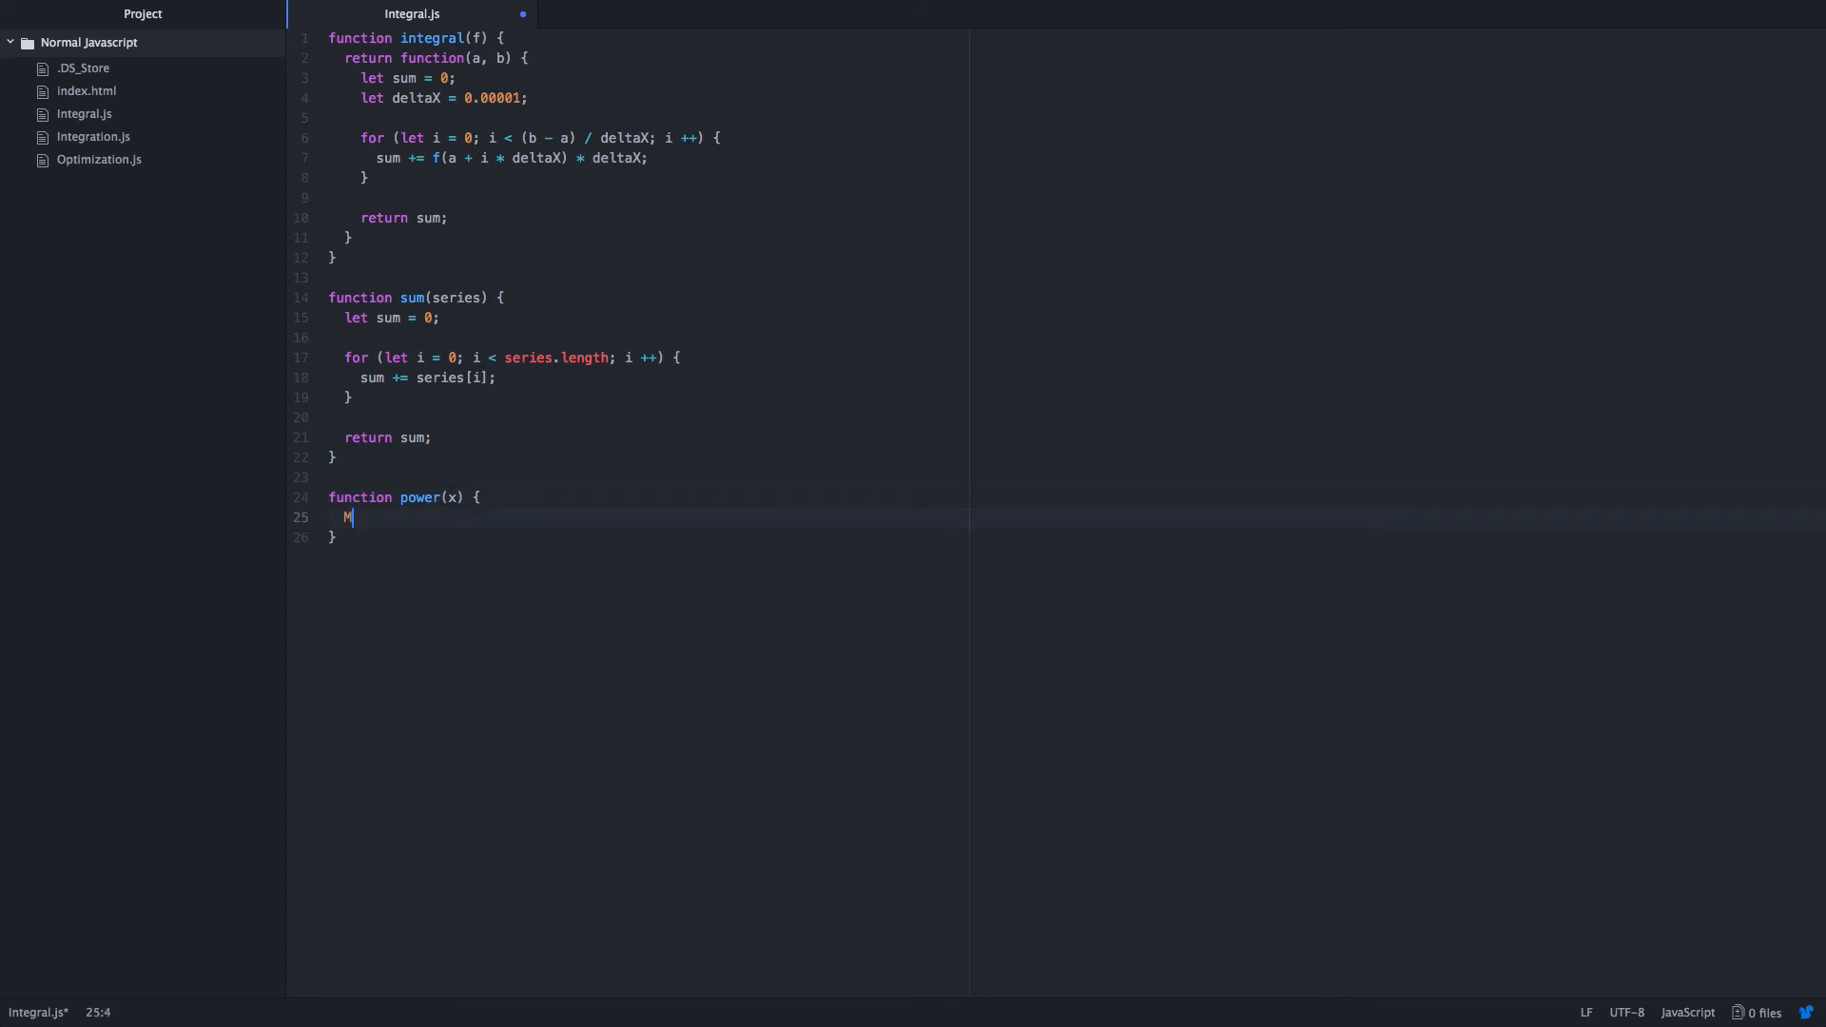
type("re")
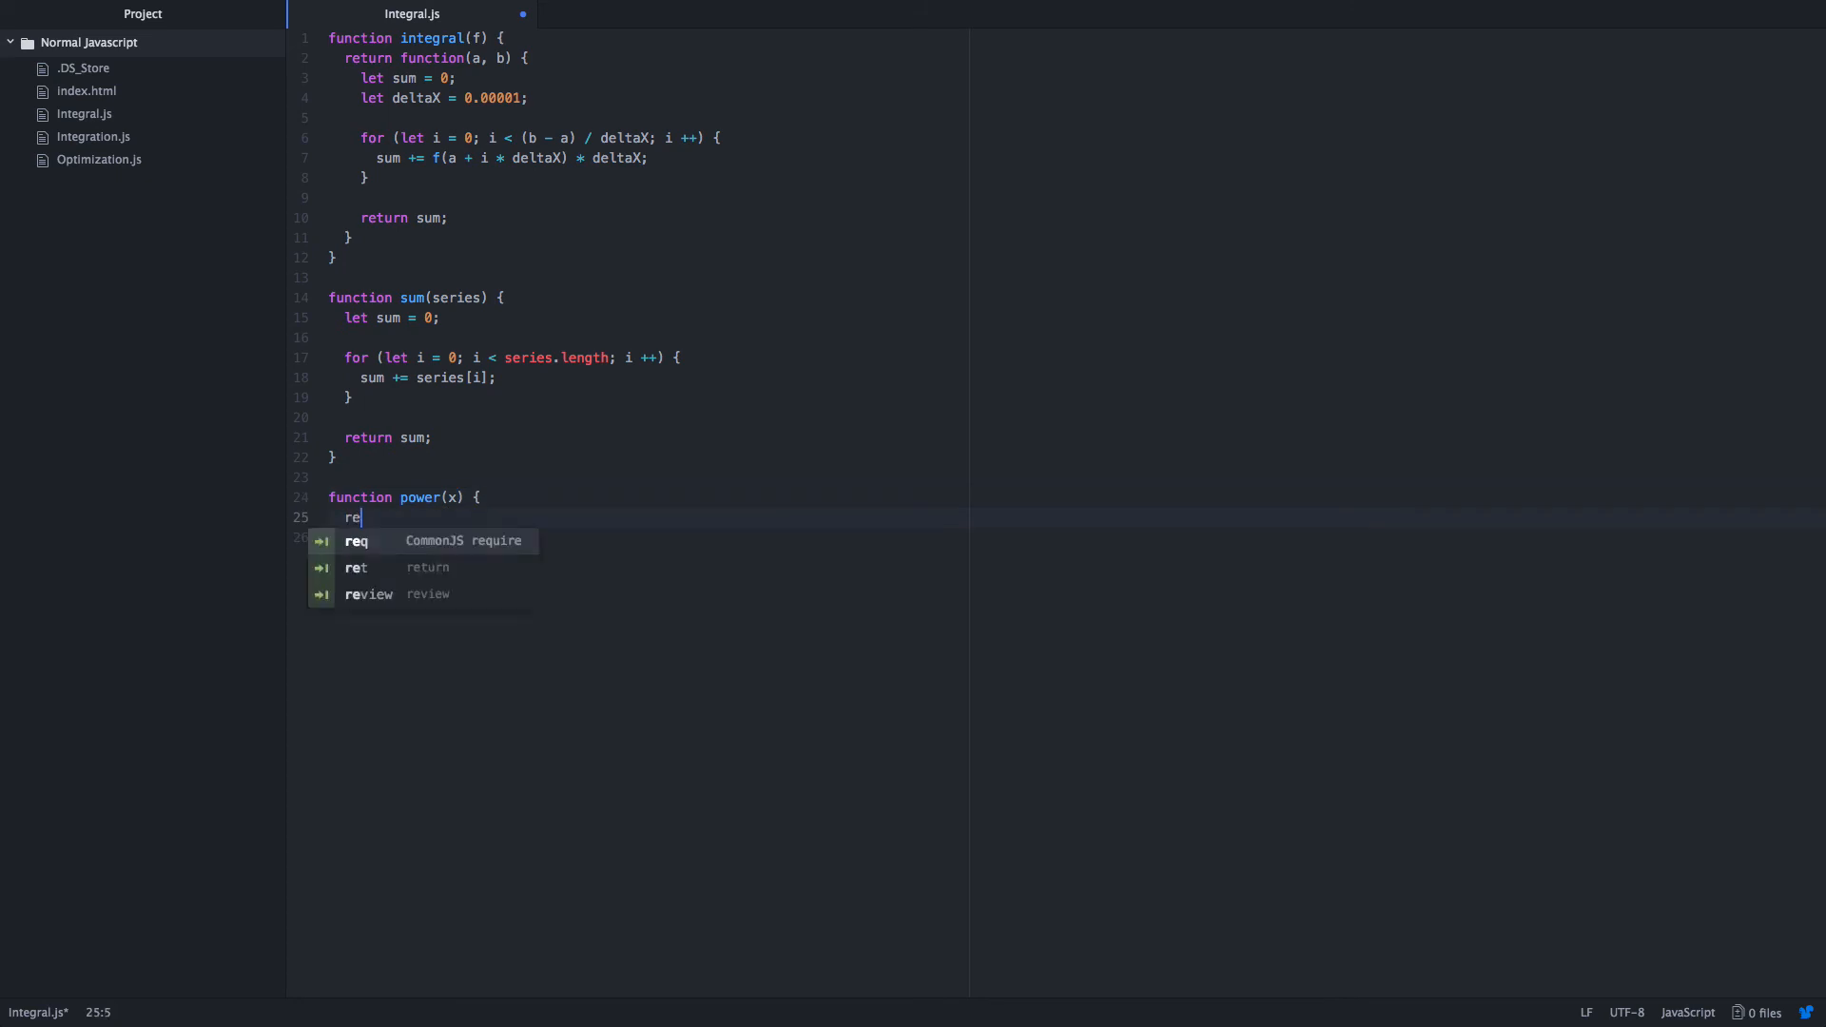
type("turn Ma")
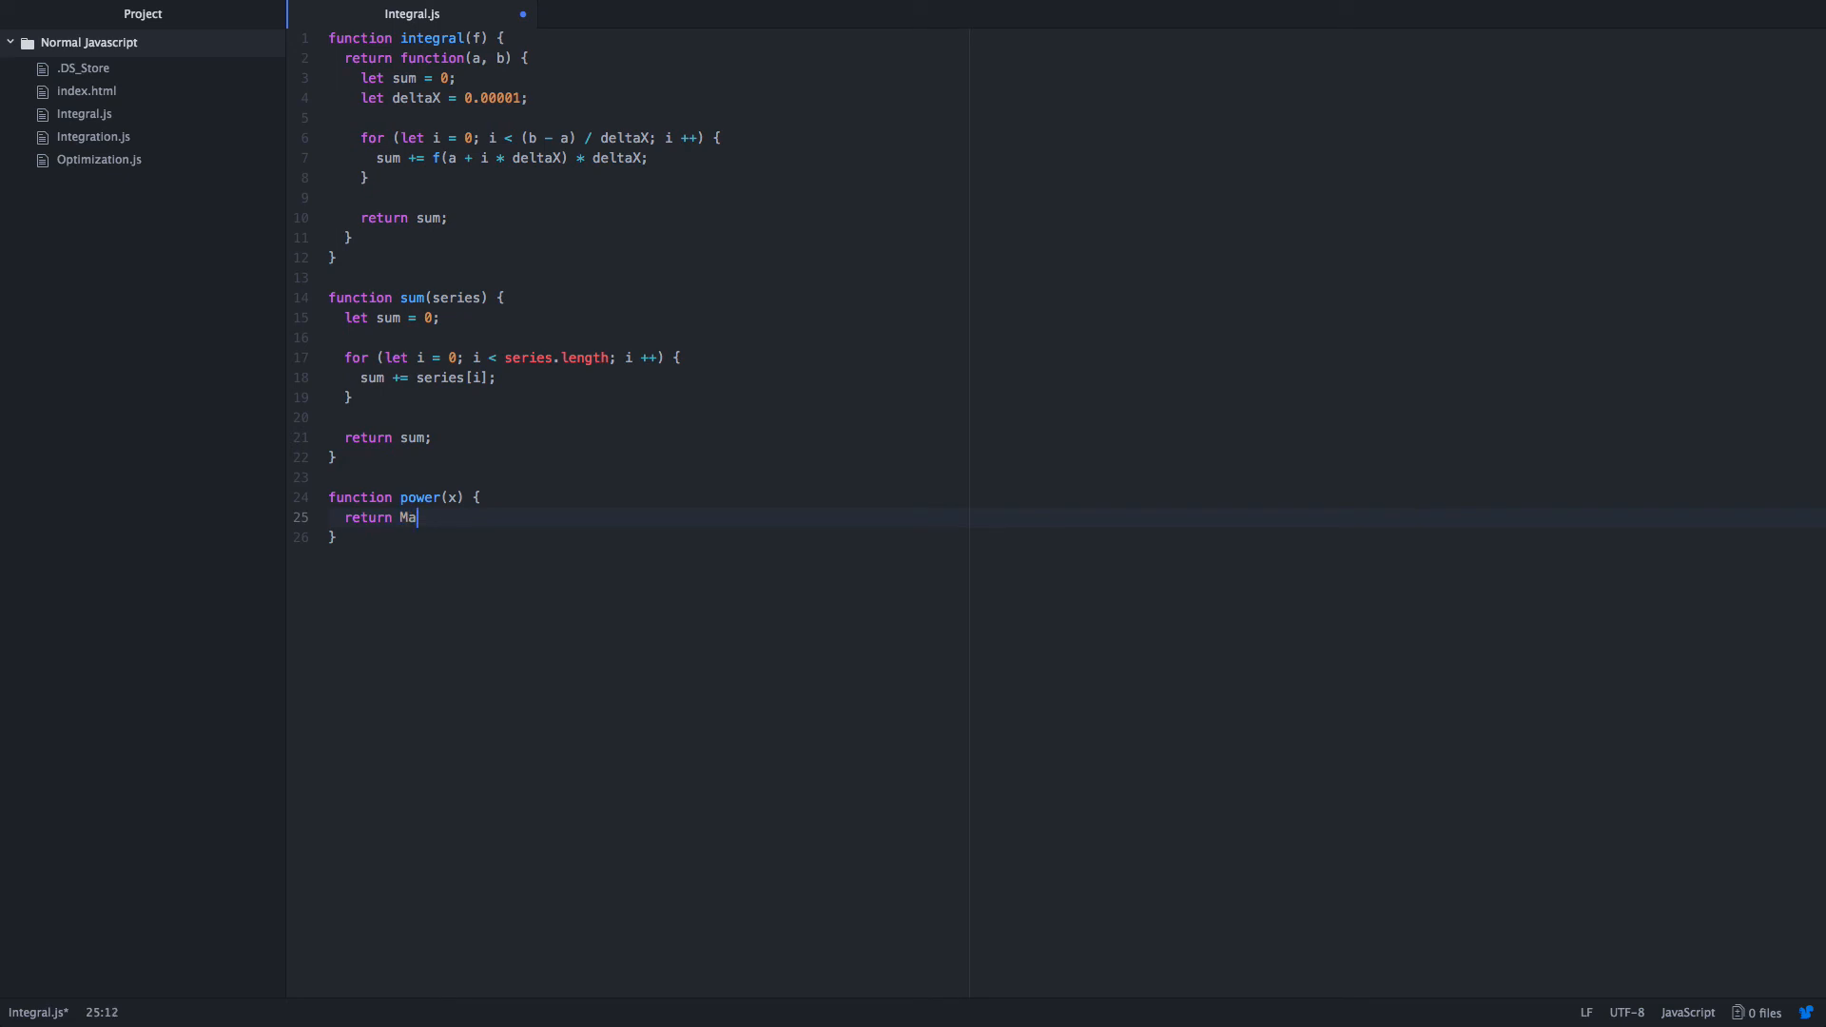
type("th.pow(c")
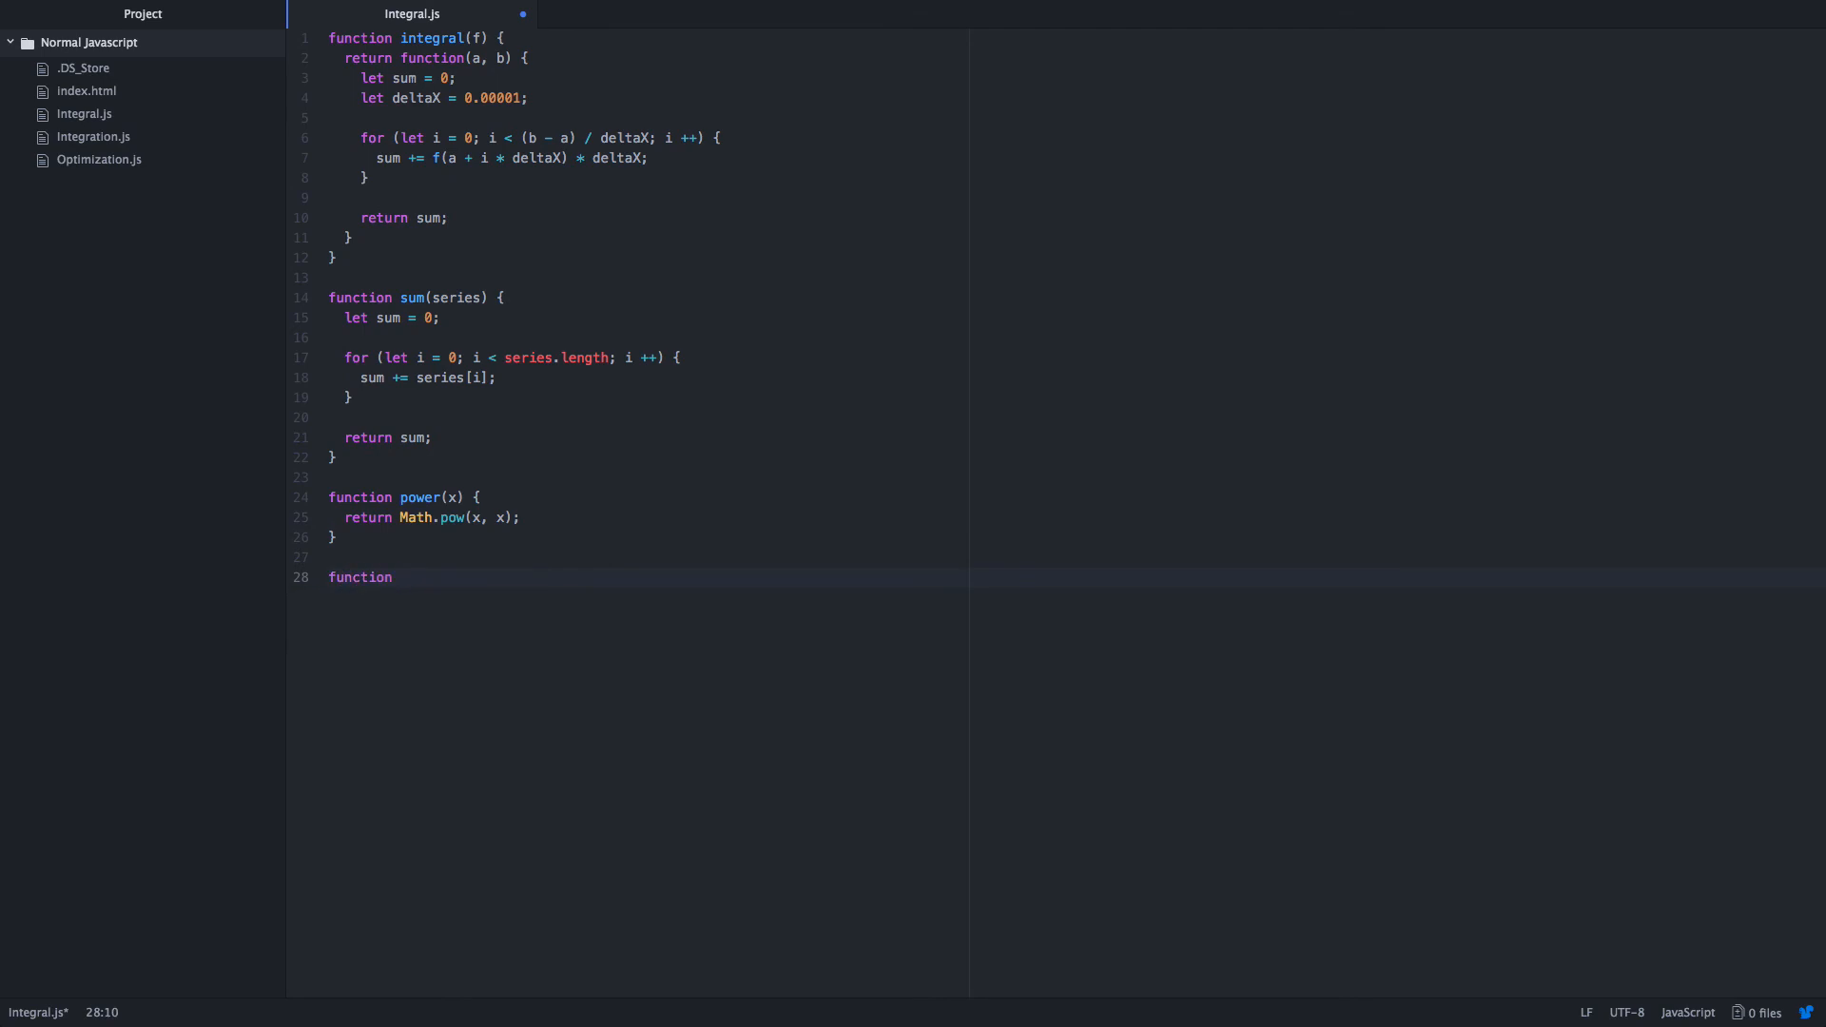
key("BackSpace")
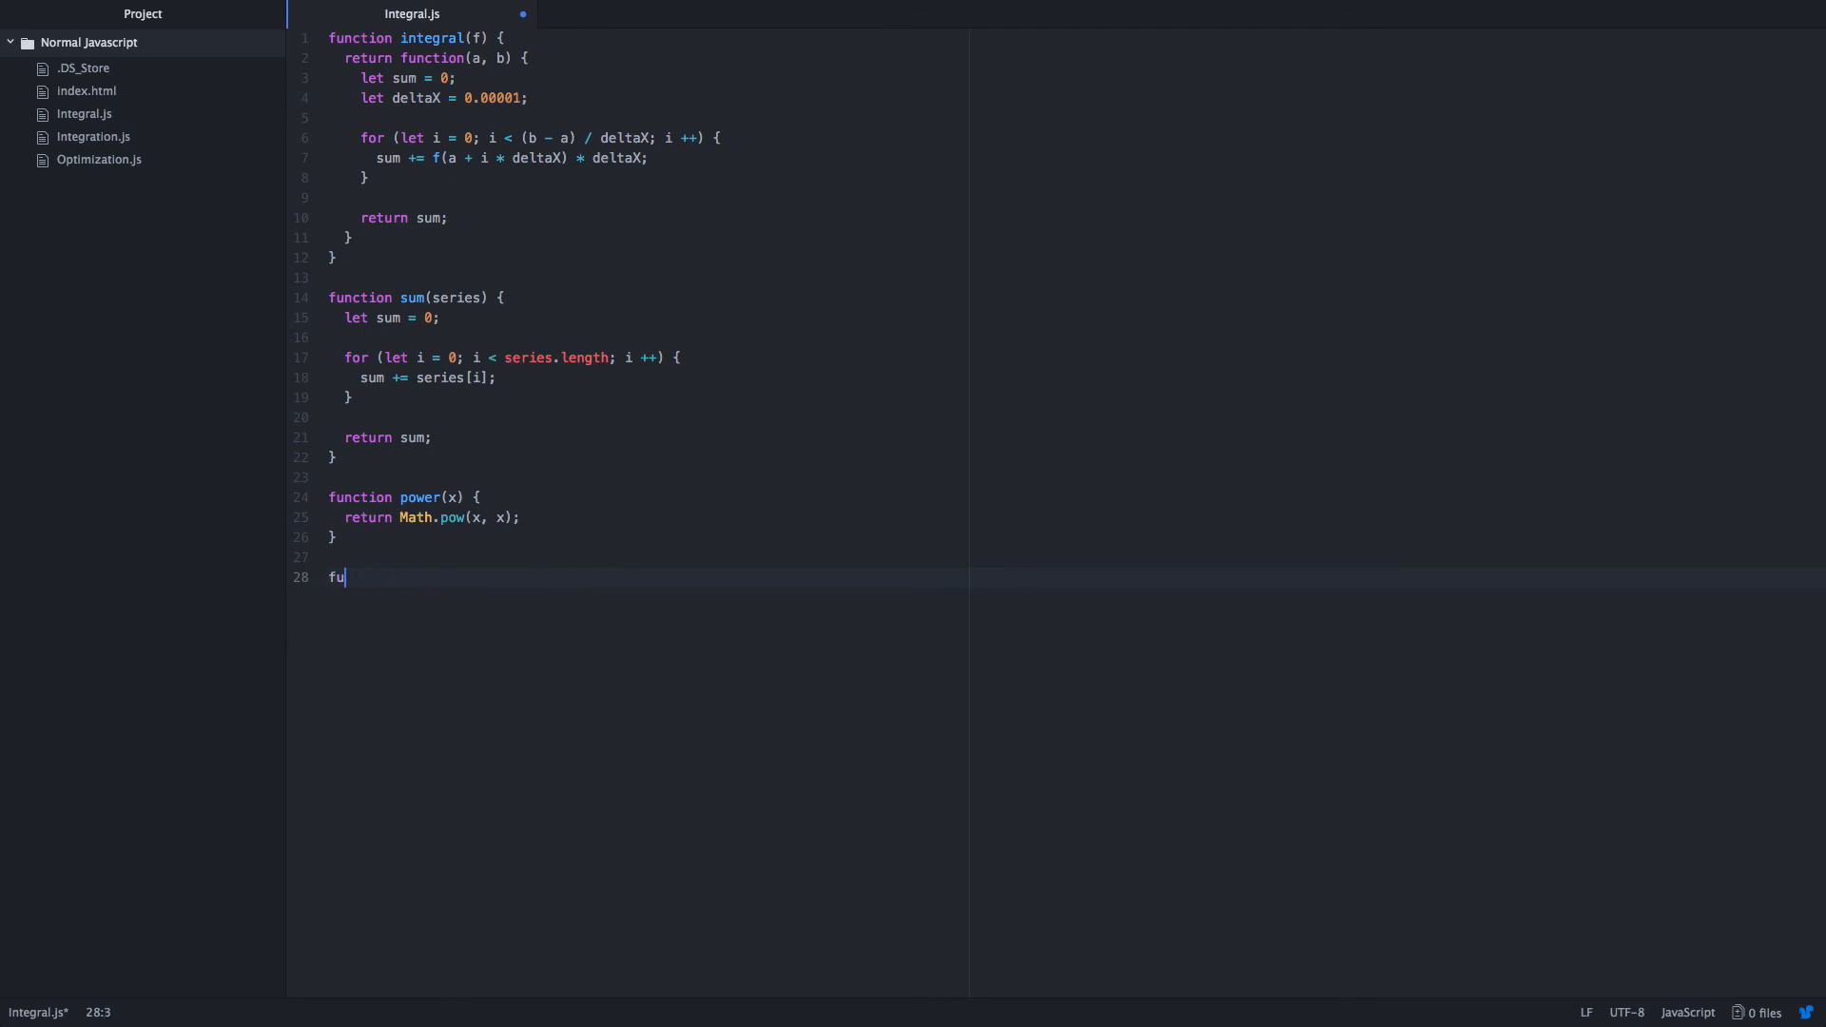
key("Backspace")
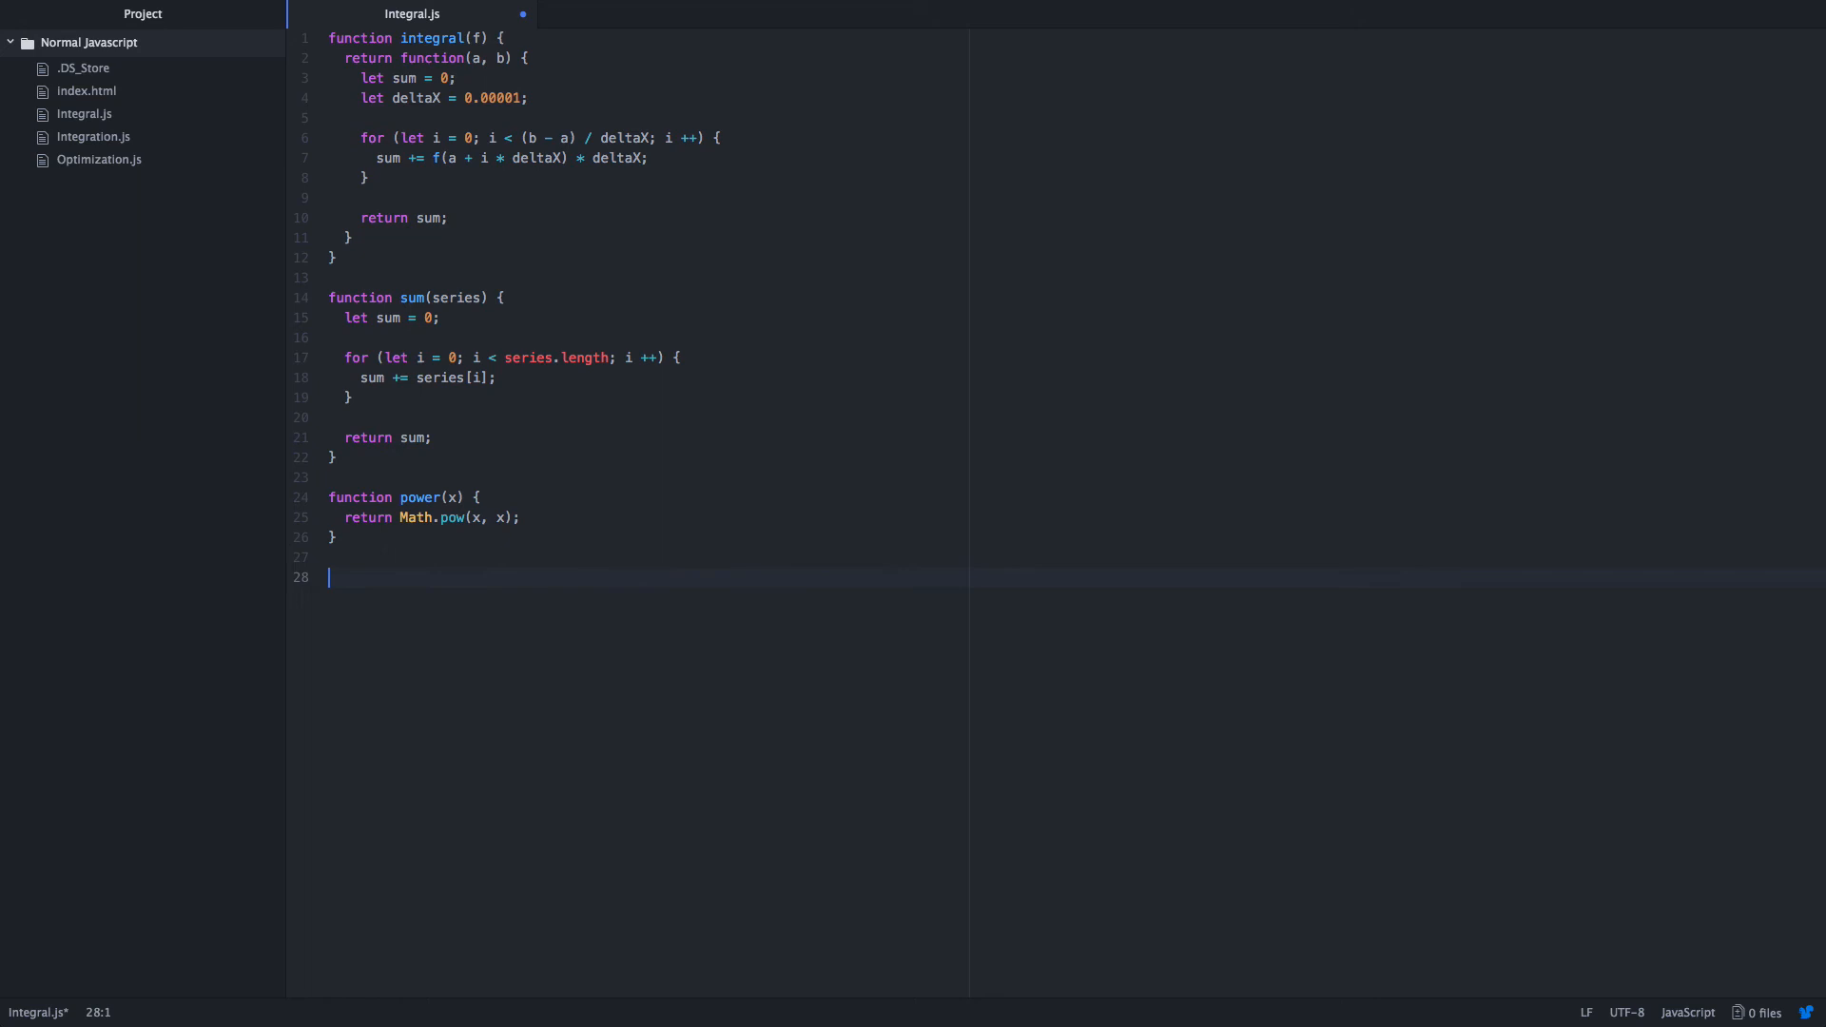
Add console.log lines for integral(power)(0, 1) and sum.
type("cons")
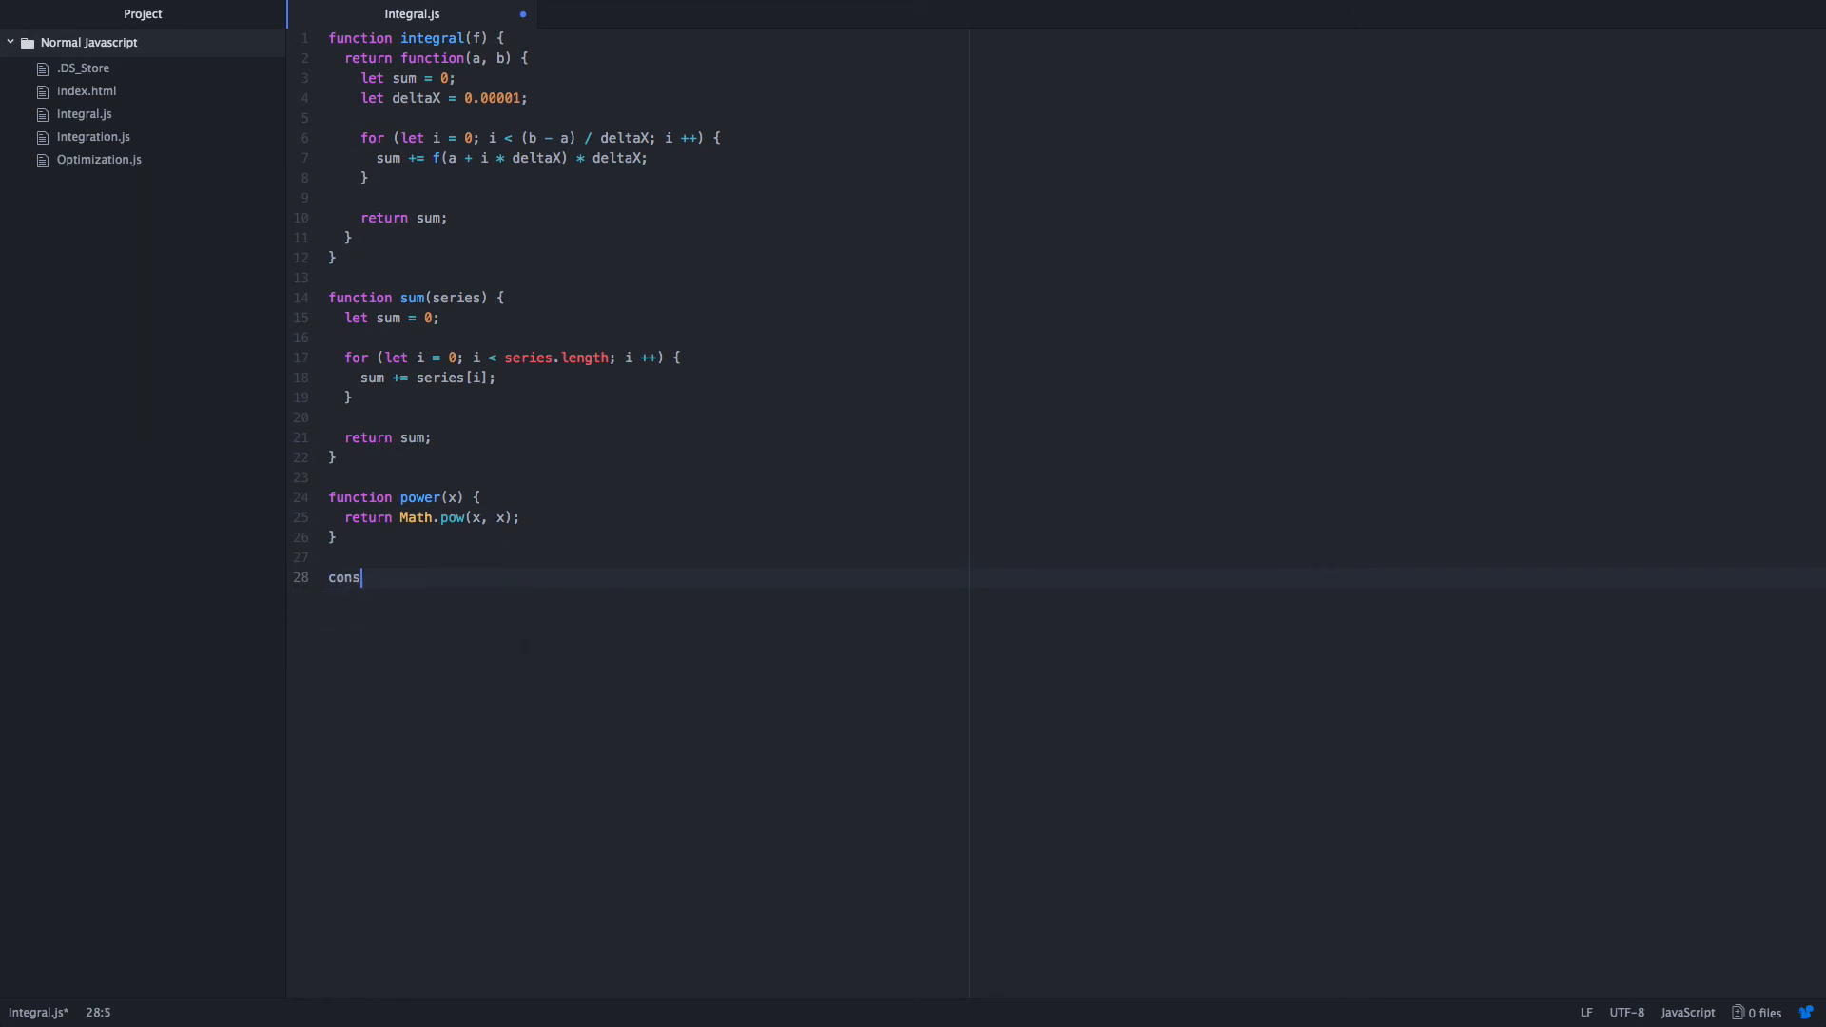
type("ole.log")
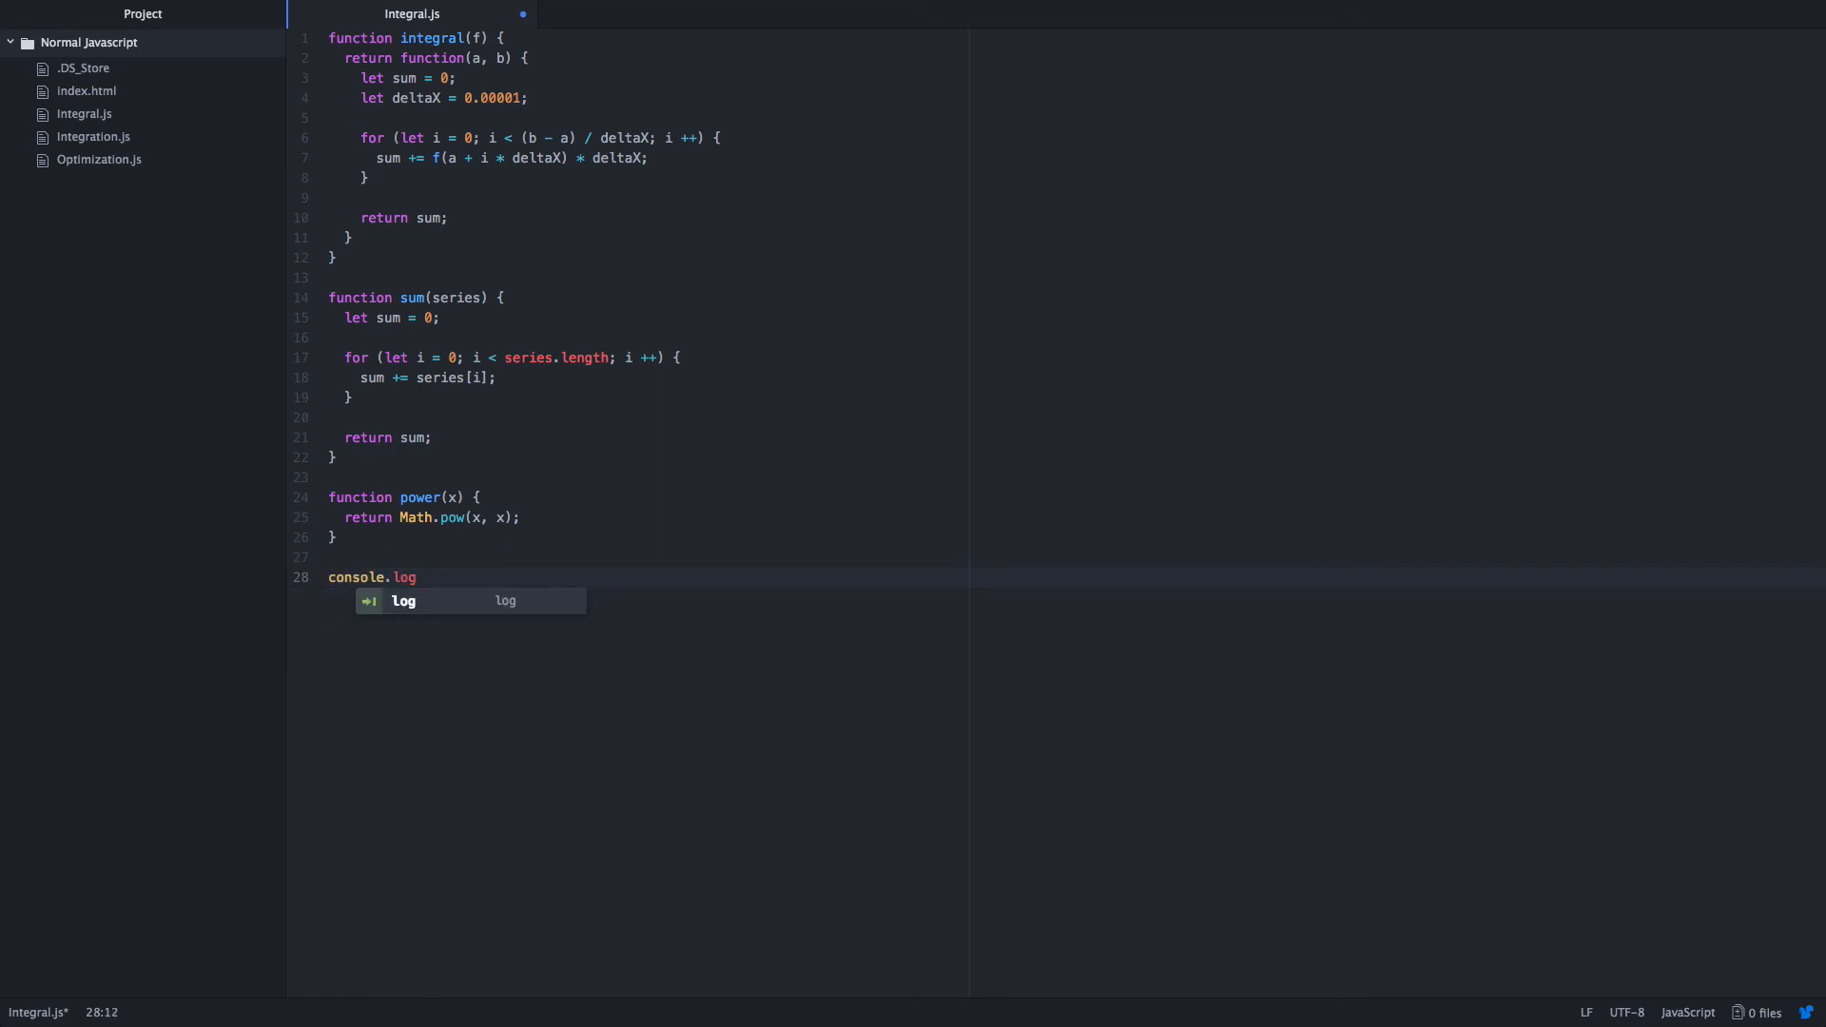
type("(integral)")
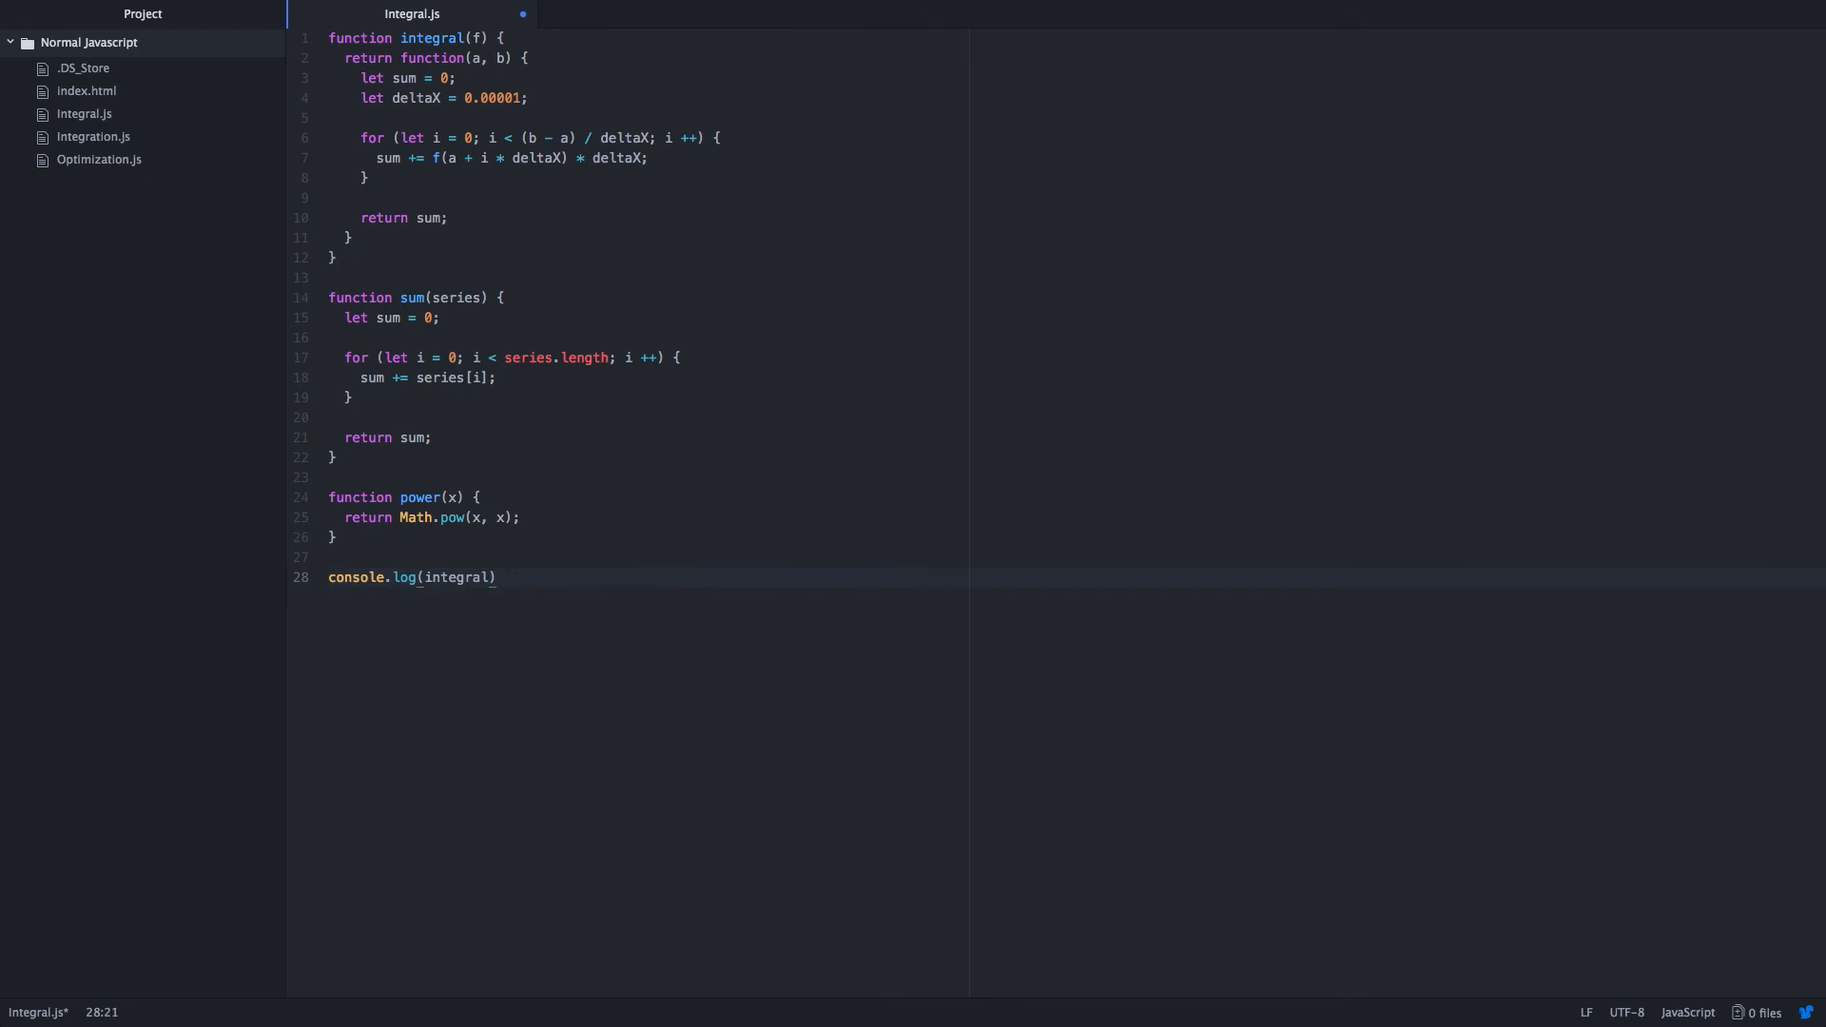
type("(power)")
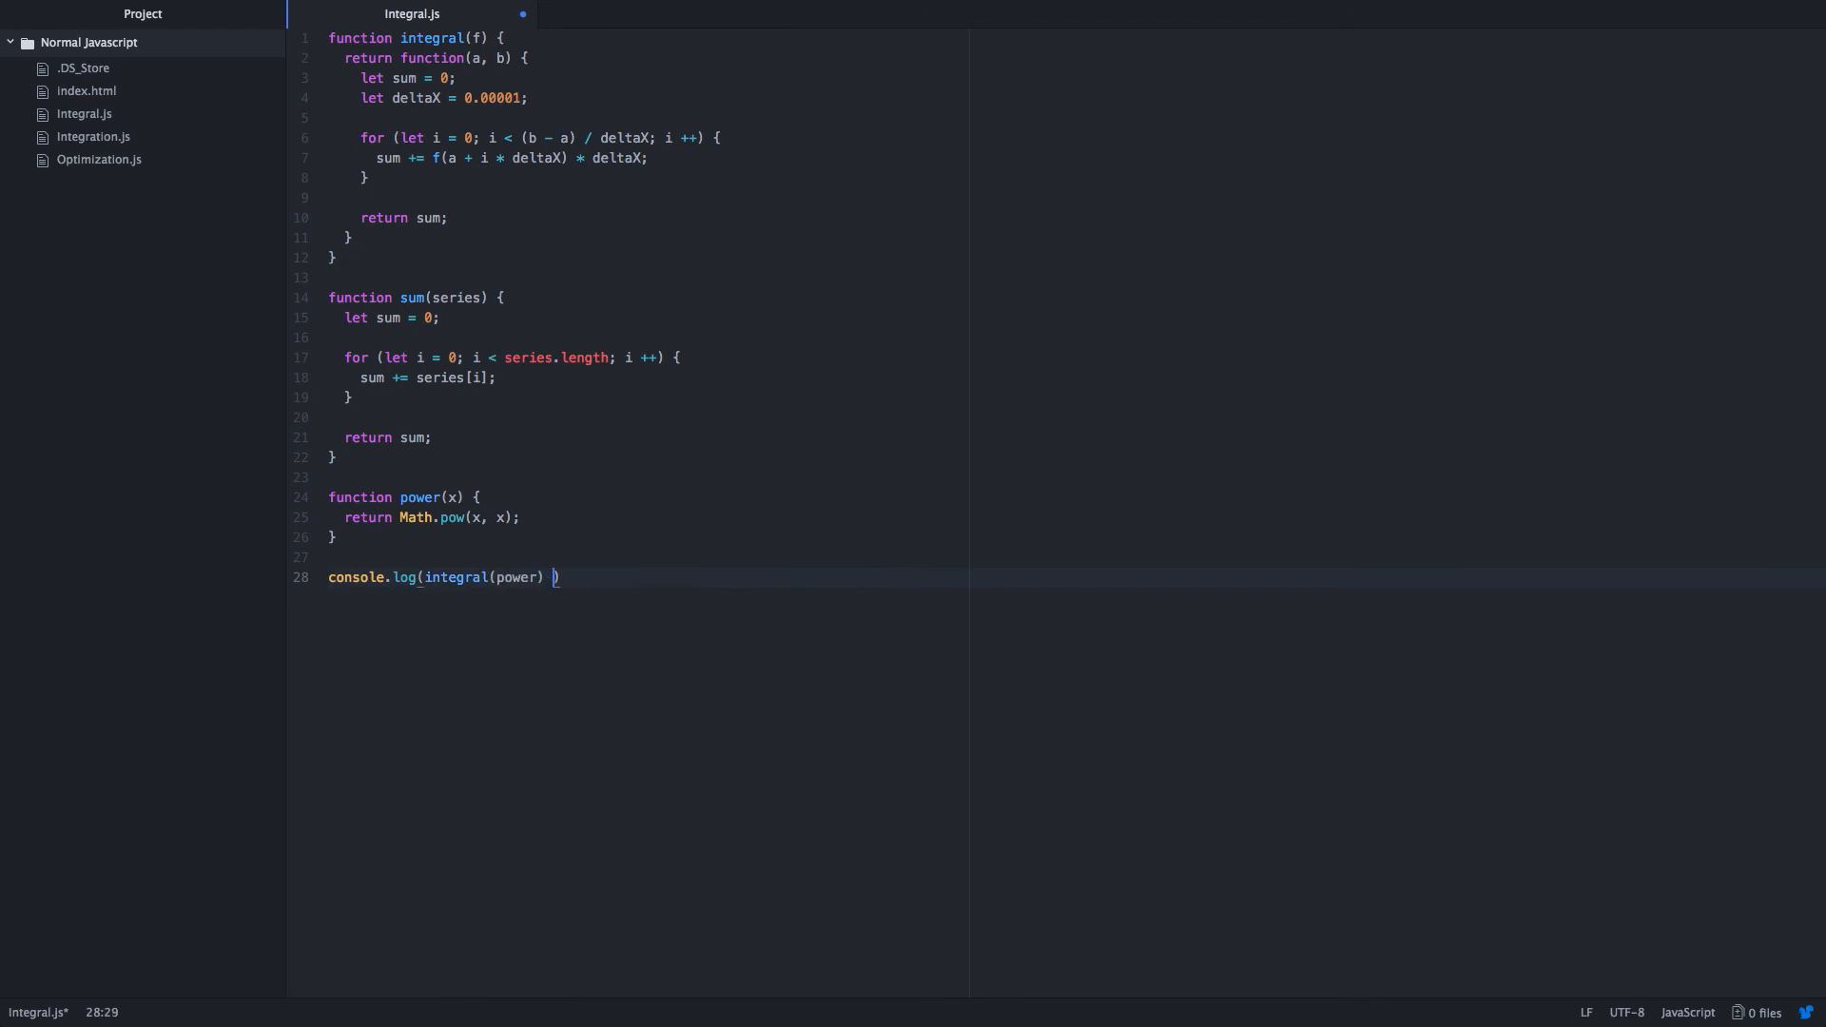
type("(0, 1")
type("console.log(")
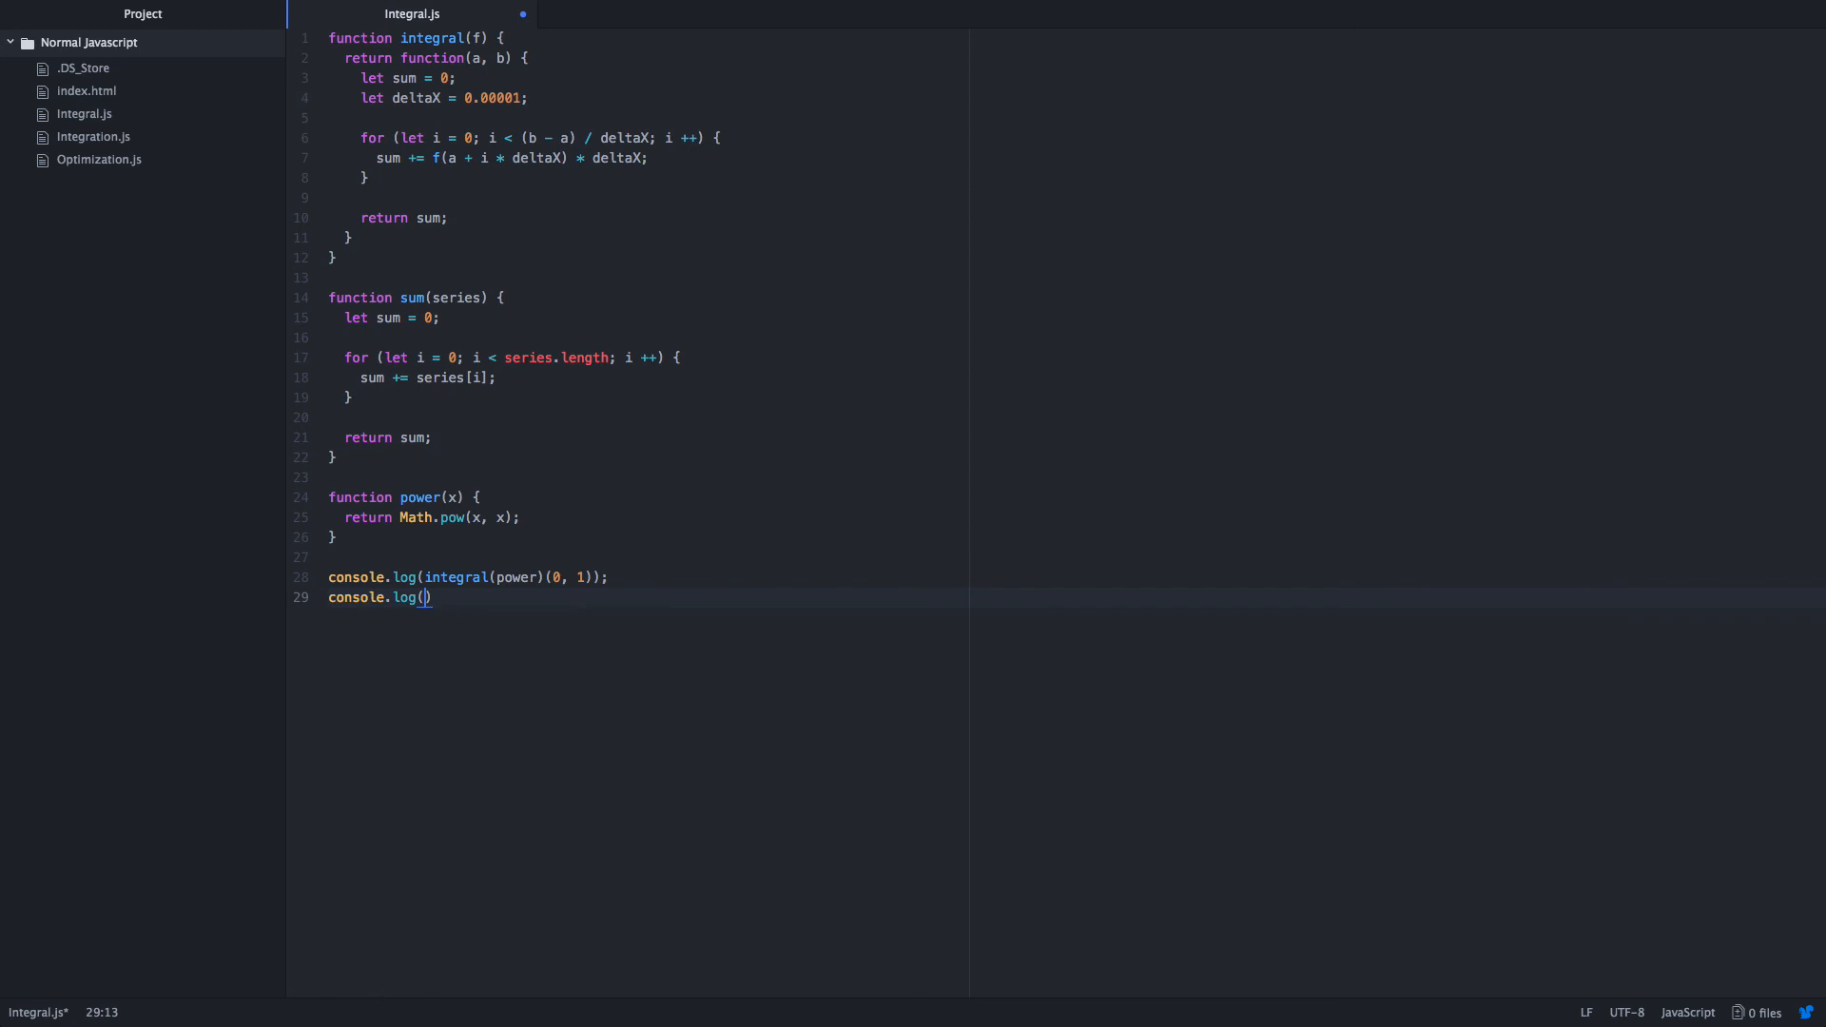
type("sum")
type("series = [];")
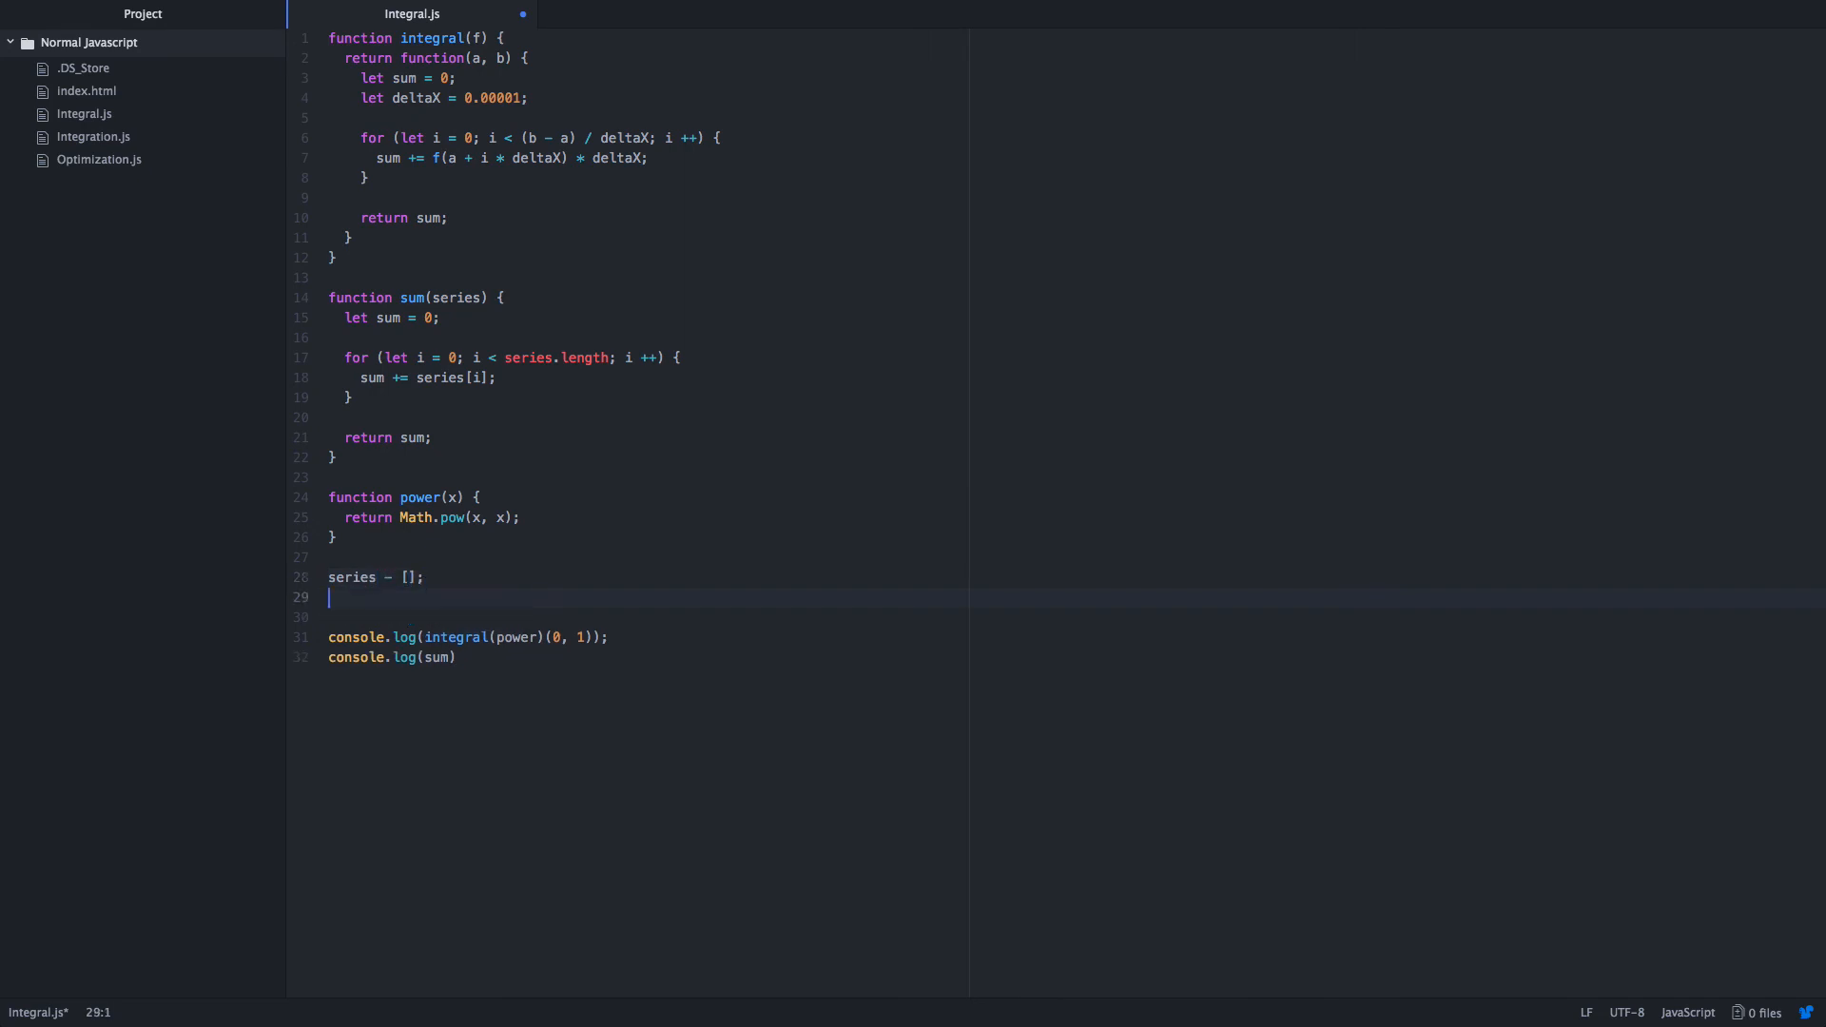
Start a for loop with let i running while i < 25.
type("for (i")
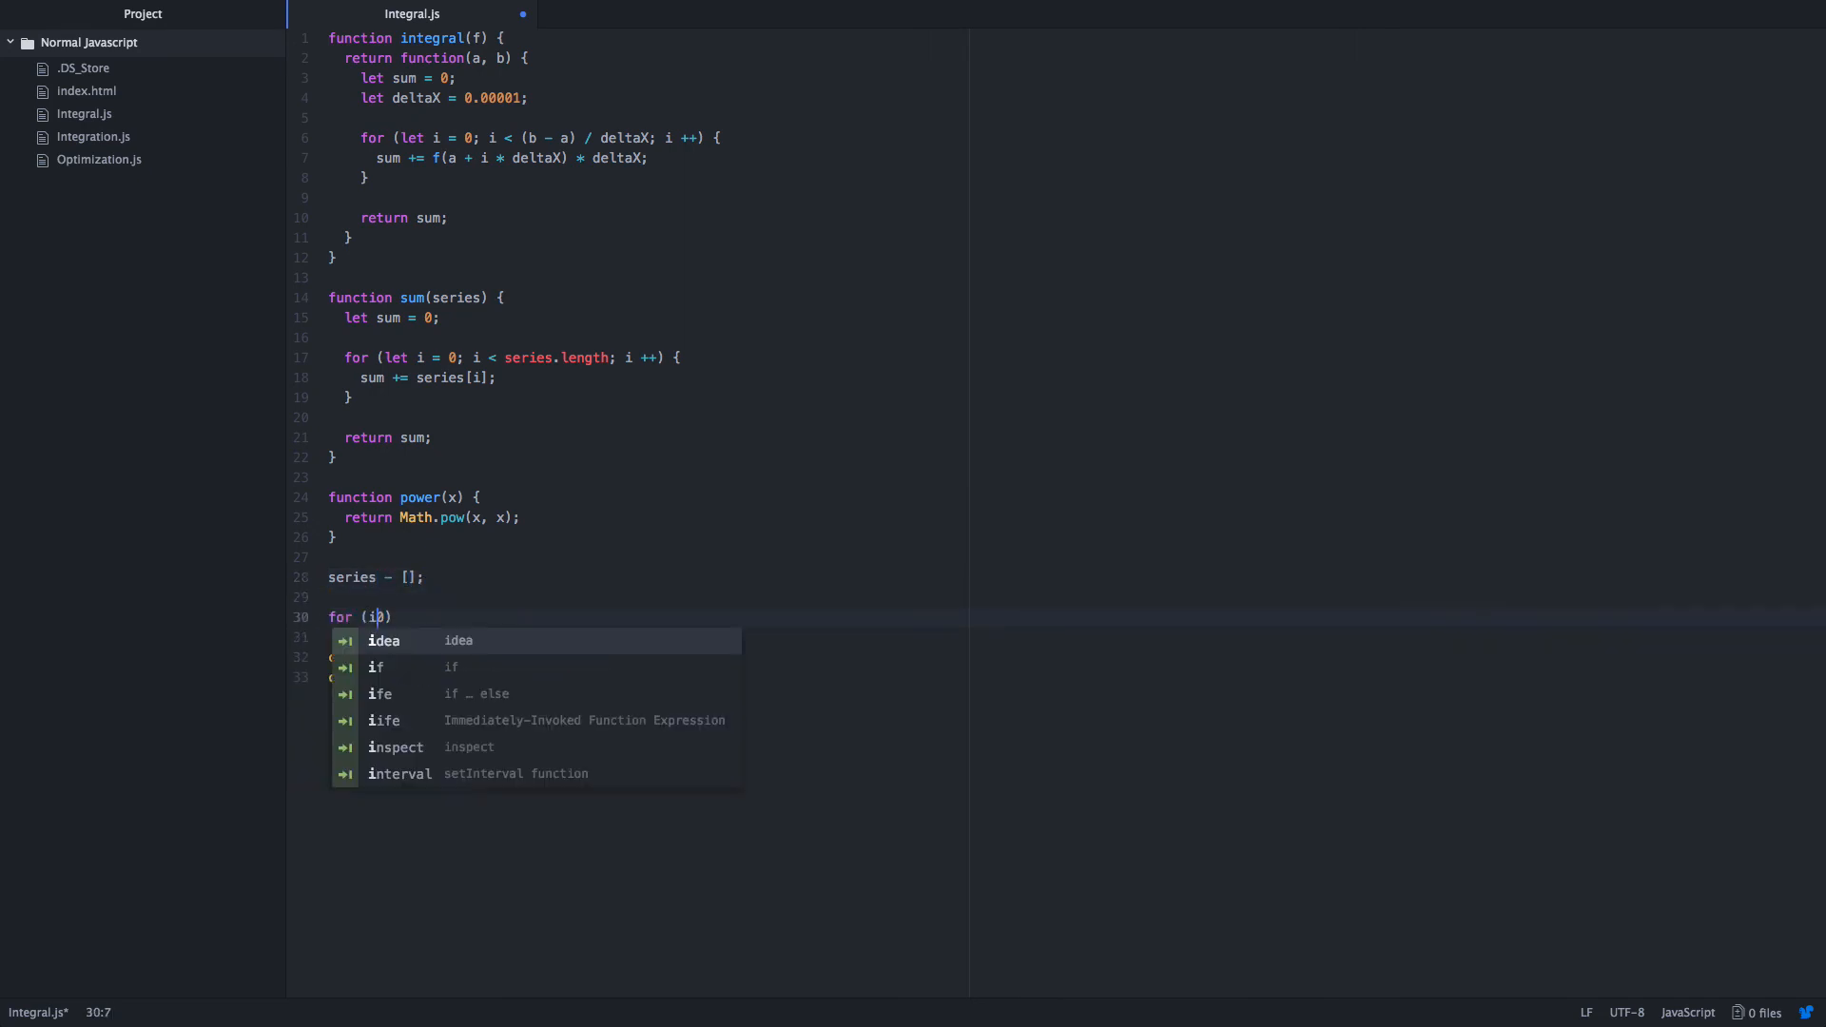
key("Backspace")
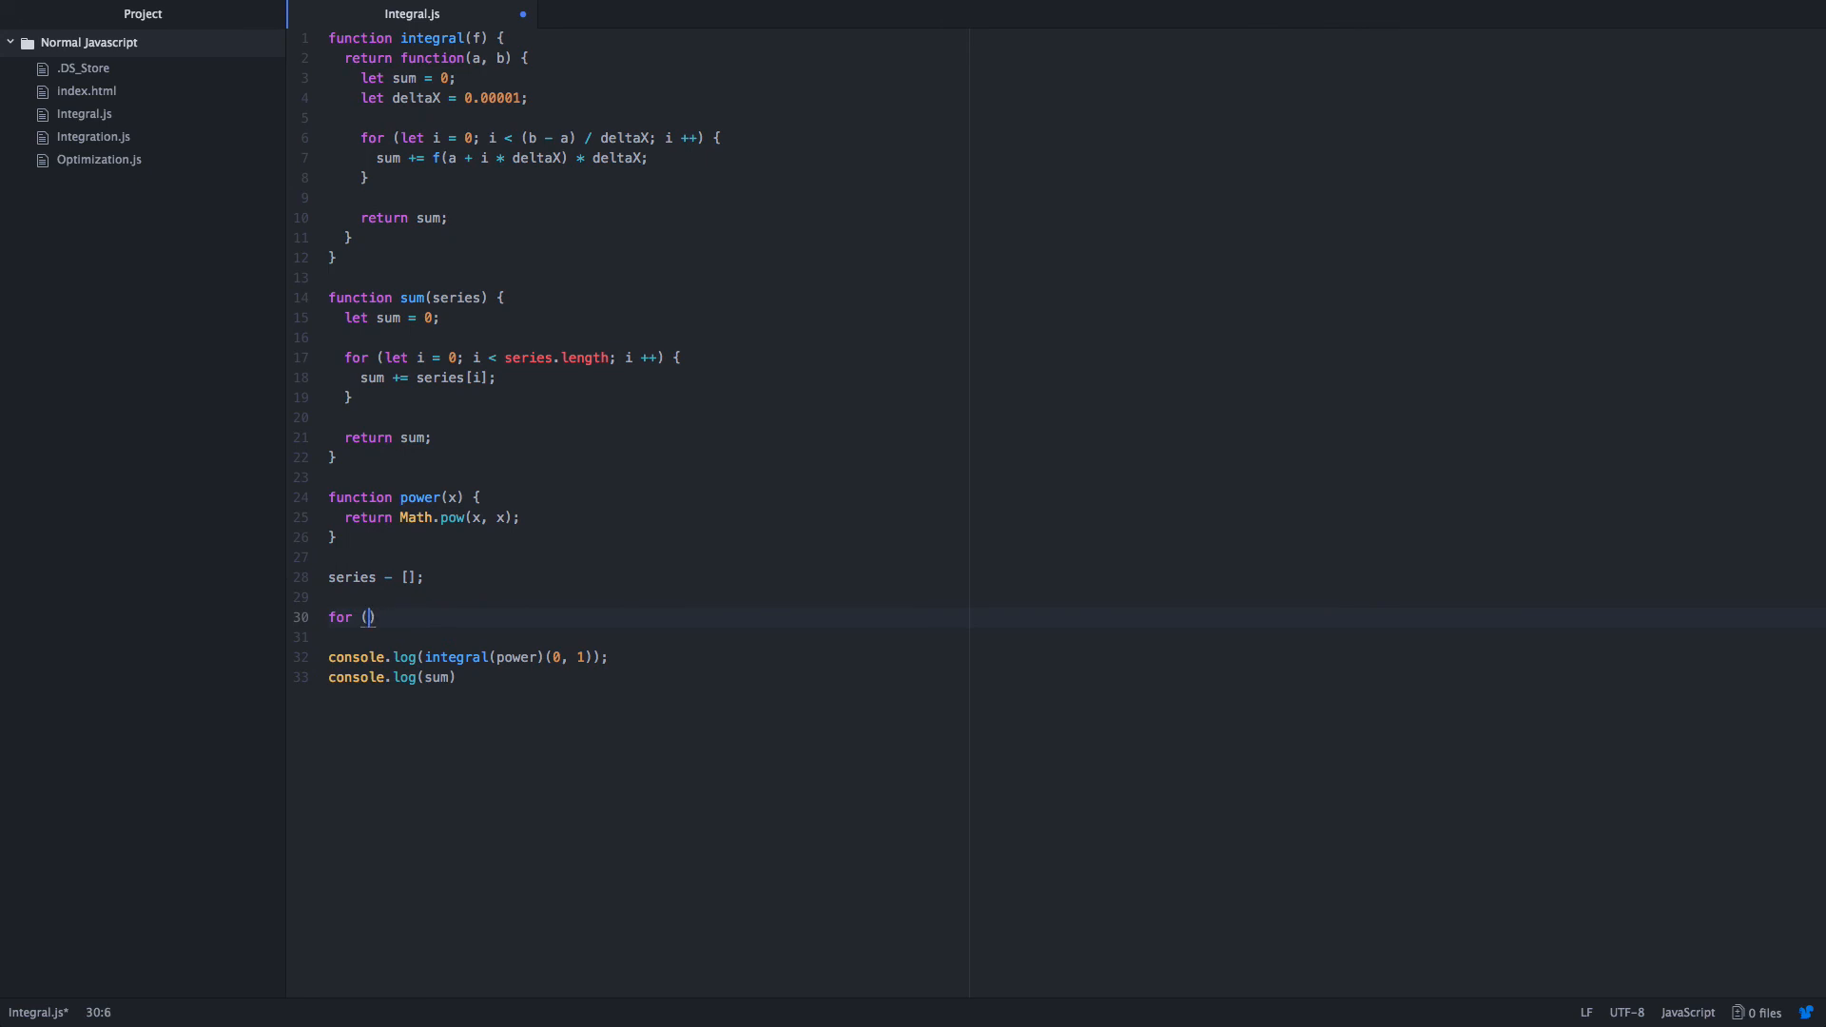
type("let")
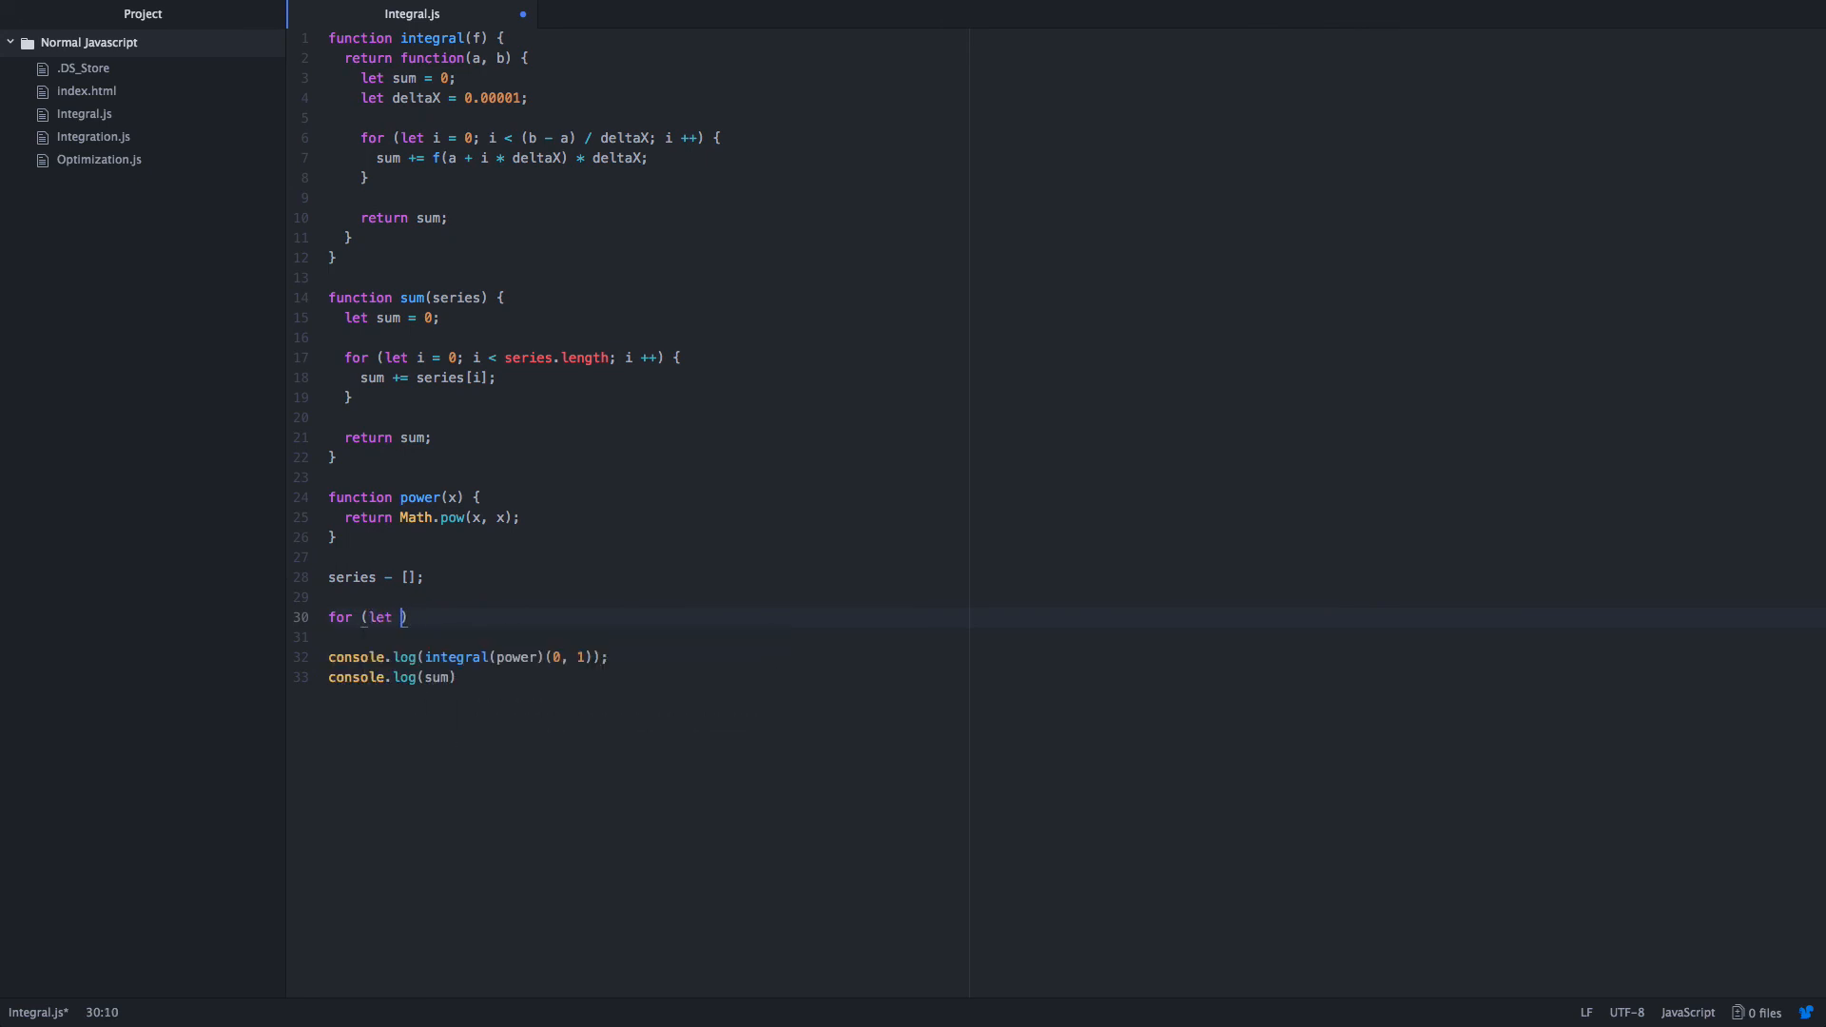
type("i = 0; i")
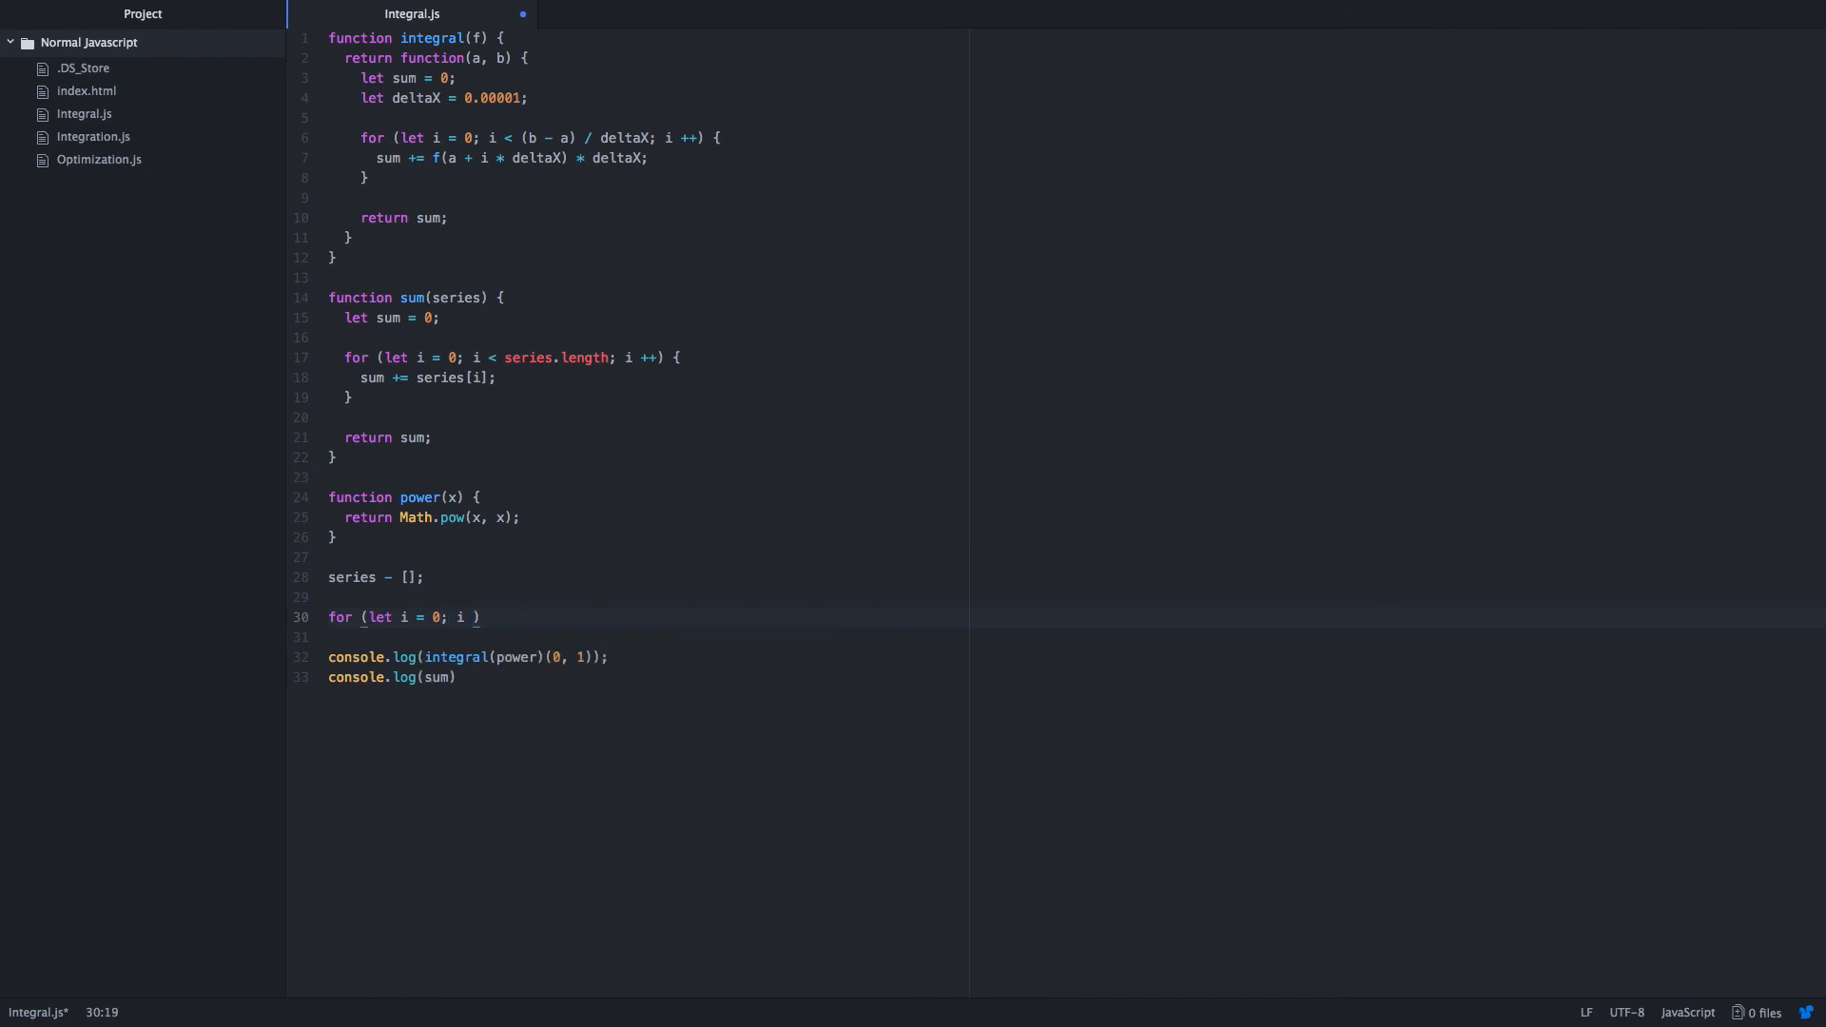
type("<")
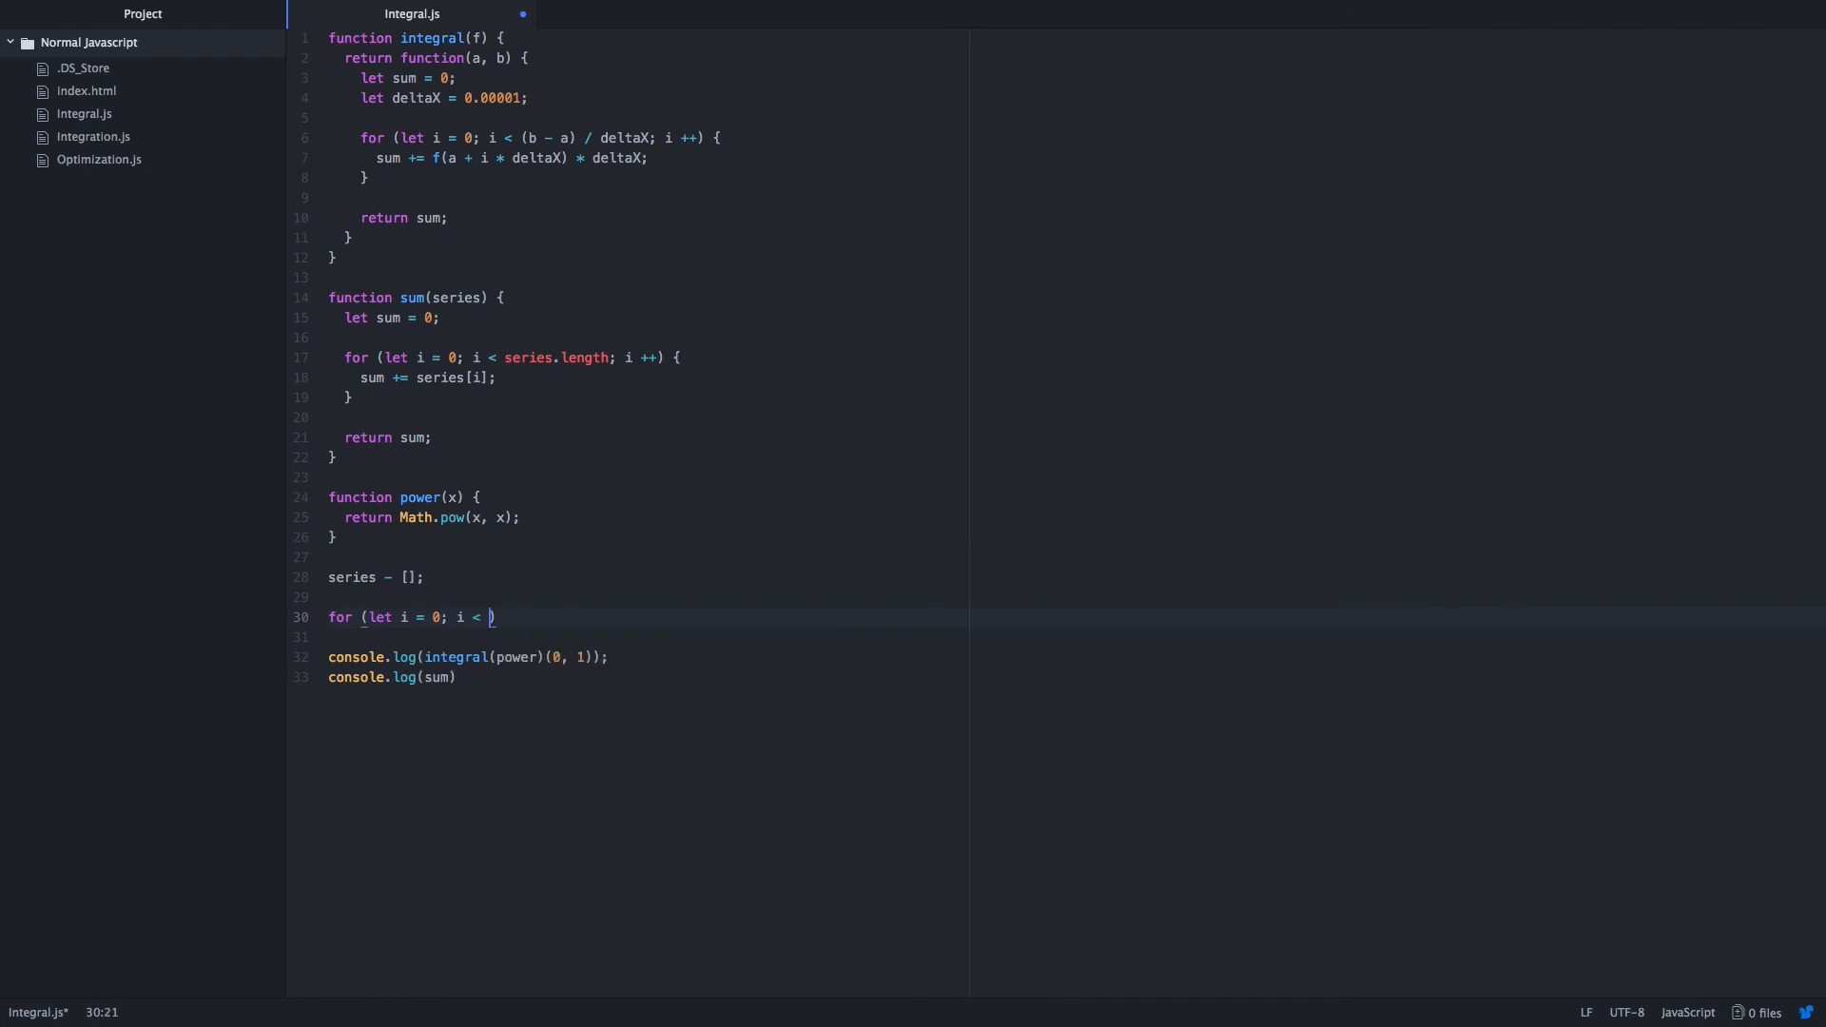
type("25; i ++")
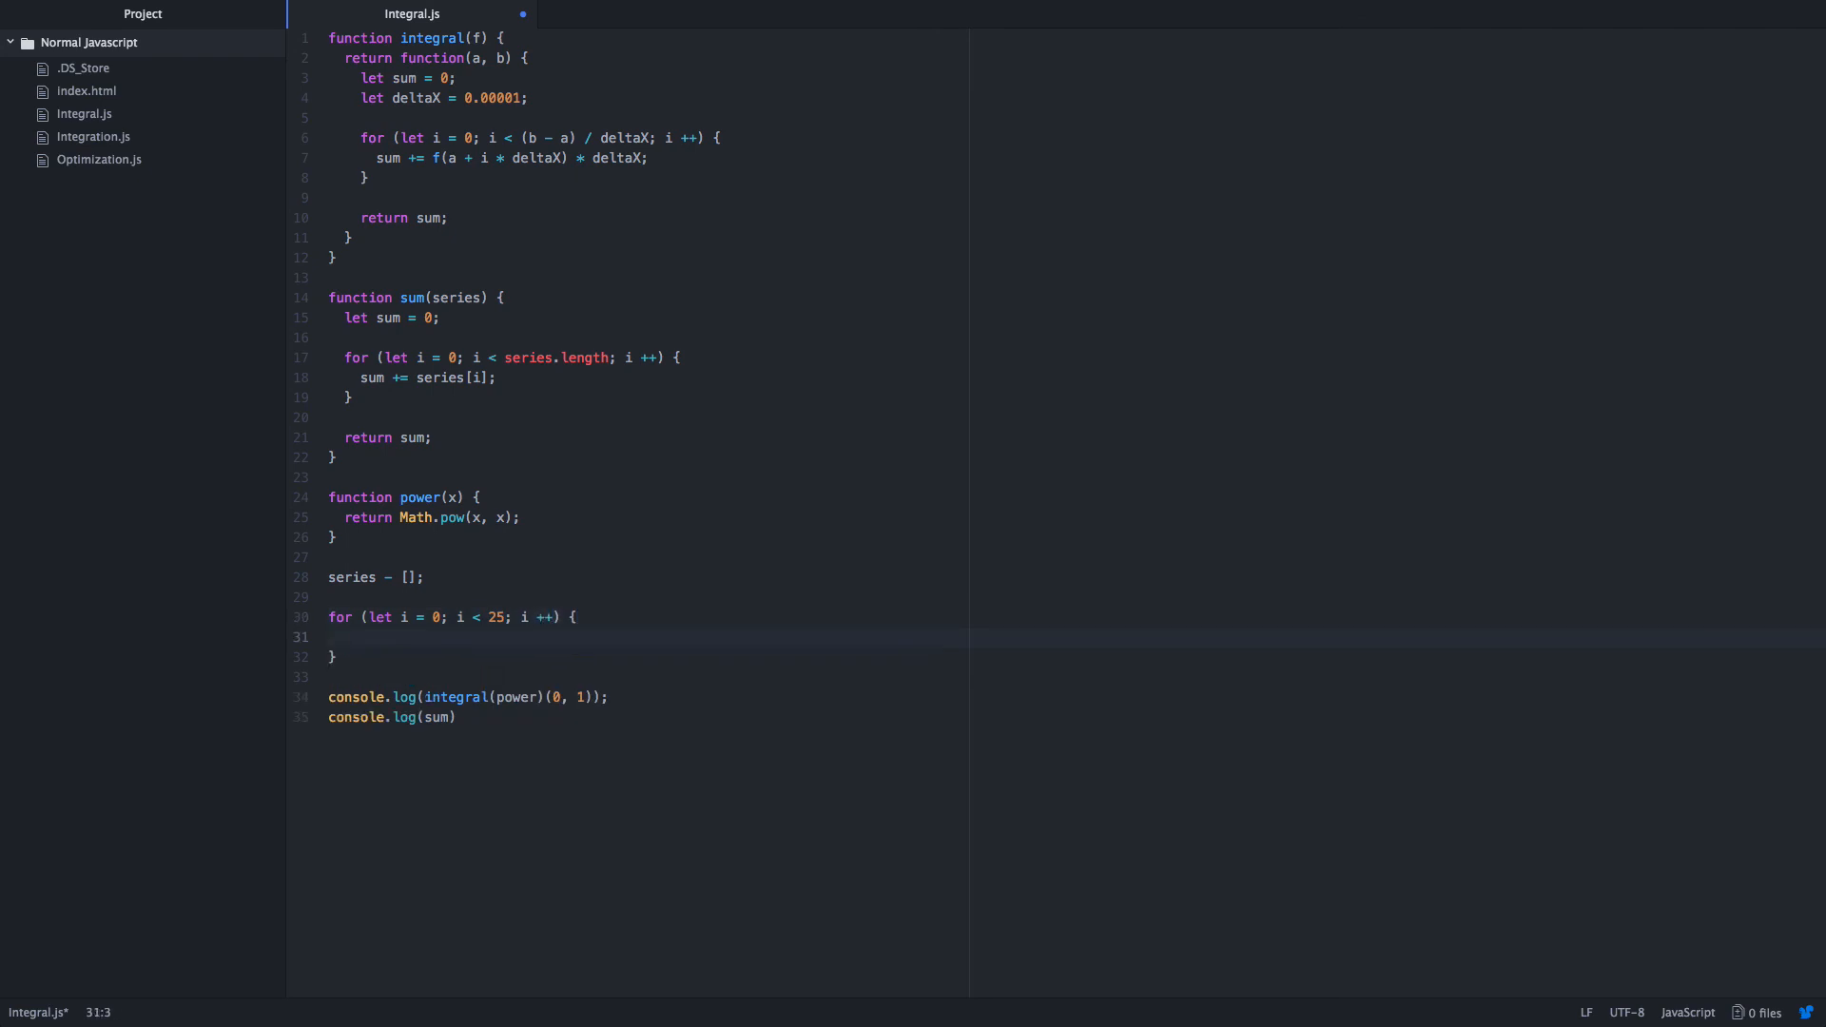
Push Math.pow(-1, i) / Math.pow(i + 1, i + 1) into series in the loop.
type("p")
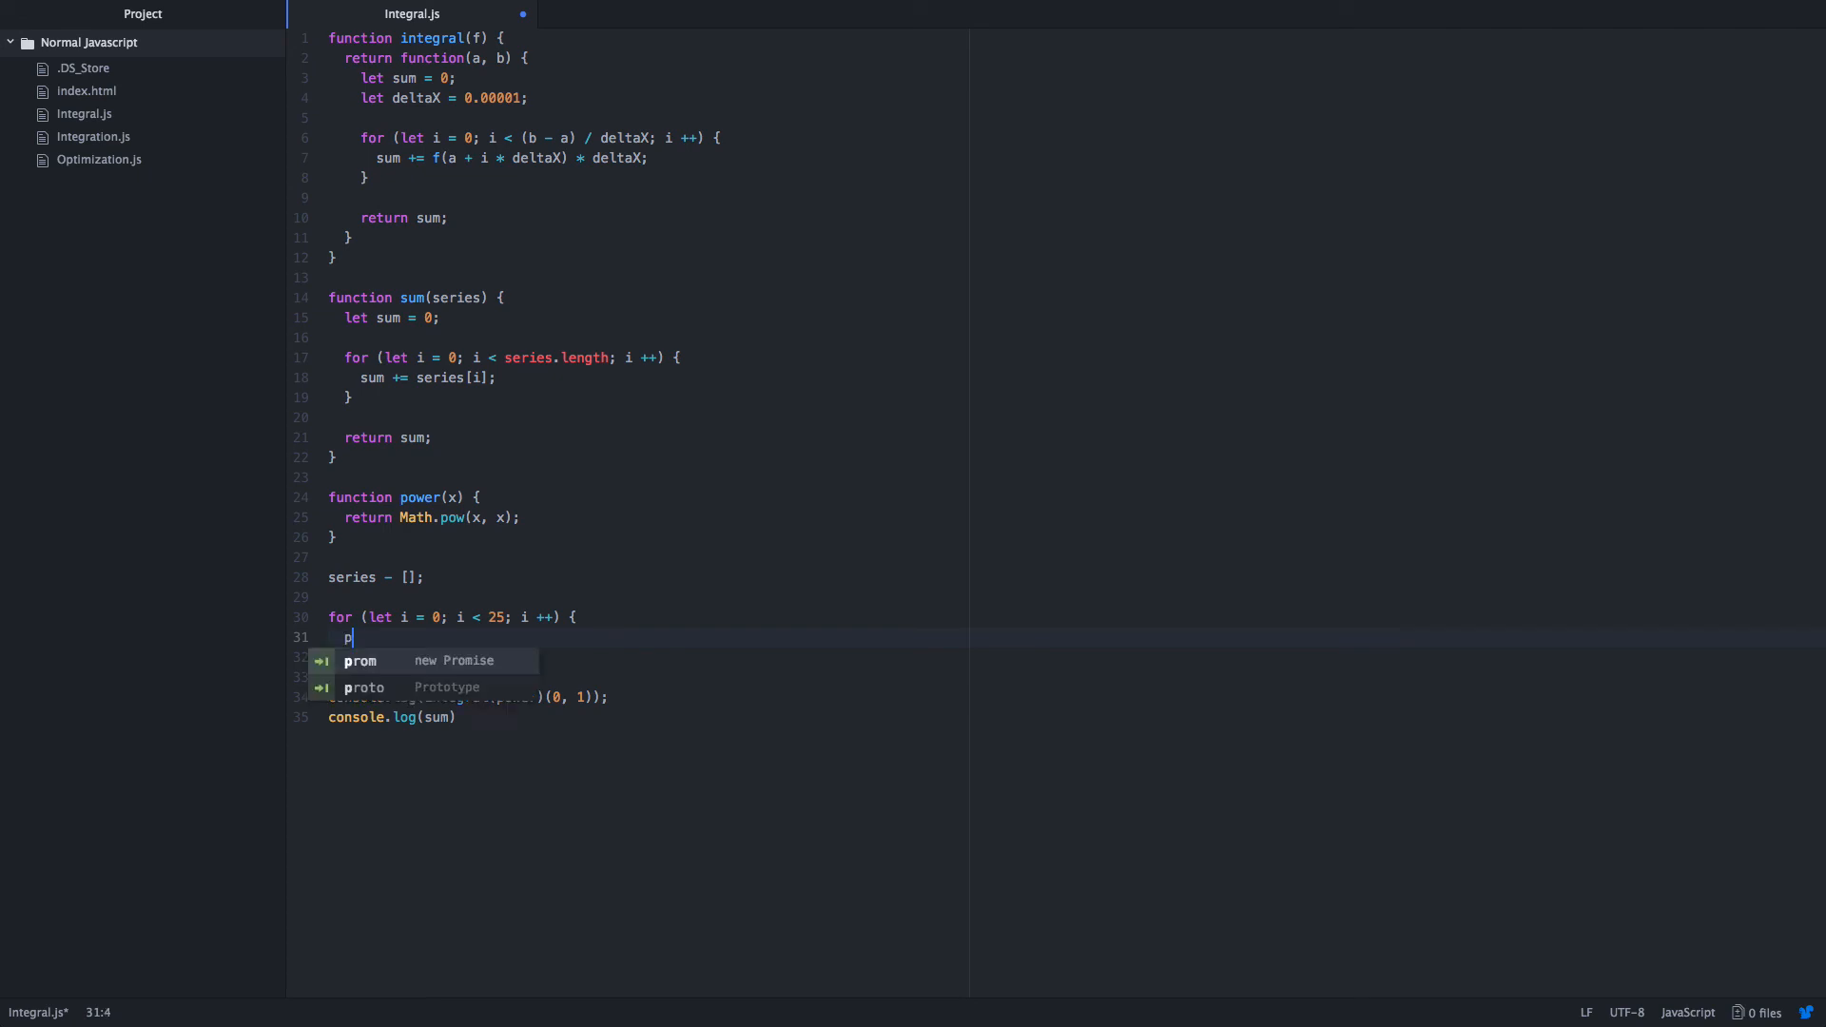
type("ow")
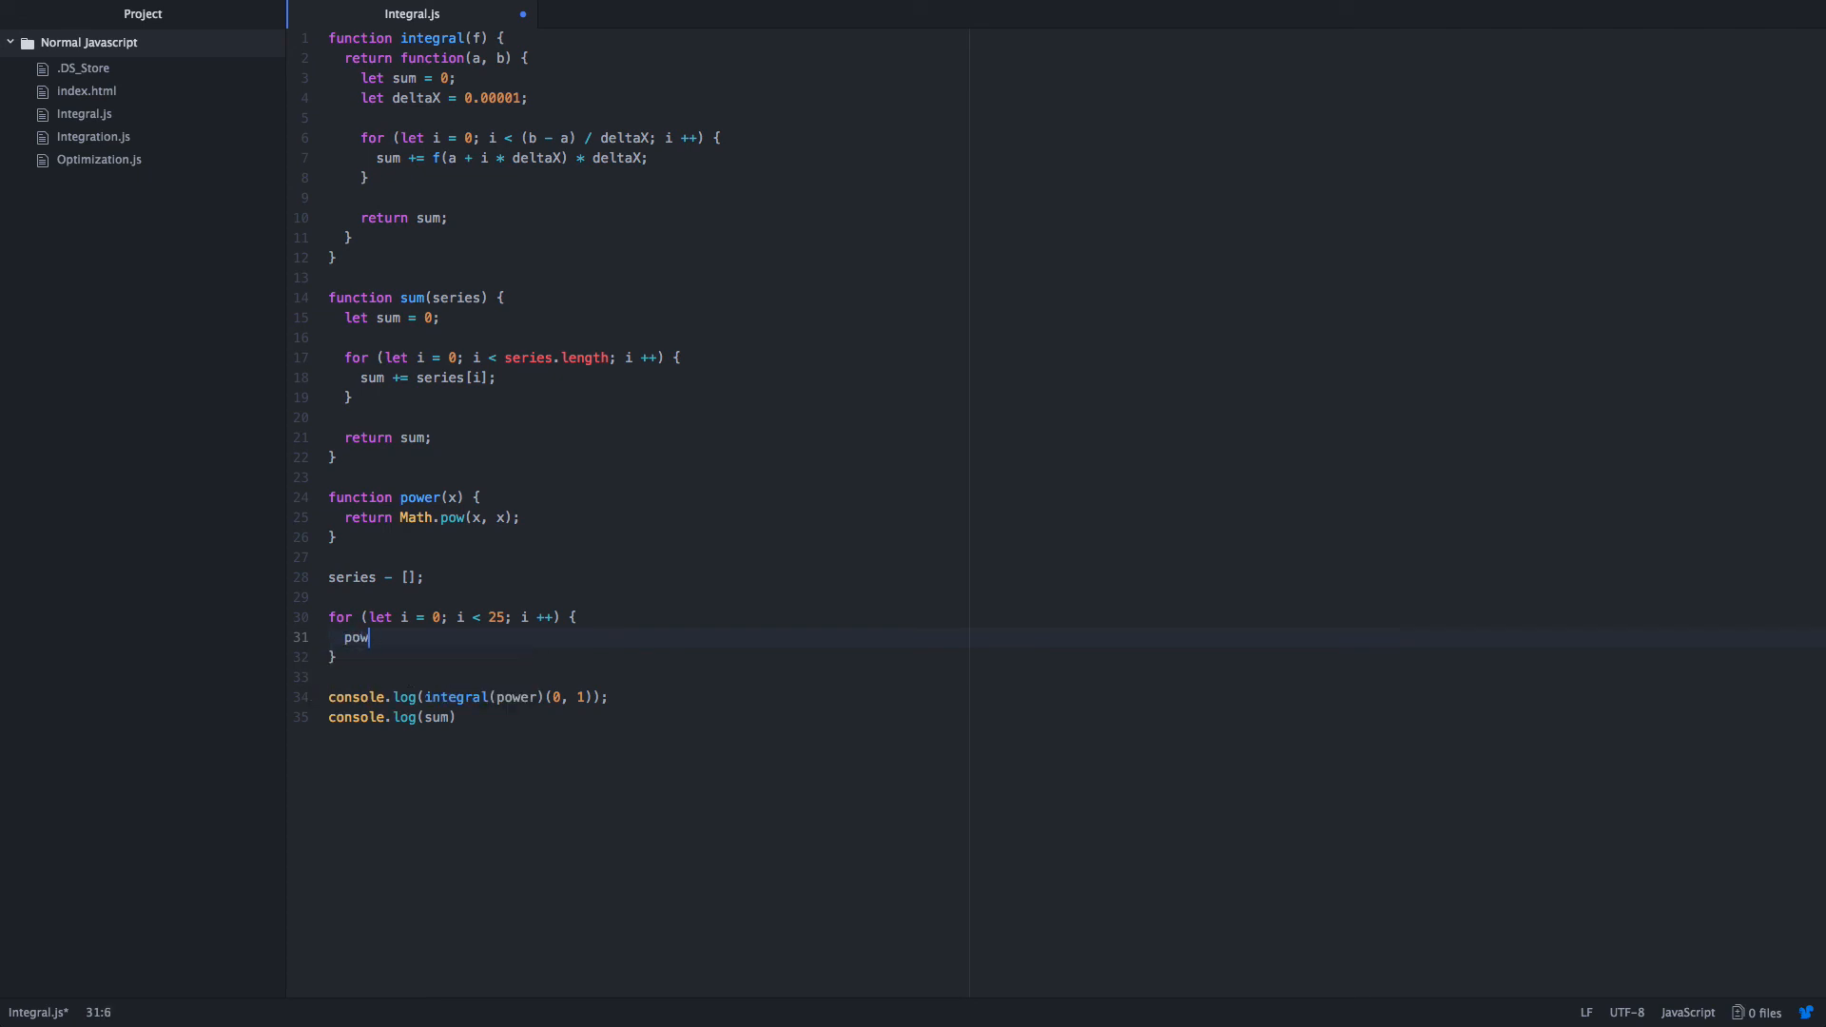
type("(-1)")
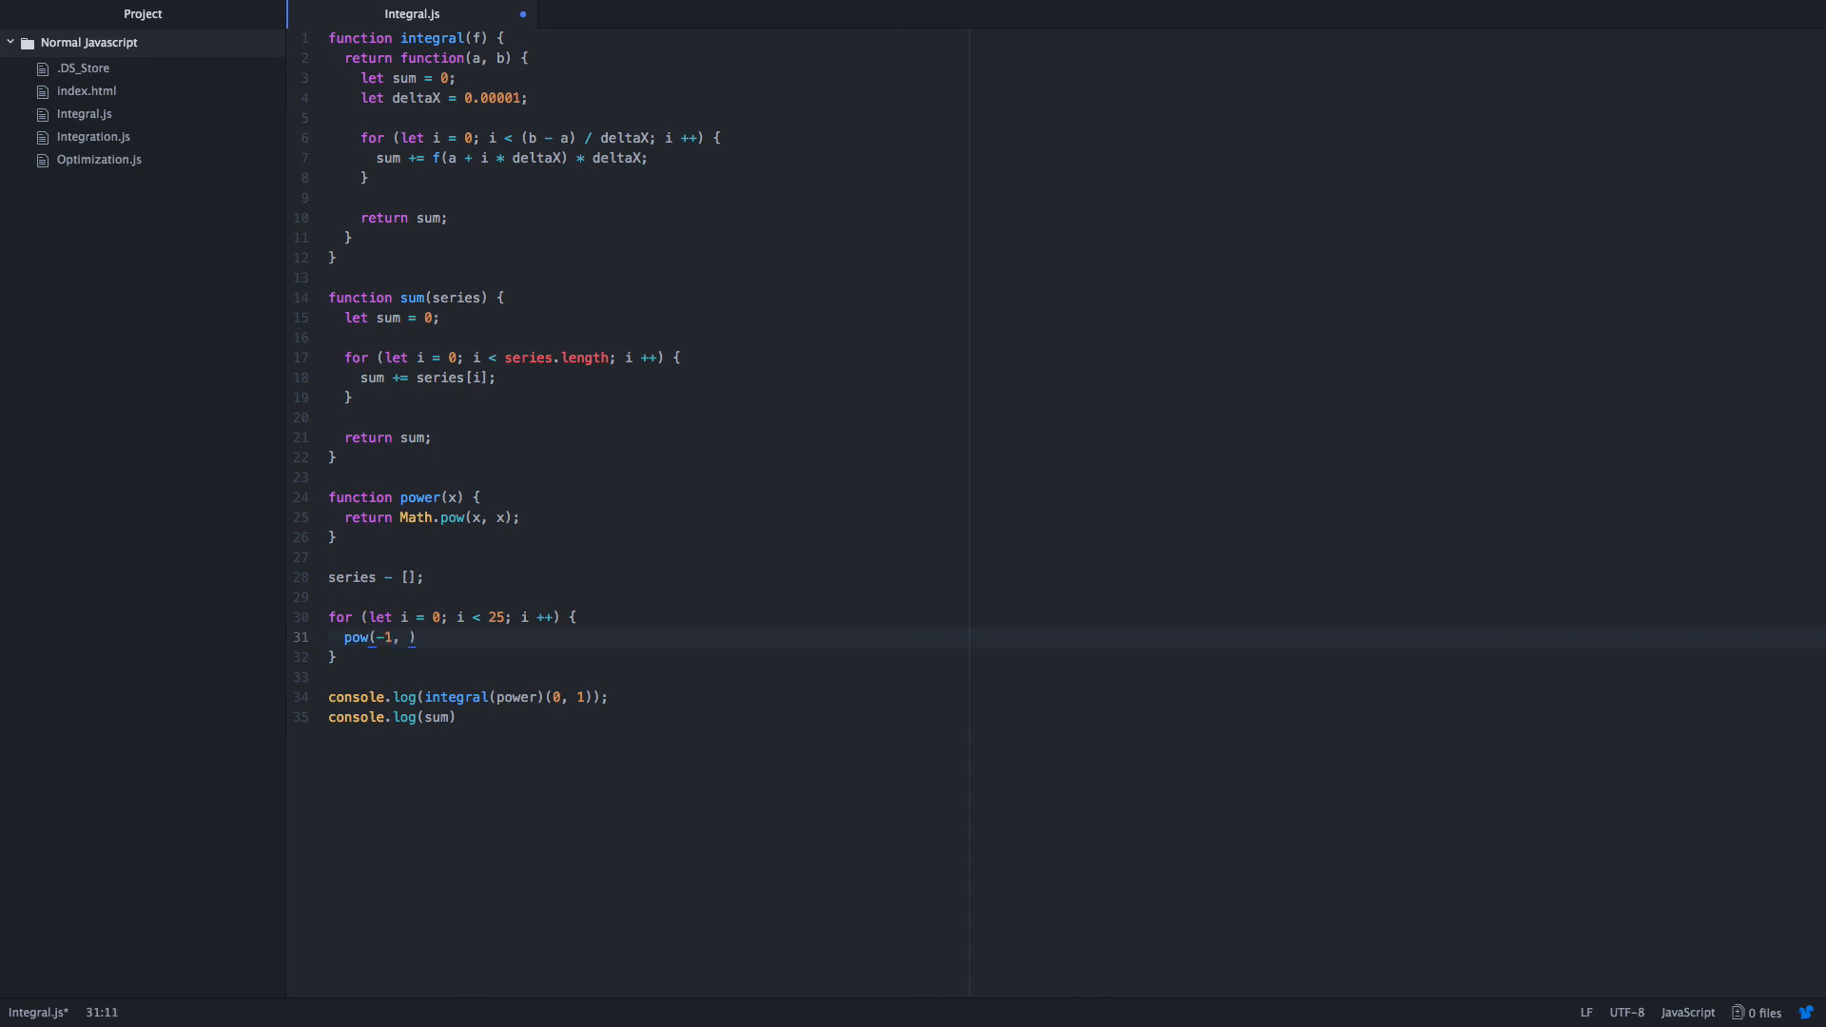
type("i) / ()")
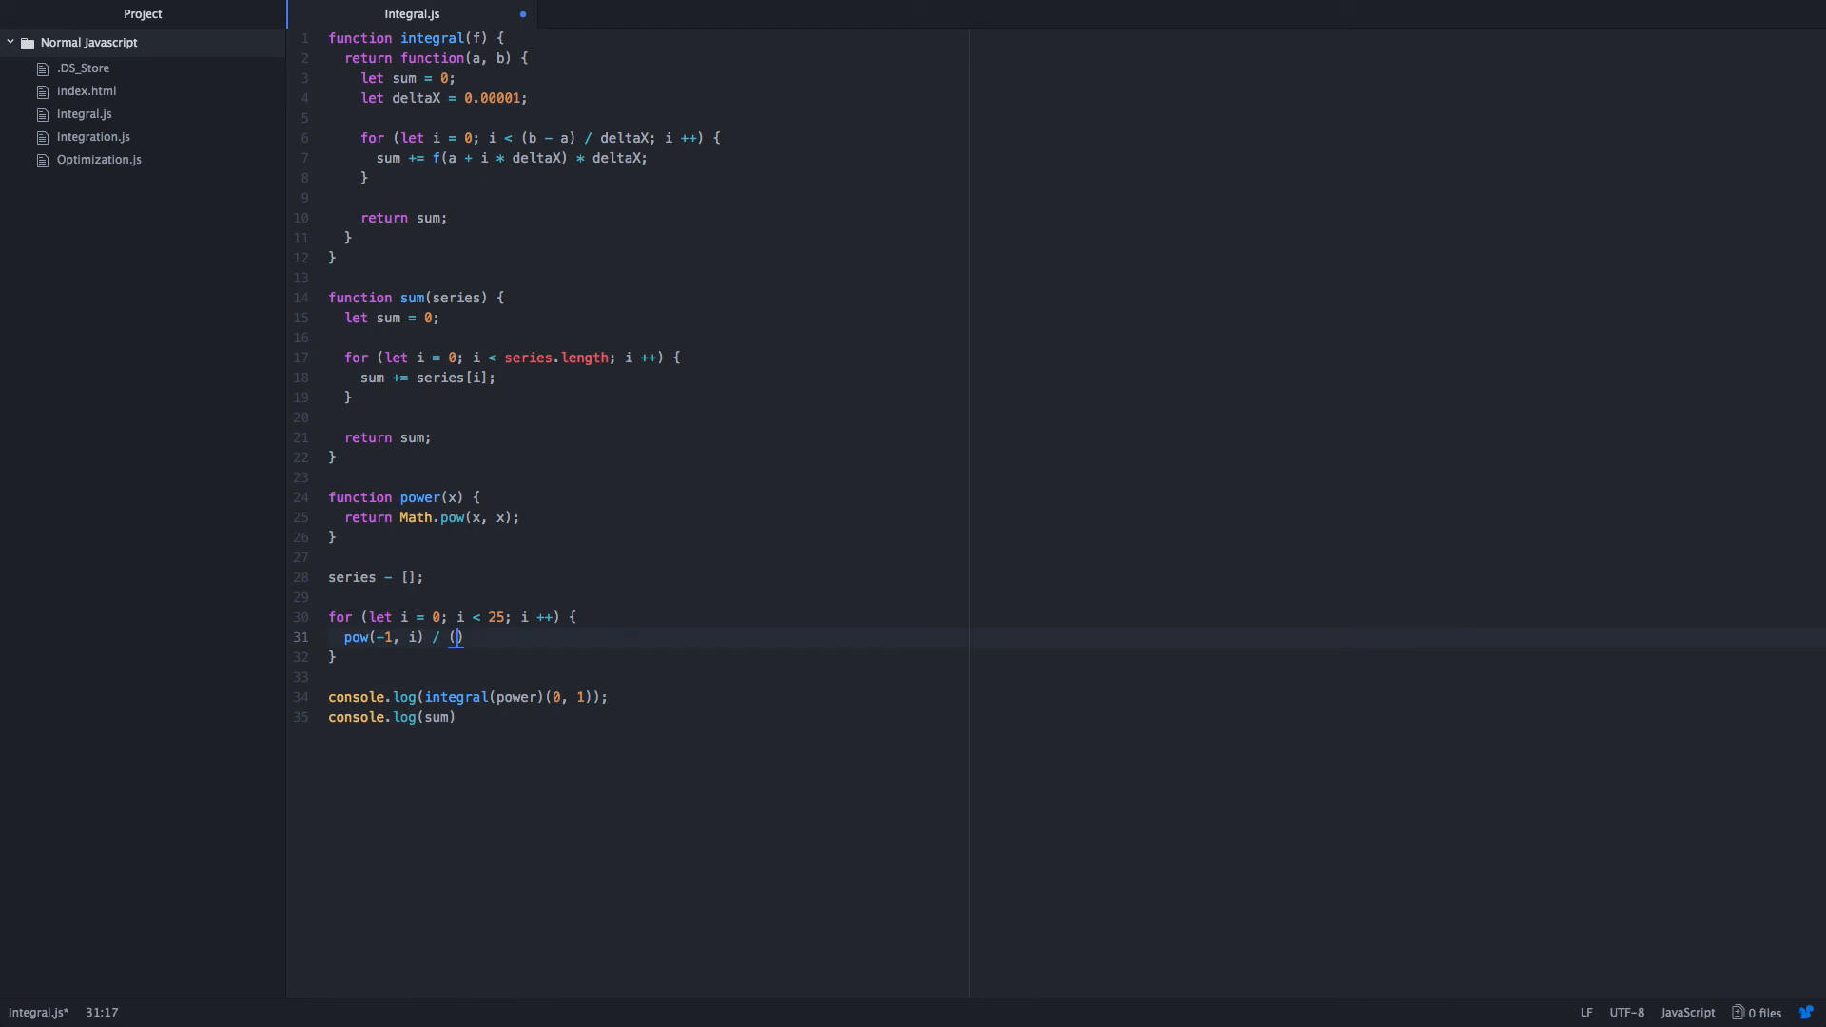
type("pow()")
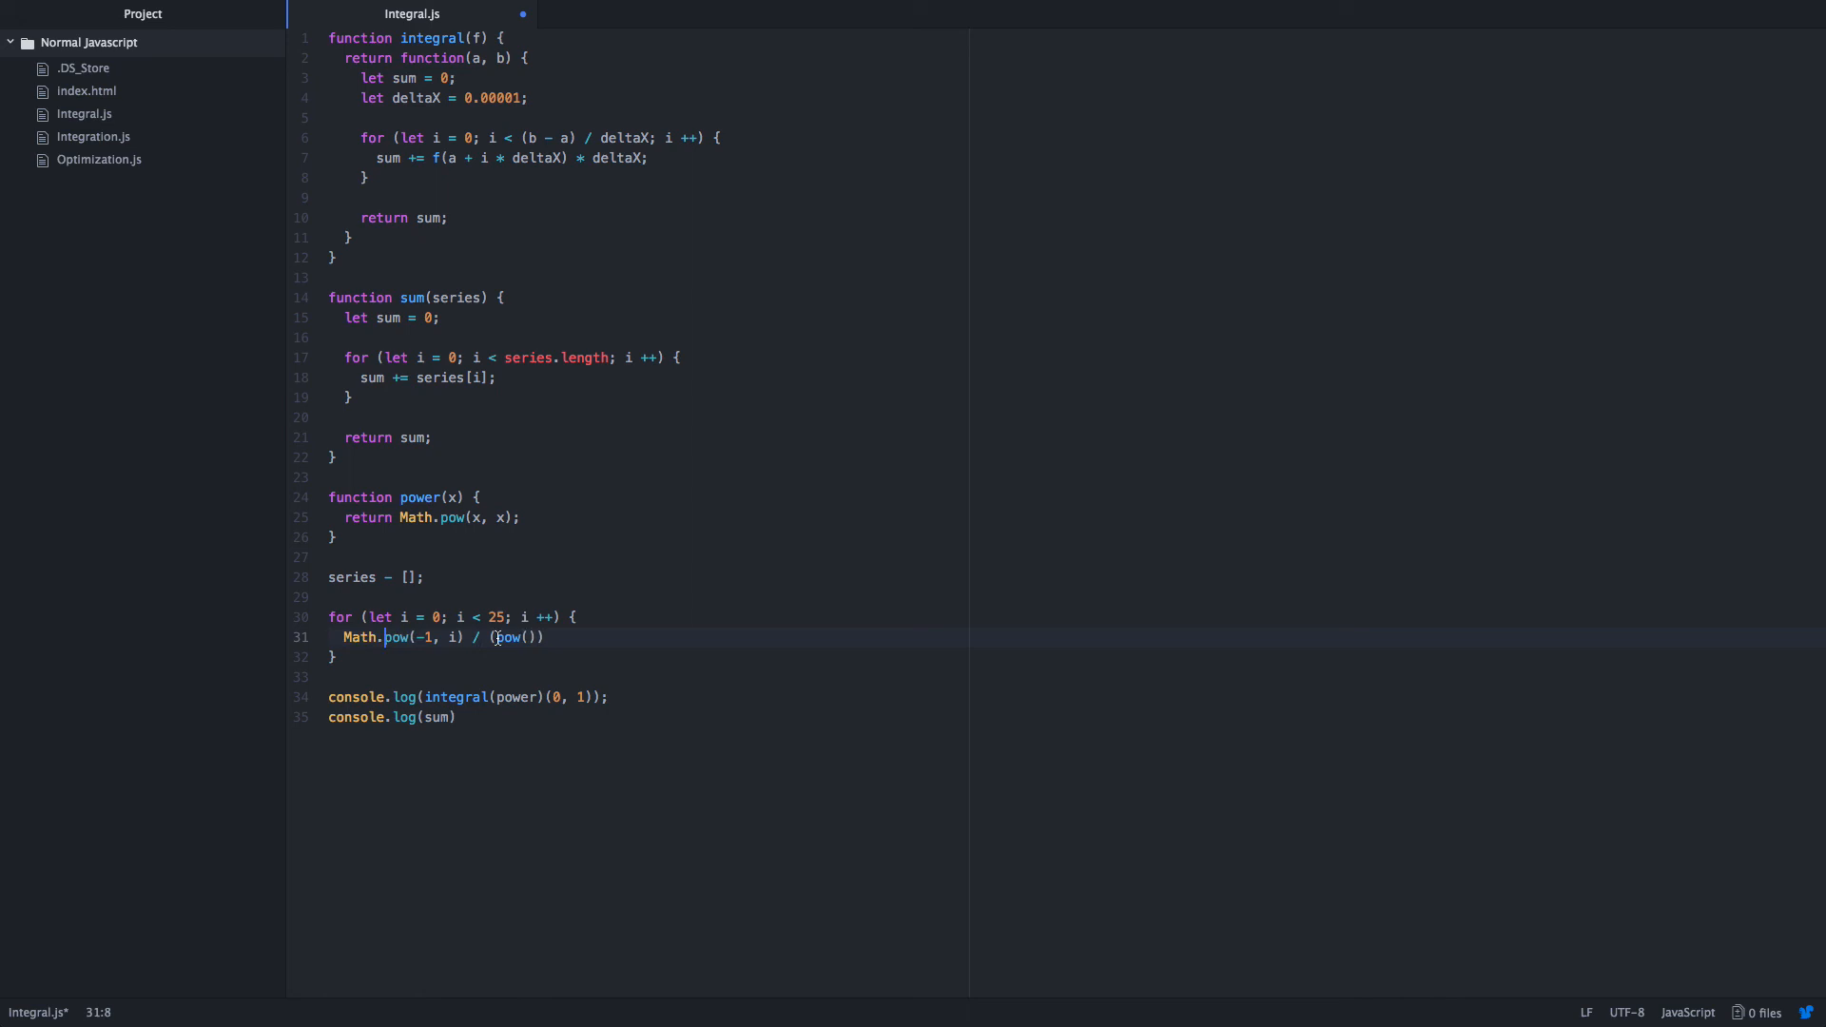
type("Math.")
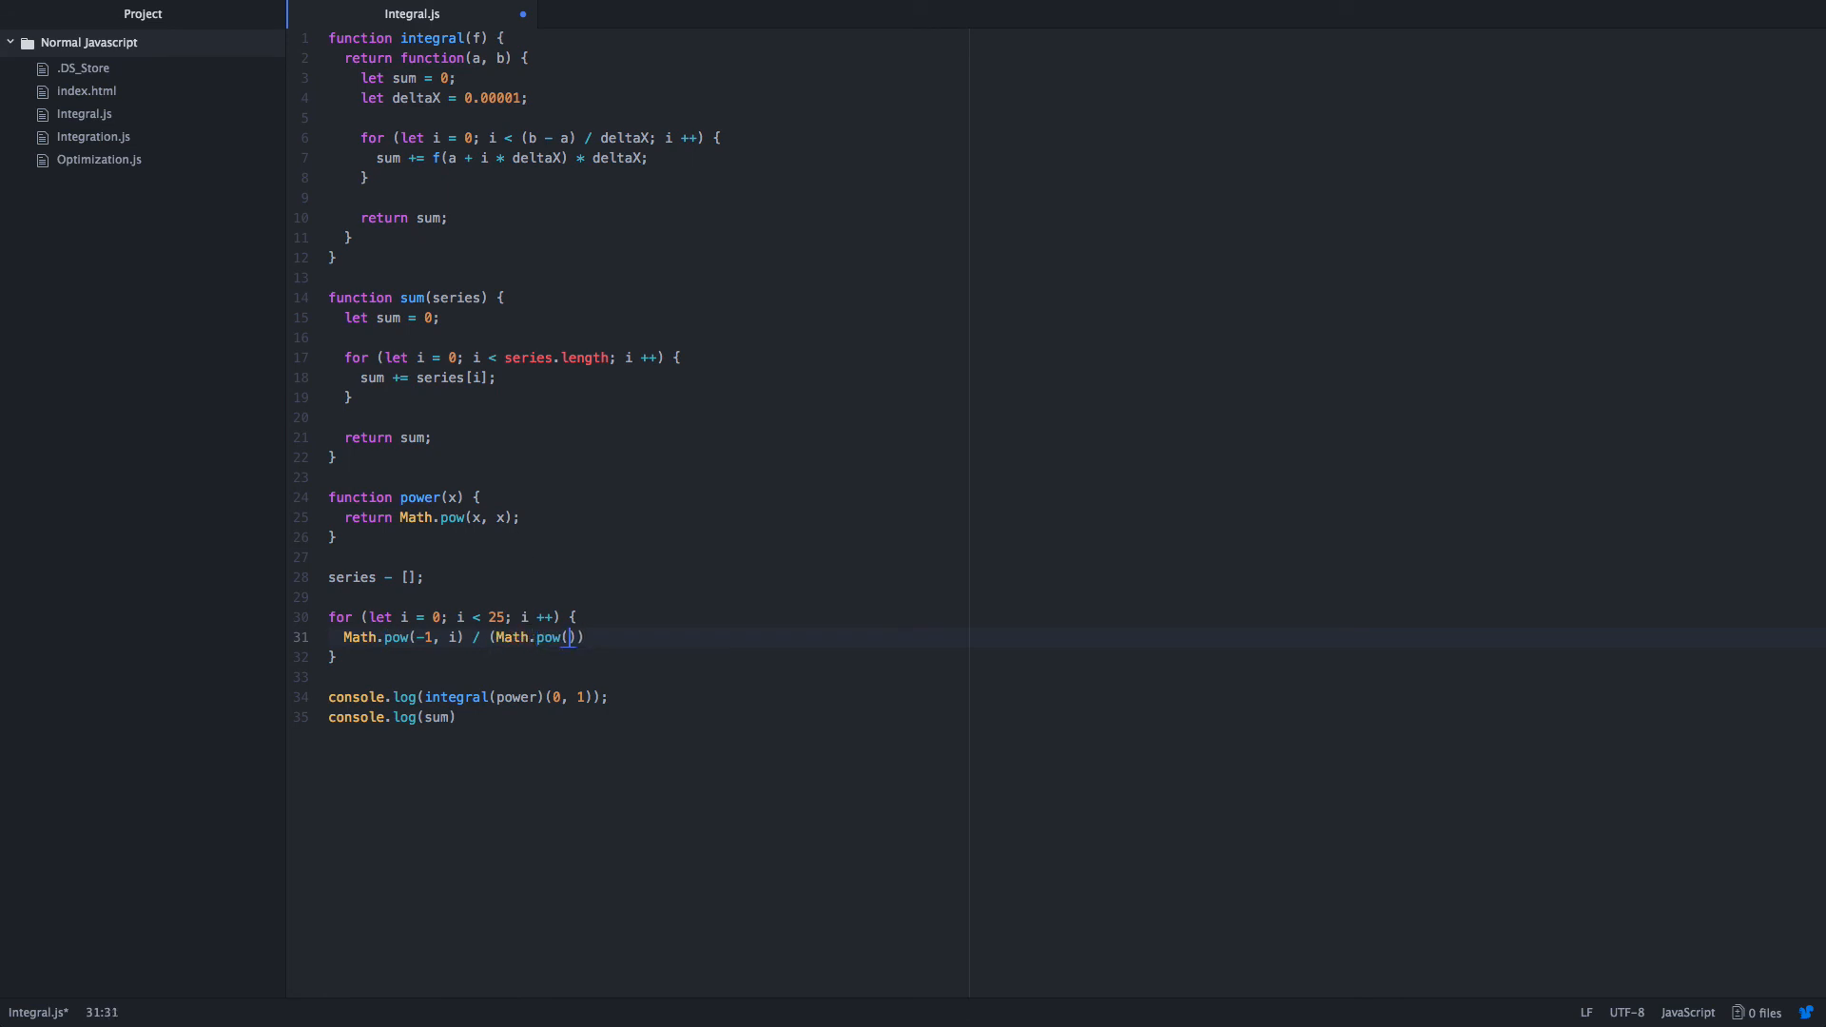
type("i + 1;")
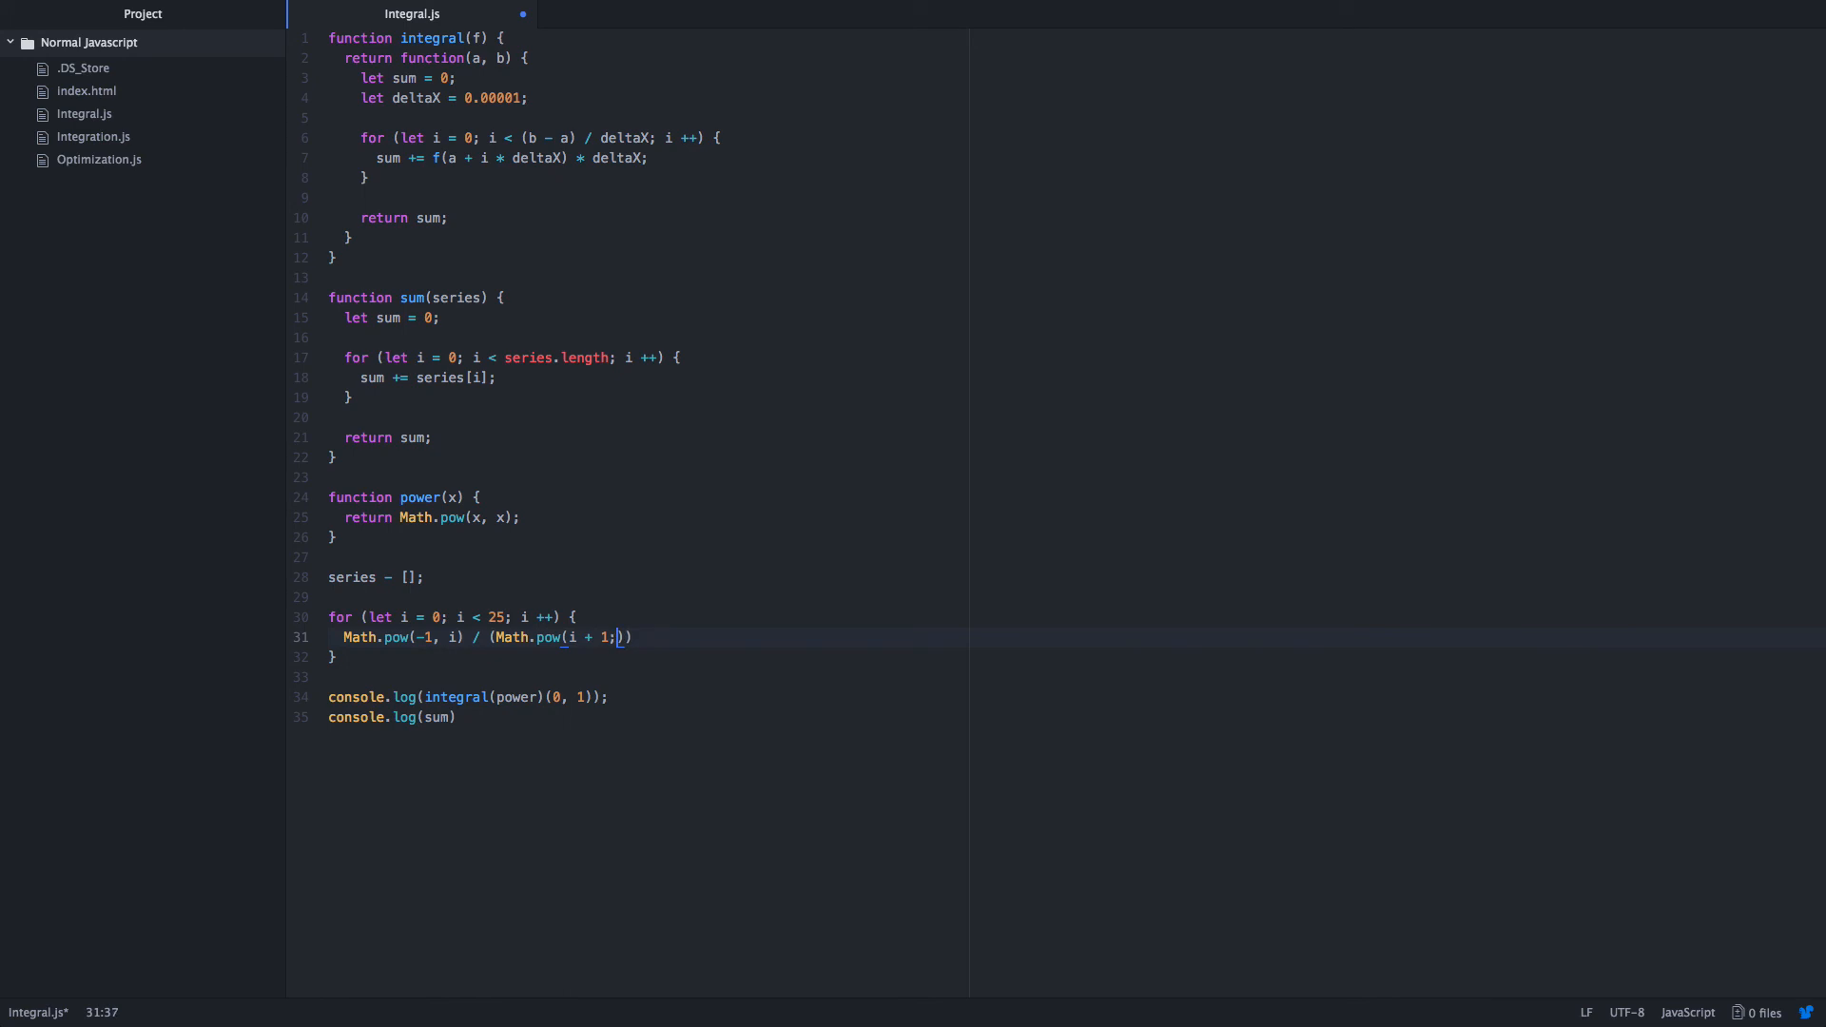
type(", i + 1")
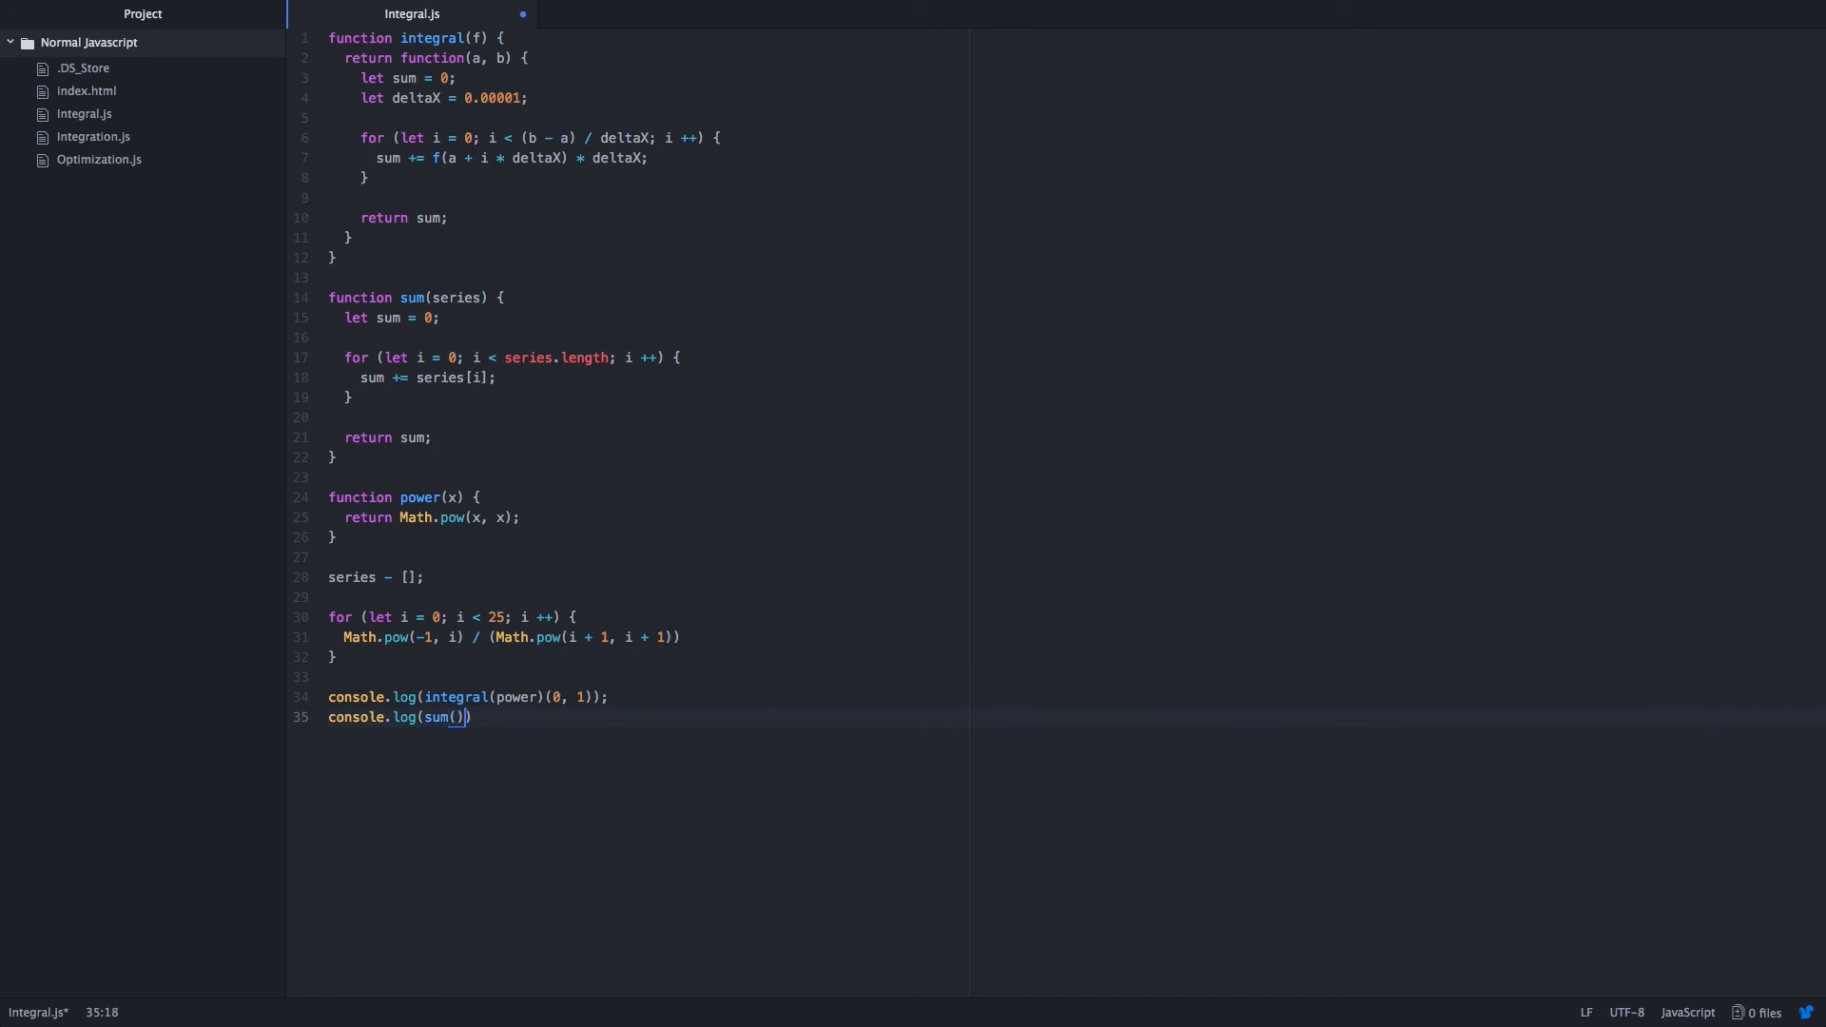
Change the second log to print sum(series).
type("serie")
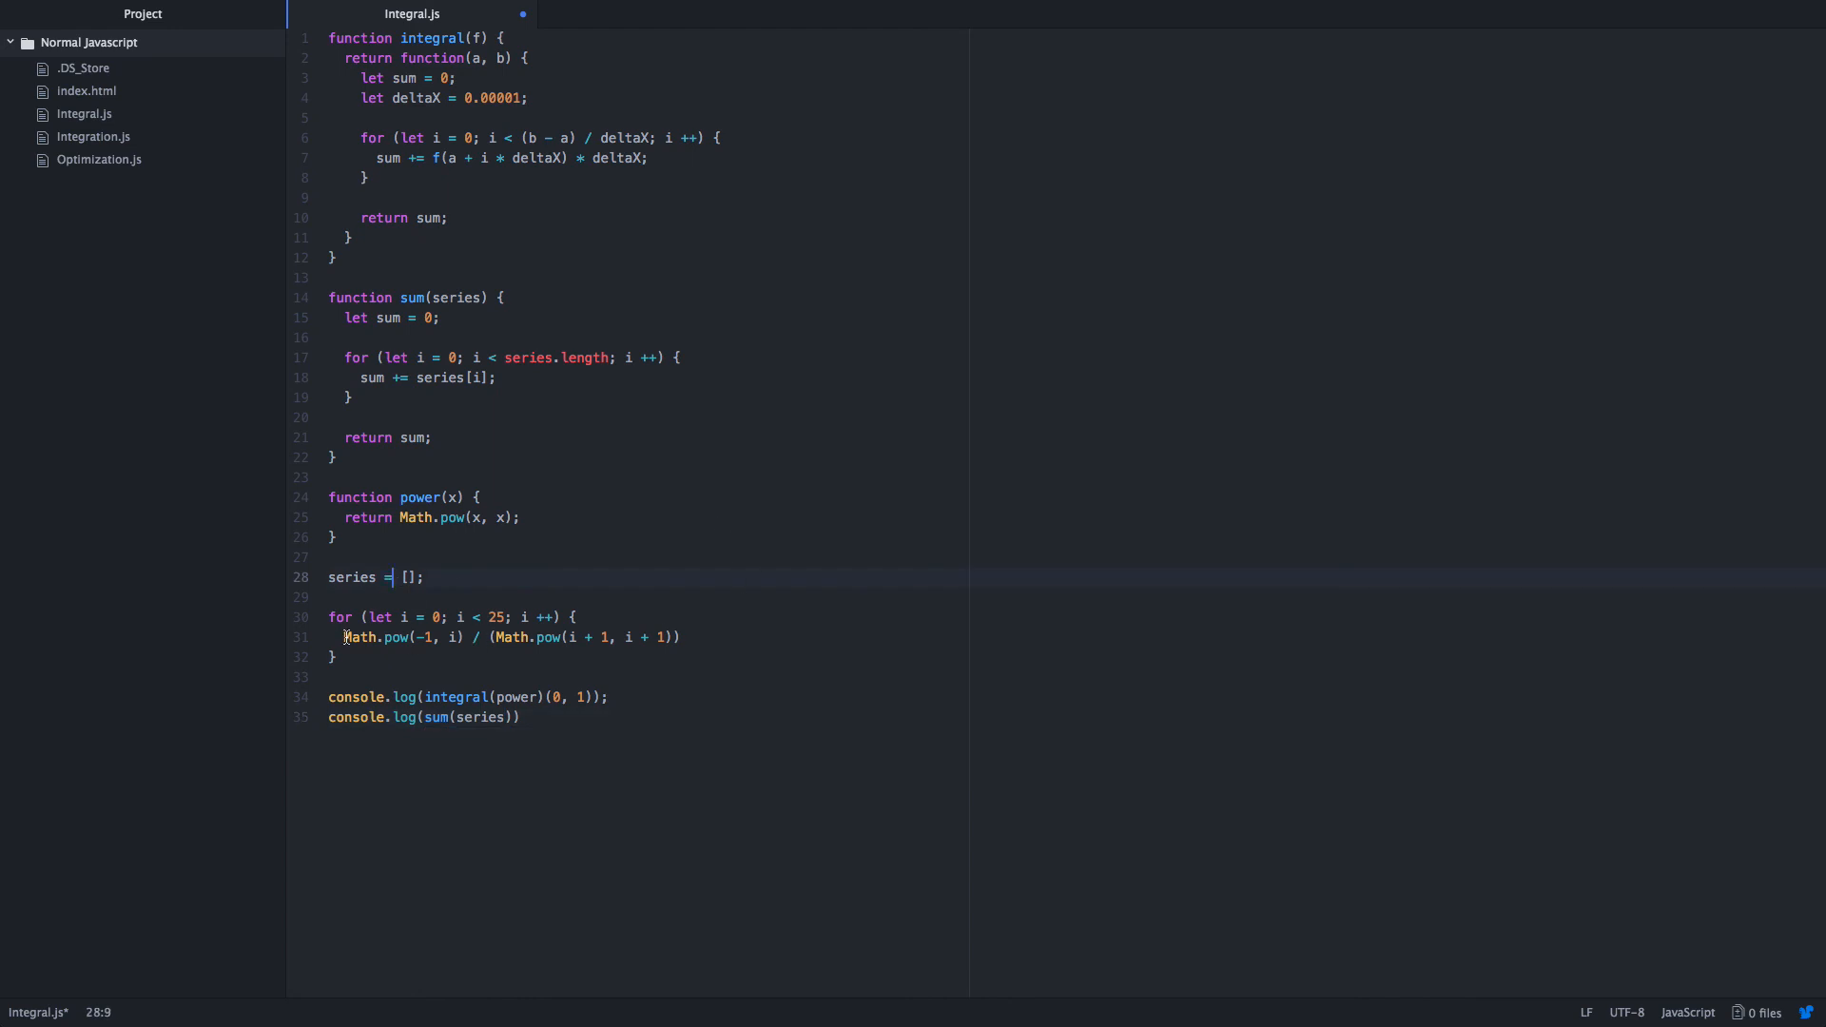
type("series.push(")
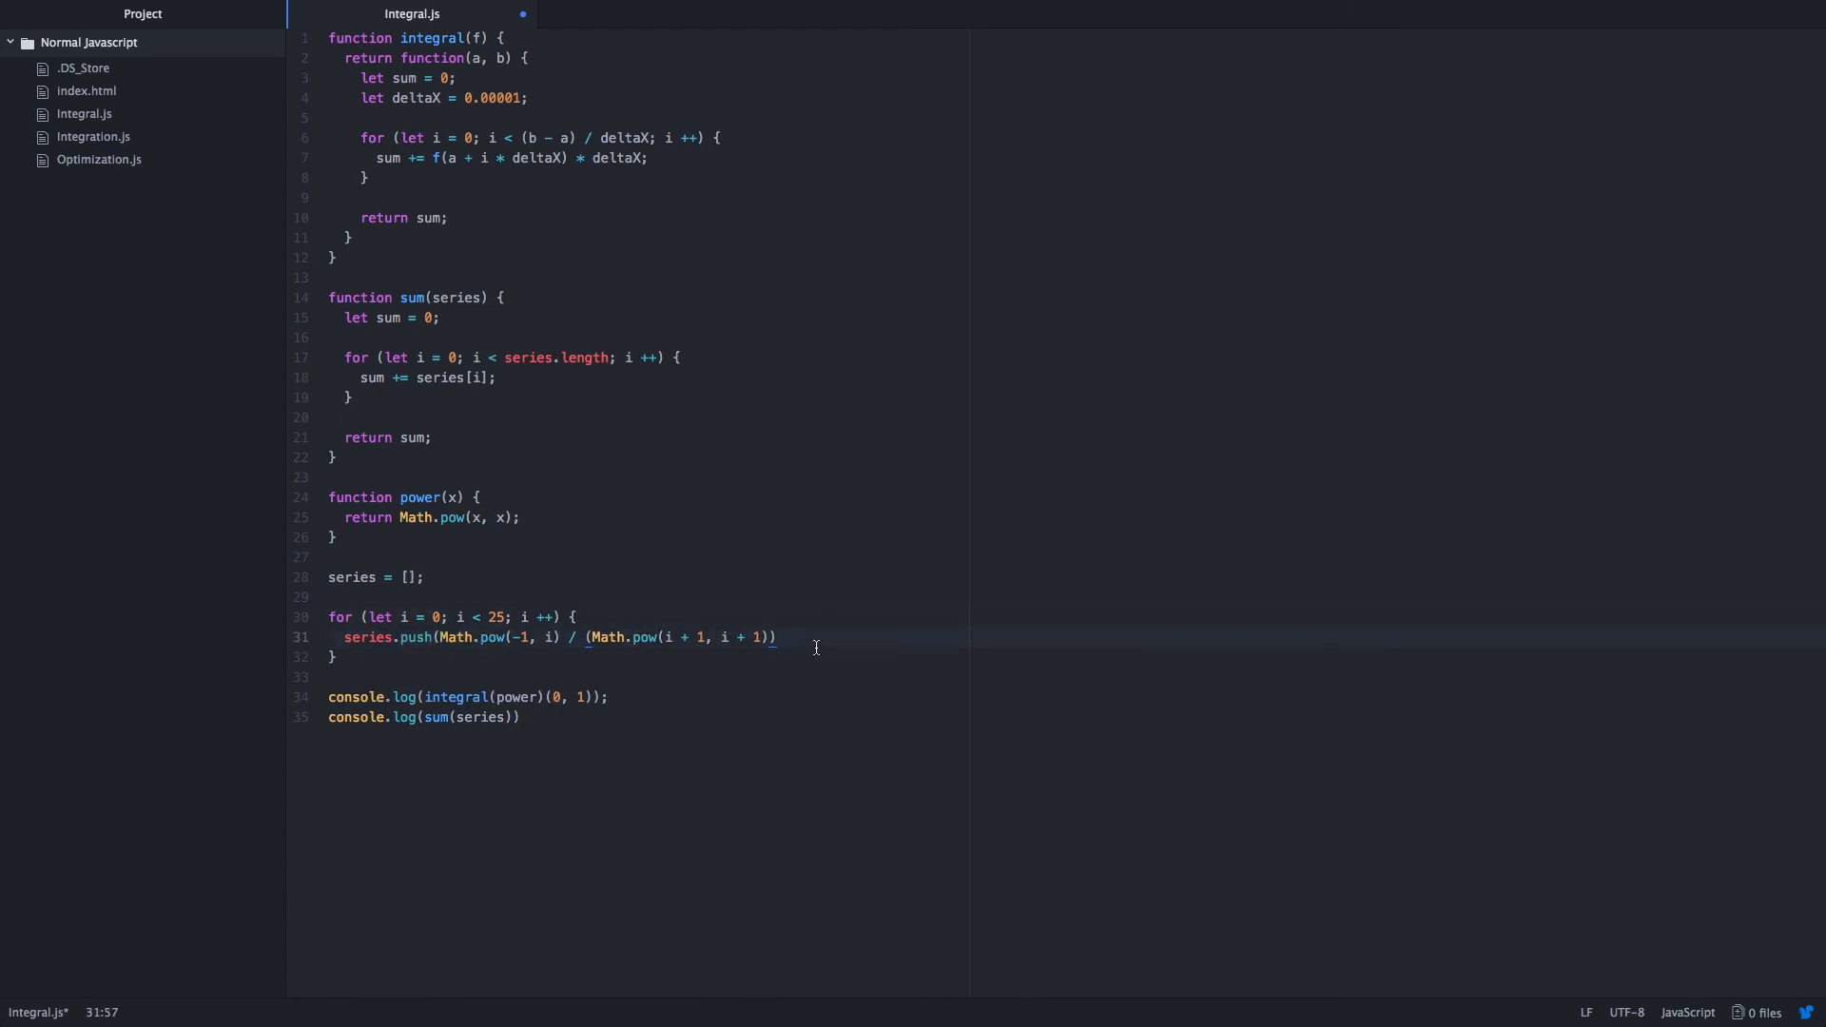
type(";")
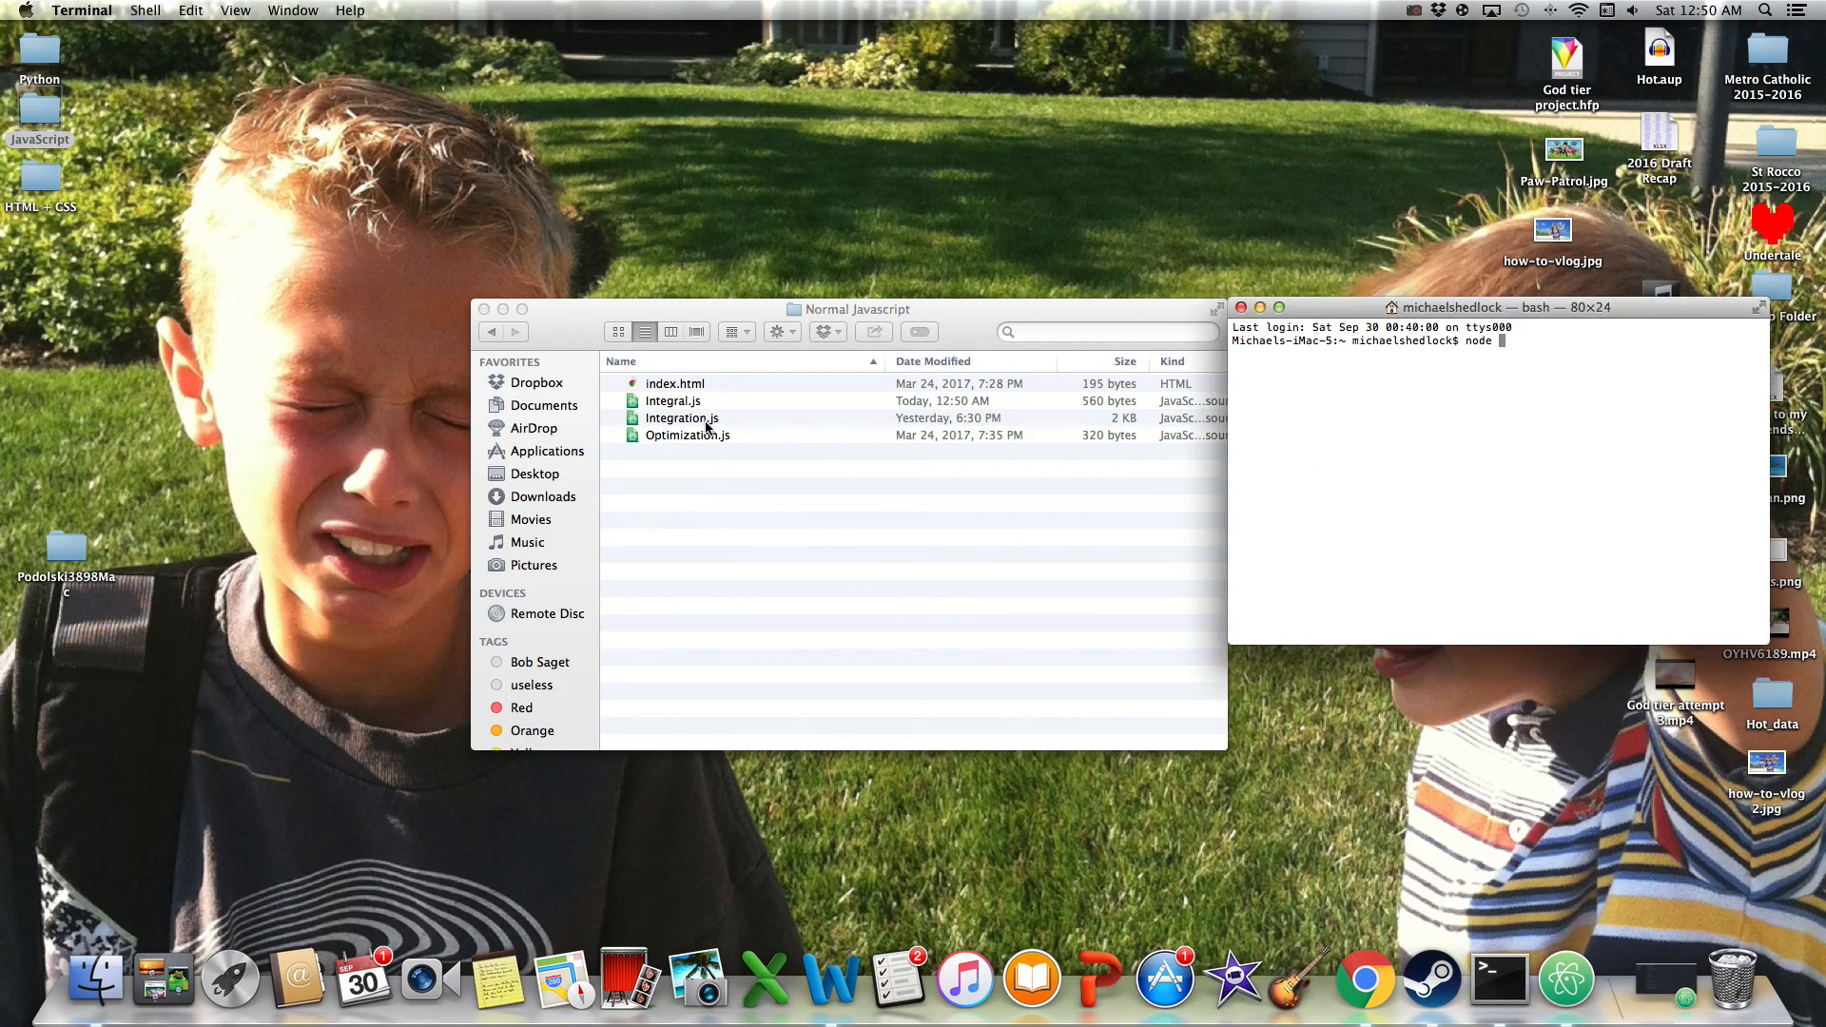
Run node on Desktop/JavaScript/Normal Javascript/Integral.js and maximize Terminal.
type("/Users/michaelshedlock/Desktop/JavaScript/Normal\\ Javascript/Integral.js")
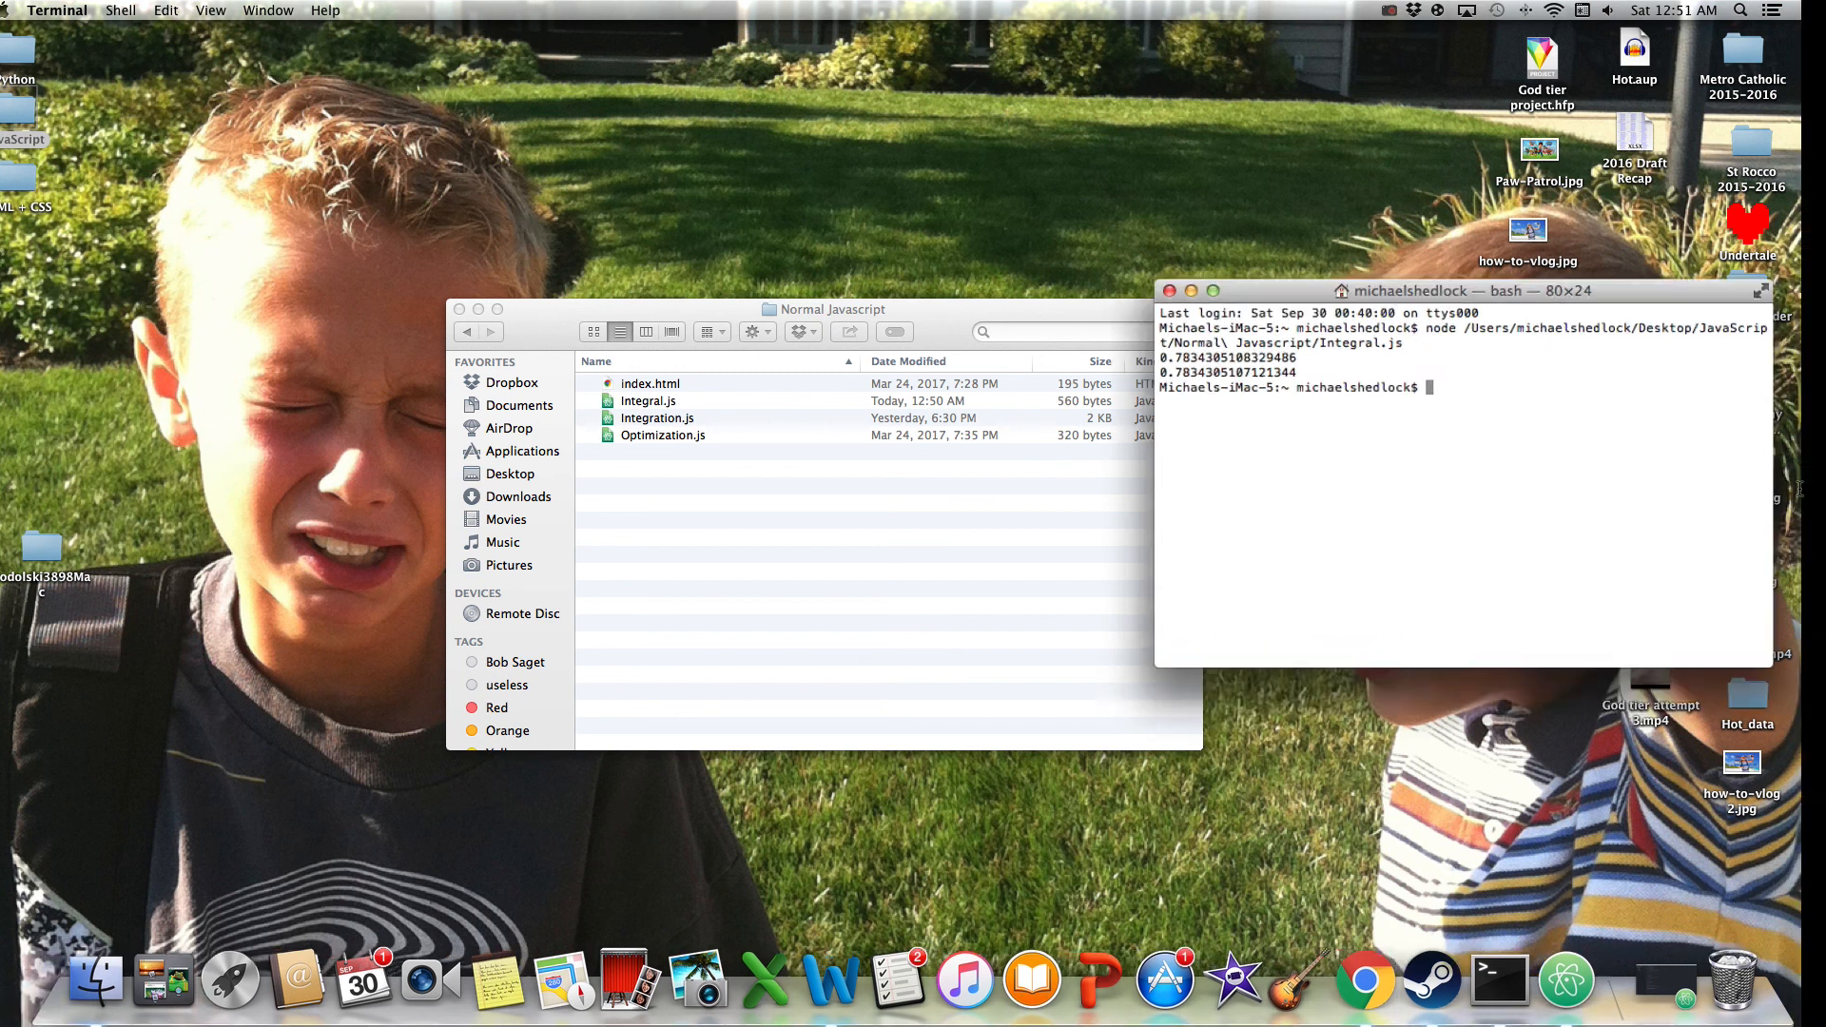
left_click(1211, 291)
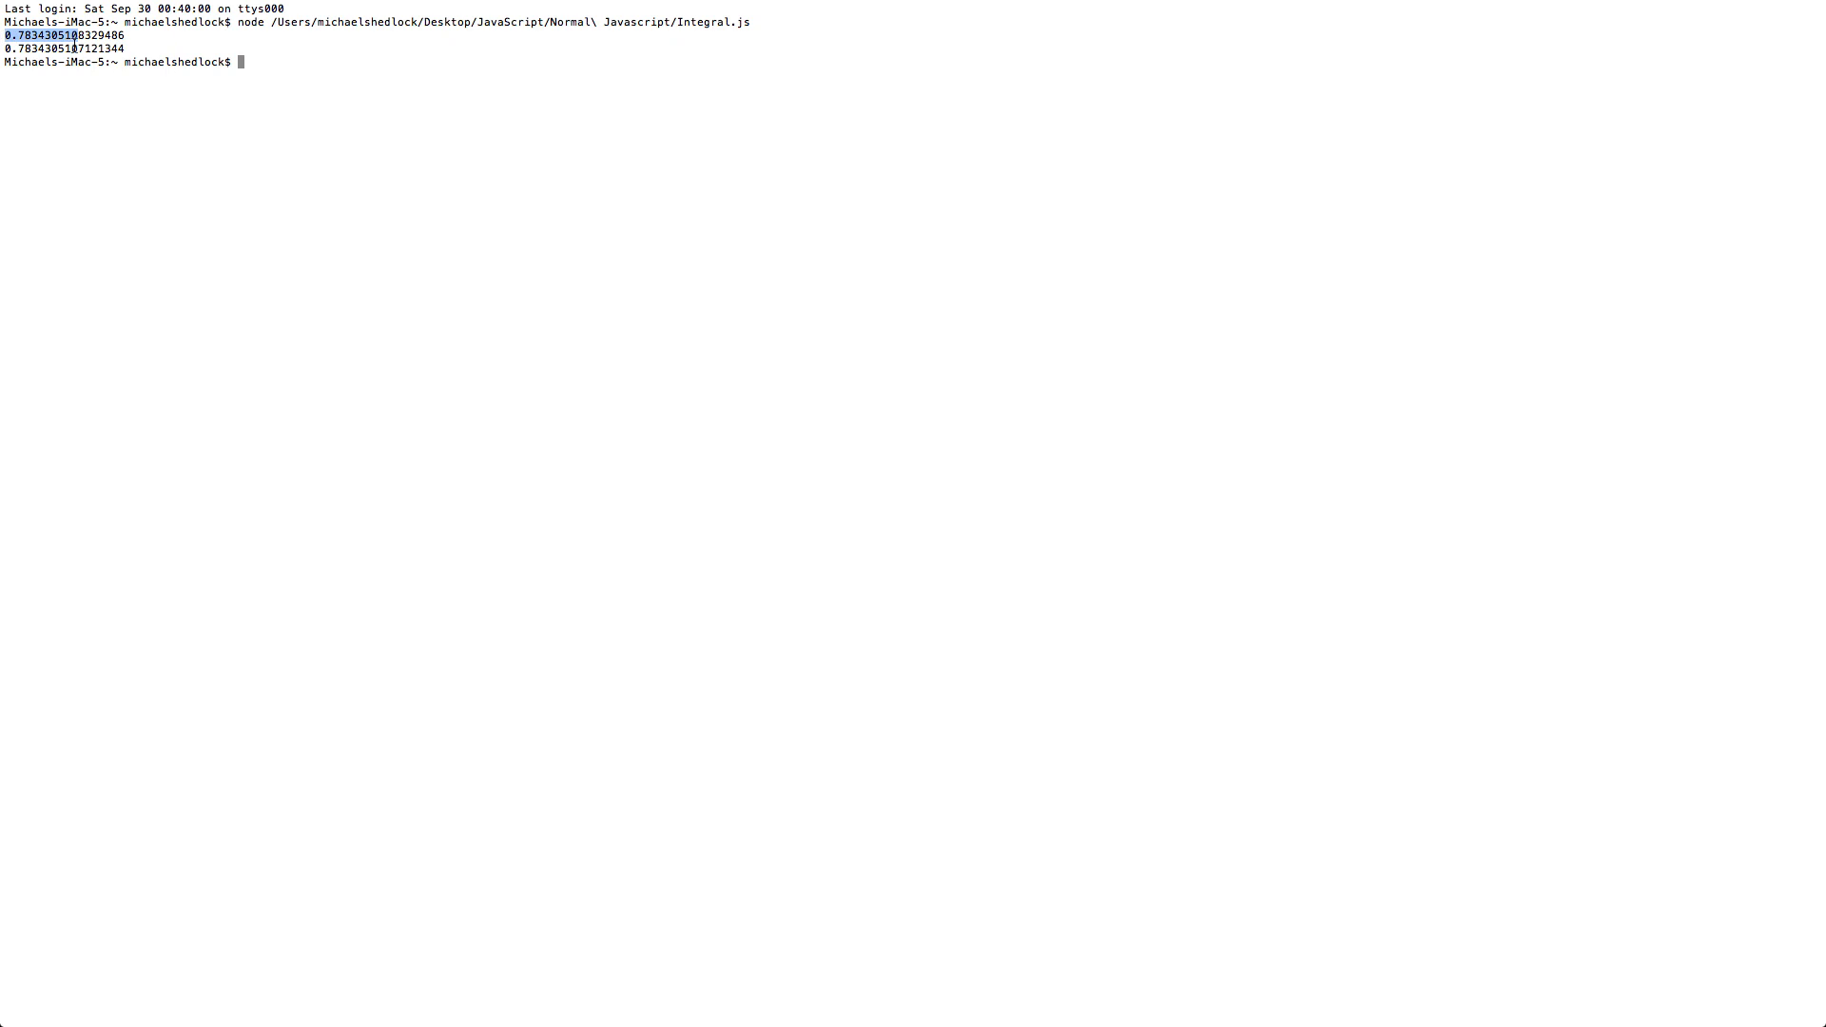